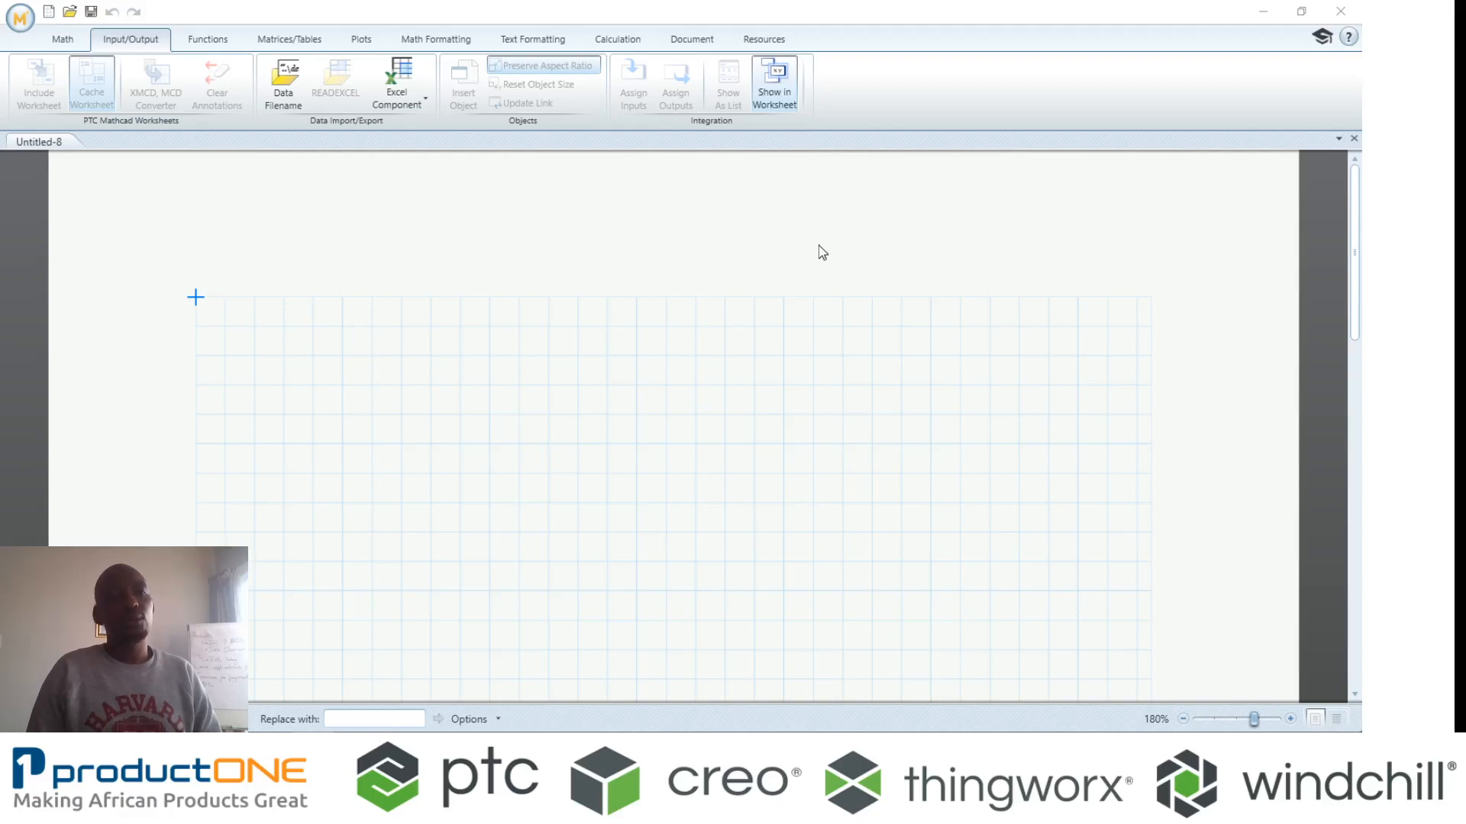
- Add a text region reading 'BOB' on the blank worksheet
left_click(694, 416)
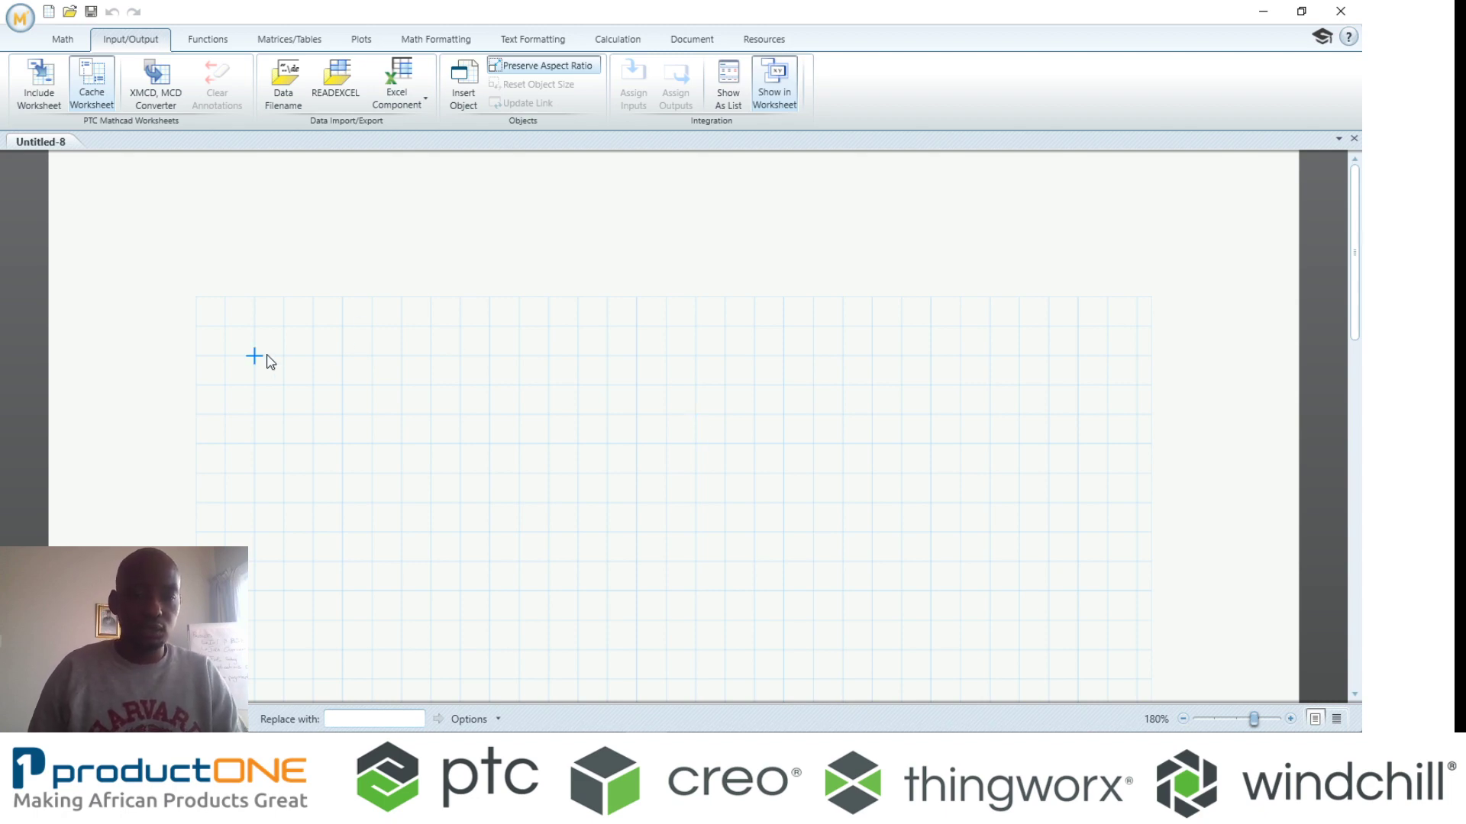
left_click(256, 356)
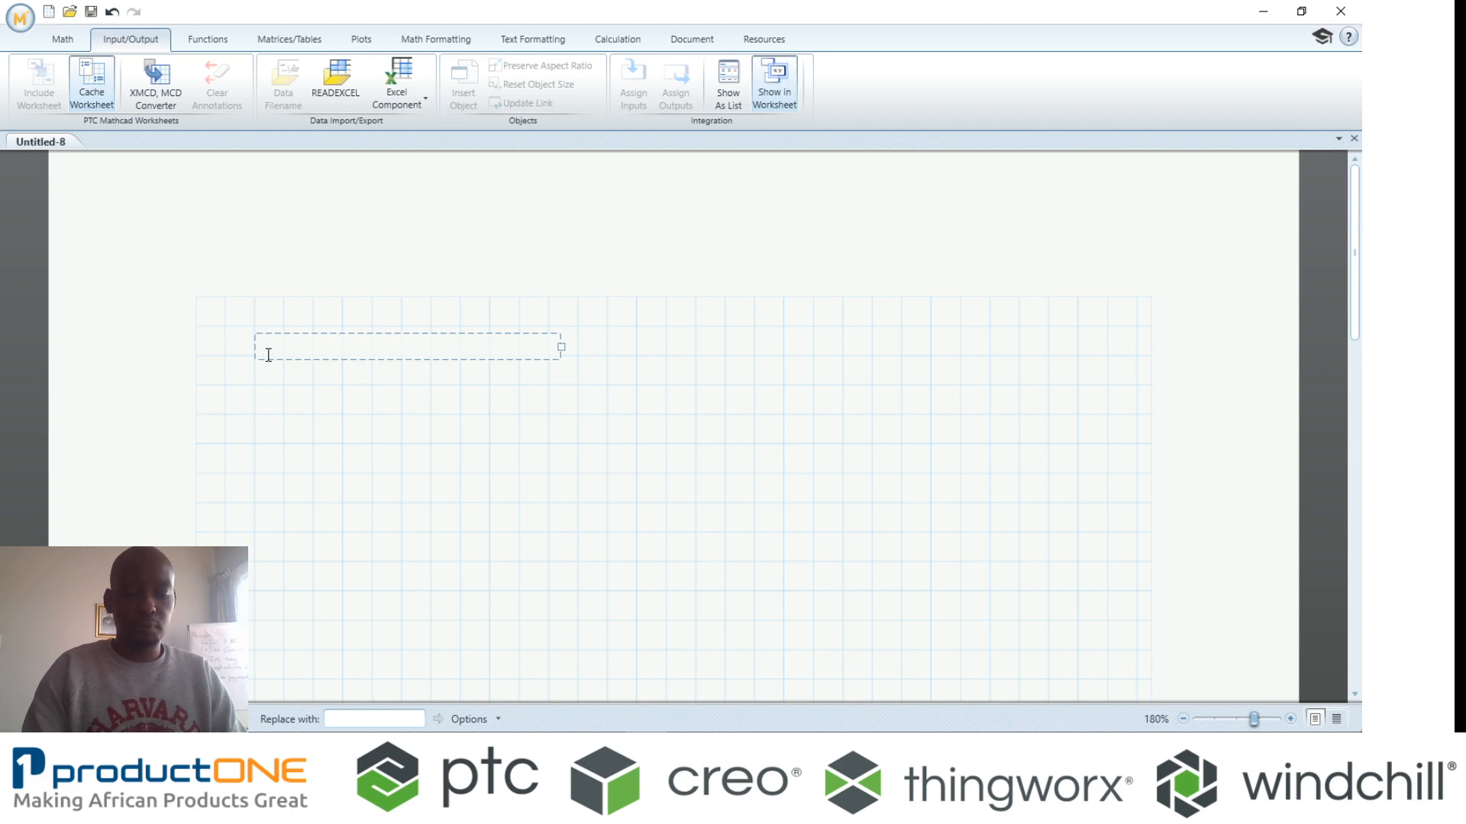
type("R")
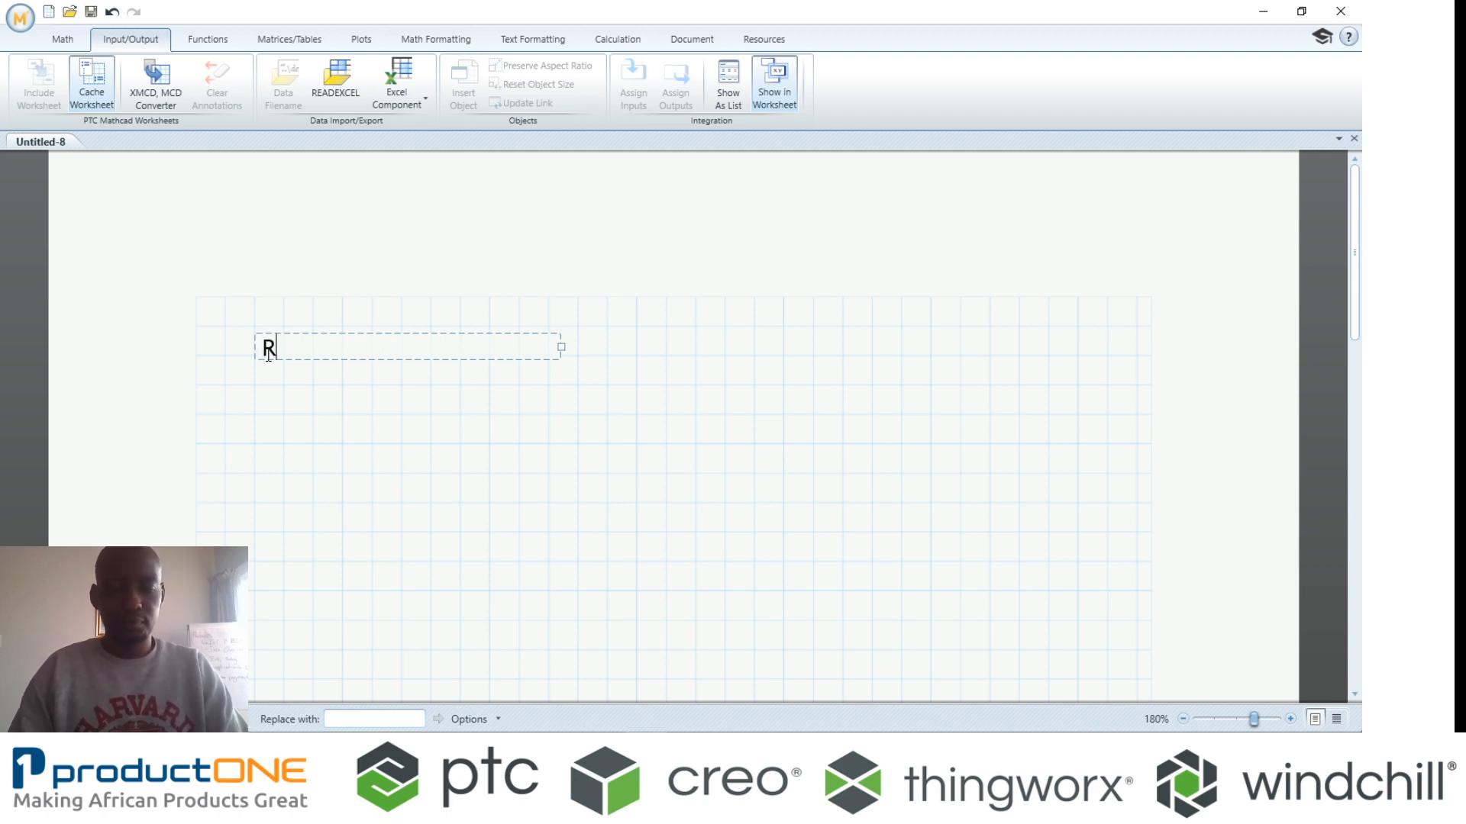
key("Backspace")
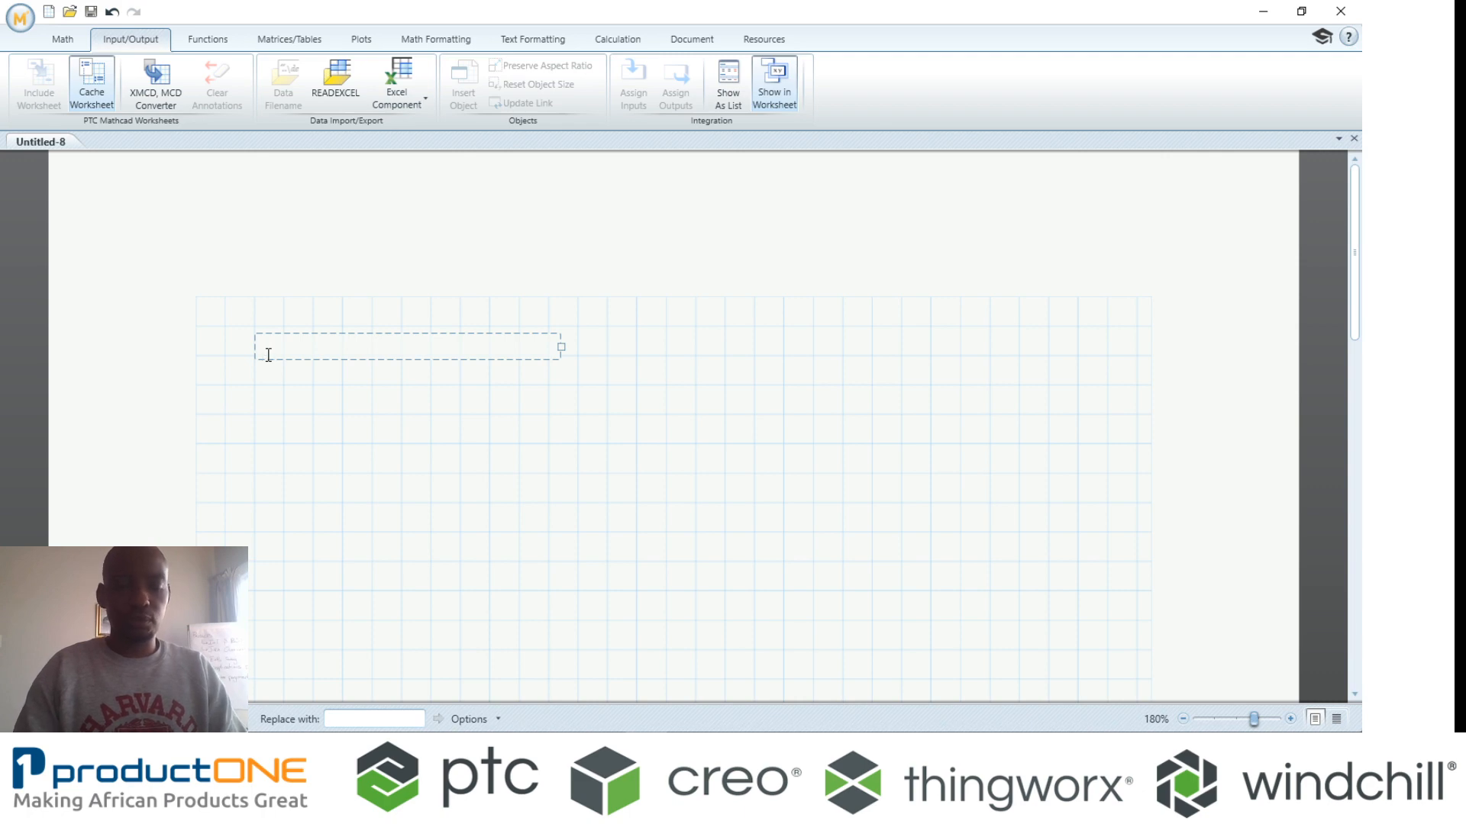
type("BOB")
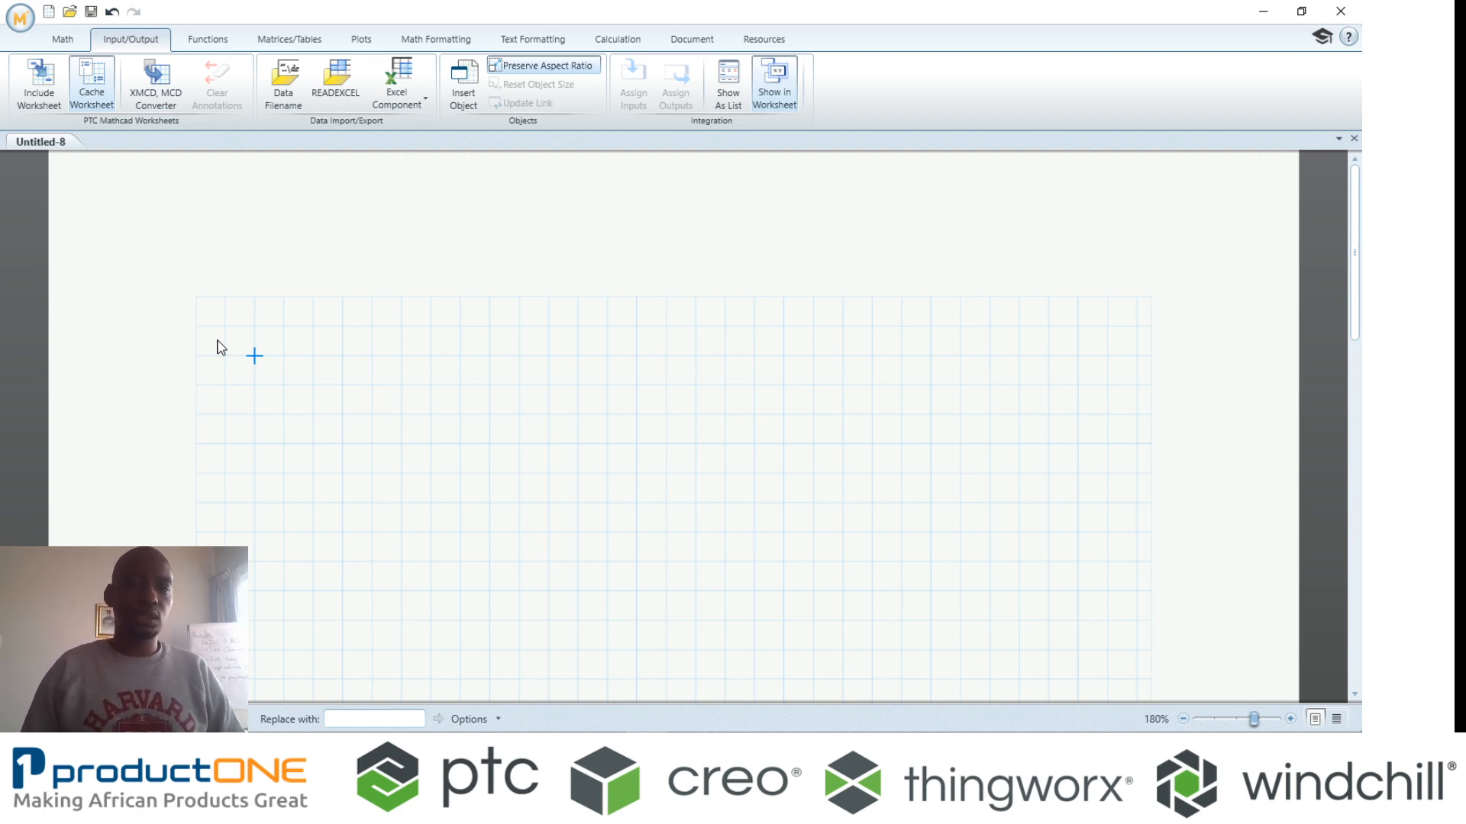
mouse_move(470, 82)
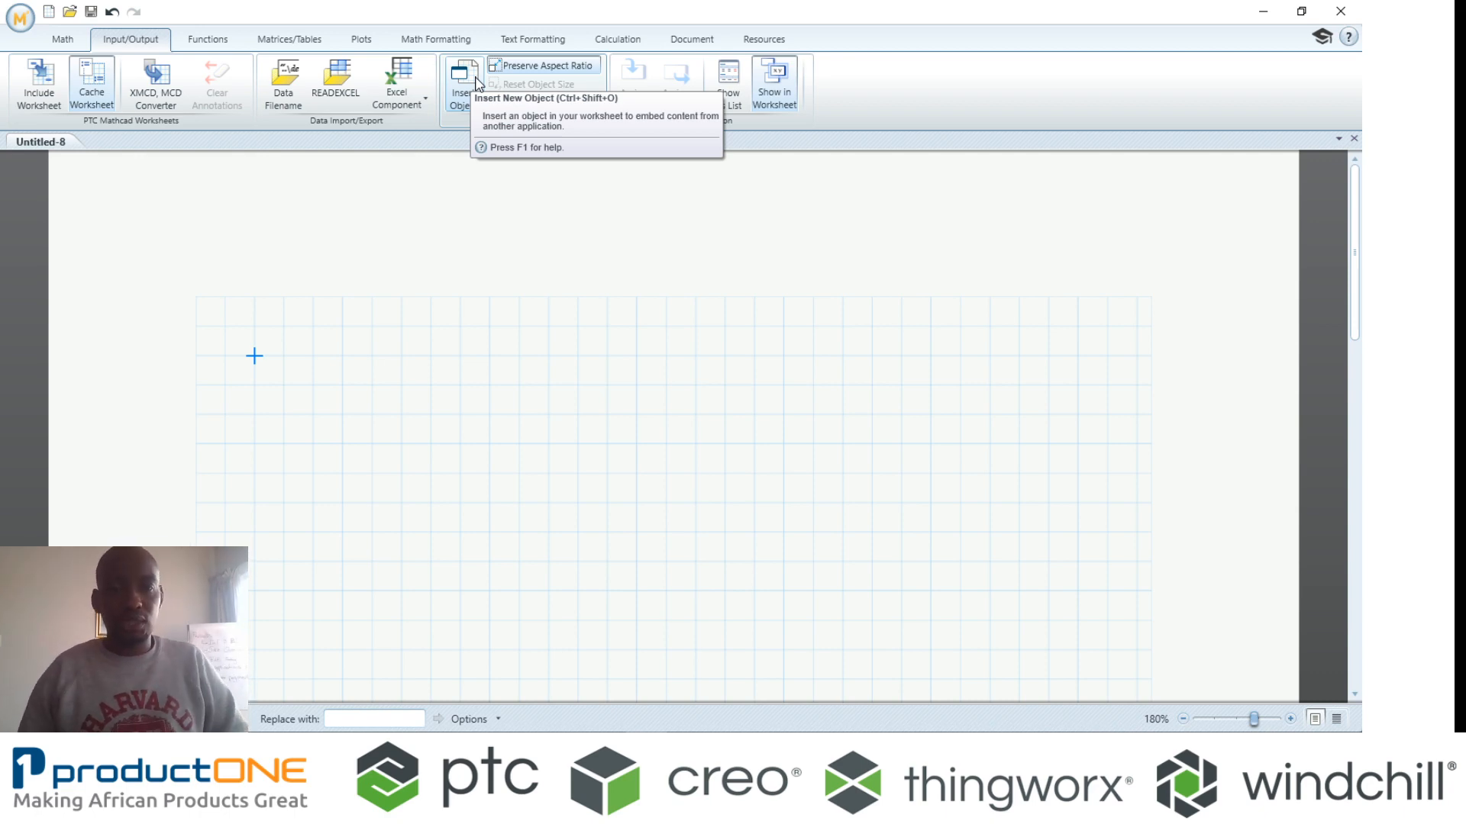
mouse_move(32, 32)
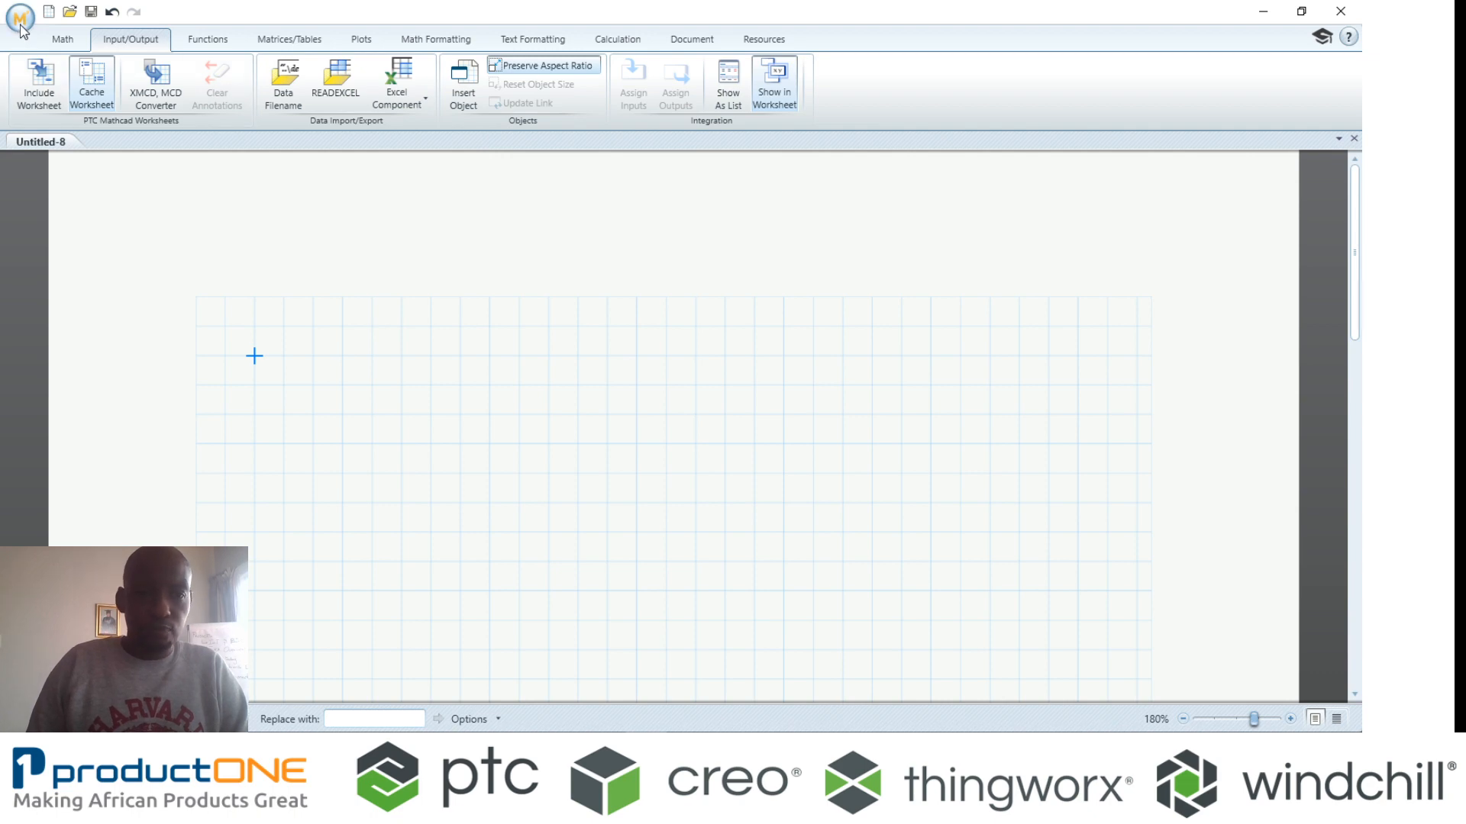
- Create a new worksheet from the saved productONE template
left_click(23, 20)
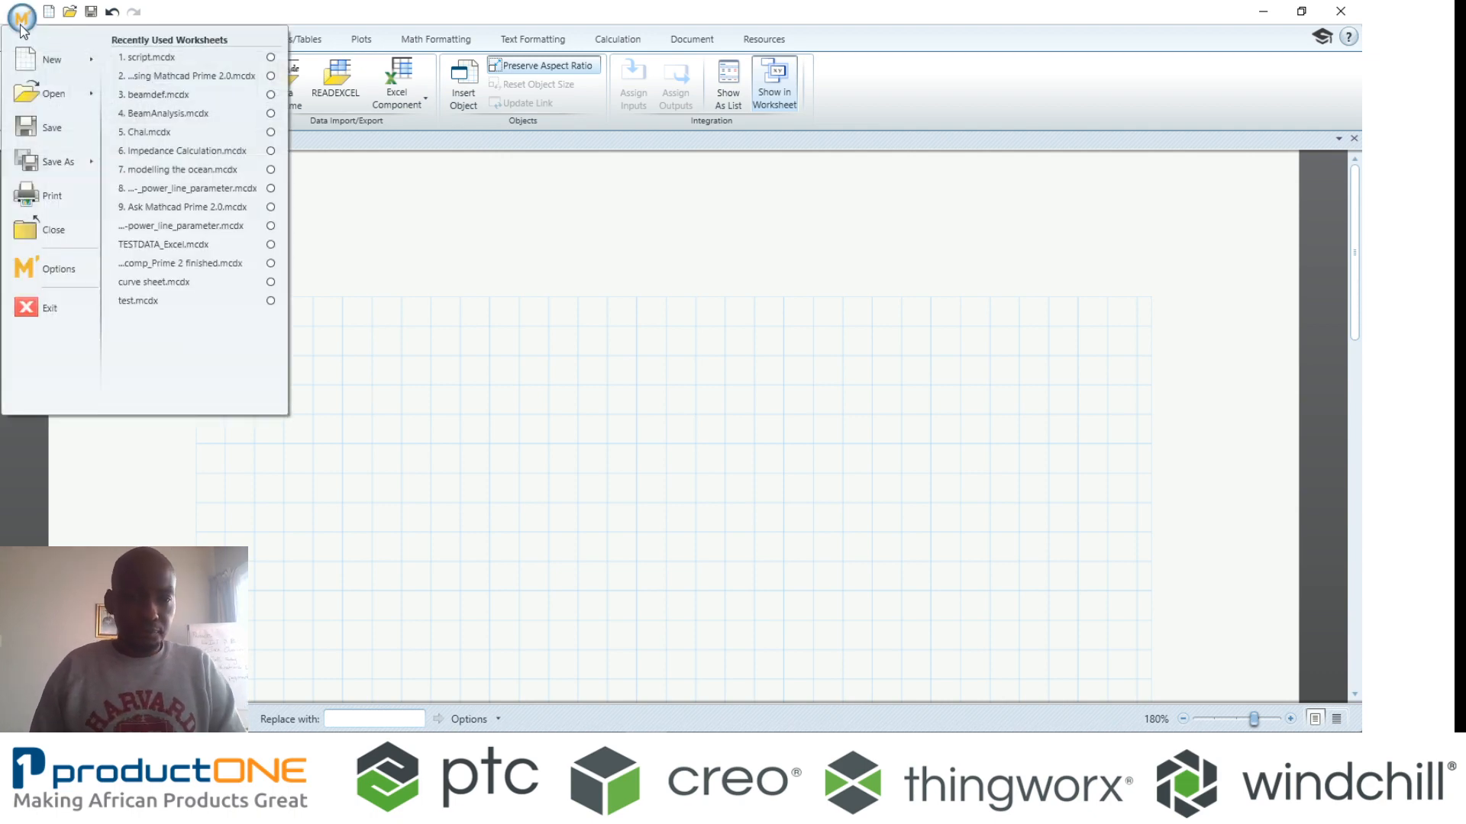
mouse_move(47, 58)
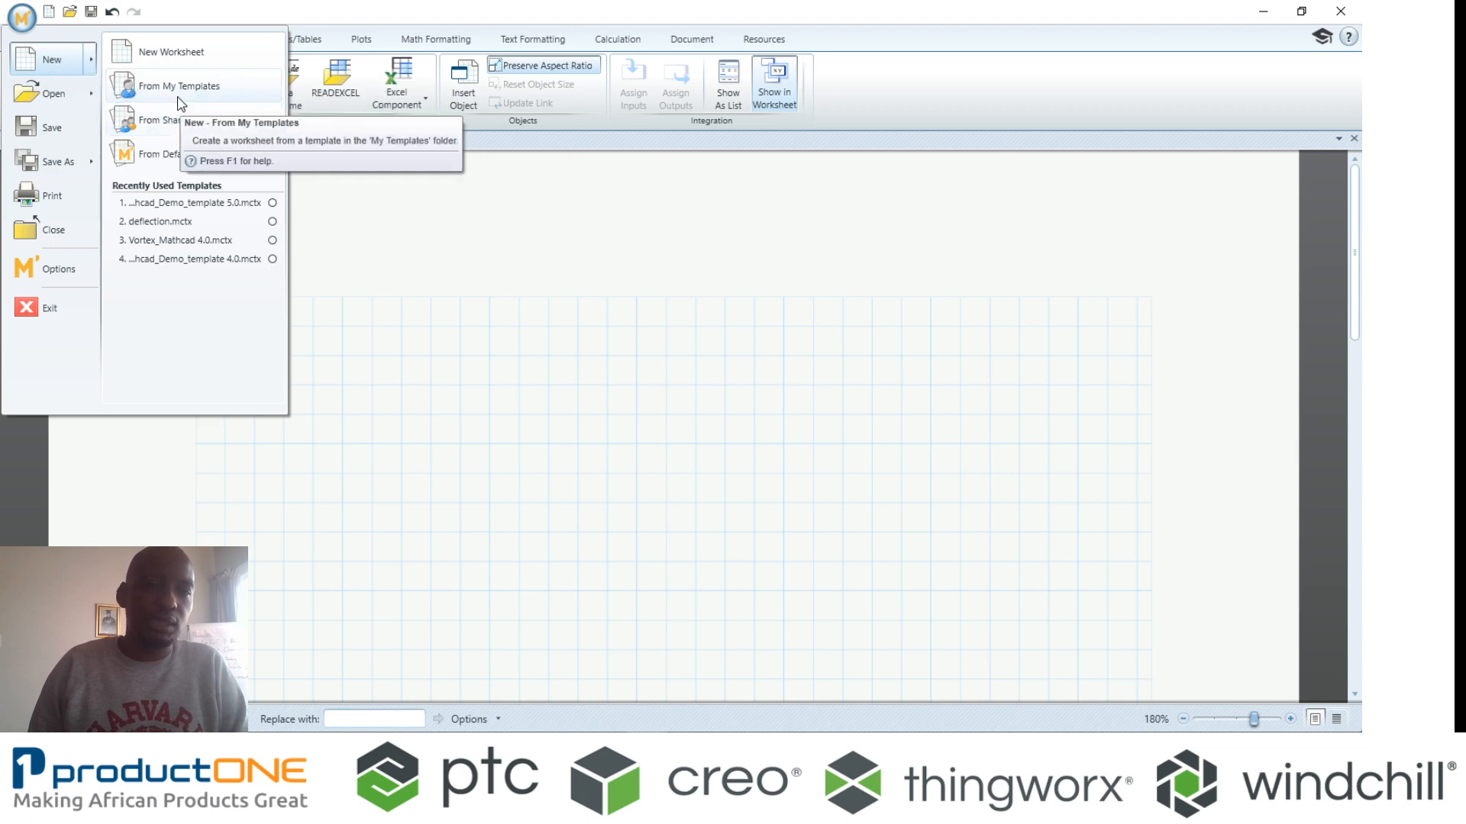
left_click(179, 85)
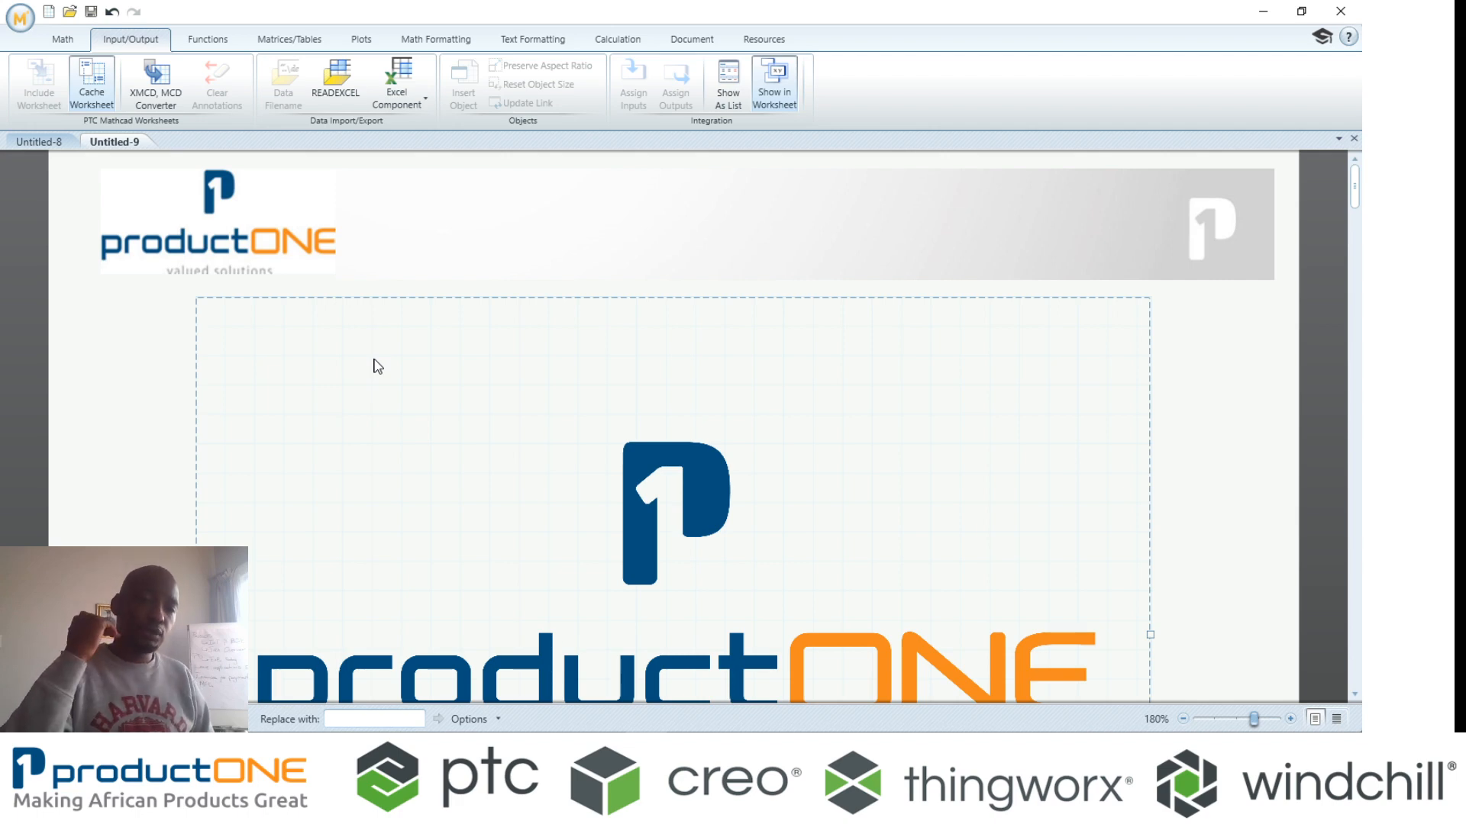
mouse_move(425, 351)
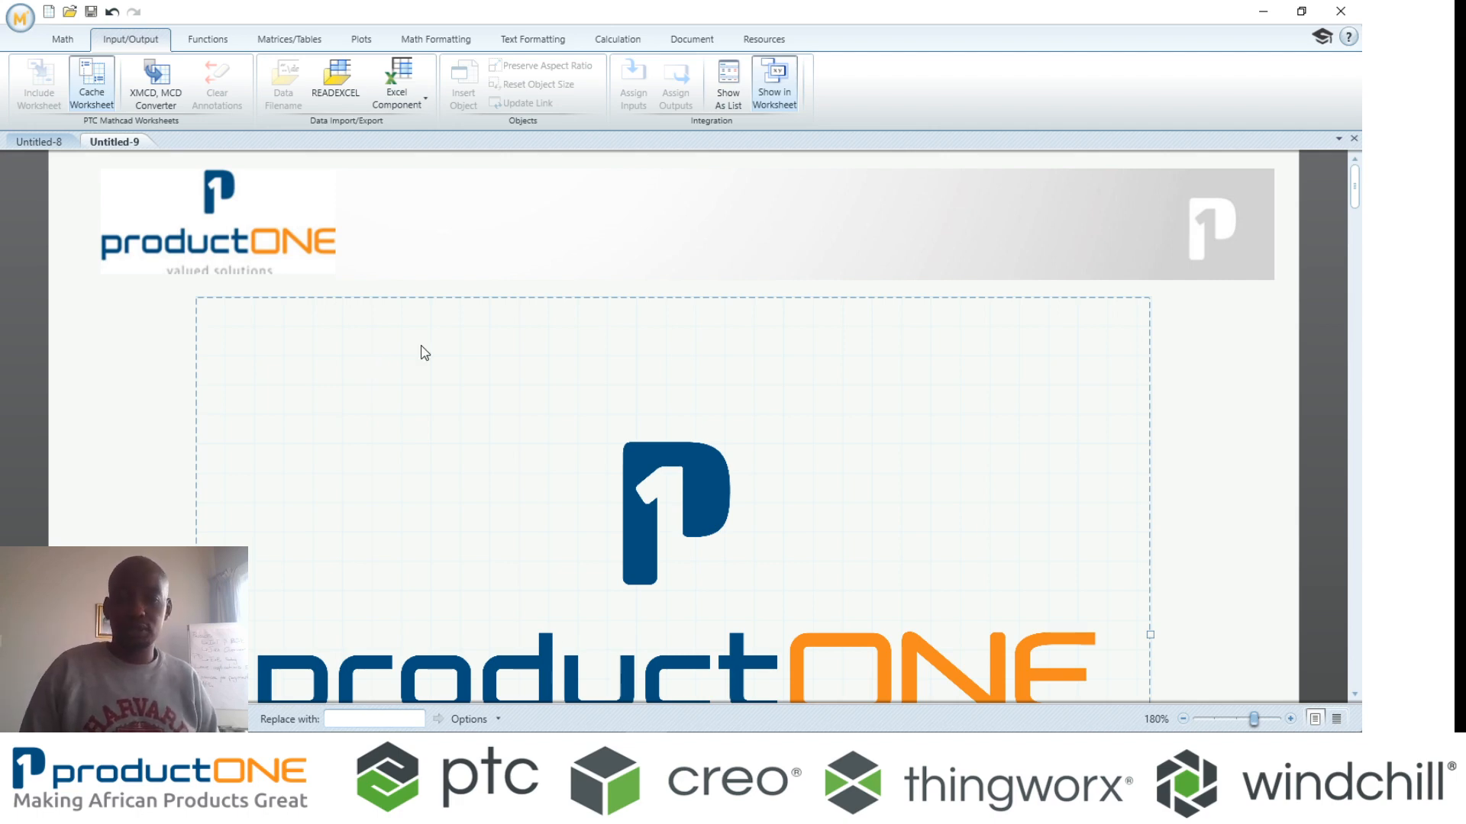
- Scroll past the agenda page down to the Units handling heading
scroll("down", 3)
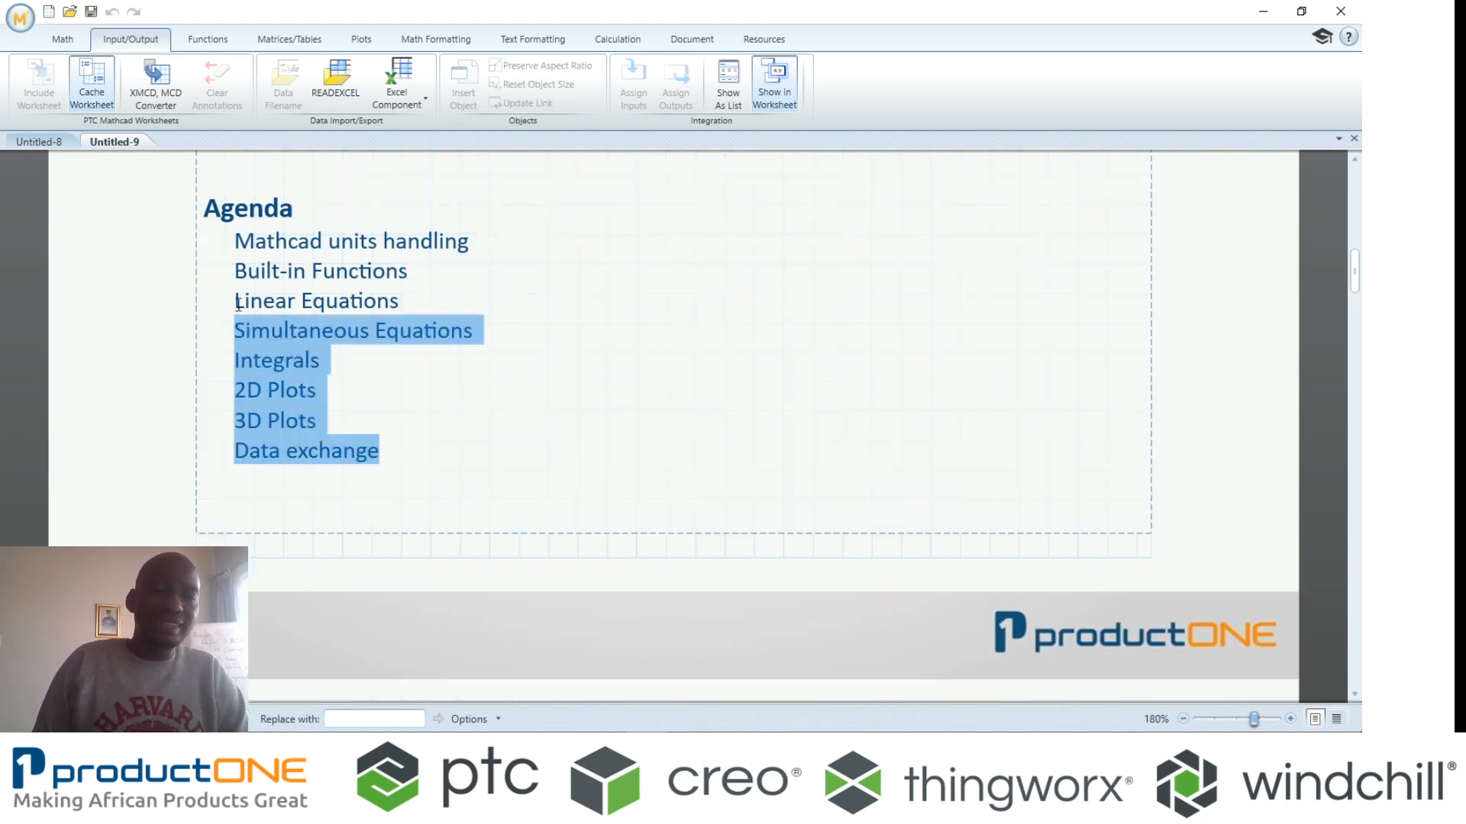
left_click(555, 364)
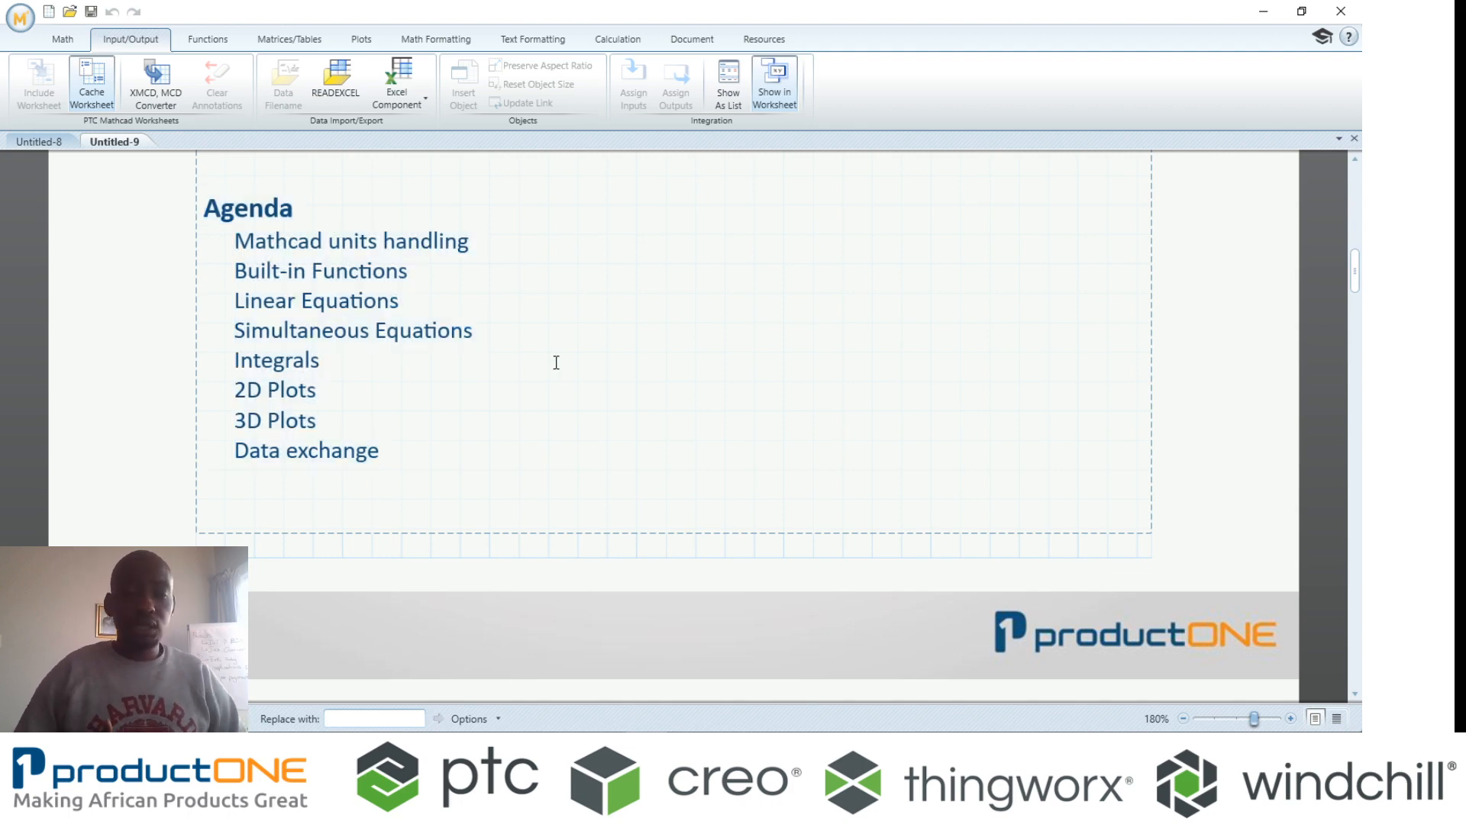
scroll("down", 3)
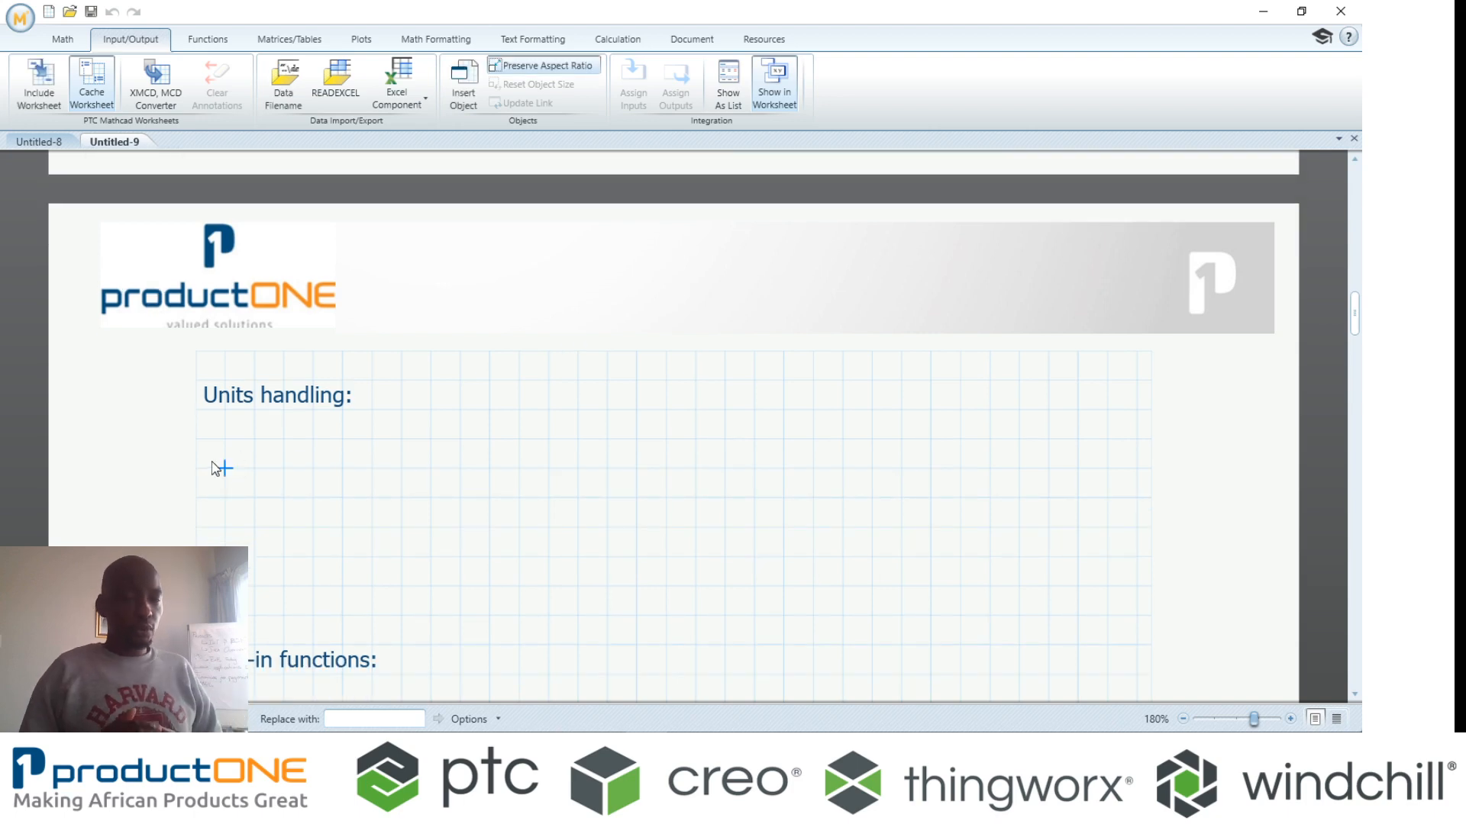
scroll("down", 3)
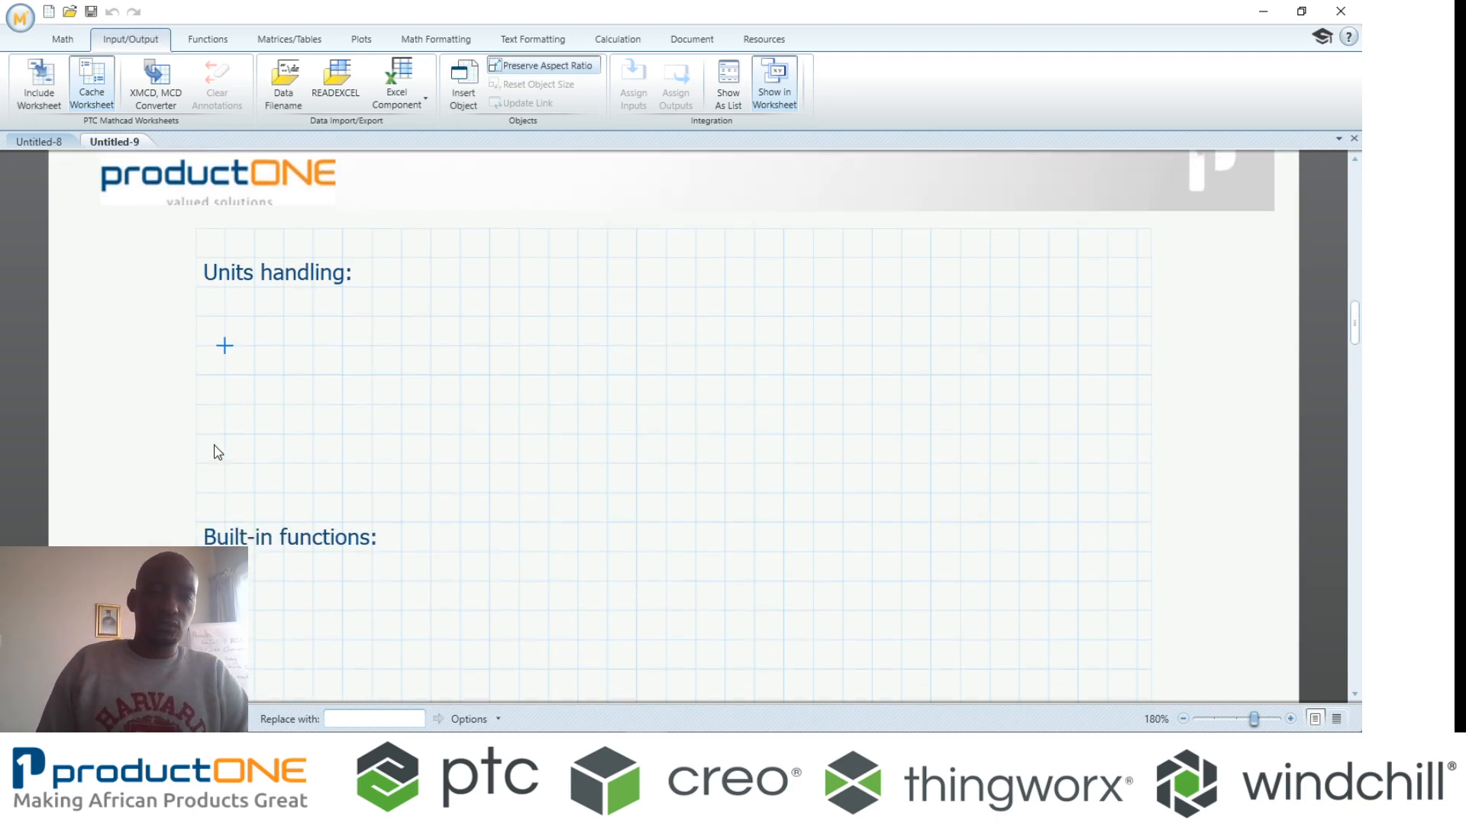
mouse_move(224, 449)
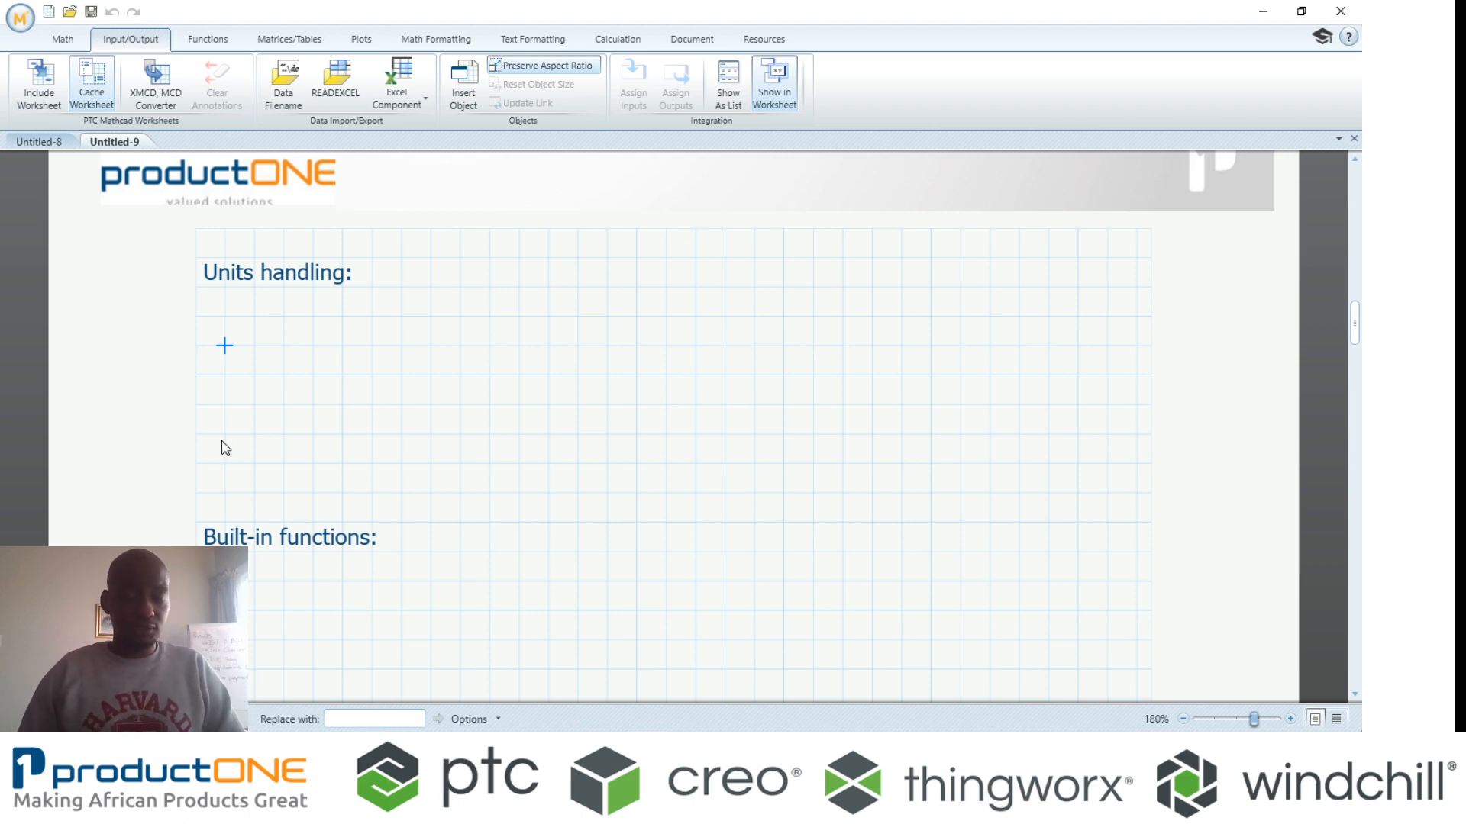
- Enter the mixed-unit sum 100 km + 3234 in + 5355 cm + 6006 ft
type("100·km")
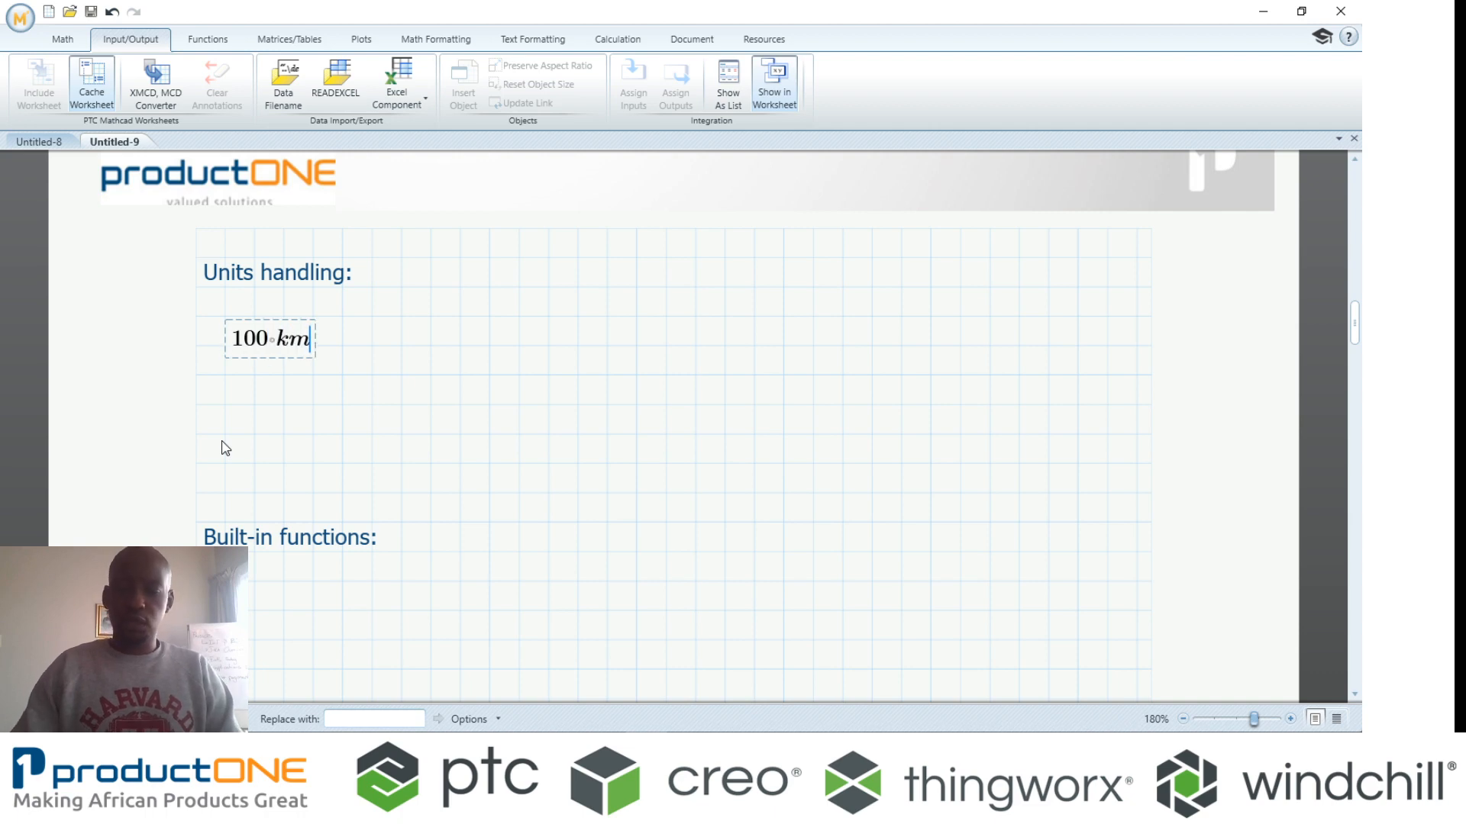
type("+3234")
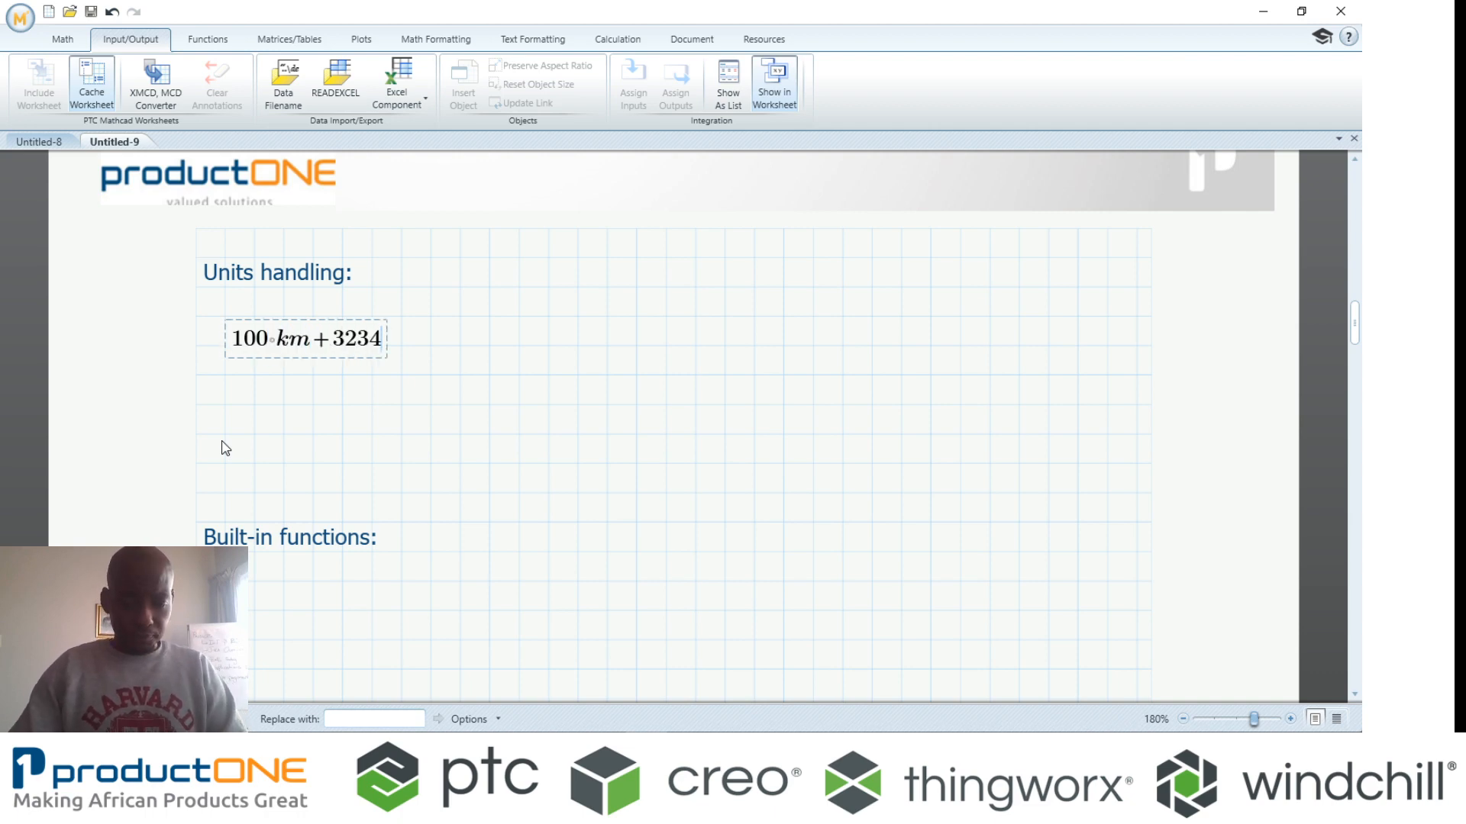
type("in+5355·c")
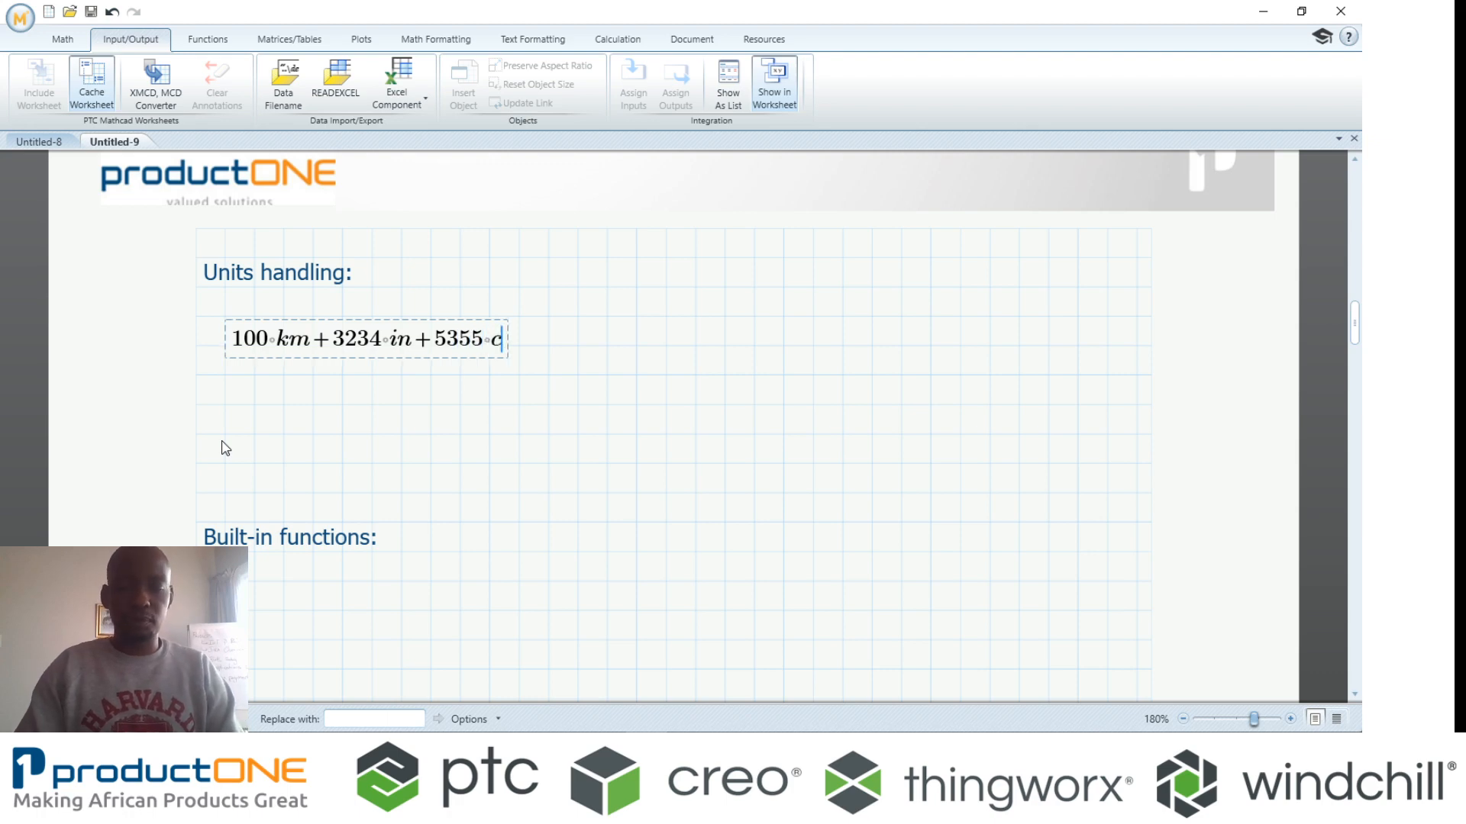
type("m +")
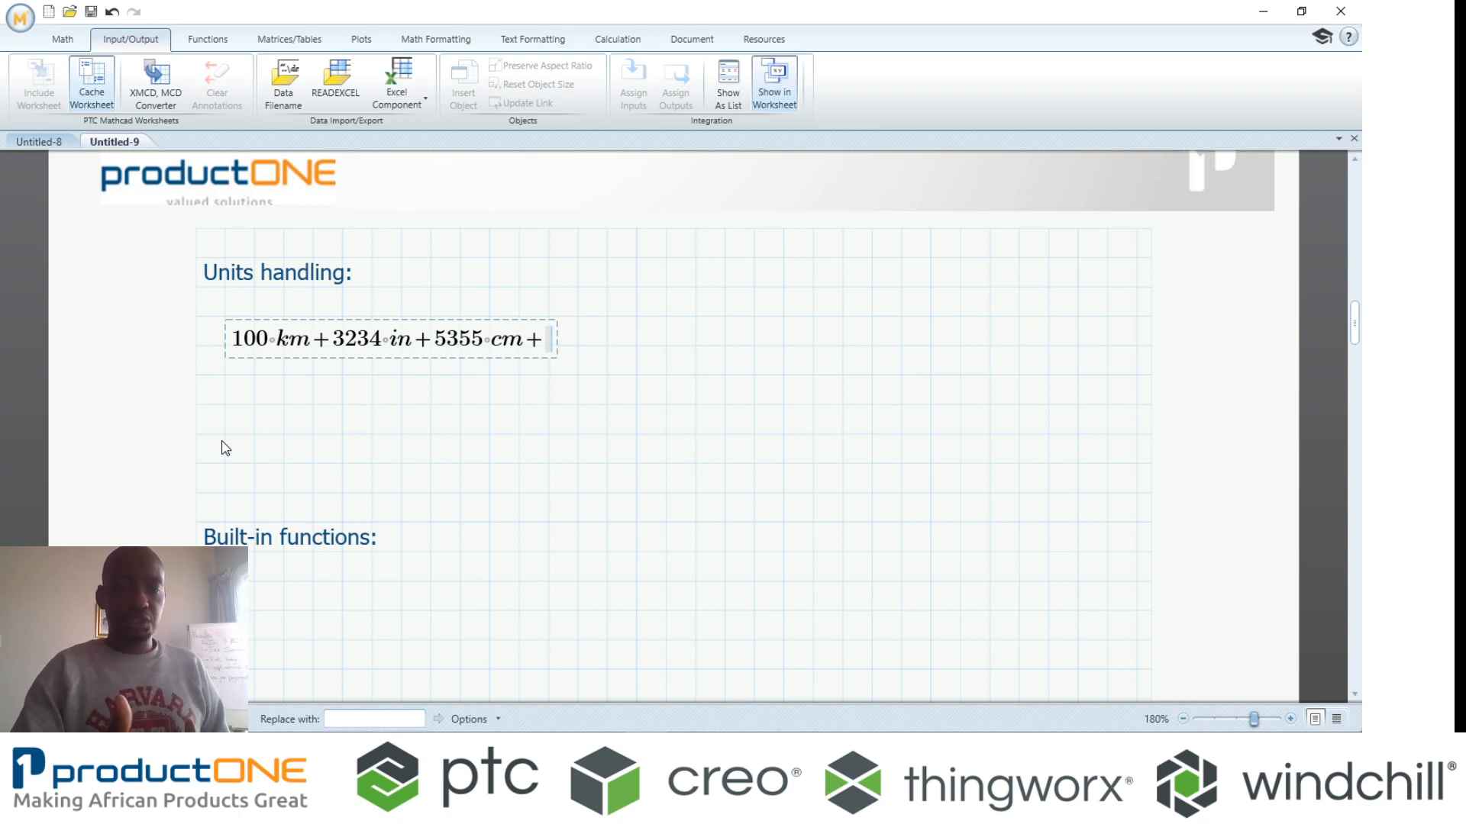
type("6006·ft=(1.02·10^5)·m")
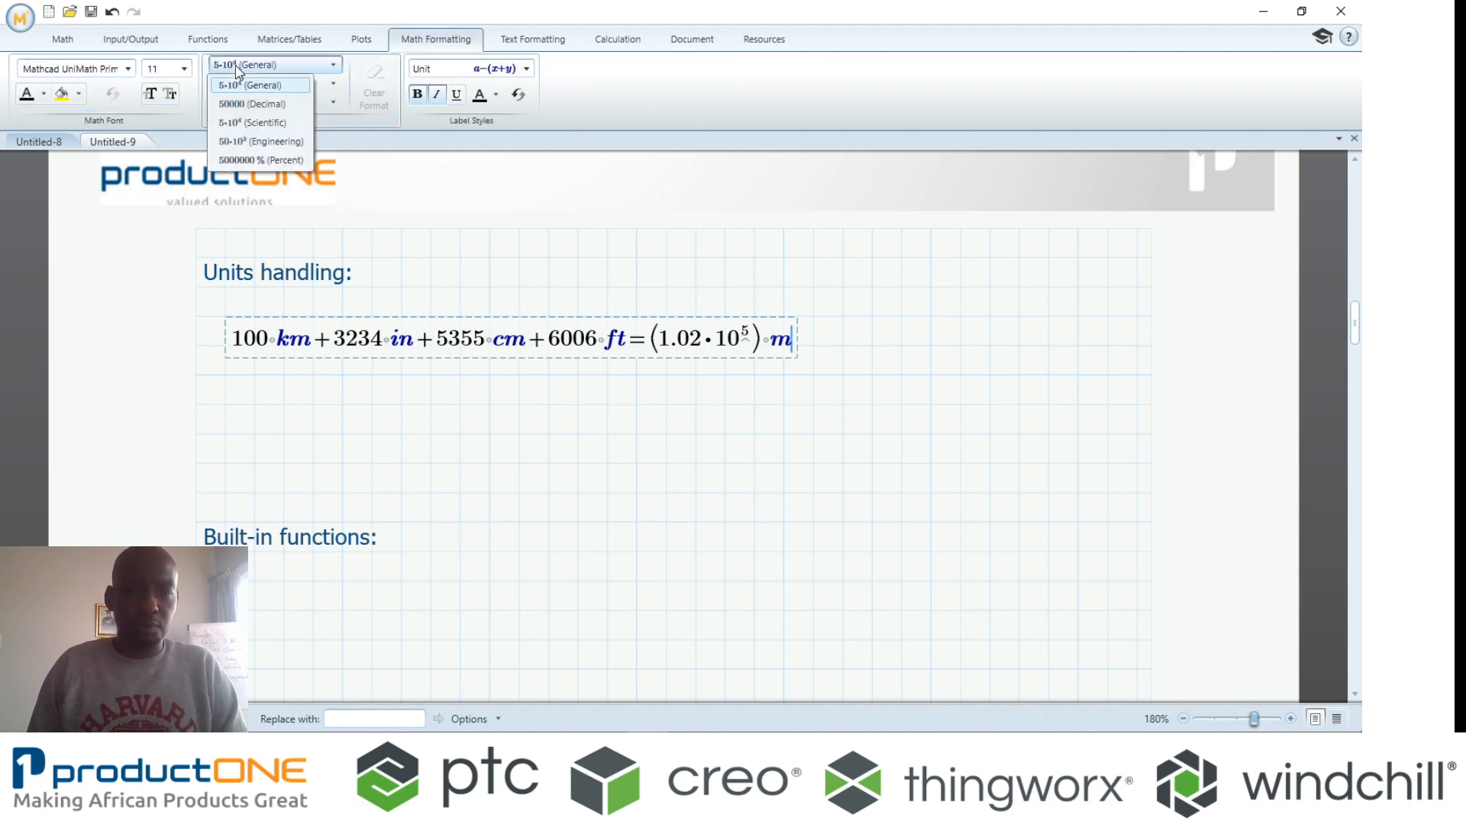
- Show the result in km and change the 3234 term from in to mi, giving 5306.503 km
left_click(242, 104)
type("k")
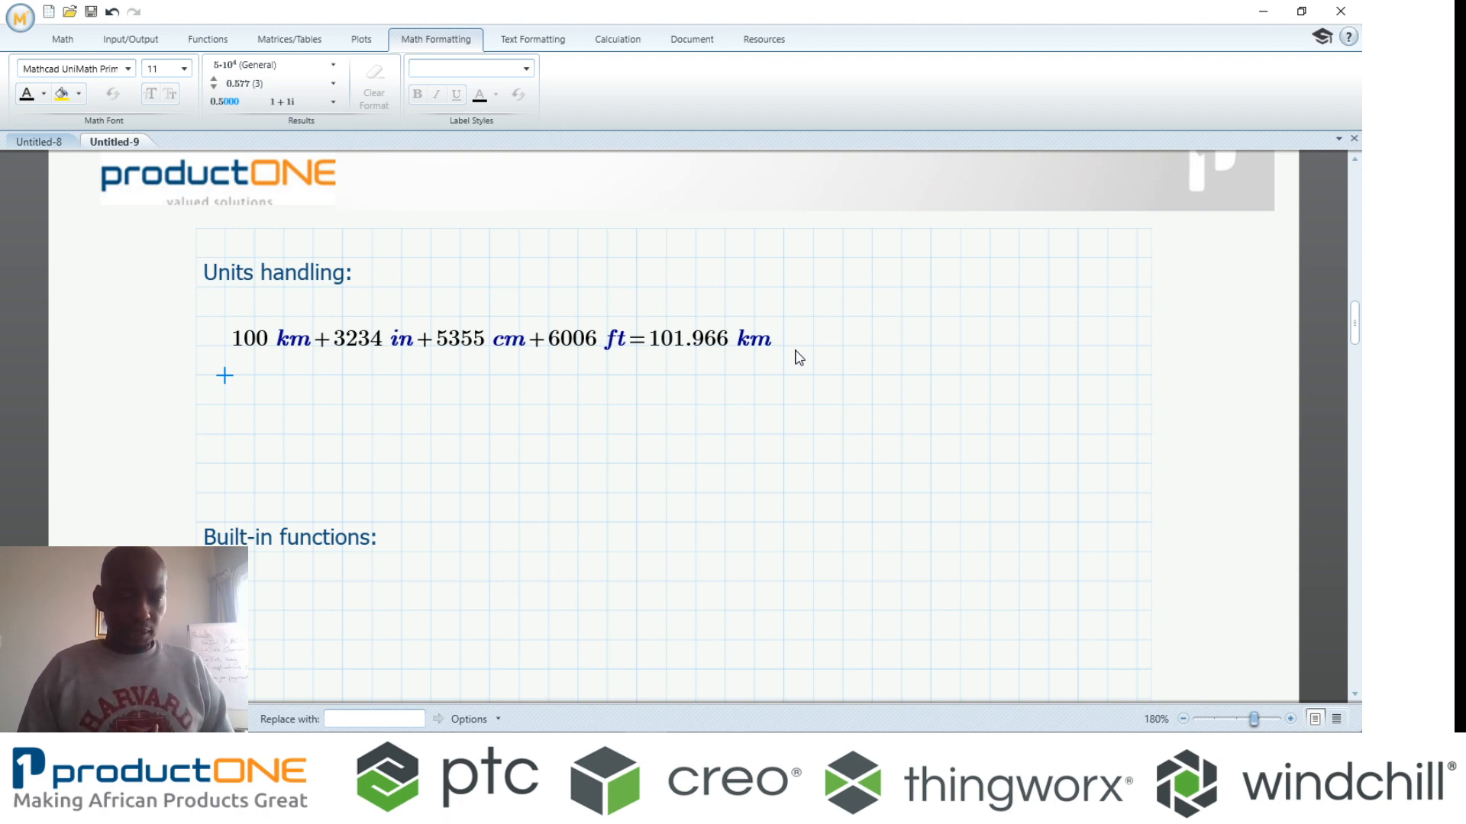
mouse_move(382, 363)
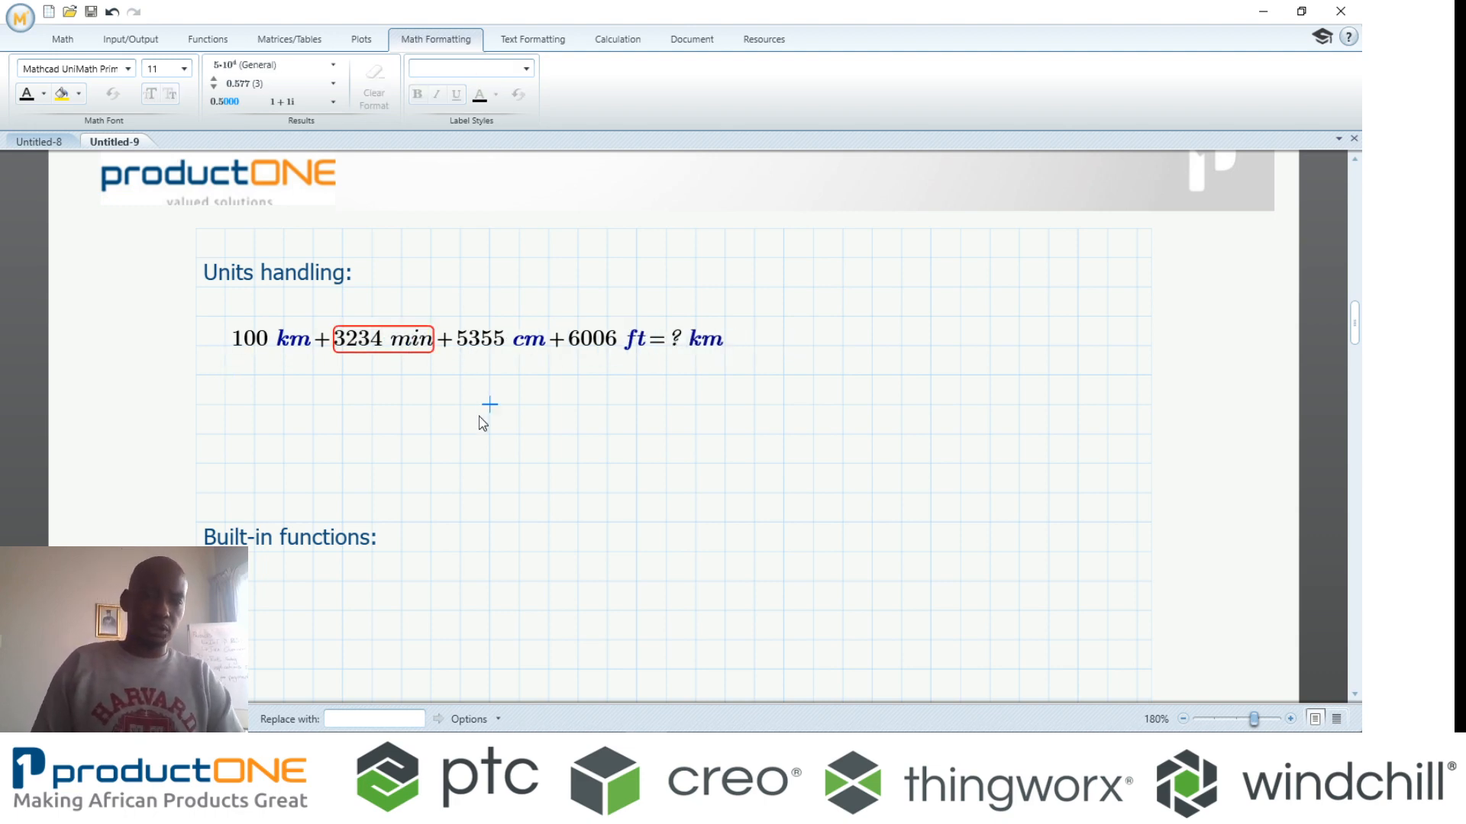
left_click(382, 339)
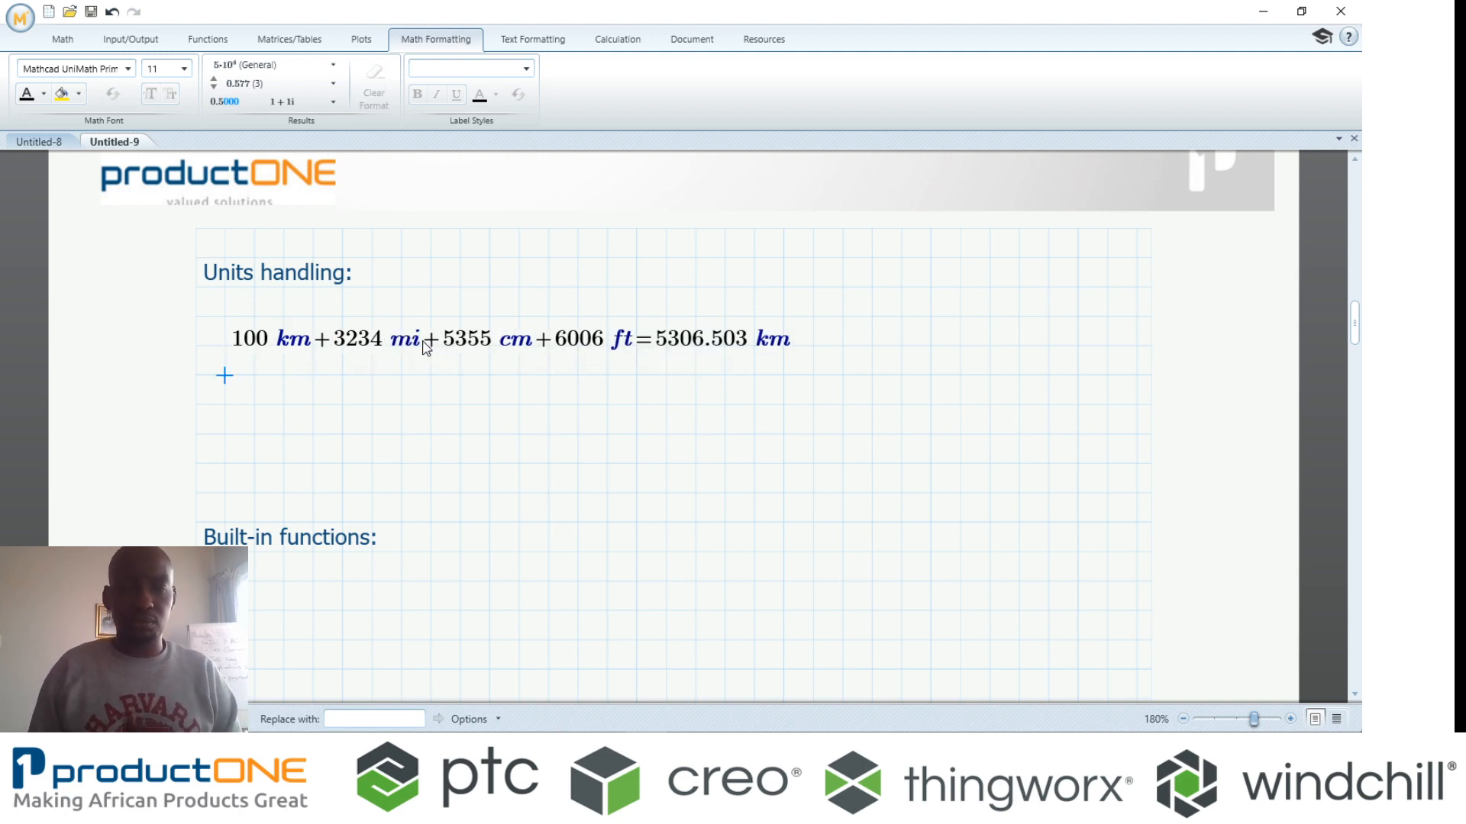
- Evaluate 120 V / 10 A to get 12 Ω
left_click(254, 426)
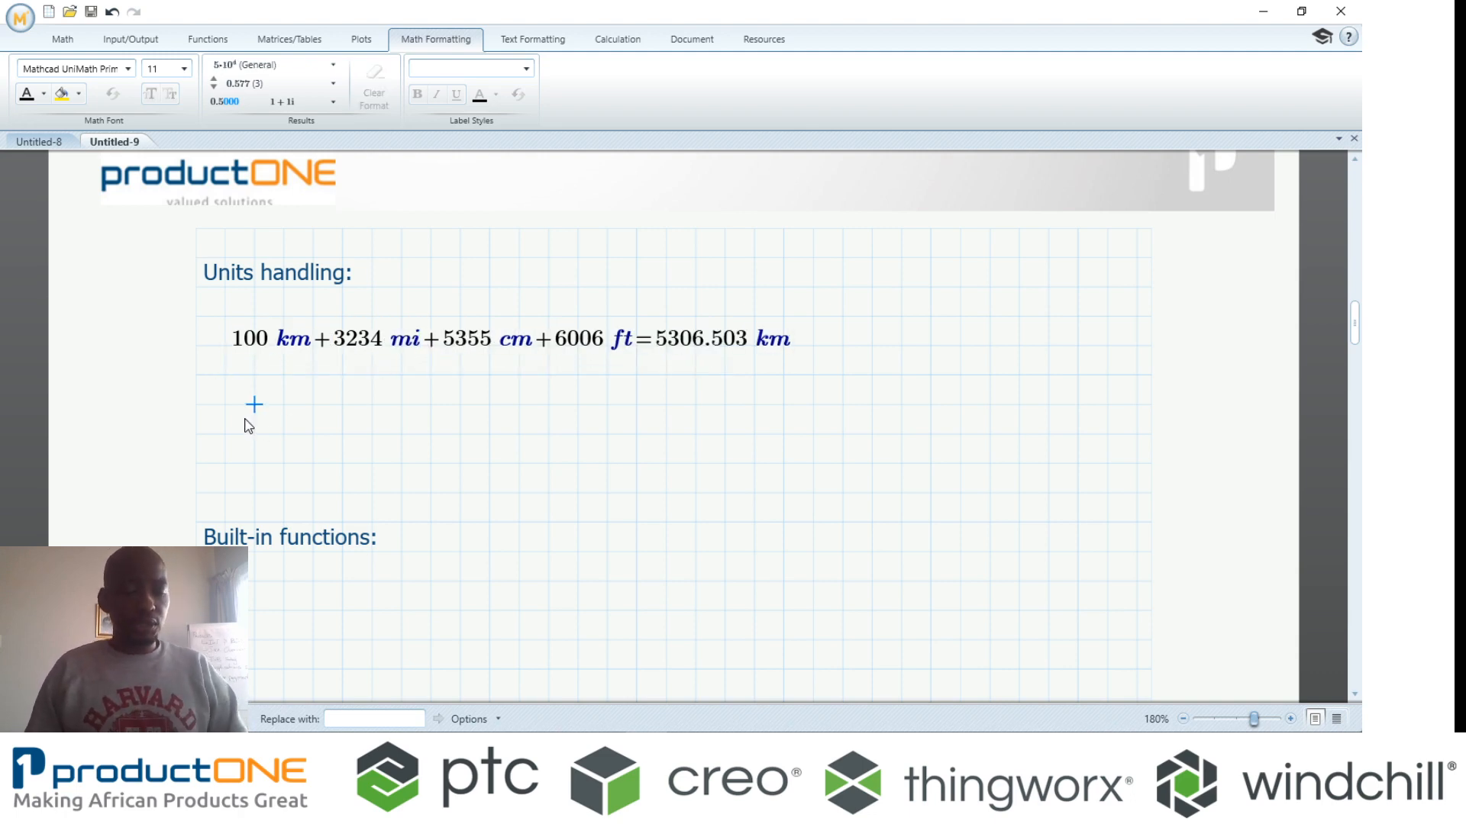
type("120")
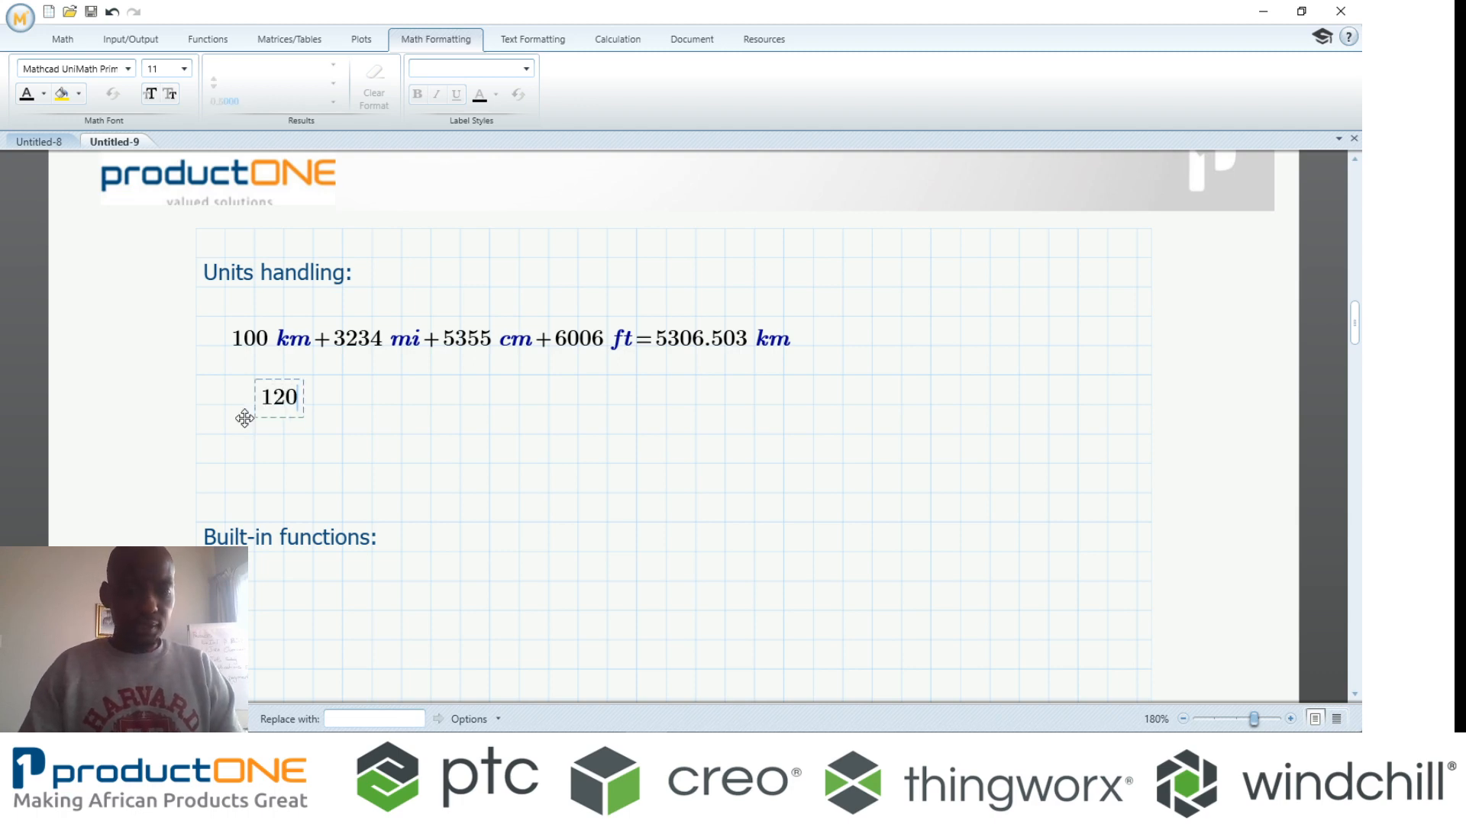
type("*V")
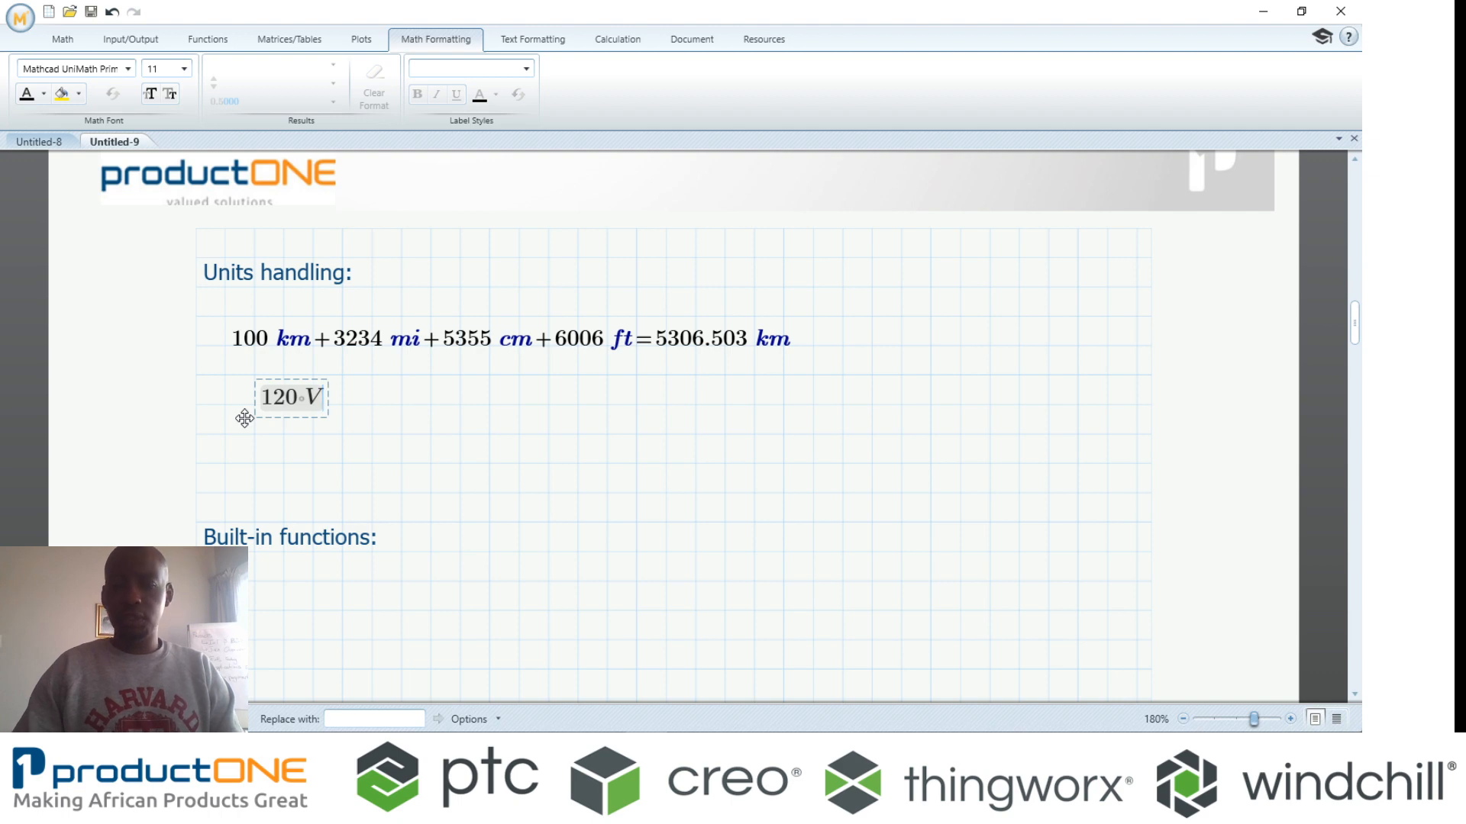
type("/10 A=12 Ω")
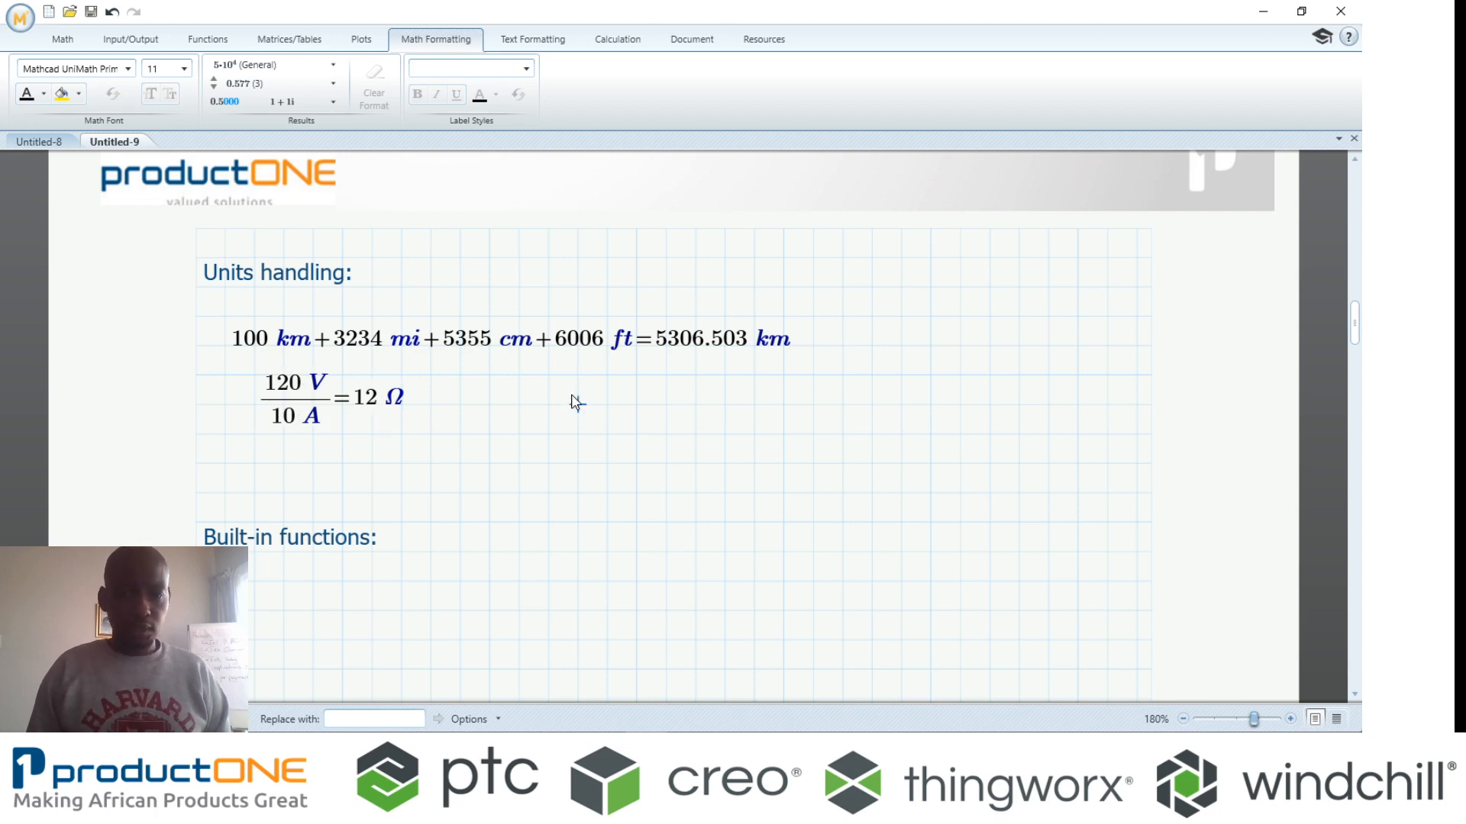
- Evaluate 200 N / 54 m² to get 3.704 Pa
type("200")
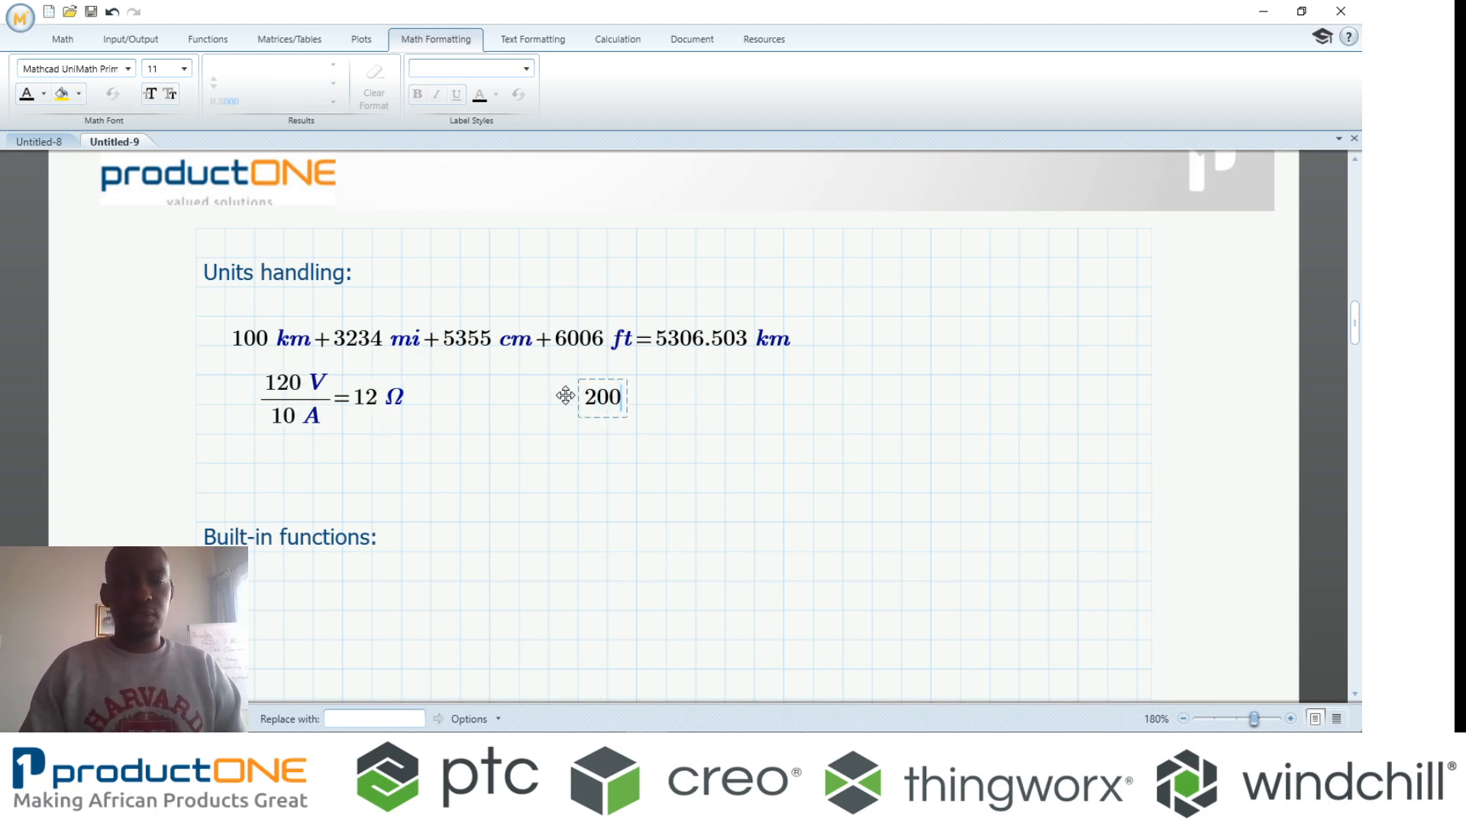
type("N/")
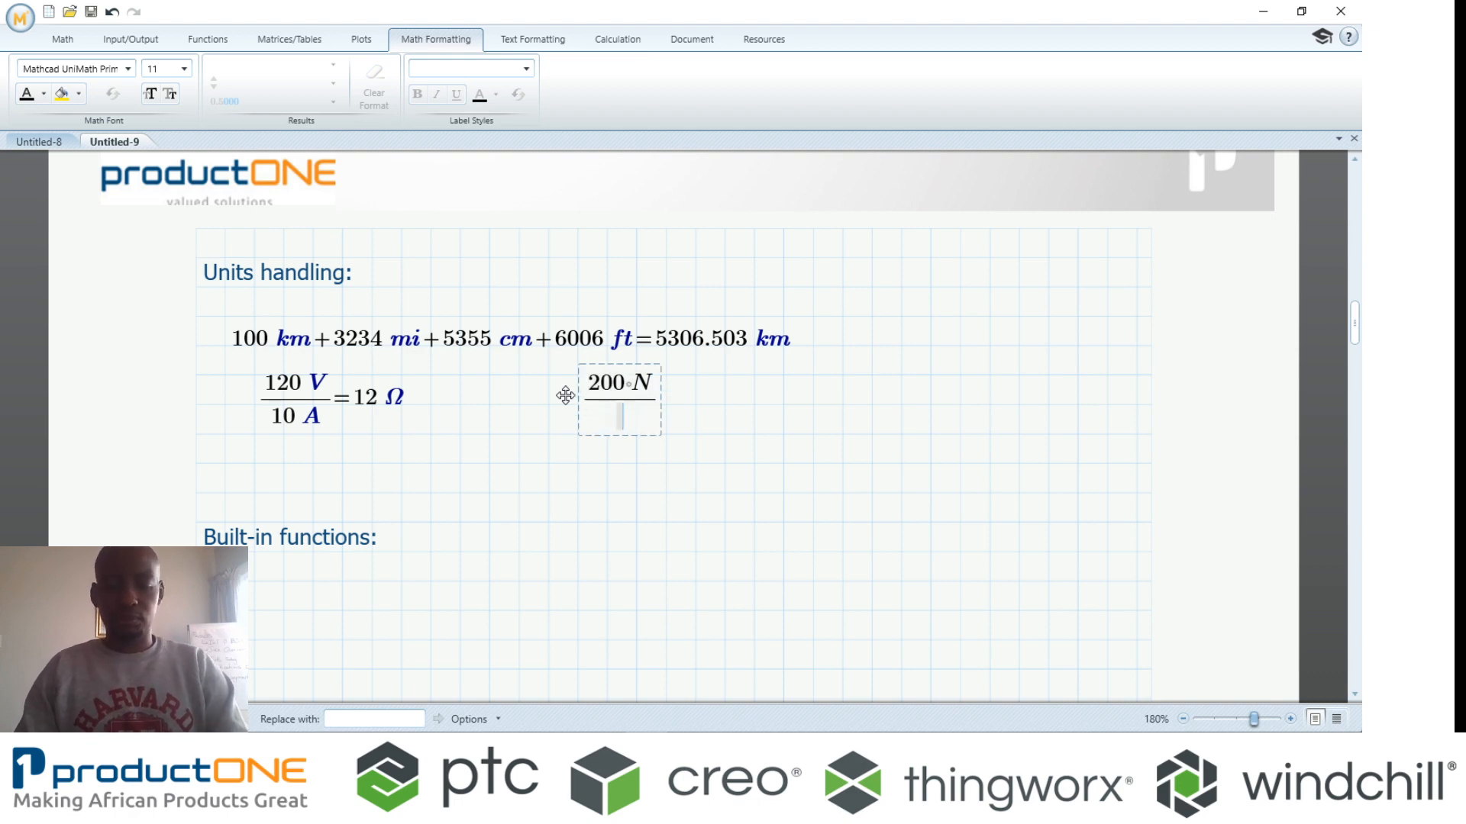
type("54")
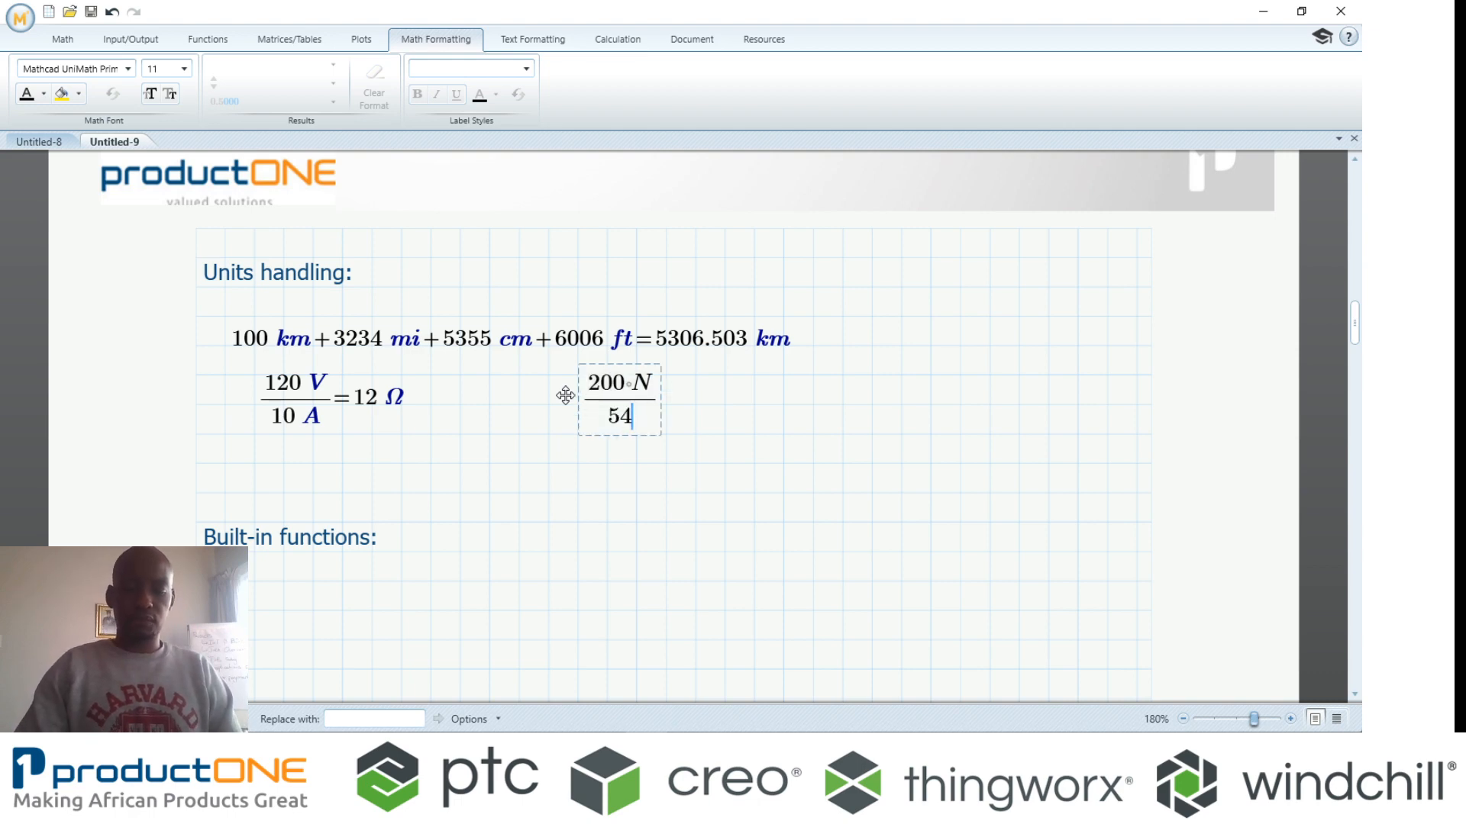
type("m^2=3.704·Pa")
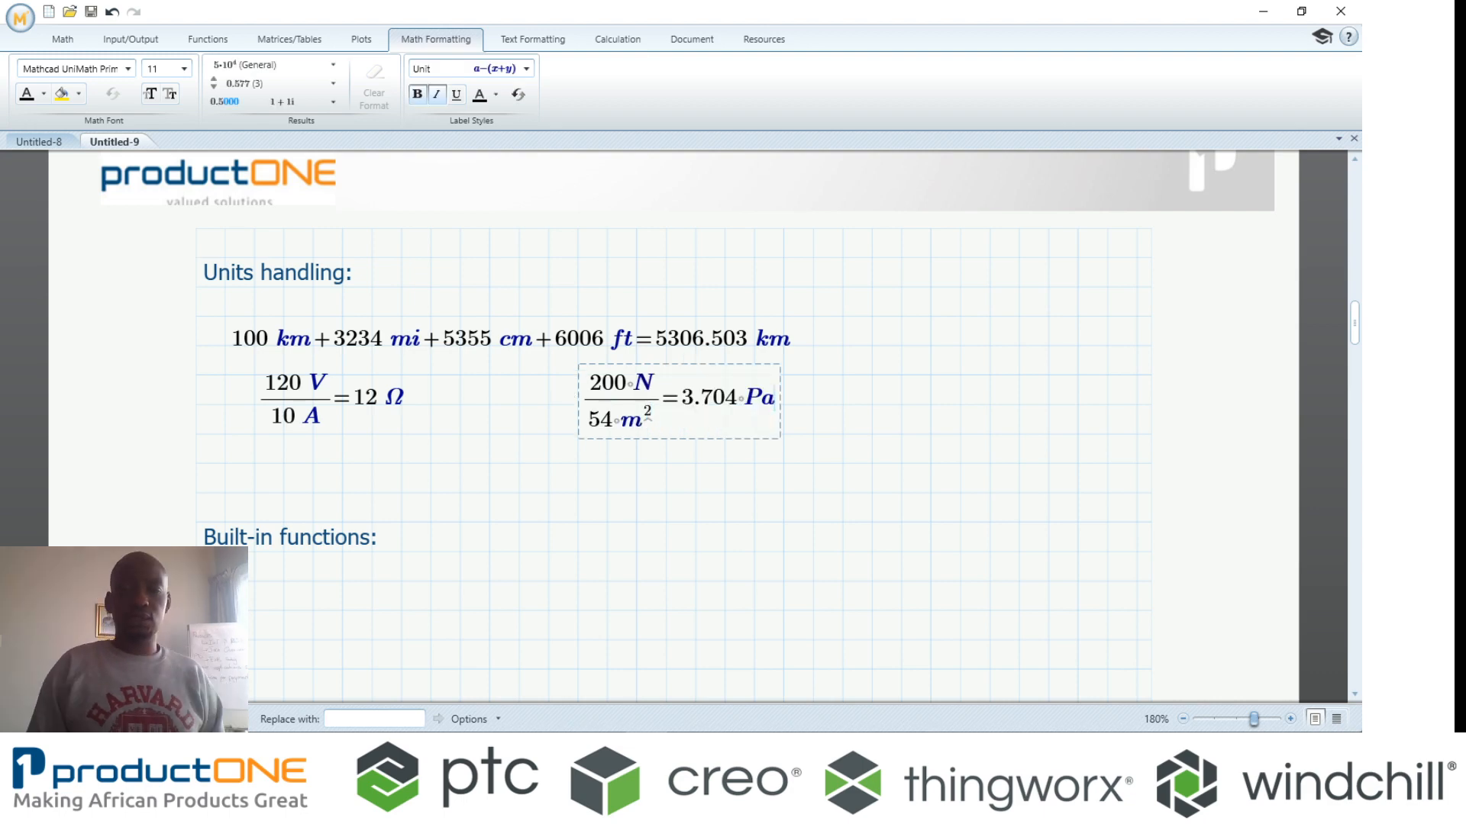
left_click(872, 531)
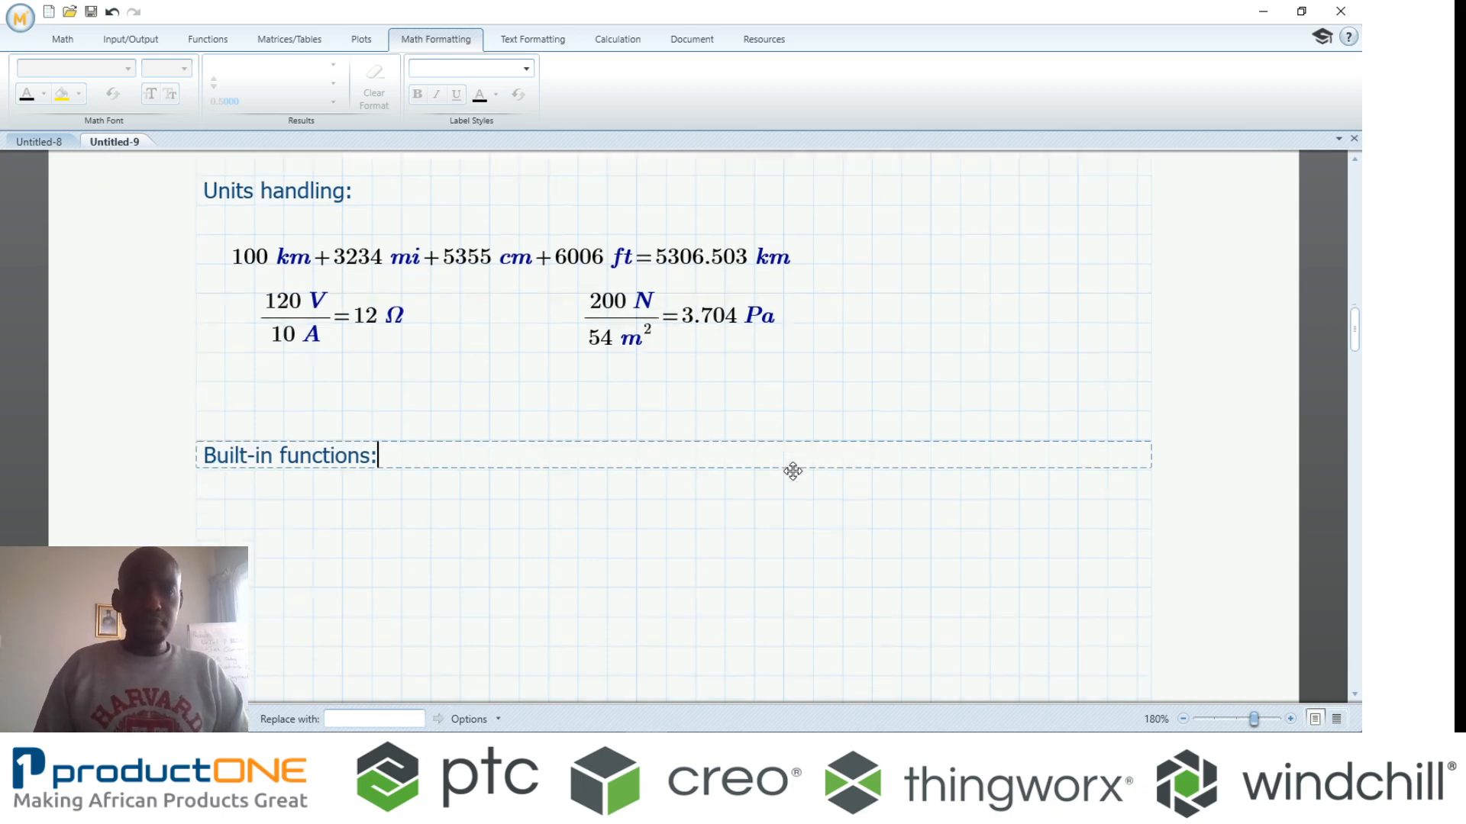
- Show the All Functions panel beside the Built-in functions section
scroll("down", 3)
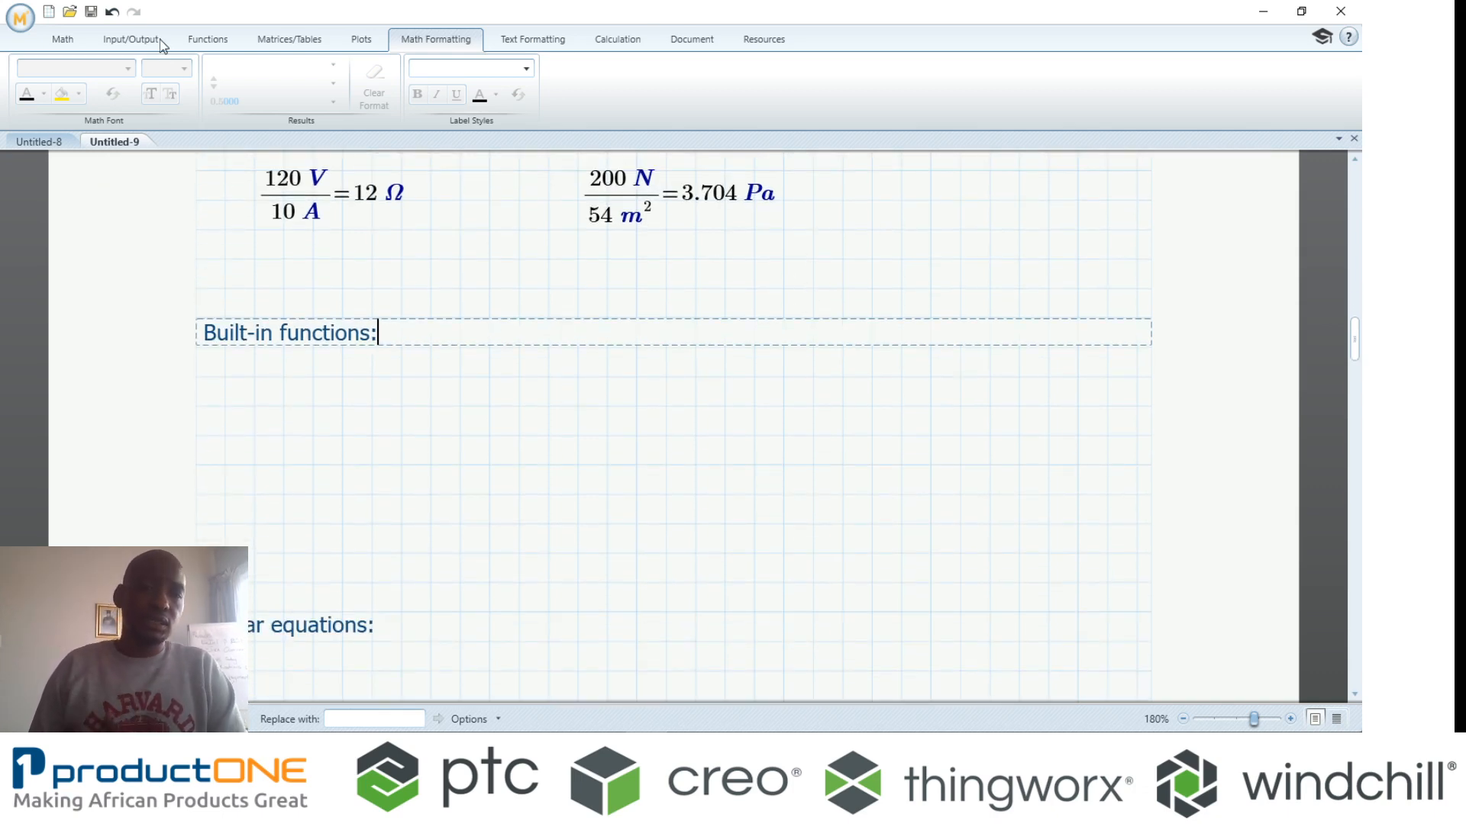
left_click(208, 39)
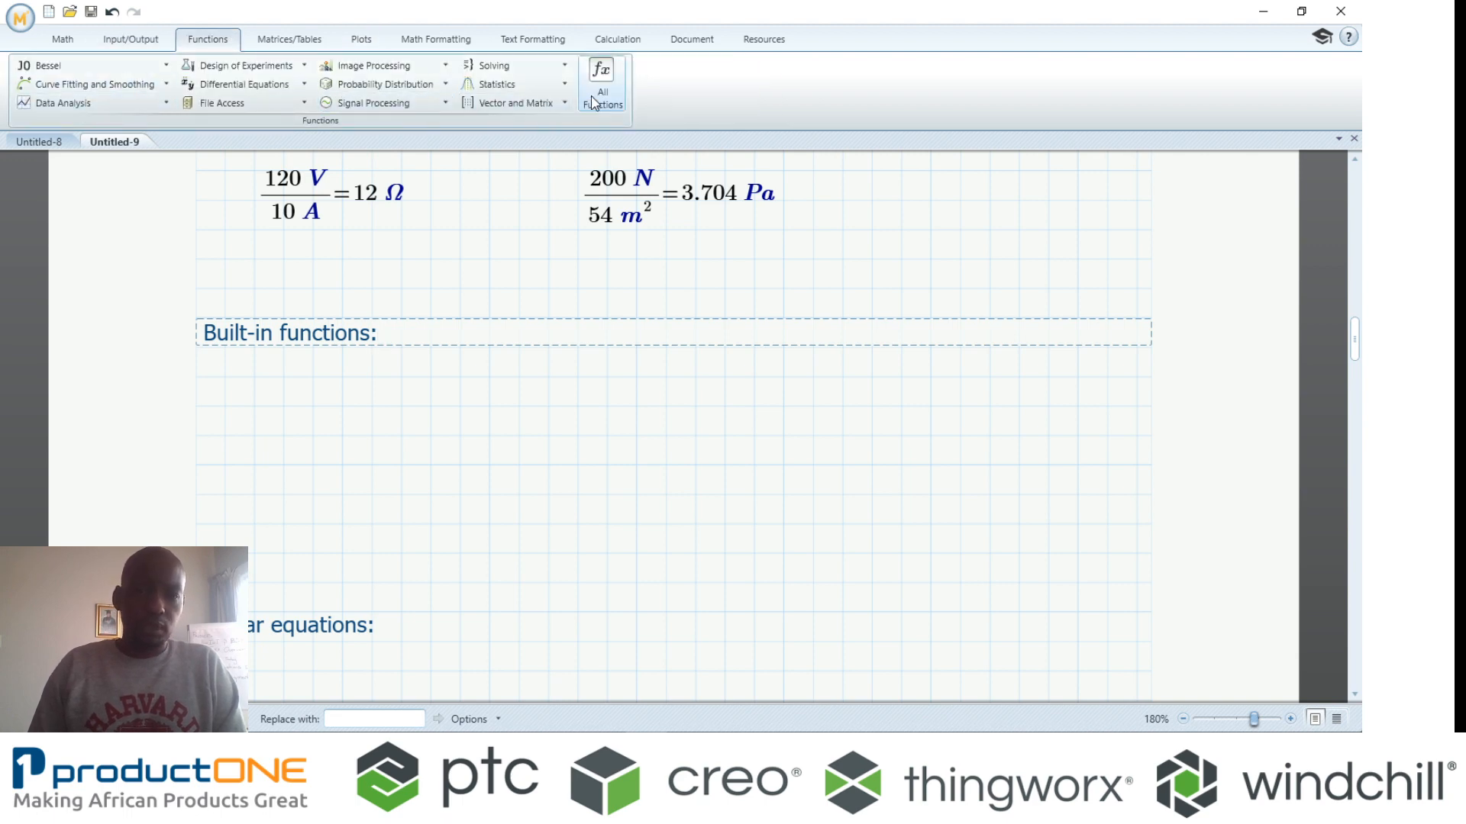
left_click(602, 71)
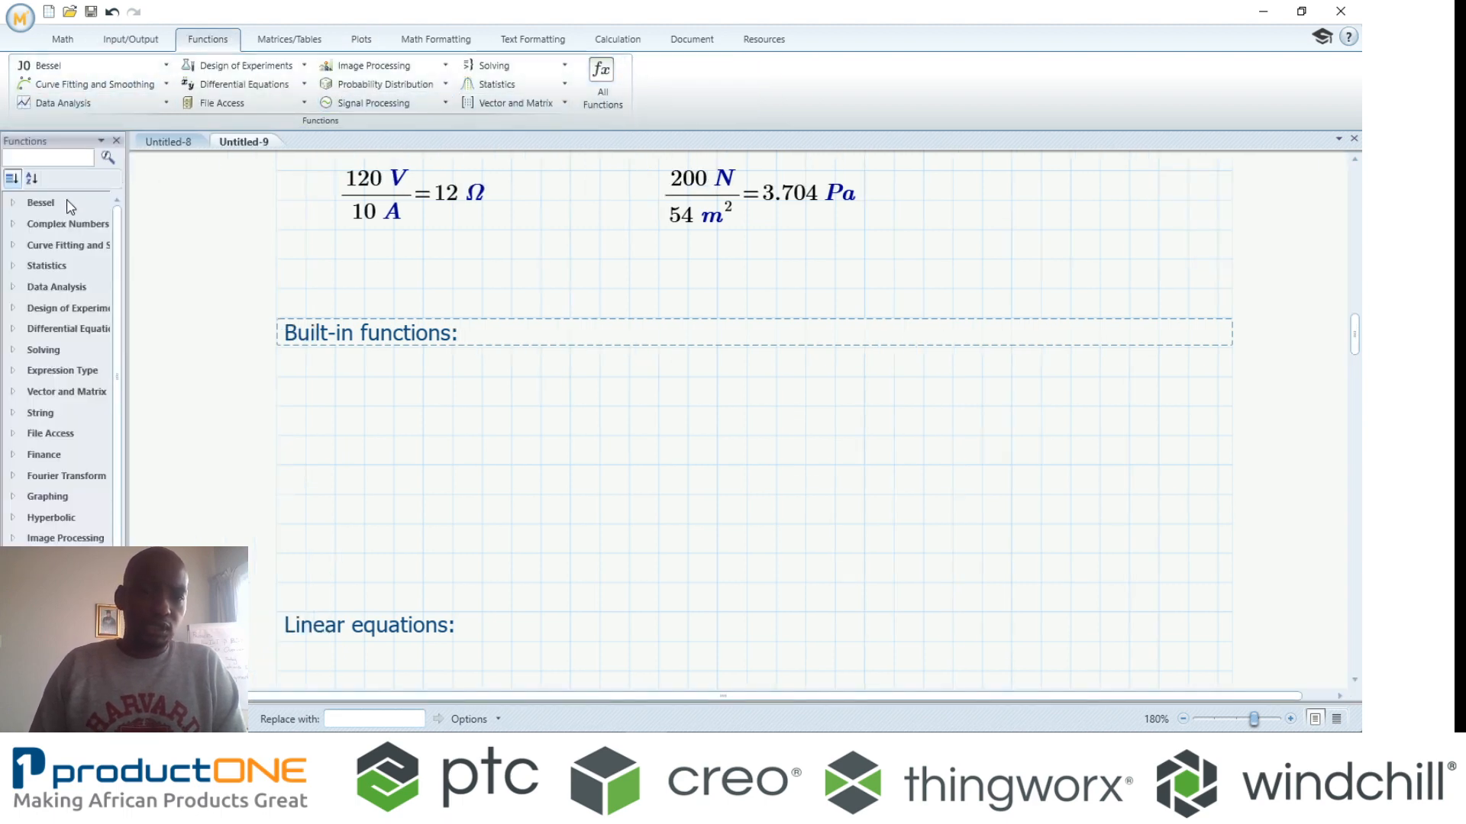
mouse_move(21, 483)
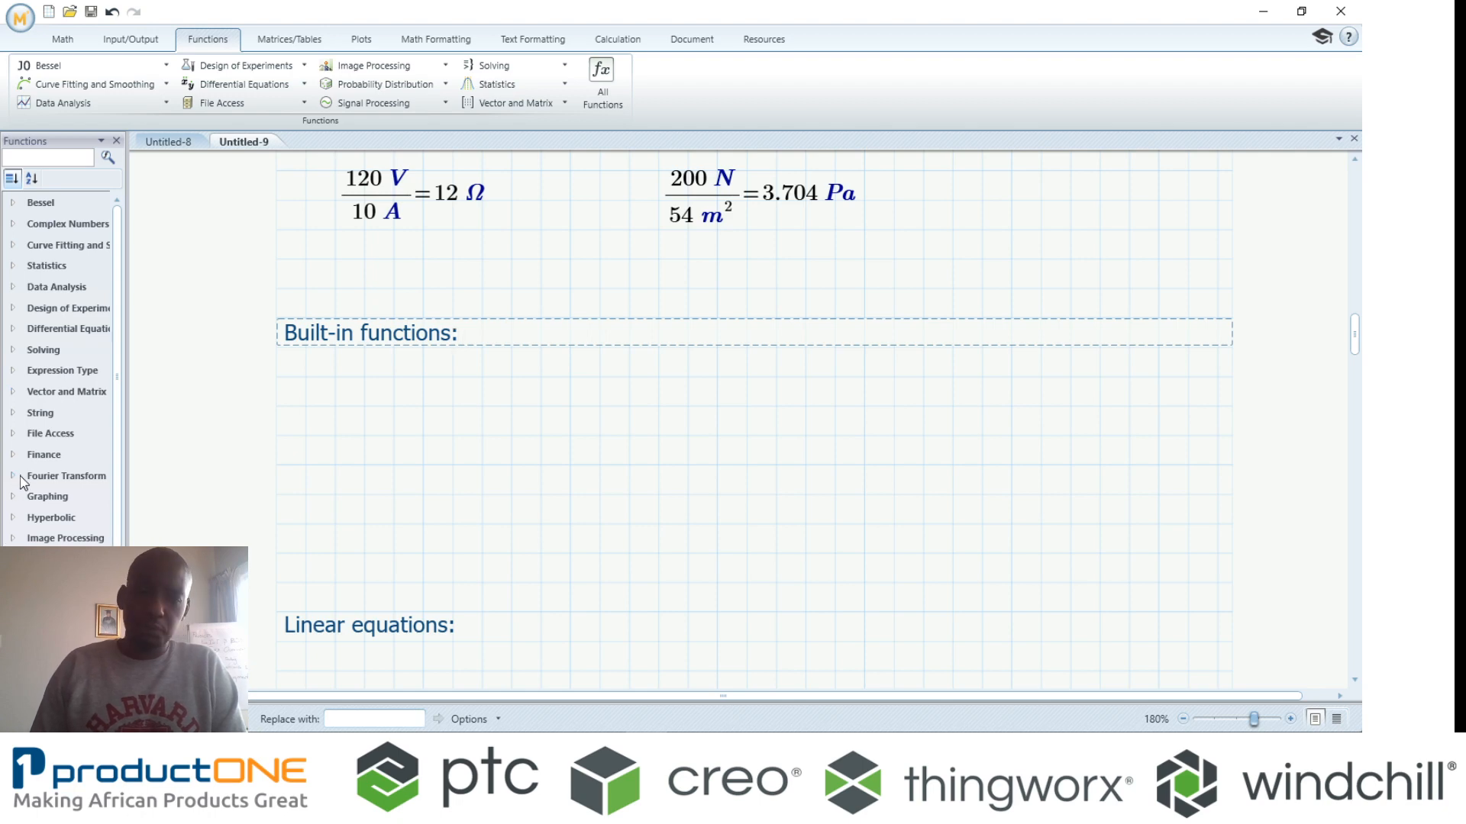
left_click(452, 333)
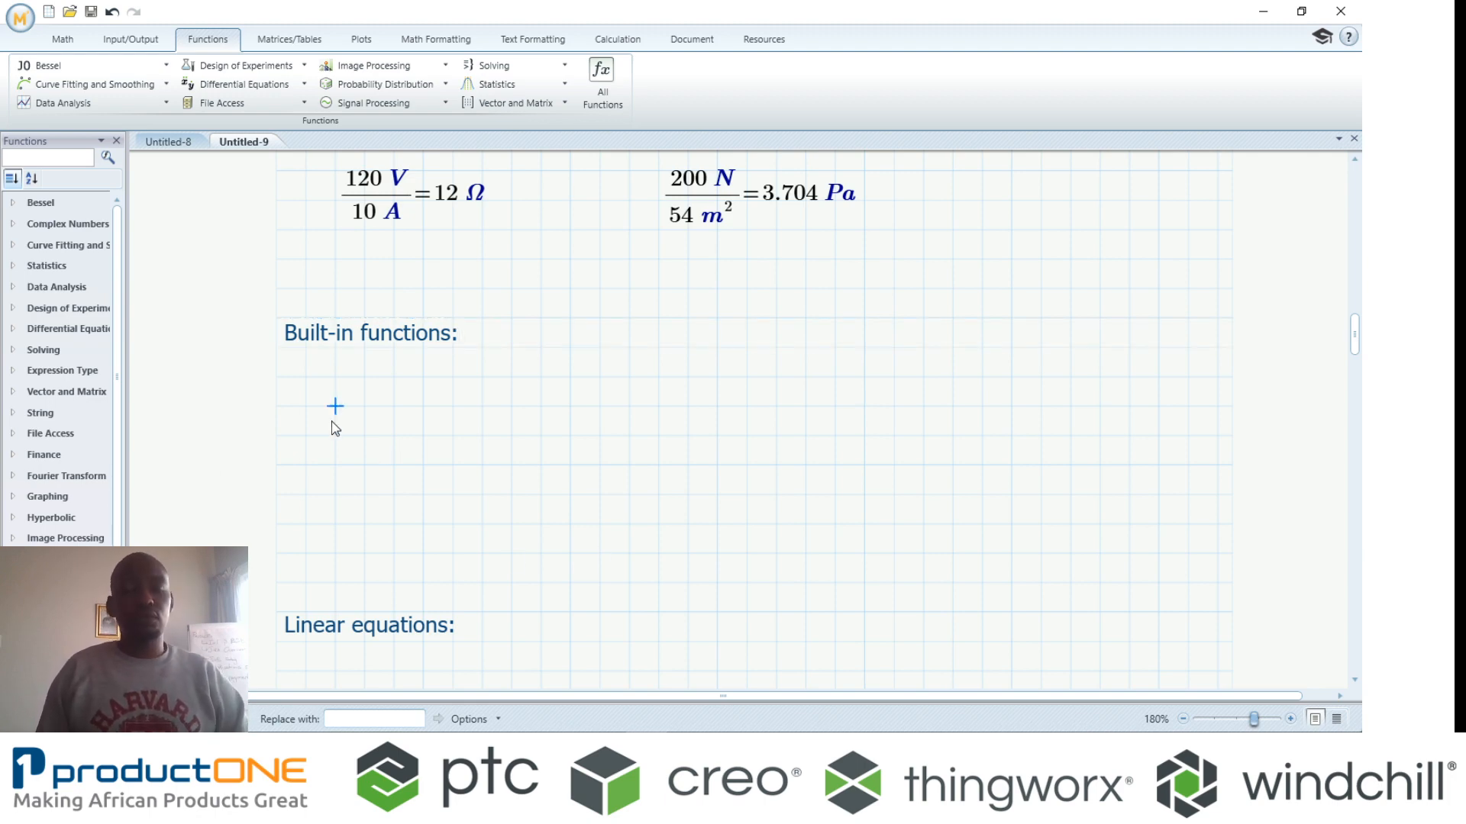
- Define matrix m with rows 12, 897 and √7, 354
type("m:=[")
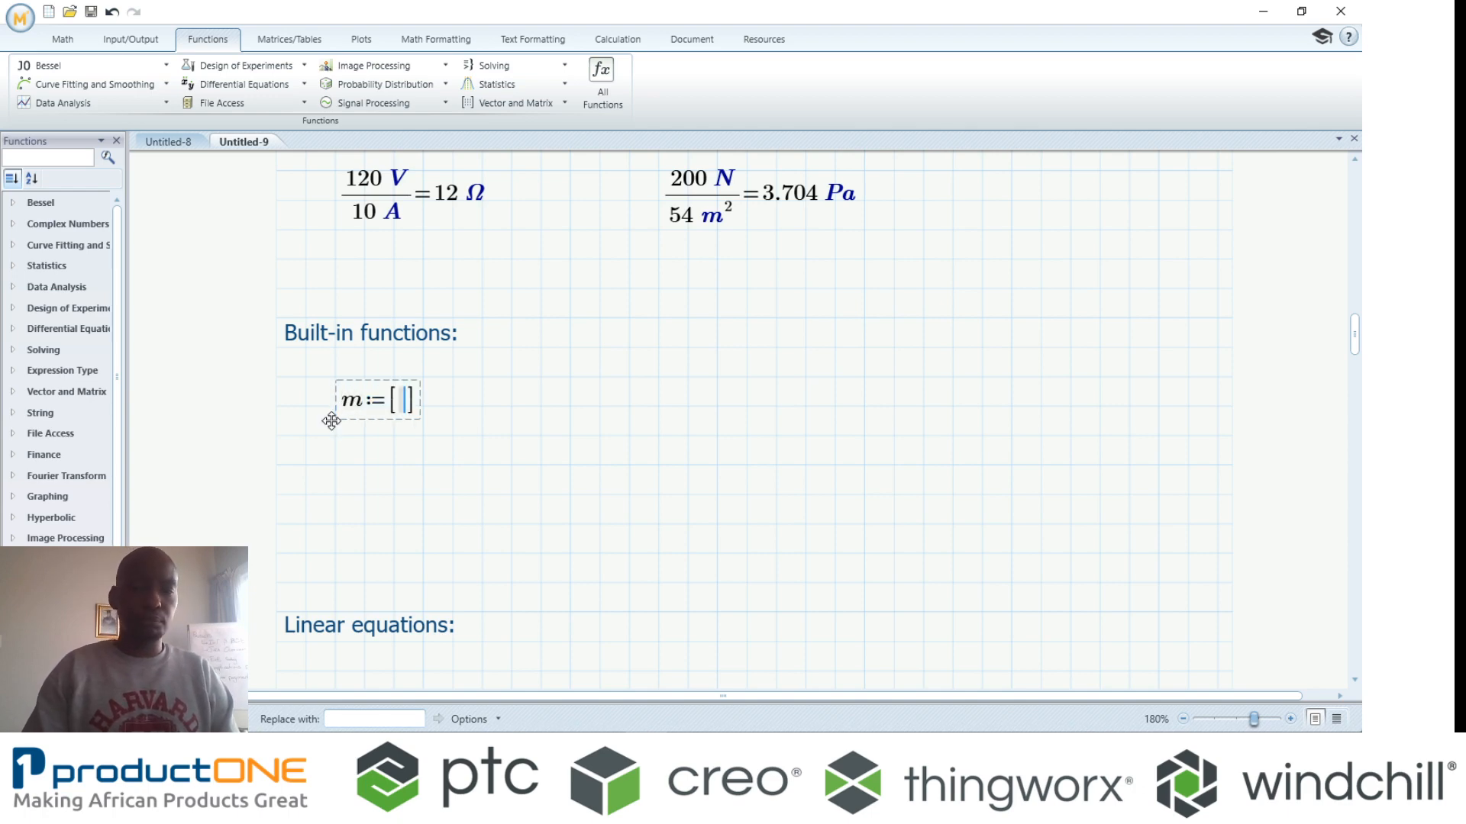
type("12")
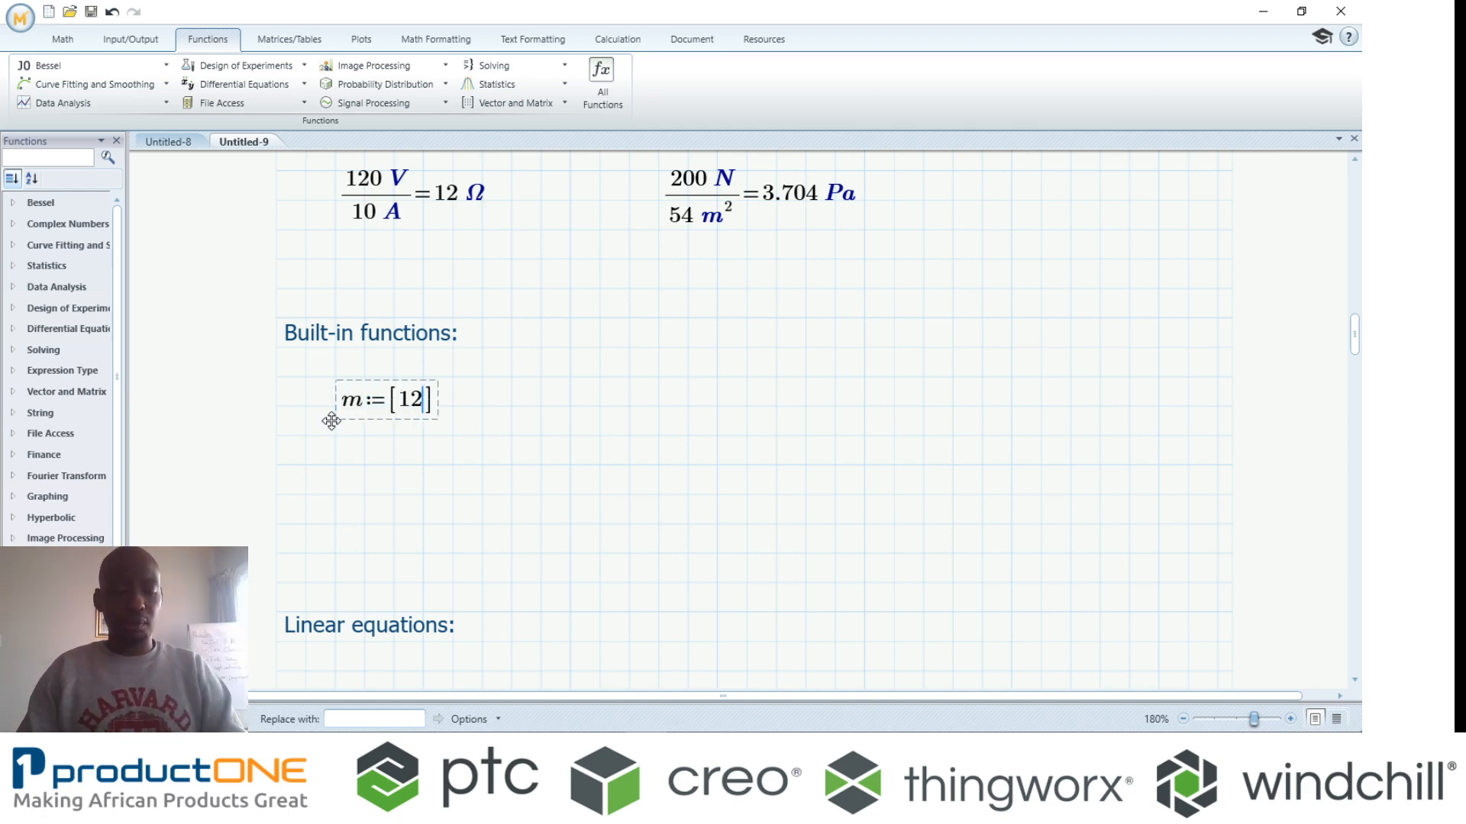
type("897")
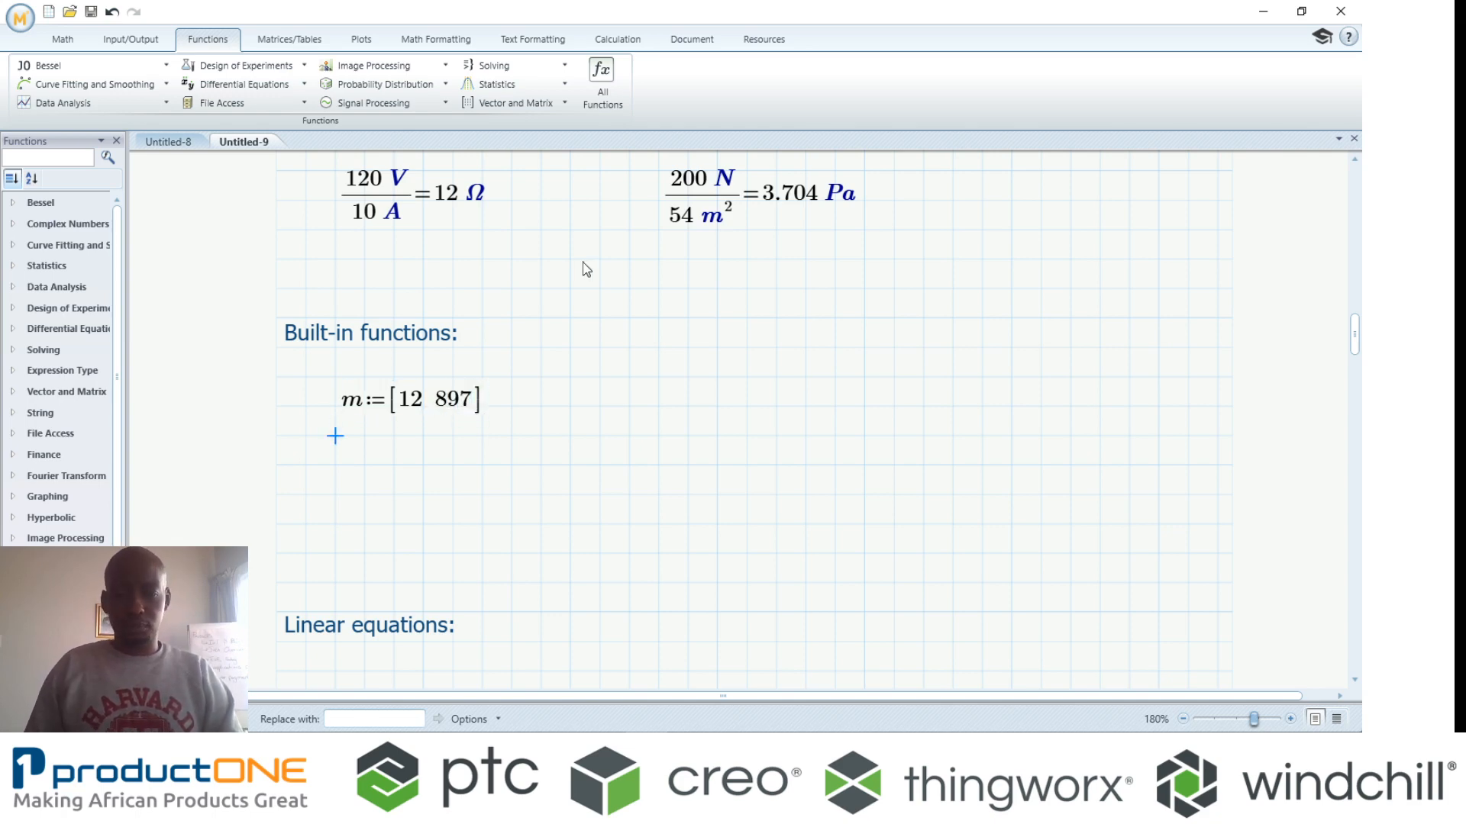
left_click(456, 400)
type("; 354")
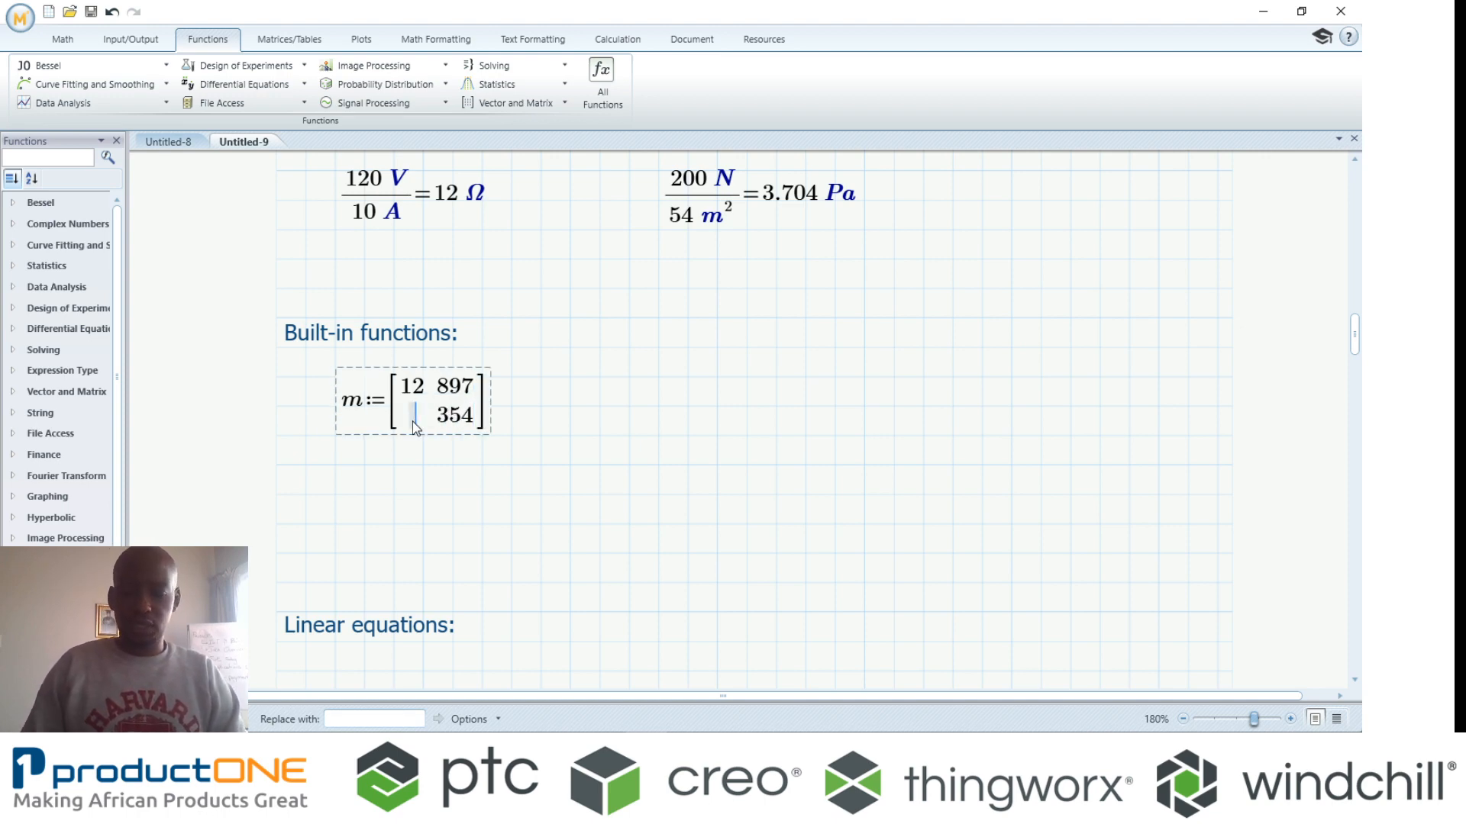
type("\\7")
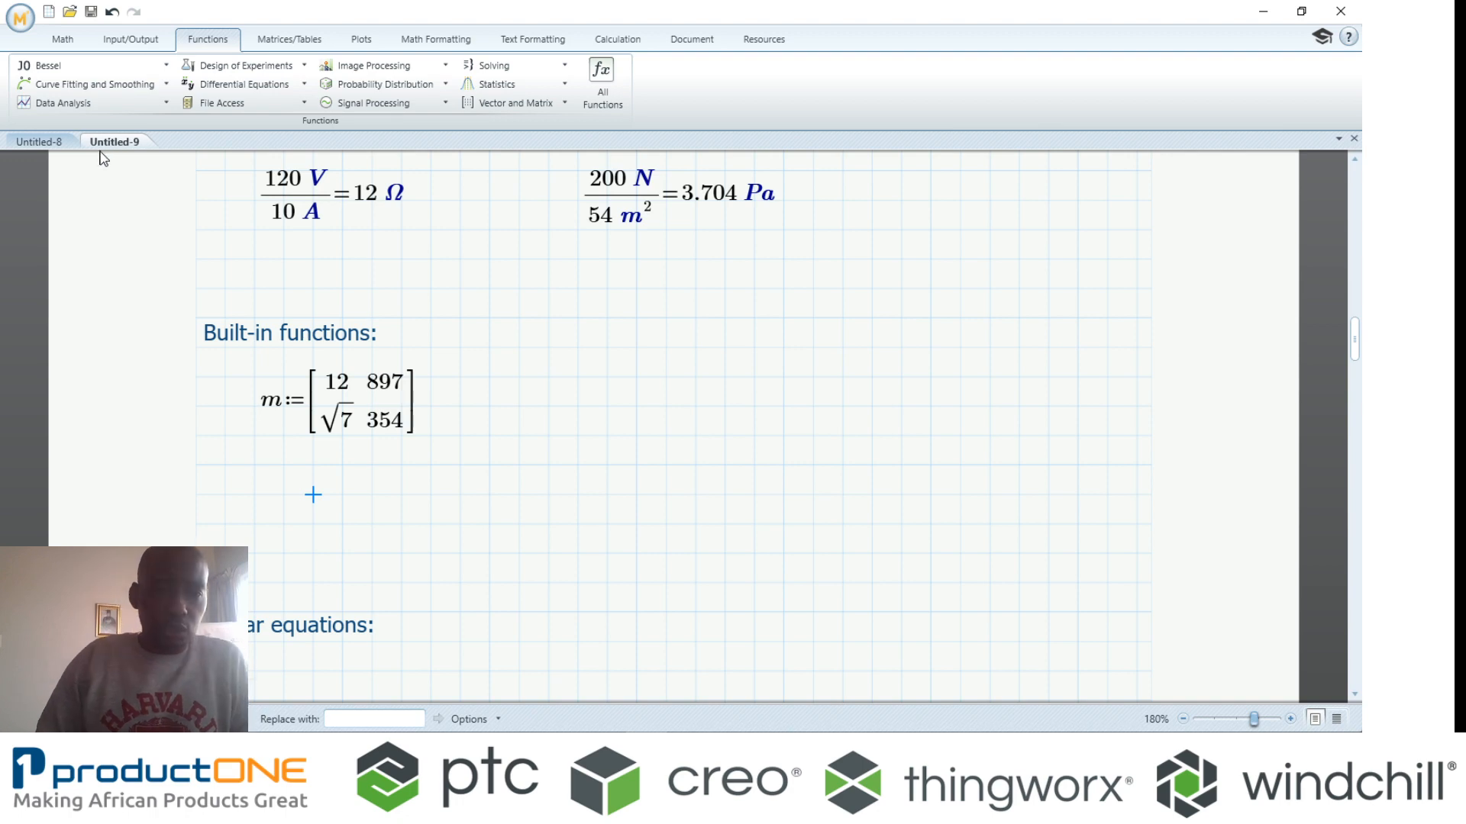
mouse_move(302, 37)
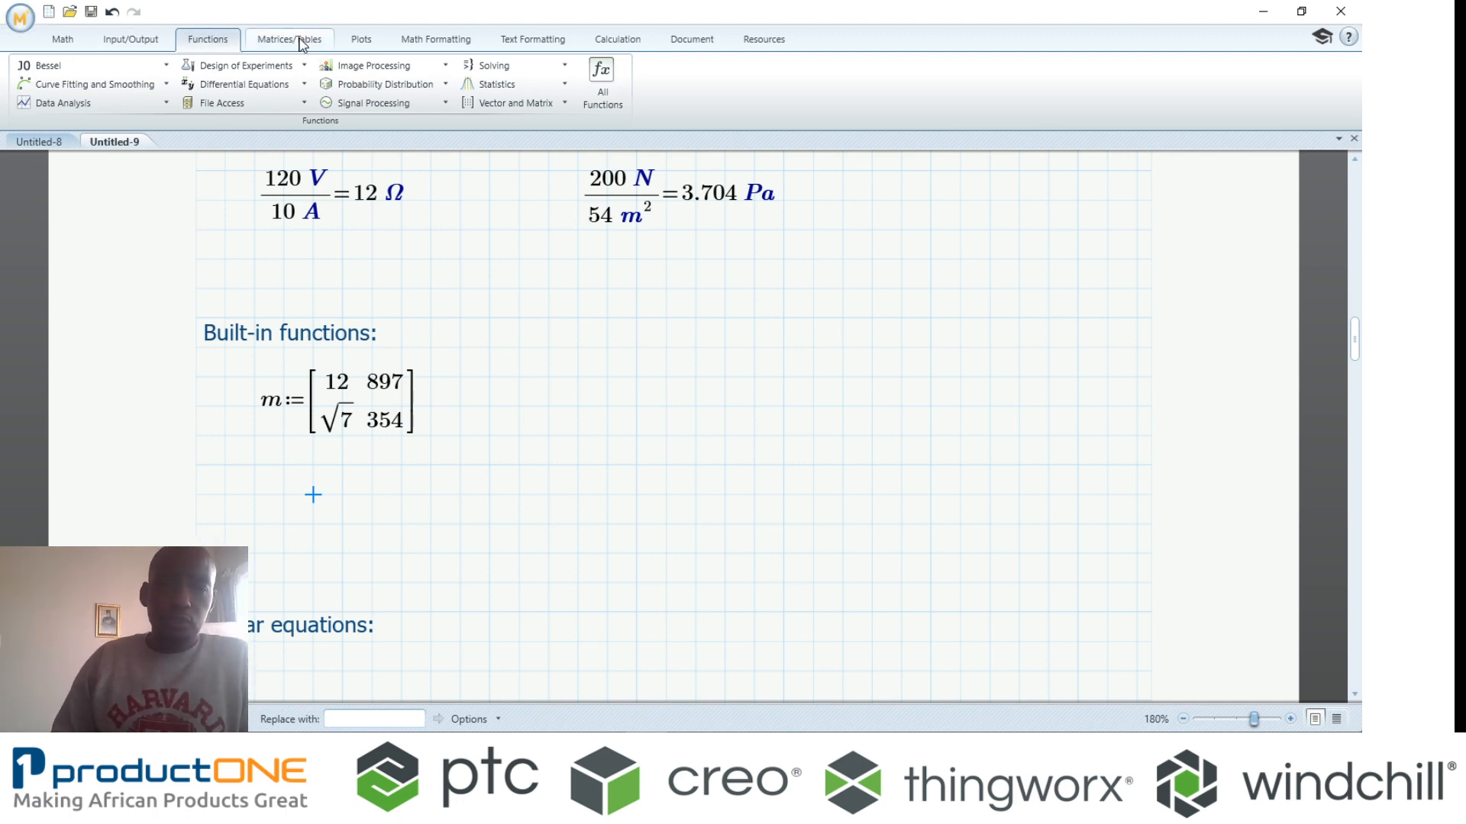
- Evaluate eigenvecs(m), returning [−0.932 −1; −0.362 0.008]
left_click(217, 84)
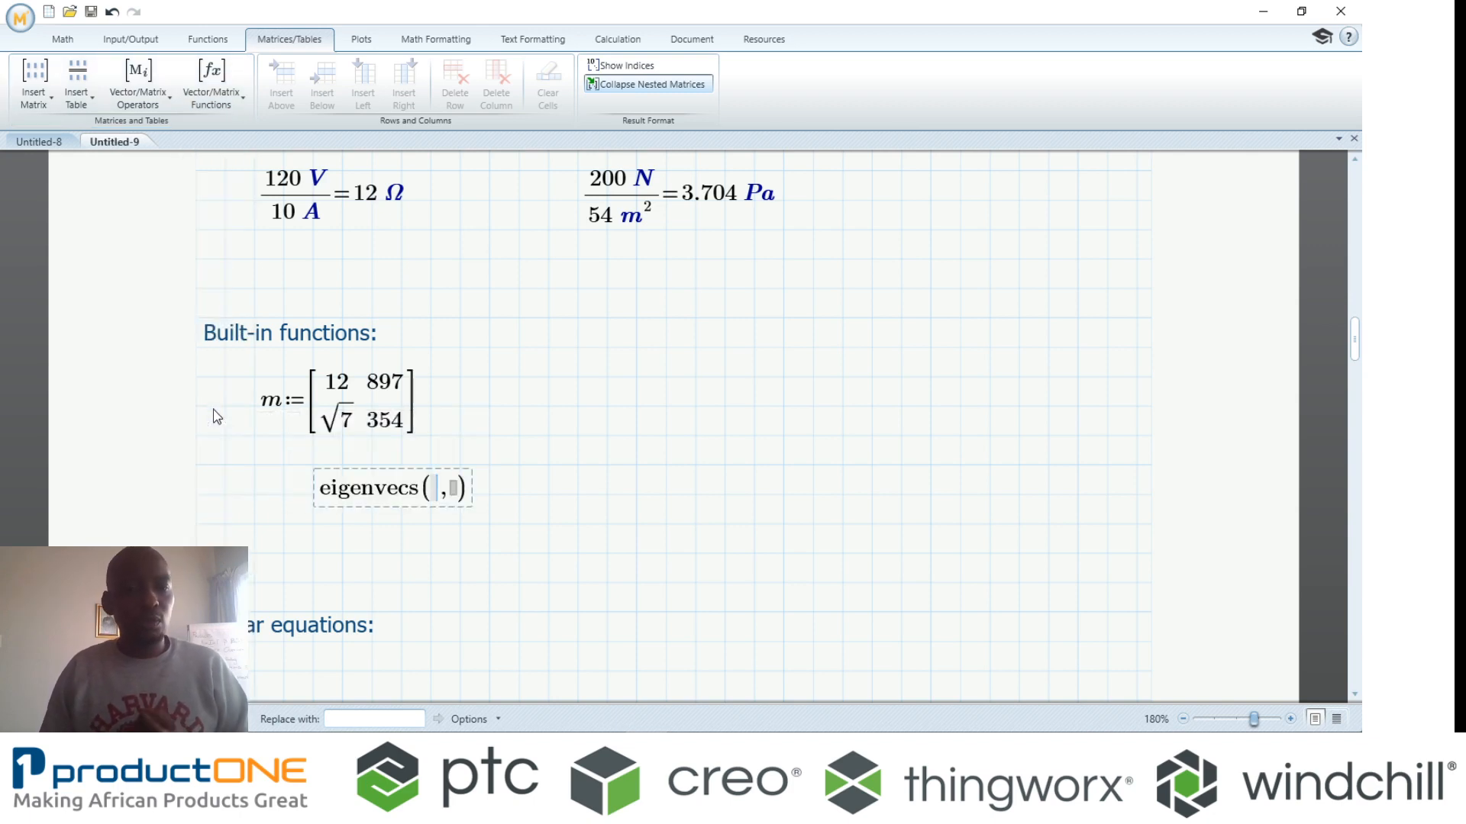
type("m")
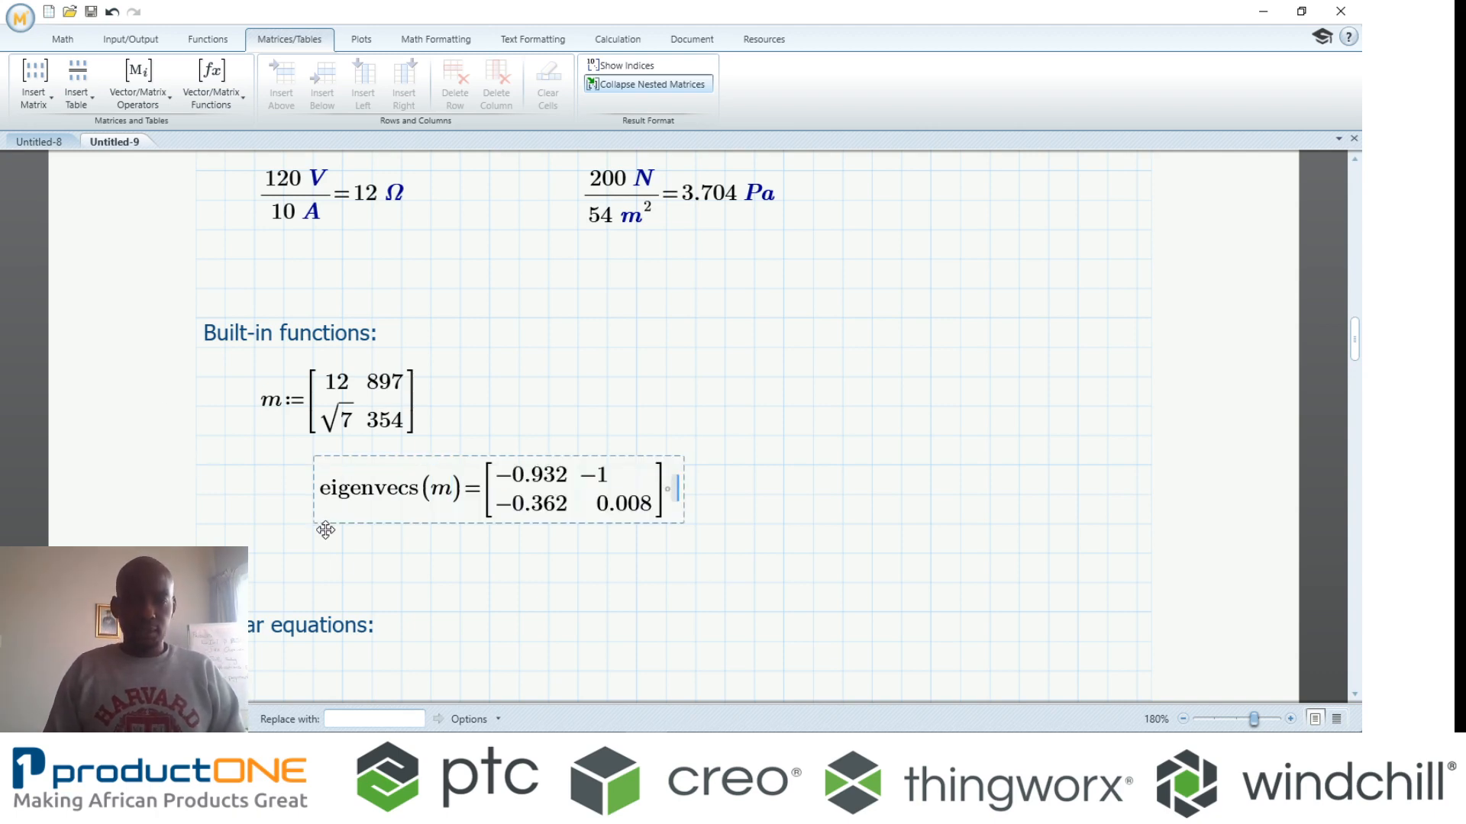
left_click(342, 553)
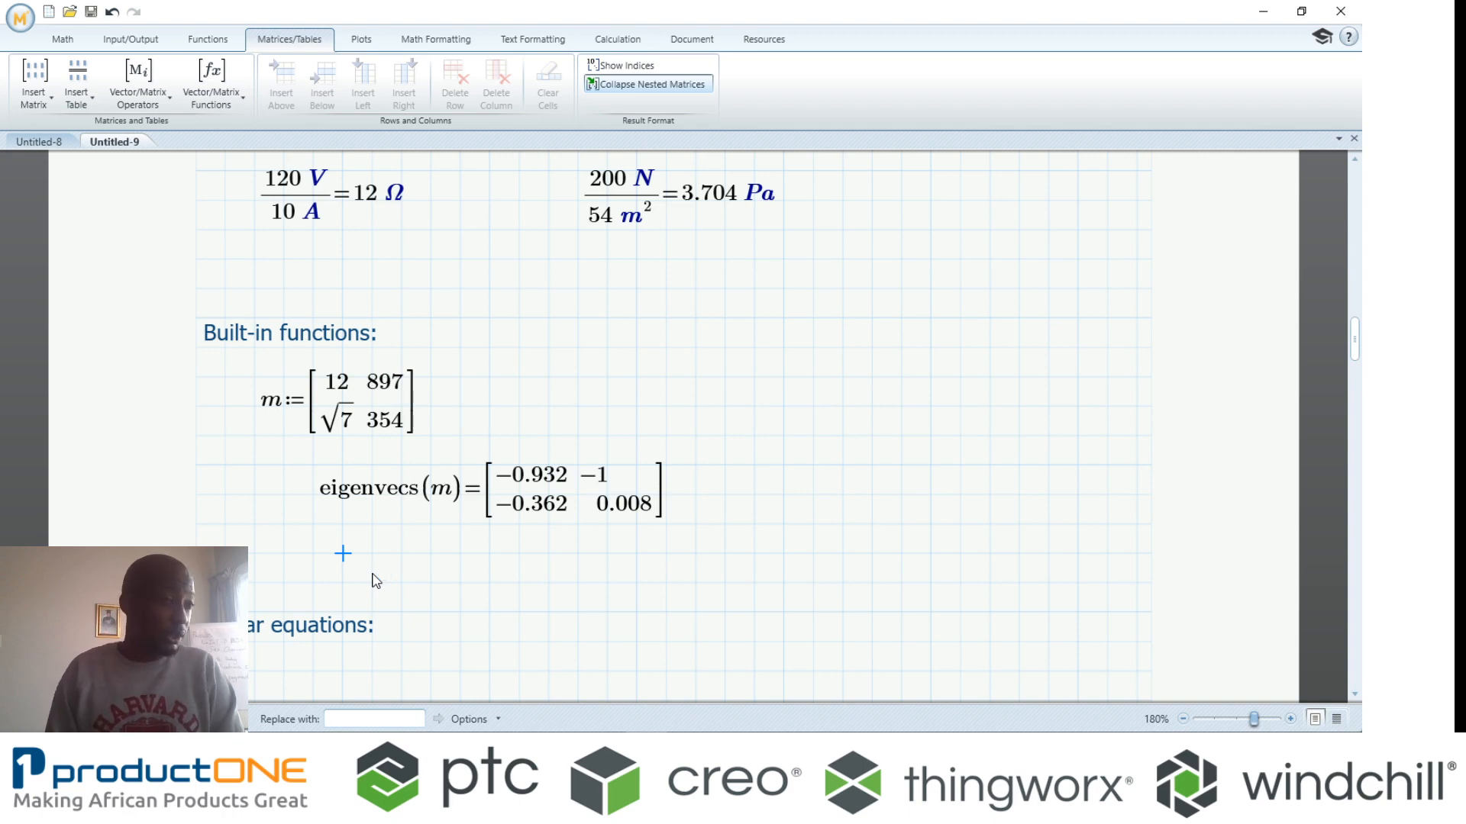
mouse_move(407, 580)
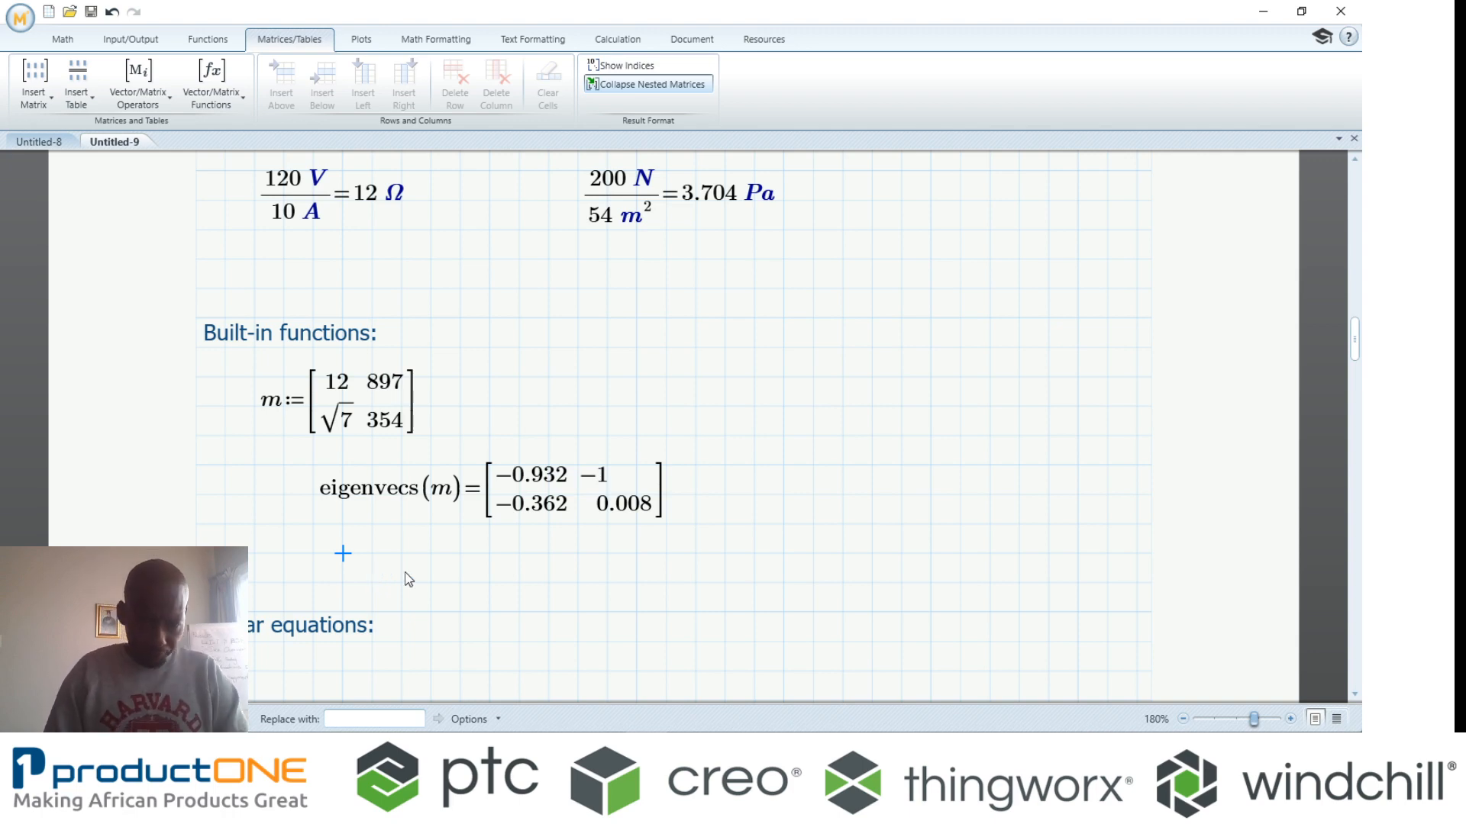
scroll("down", 3)
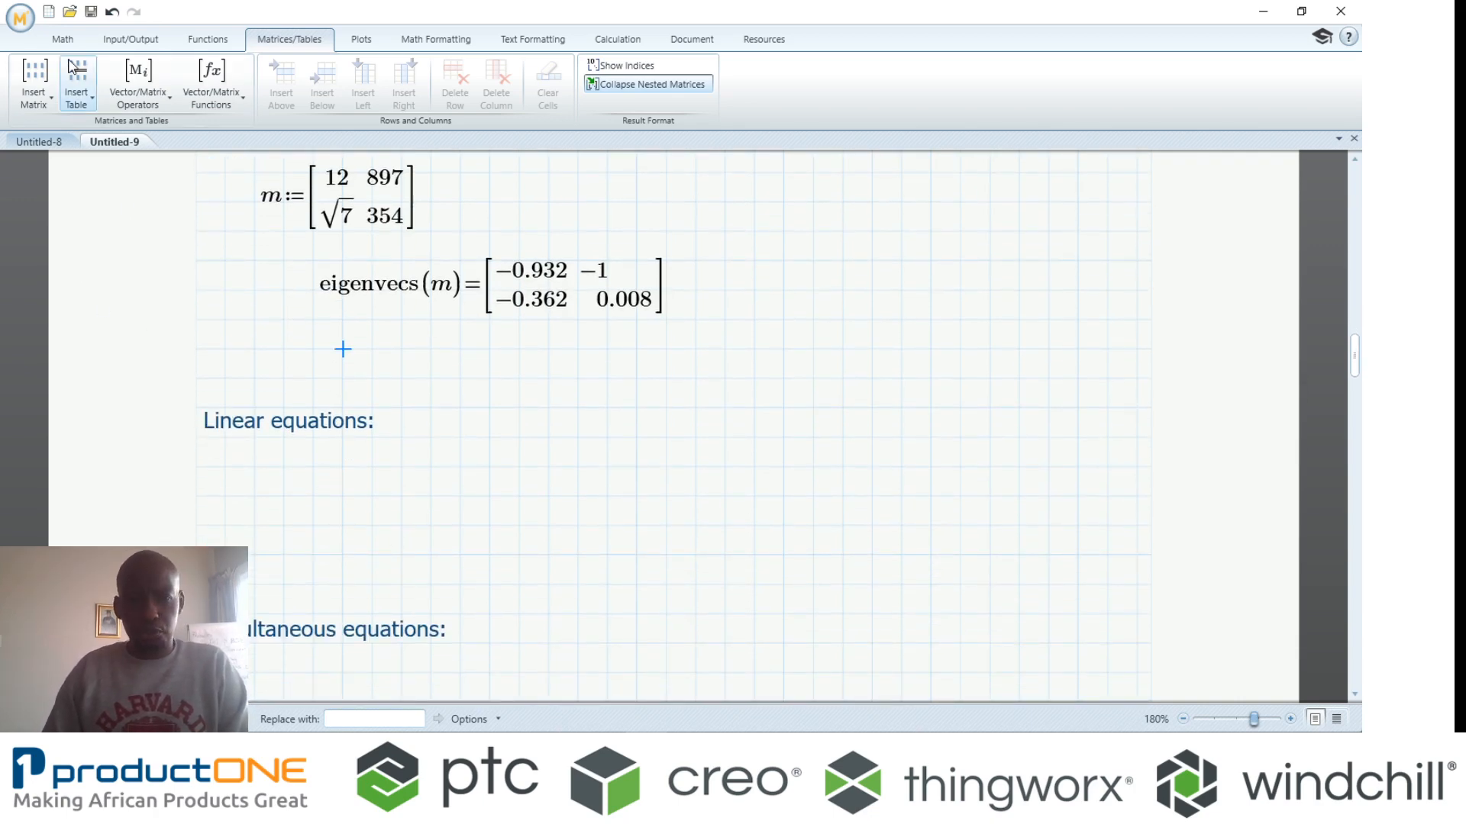
- In a new worksheet, enter the expression a·x² + b·x + c
left_click(49, 6)
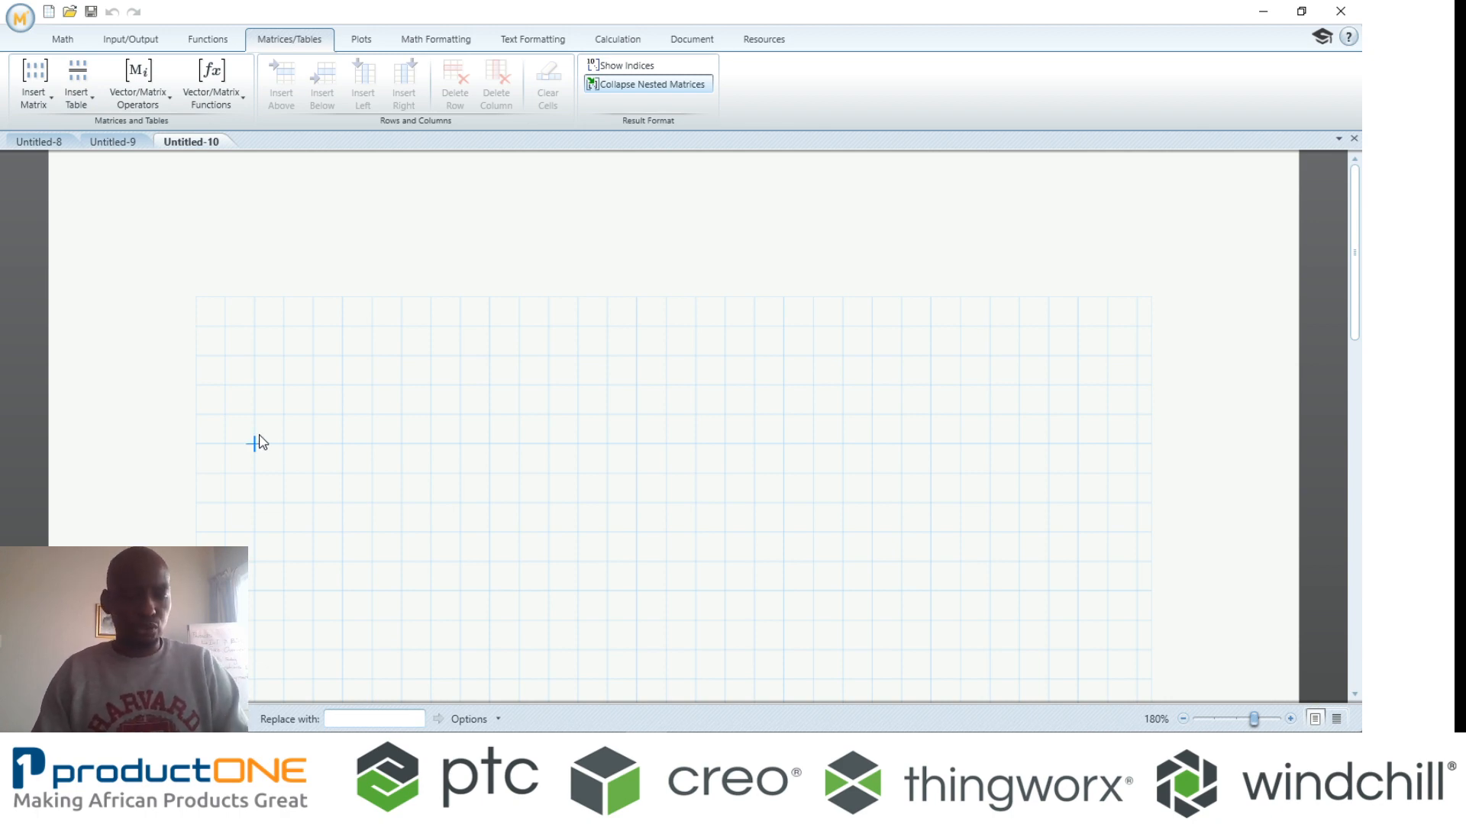
left_click(266, 441)
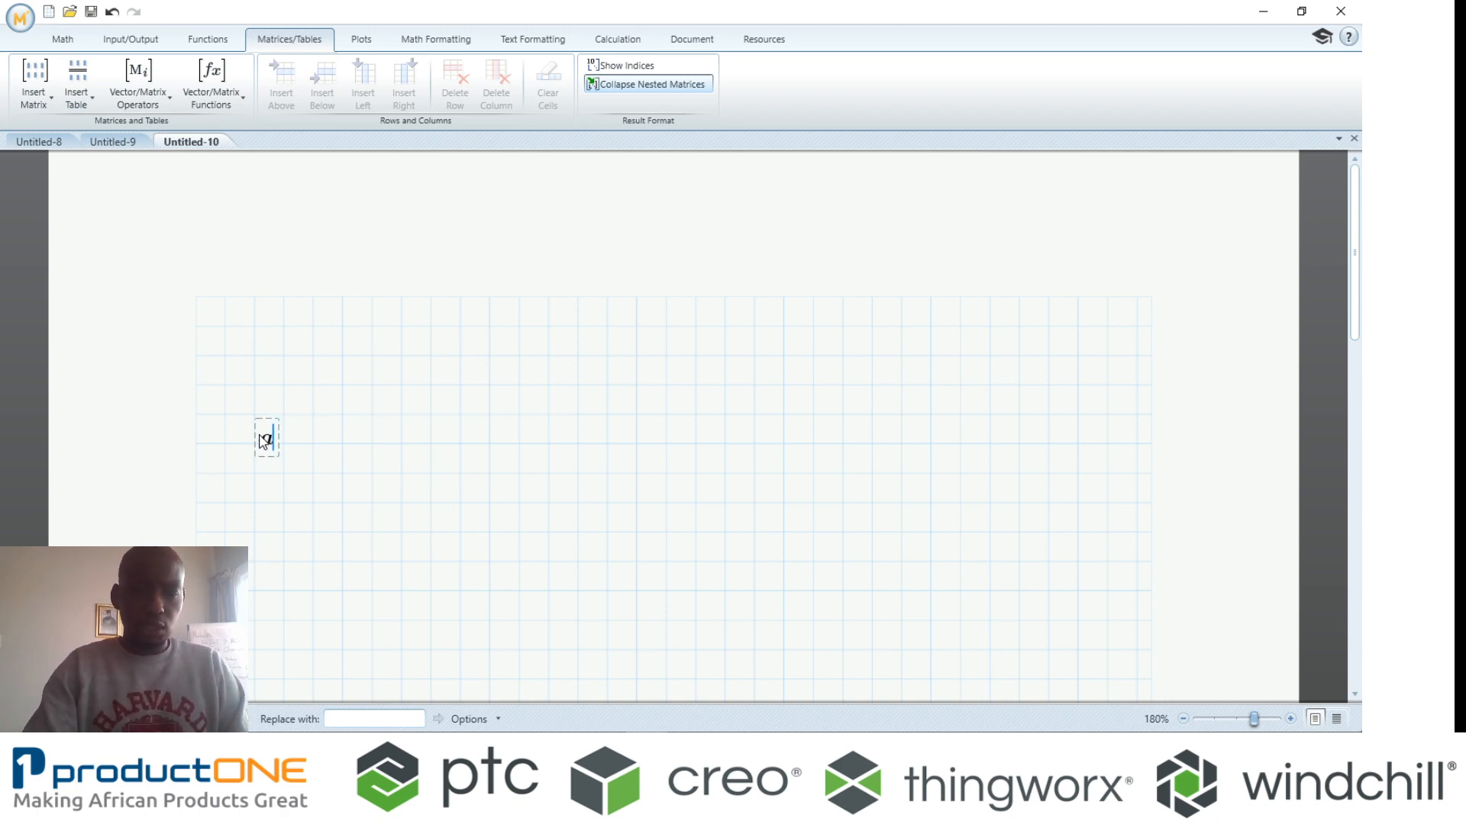
type("·x")
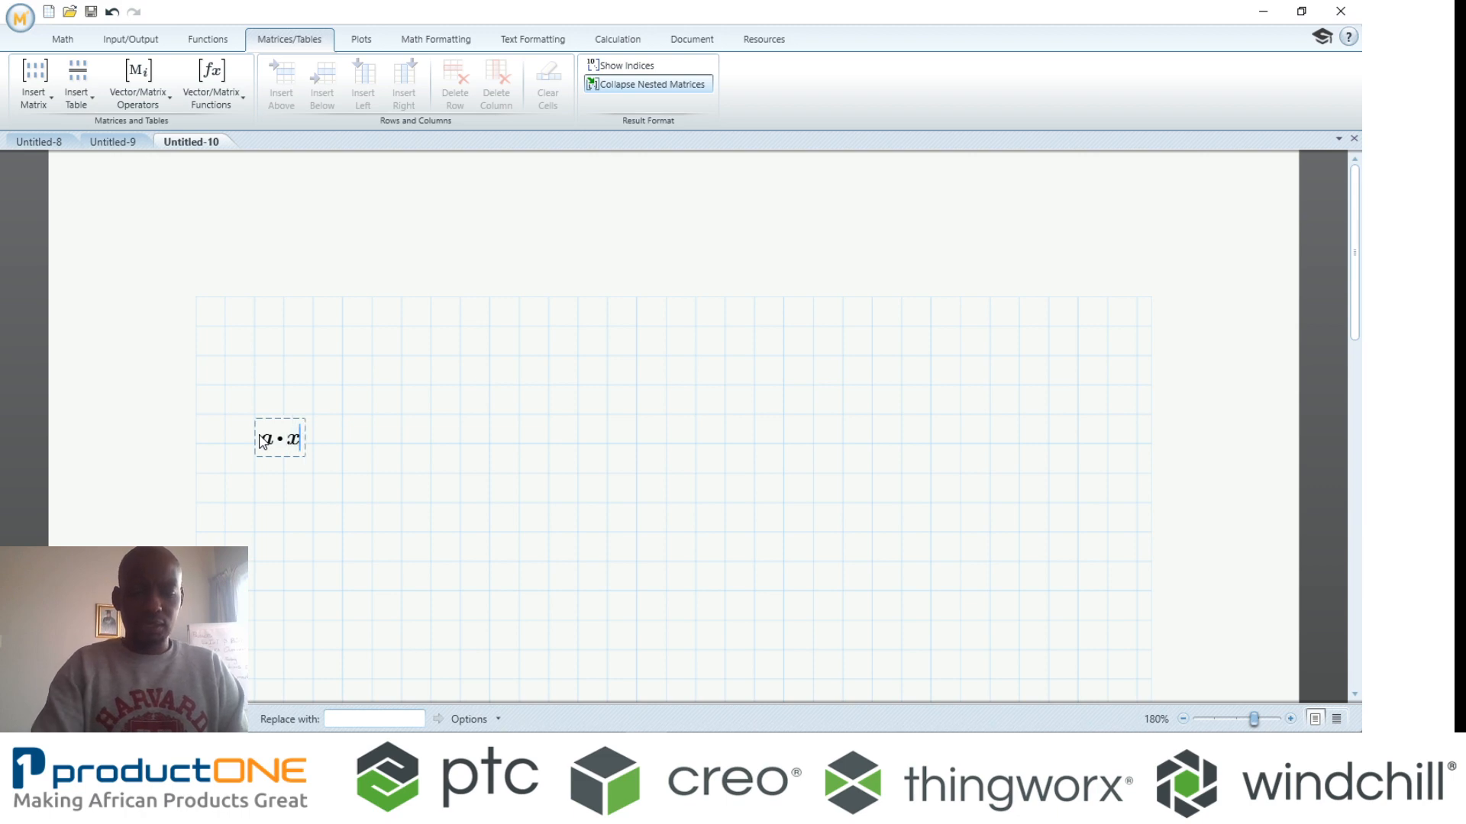
type("^2")
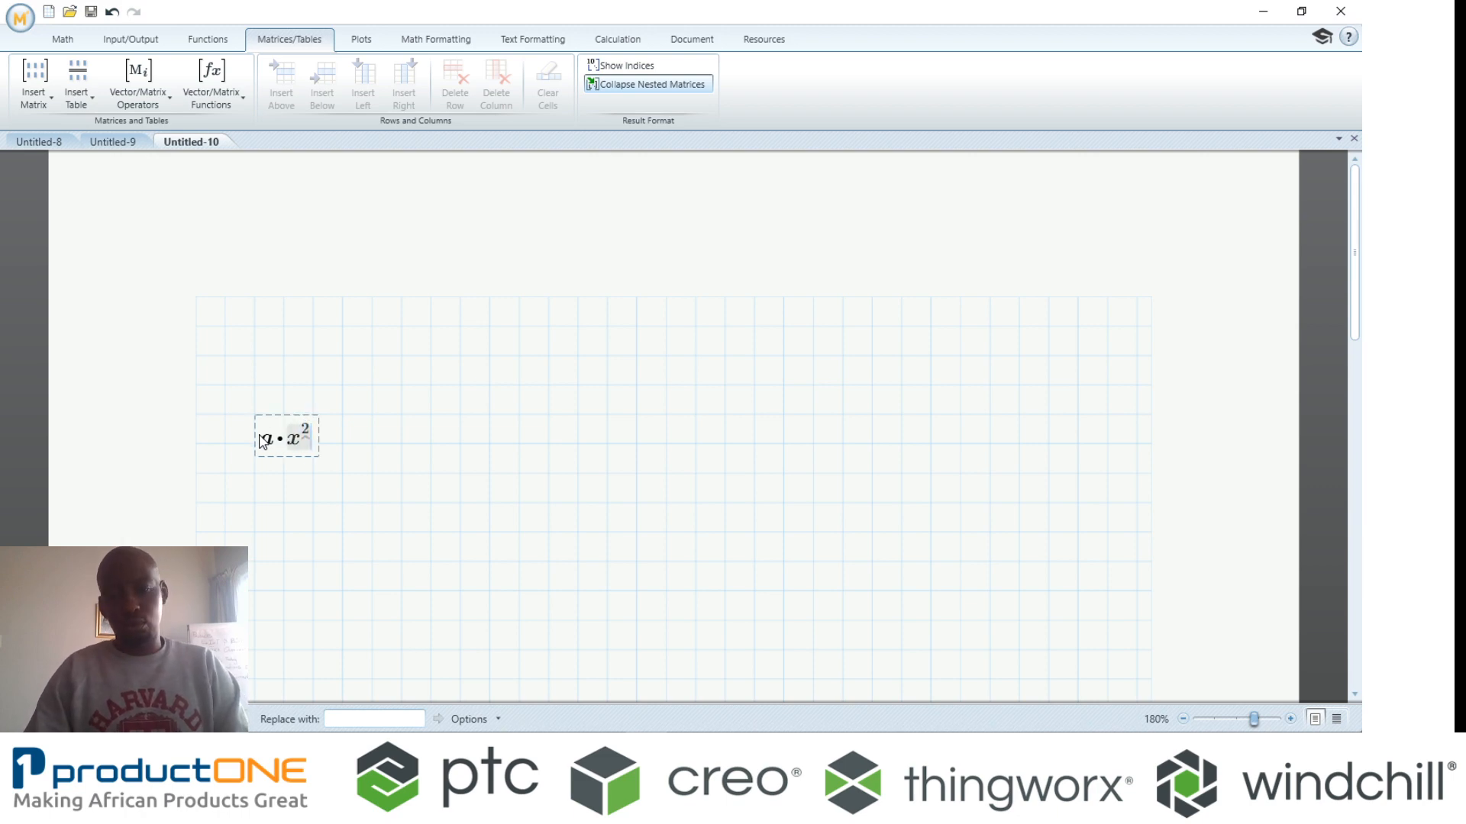
type("+b·")
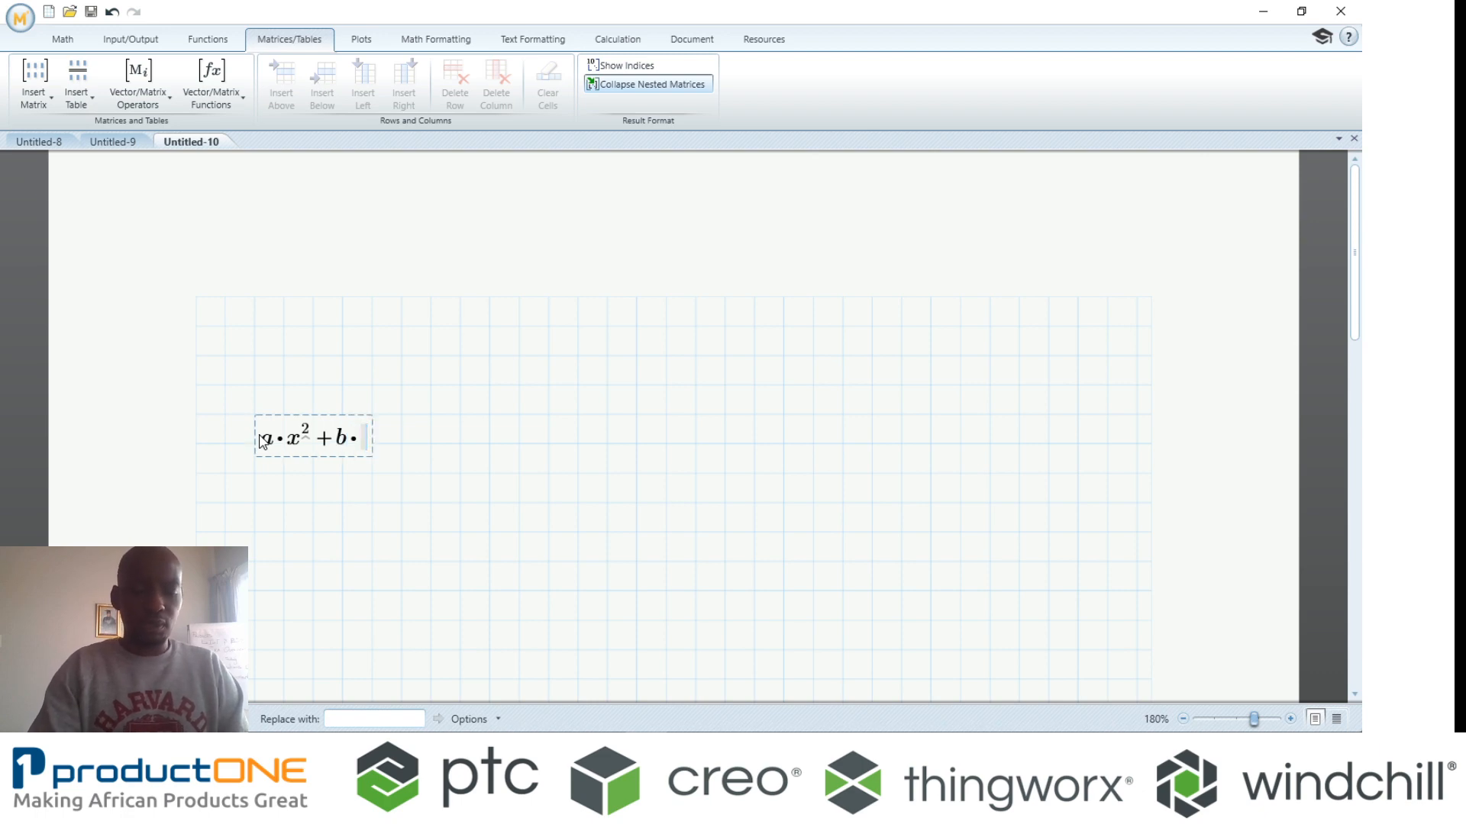
type("x+")
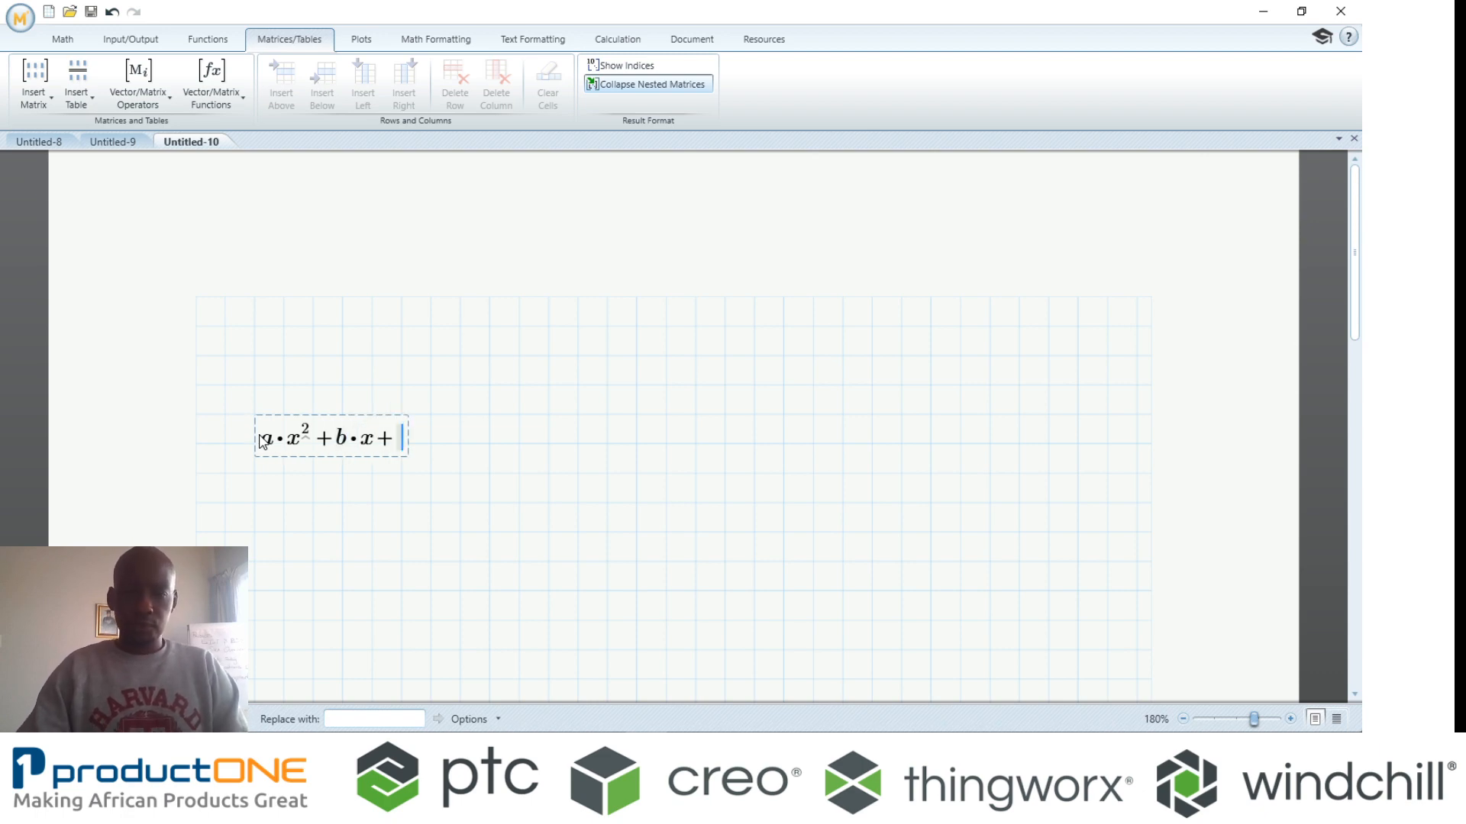
type("c→a·x^2+b·x+c")
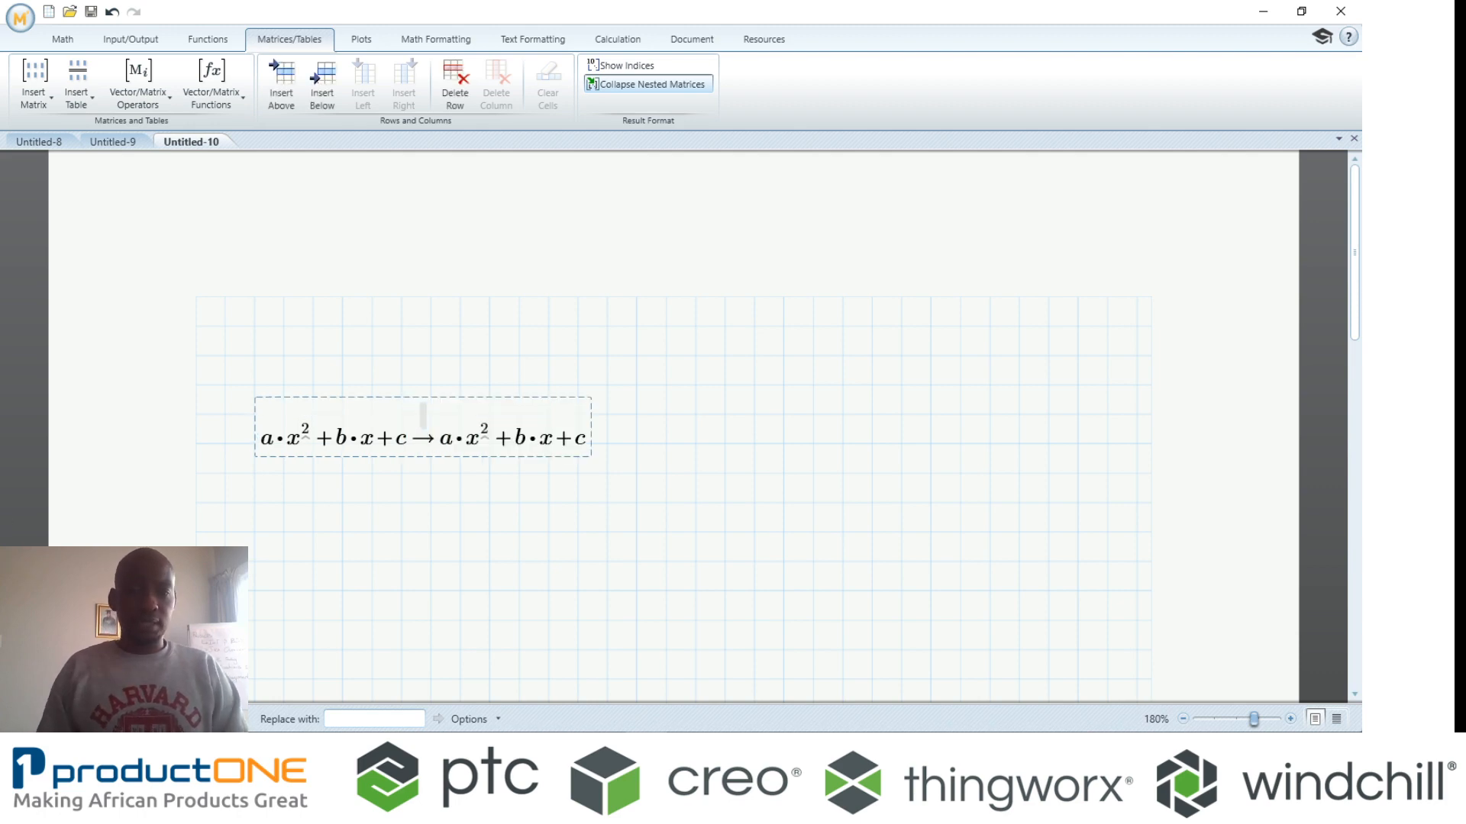
- Symbolically solve it for x to get both quadratic roots, then return to Untitled-9
type("solve,x")
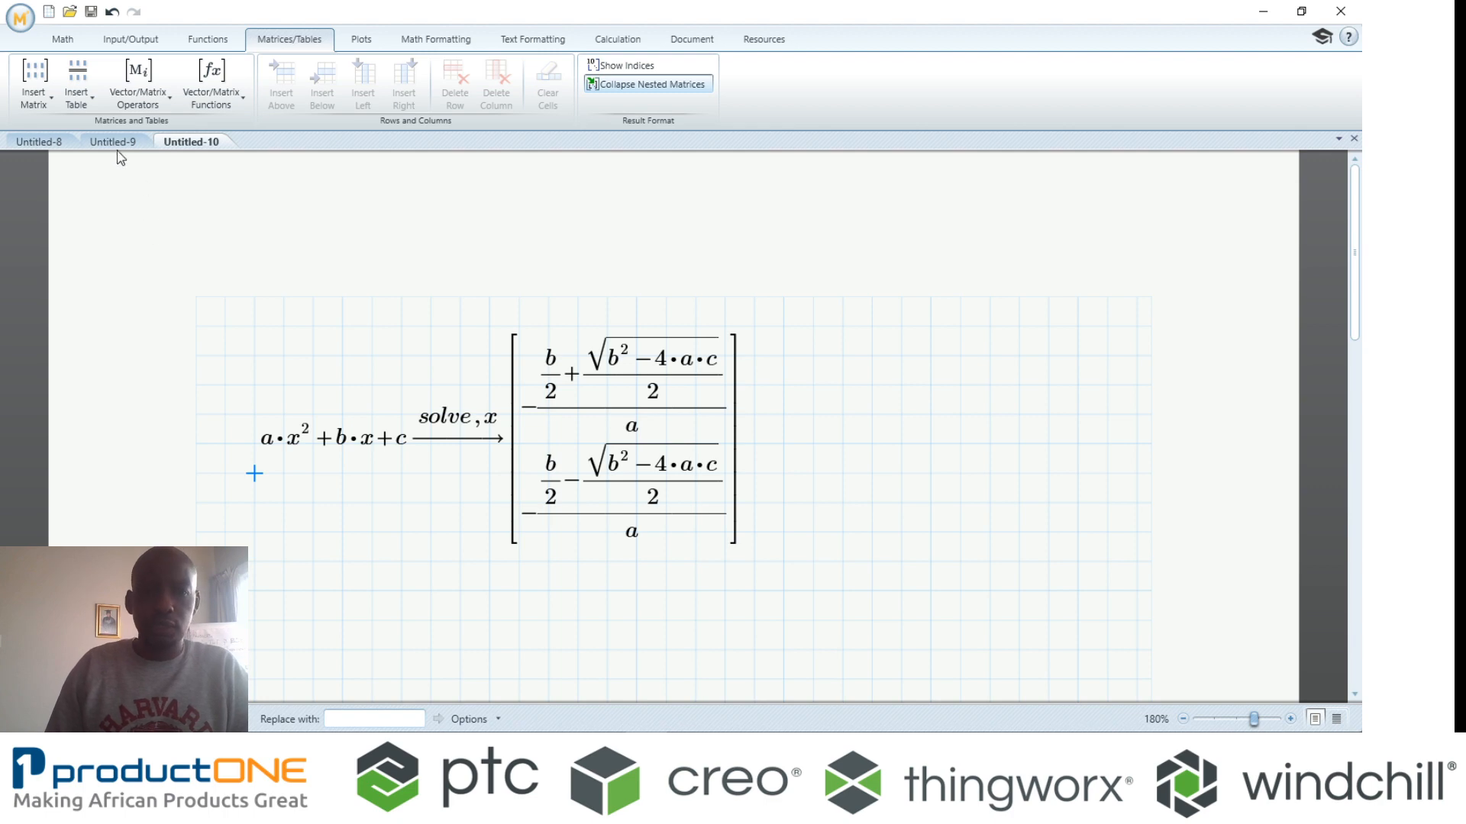
left_click(113, 140)
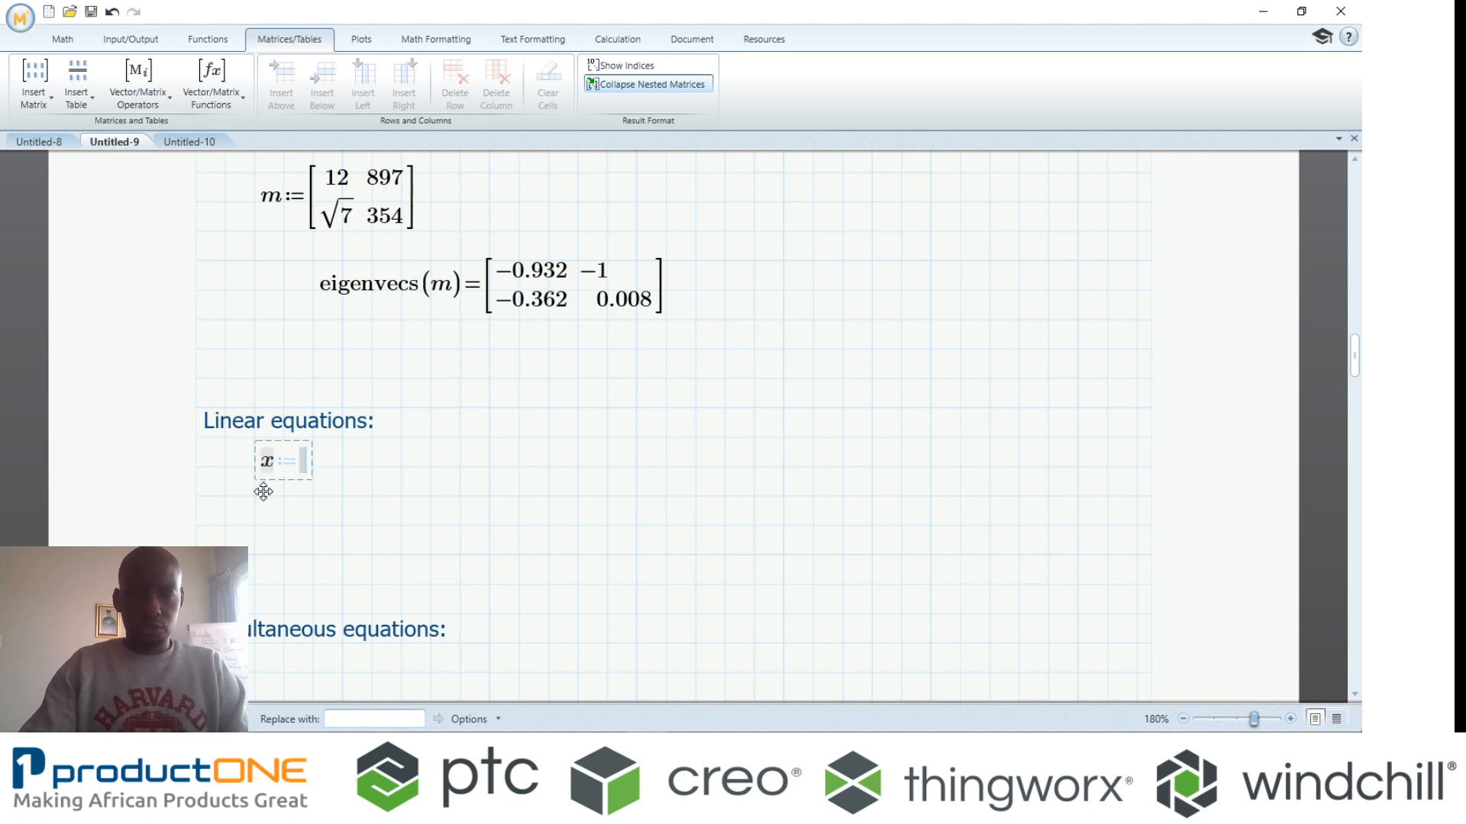
- Define x := 574 and y := 78 under Linear equations
type("57")
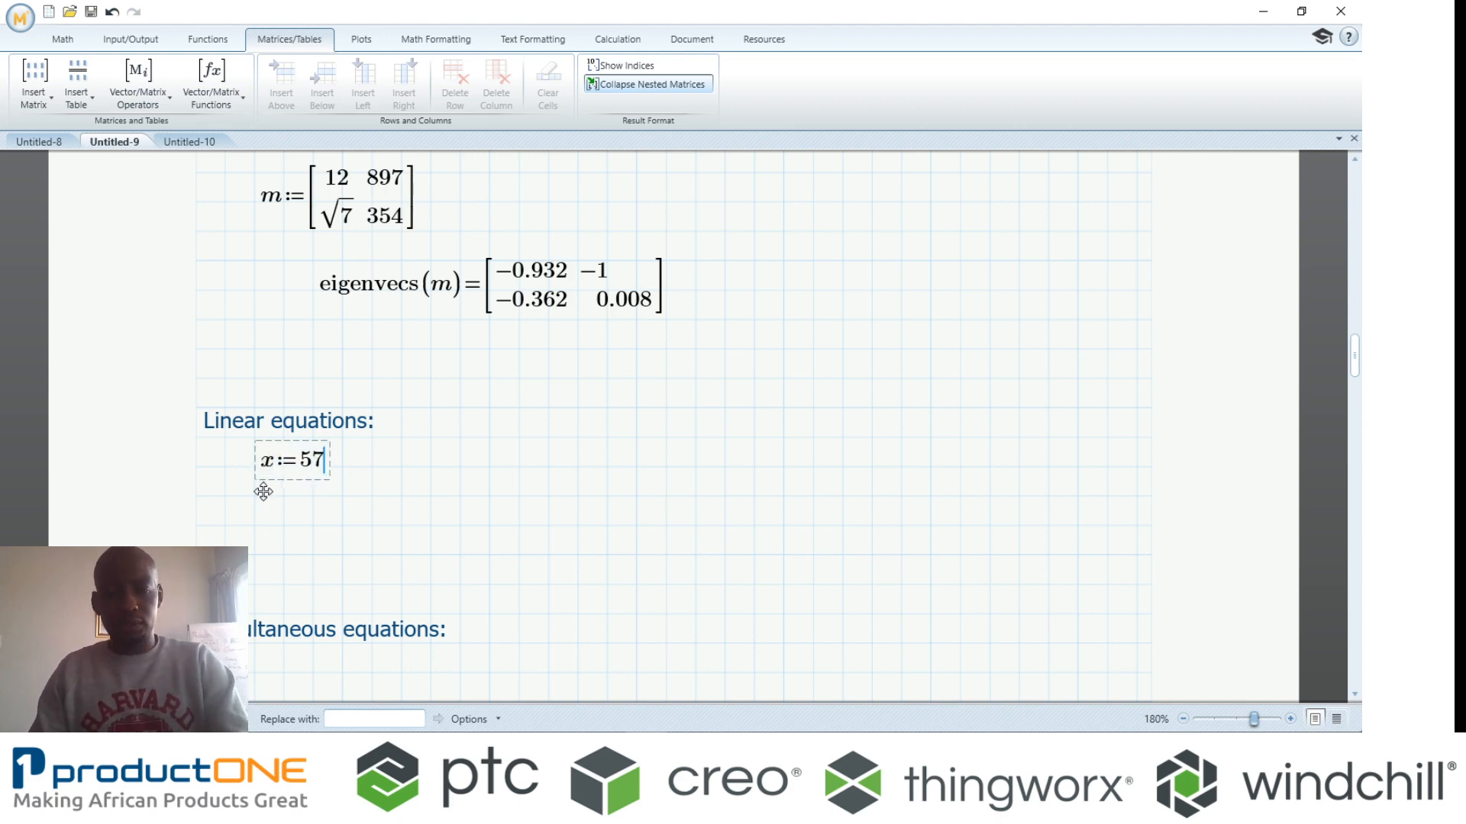
type("43")
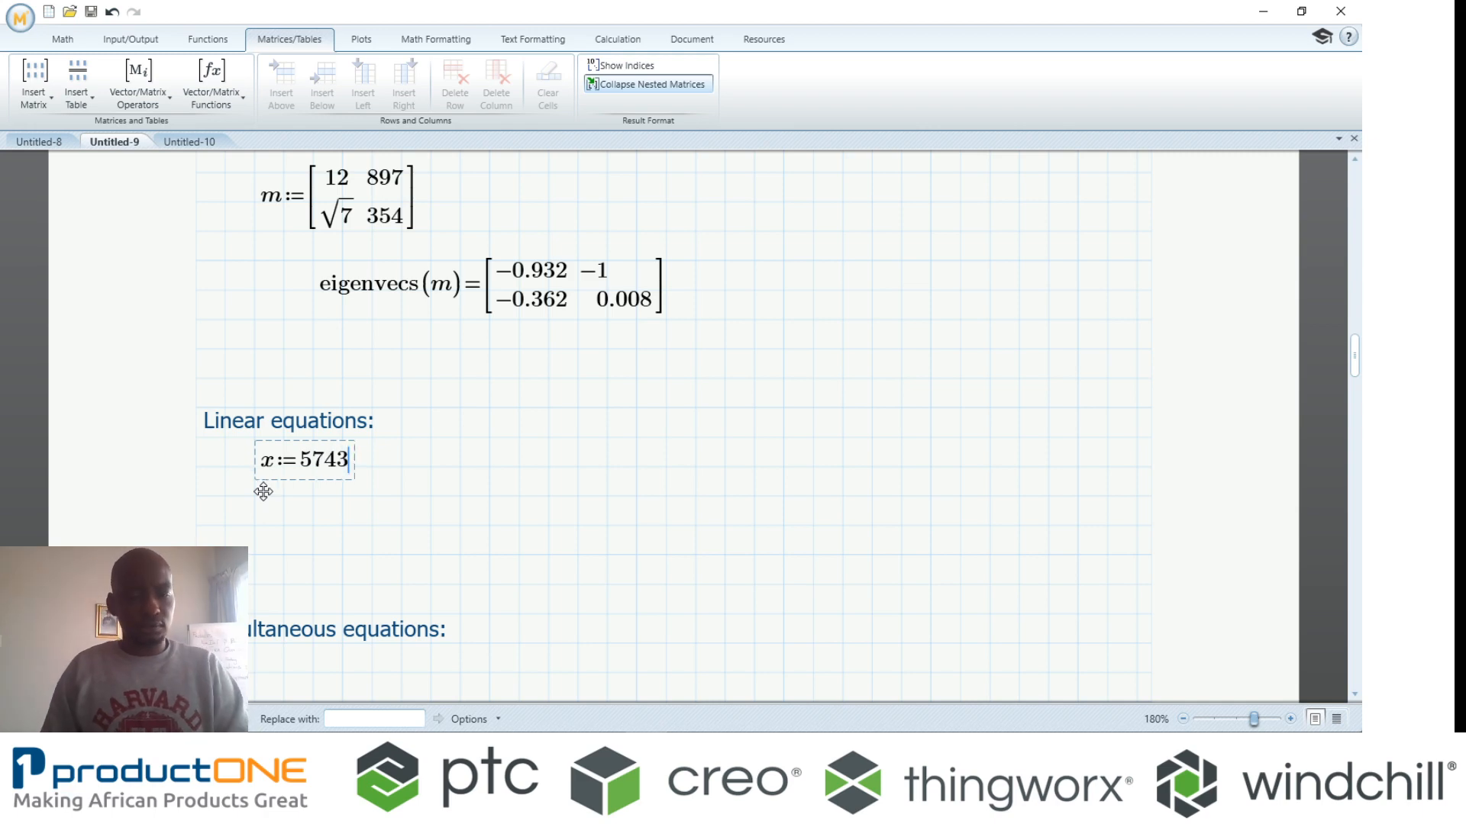
key("Backspace")
type("y:=")
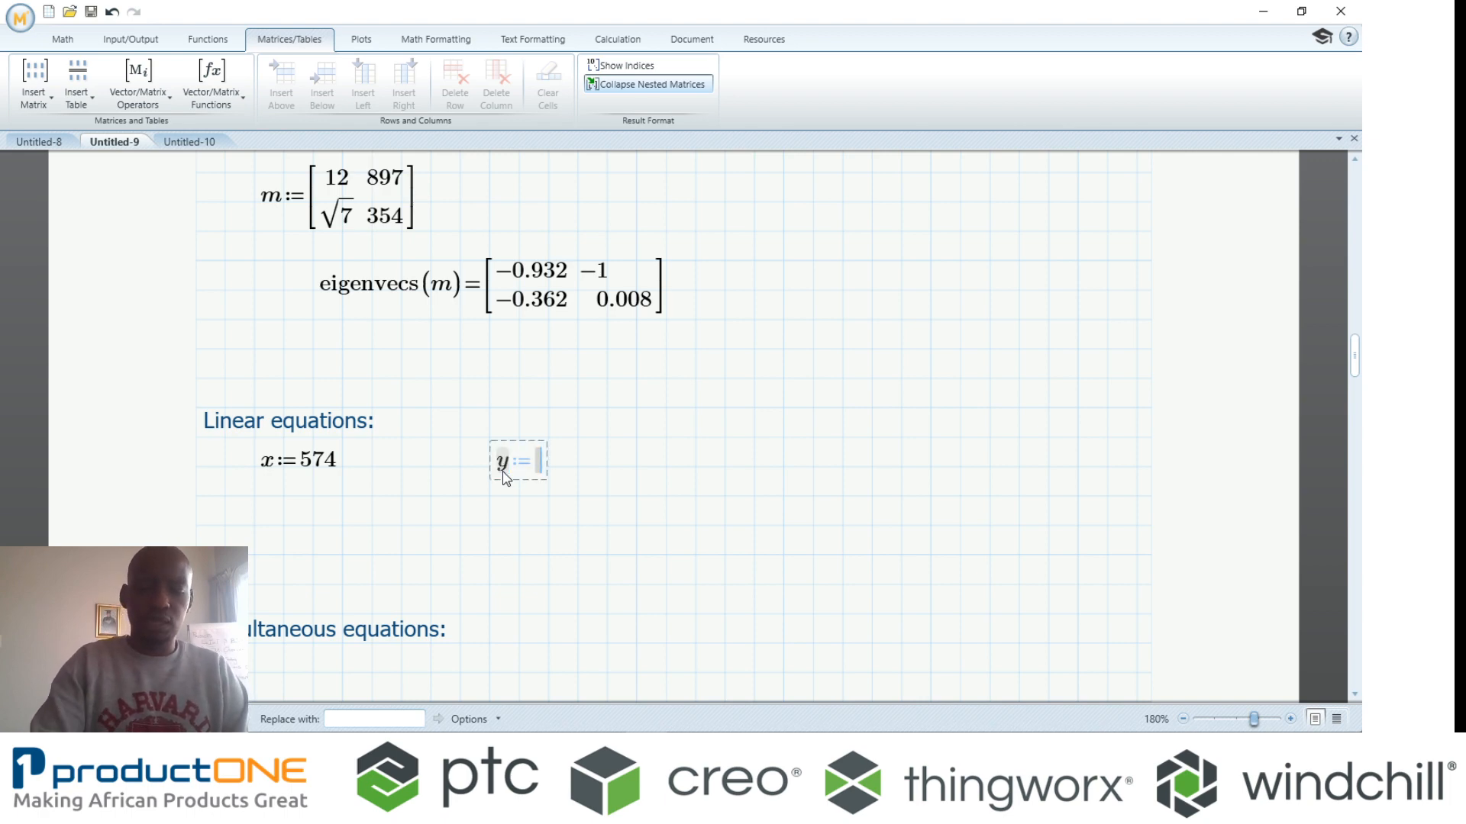
type("78")
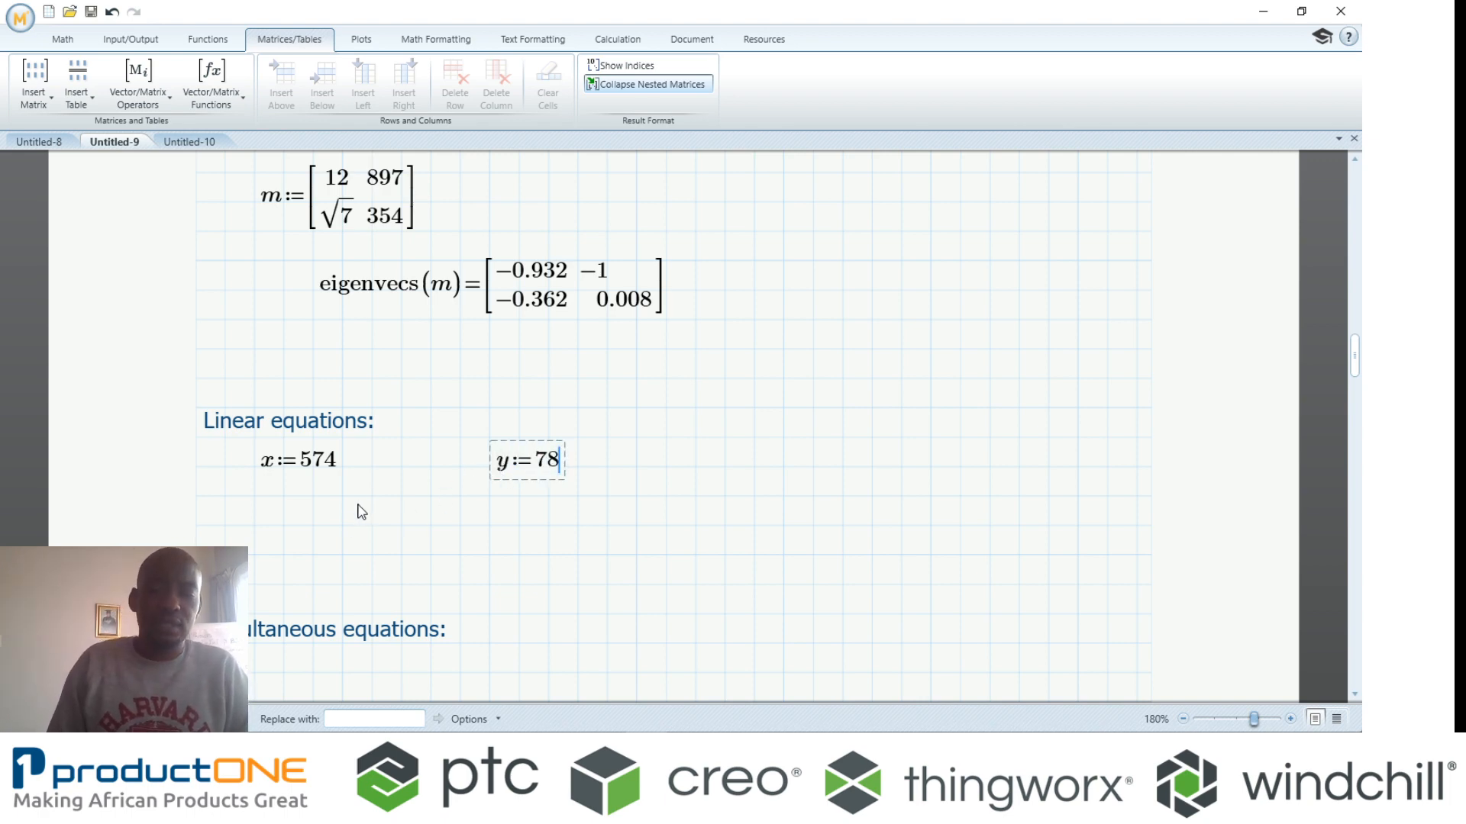
- Evaluate z := x² + 3y, then change x to 4 so z becomes 250
left_click(342, 526)
type("z:=")
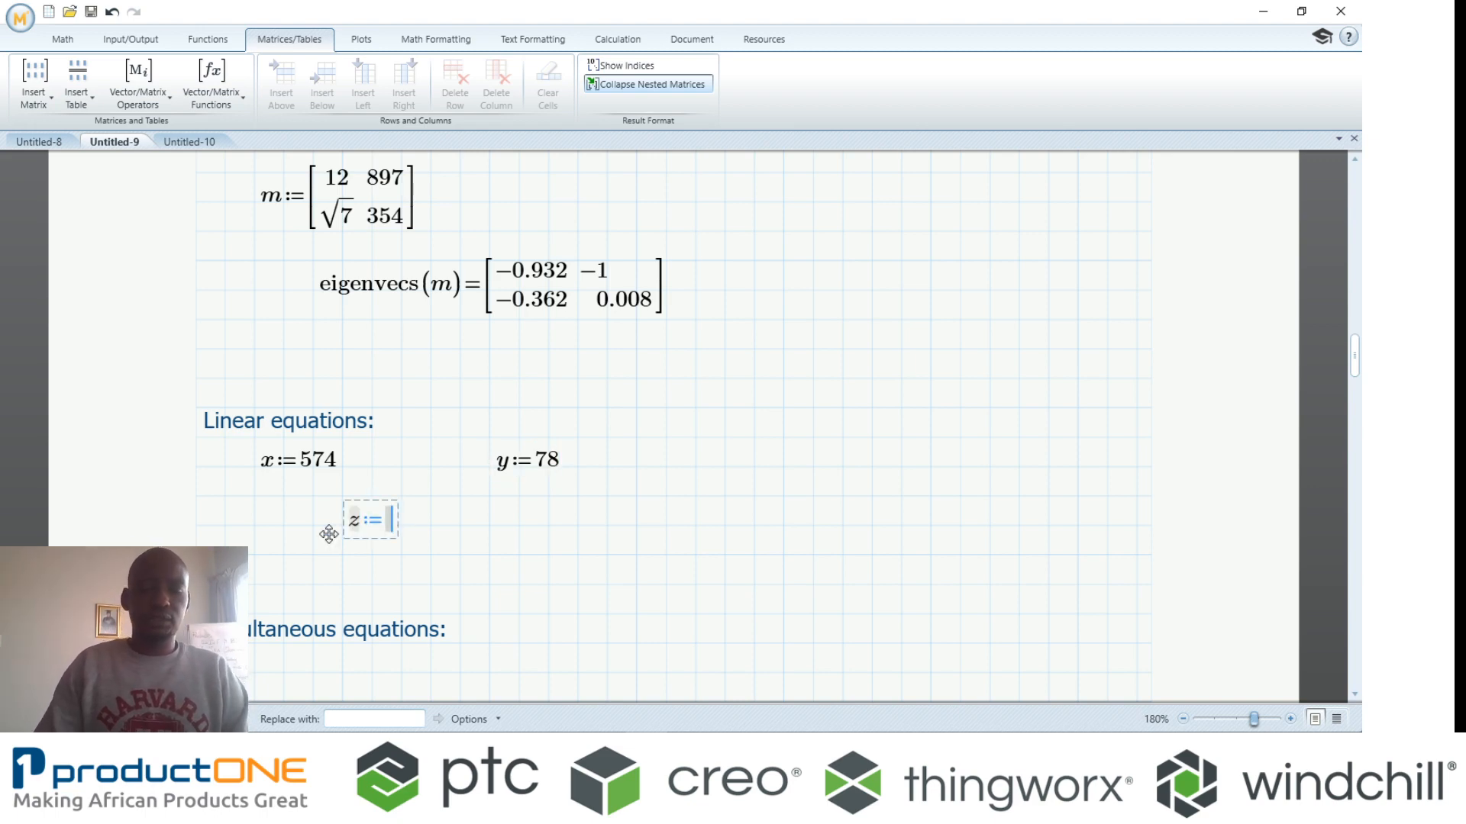
type("x^2")
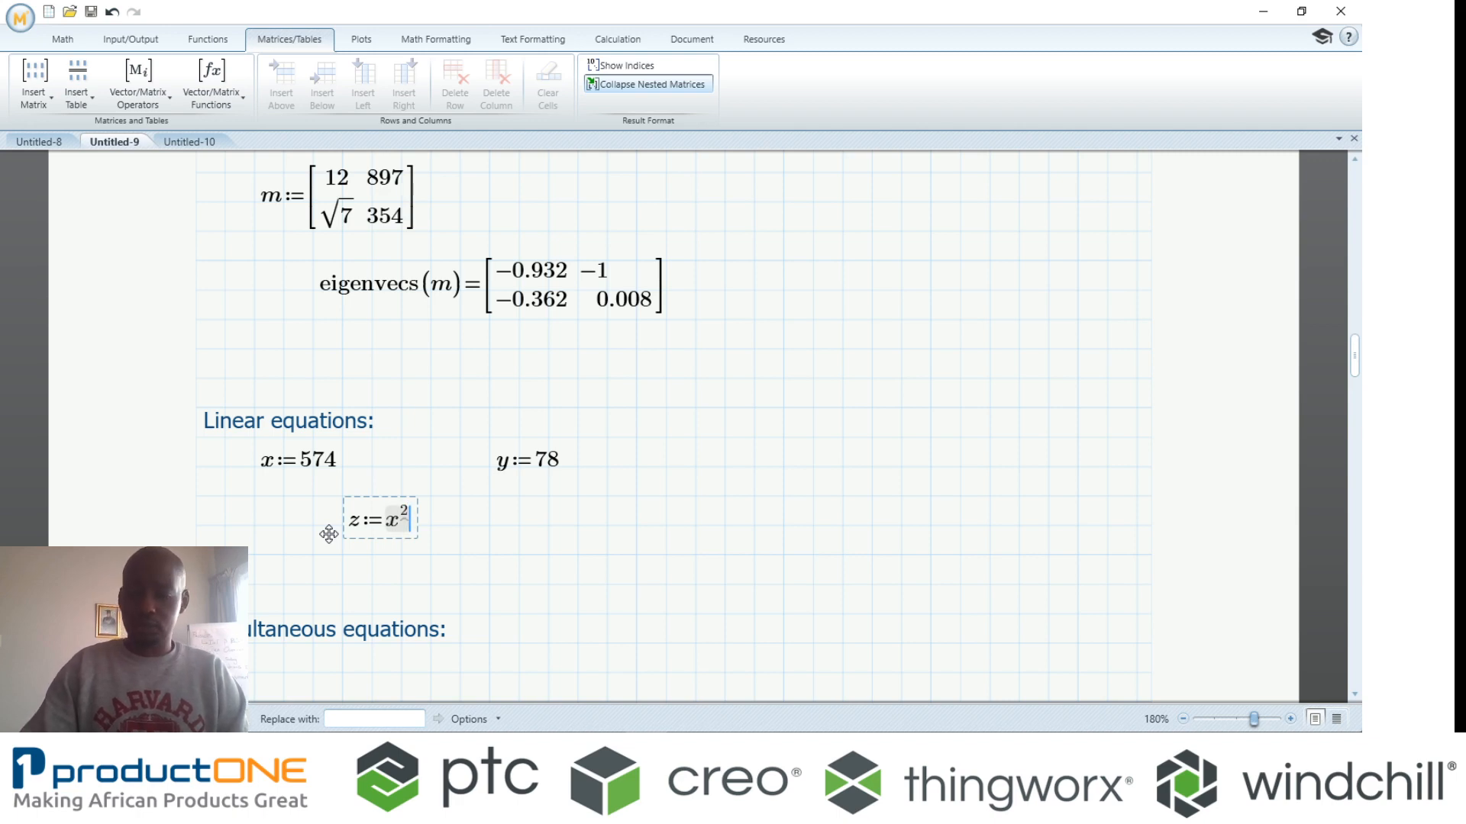
type("+")
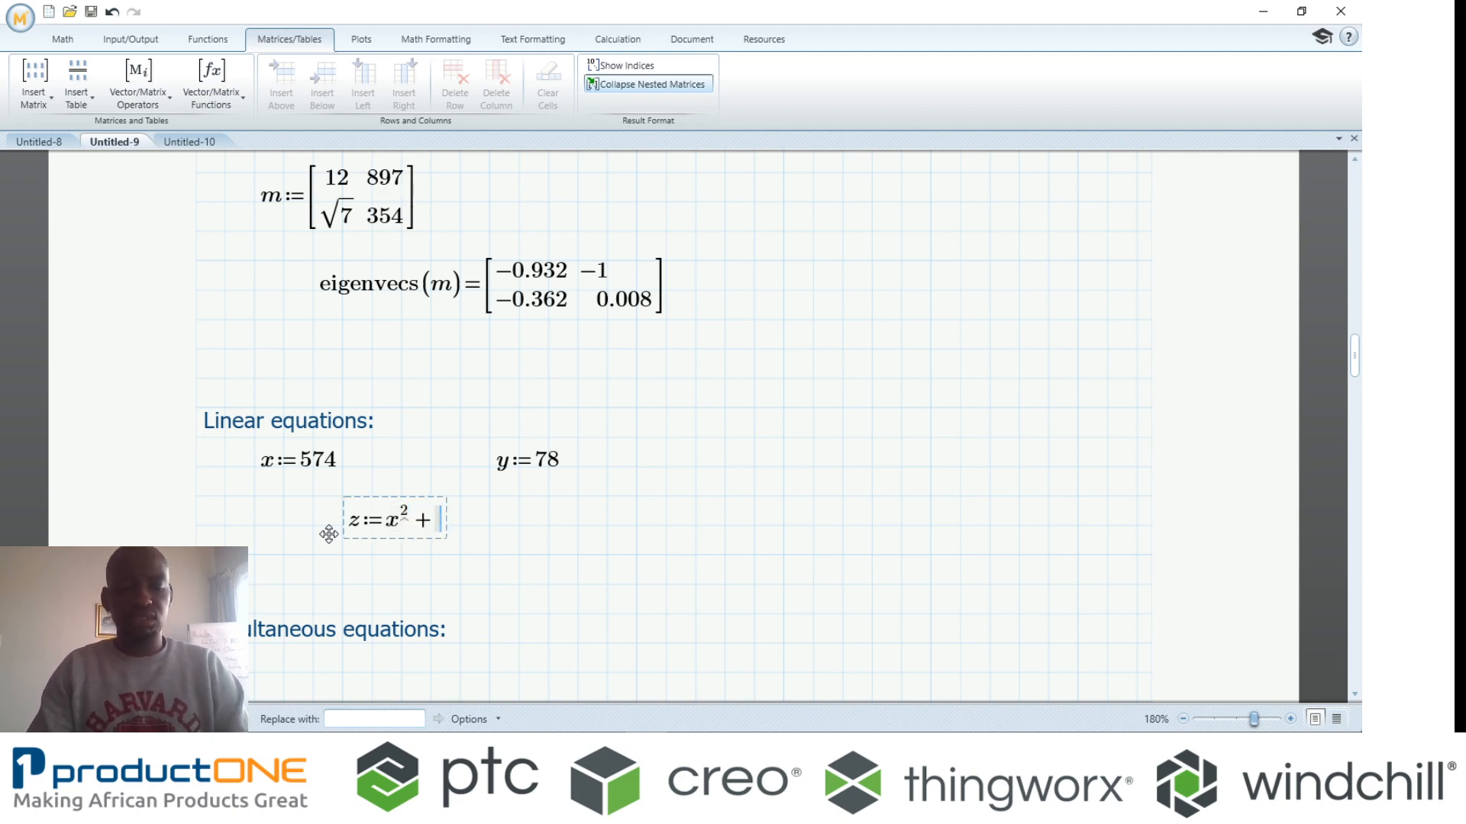
type("3*y=")
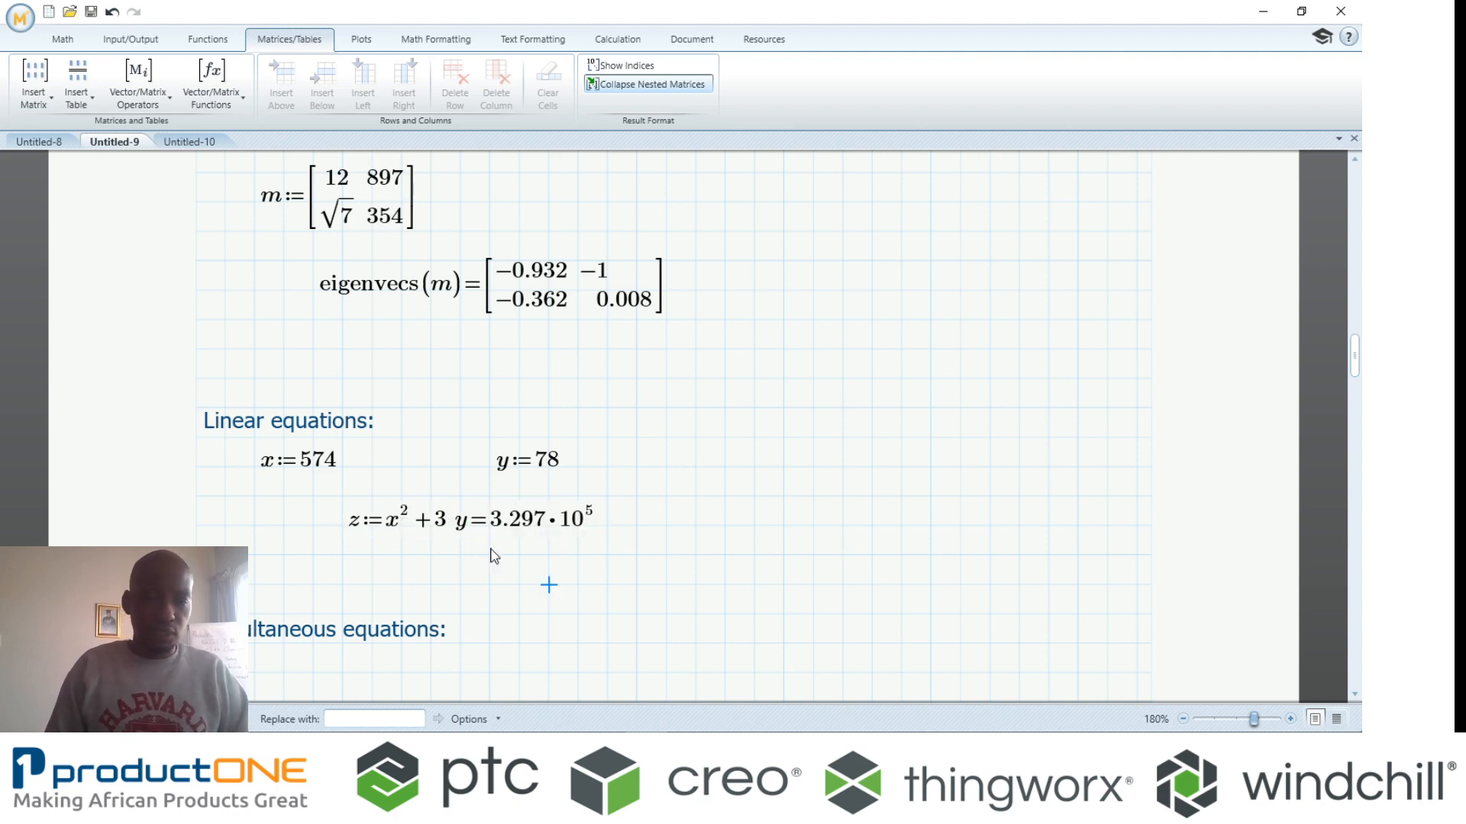
left_click(322, 461)
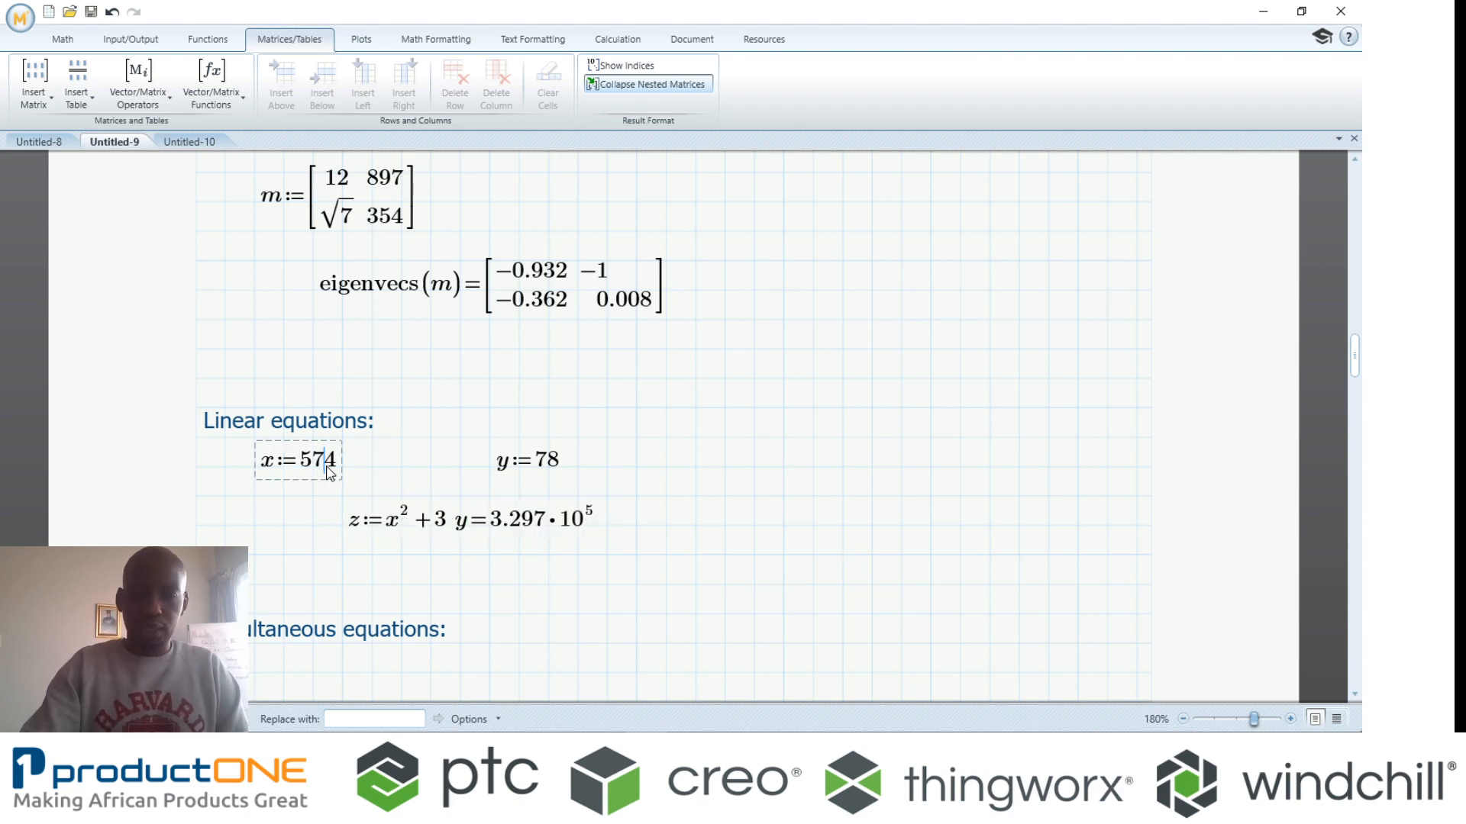
type("4")
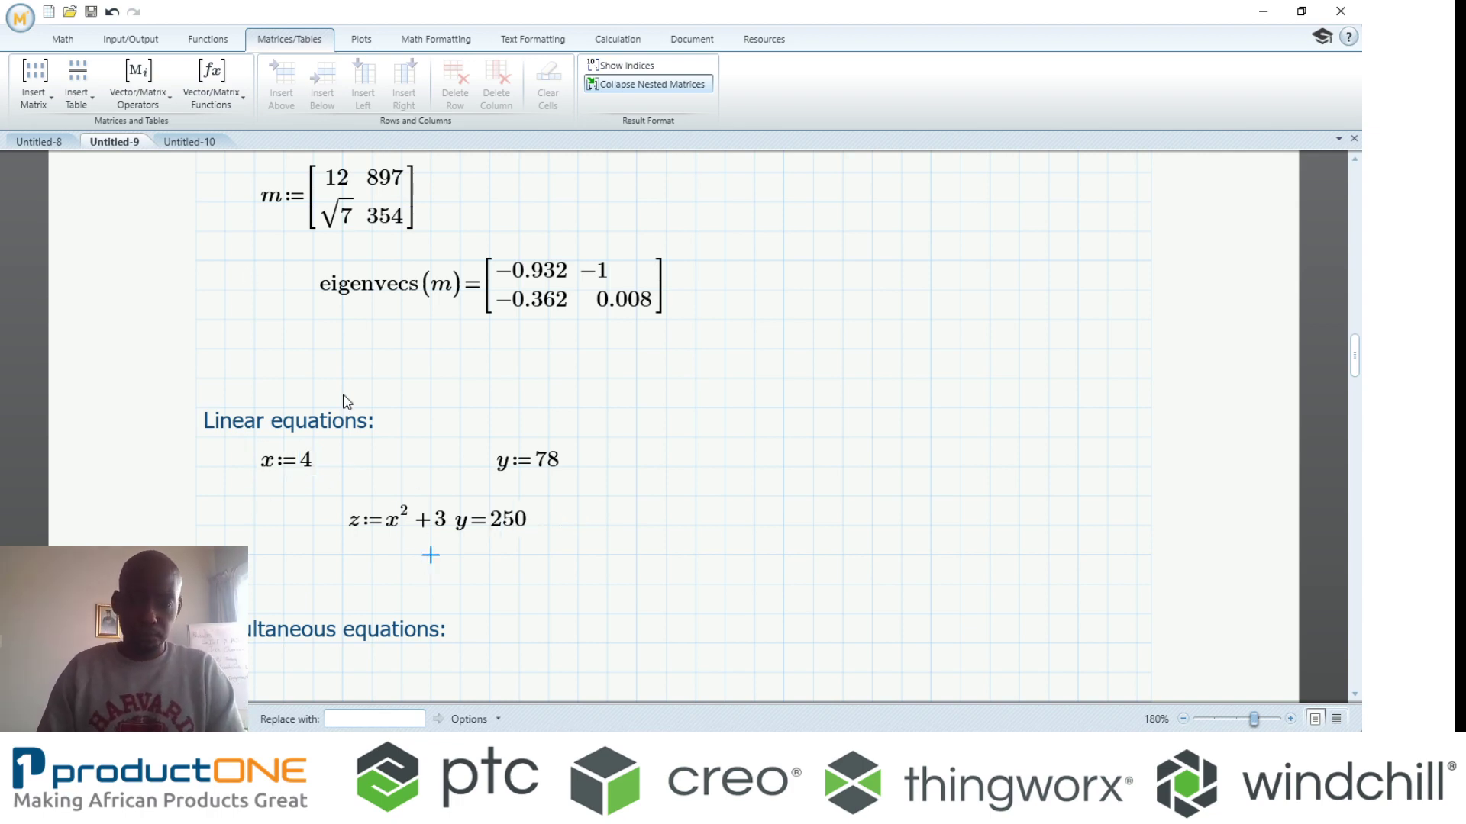
- Insert an empty solve block under the Simultaneous equations heading
scroll("down", 3)
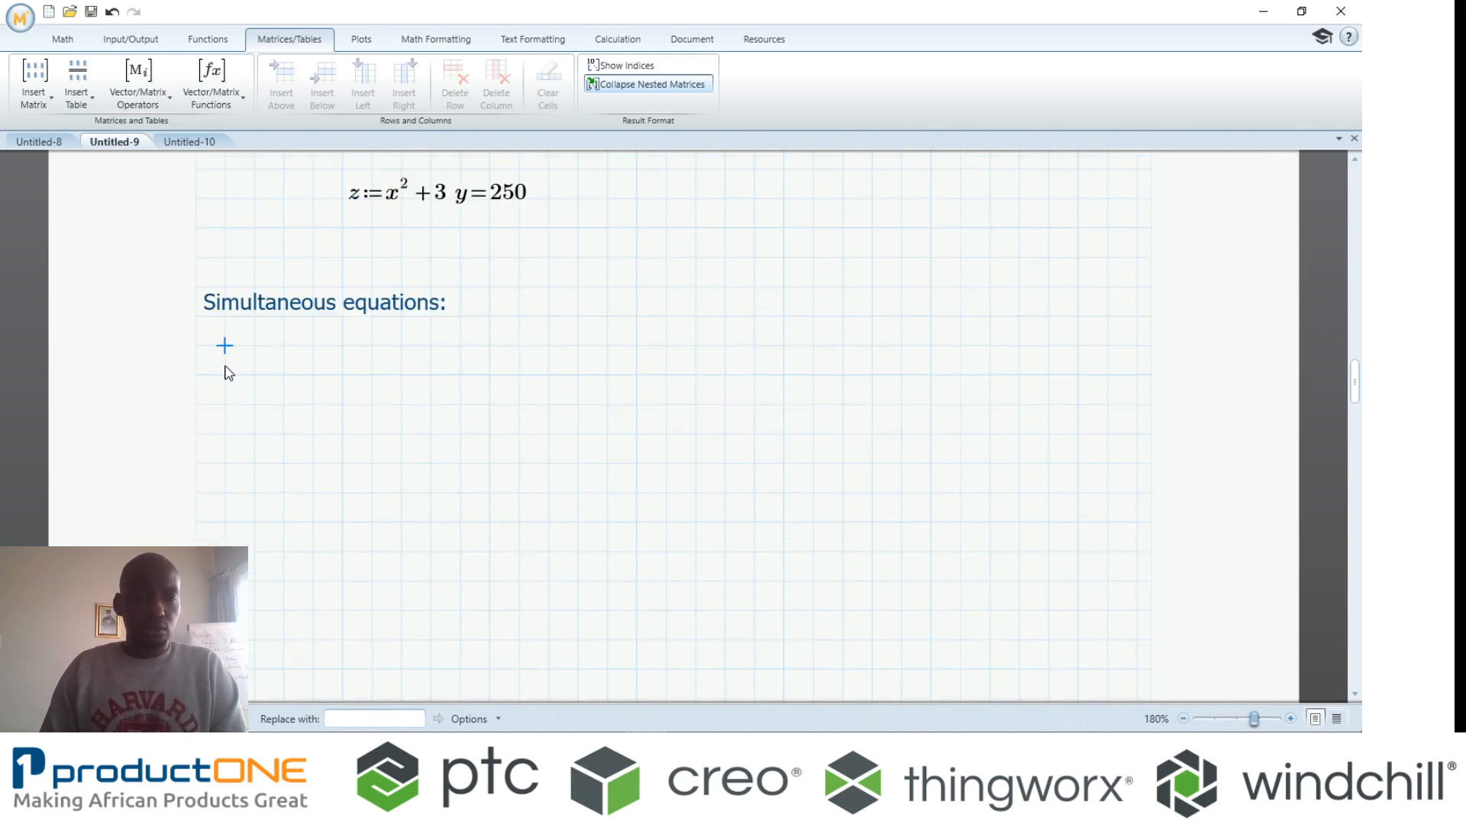
left_click(61, 40)
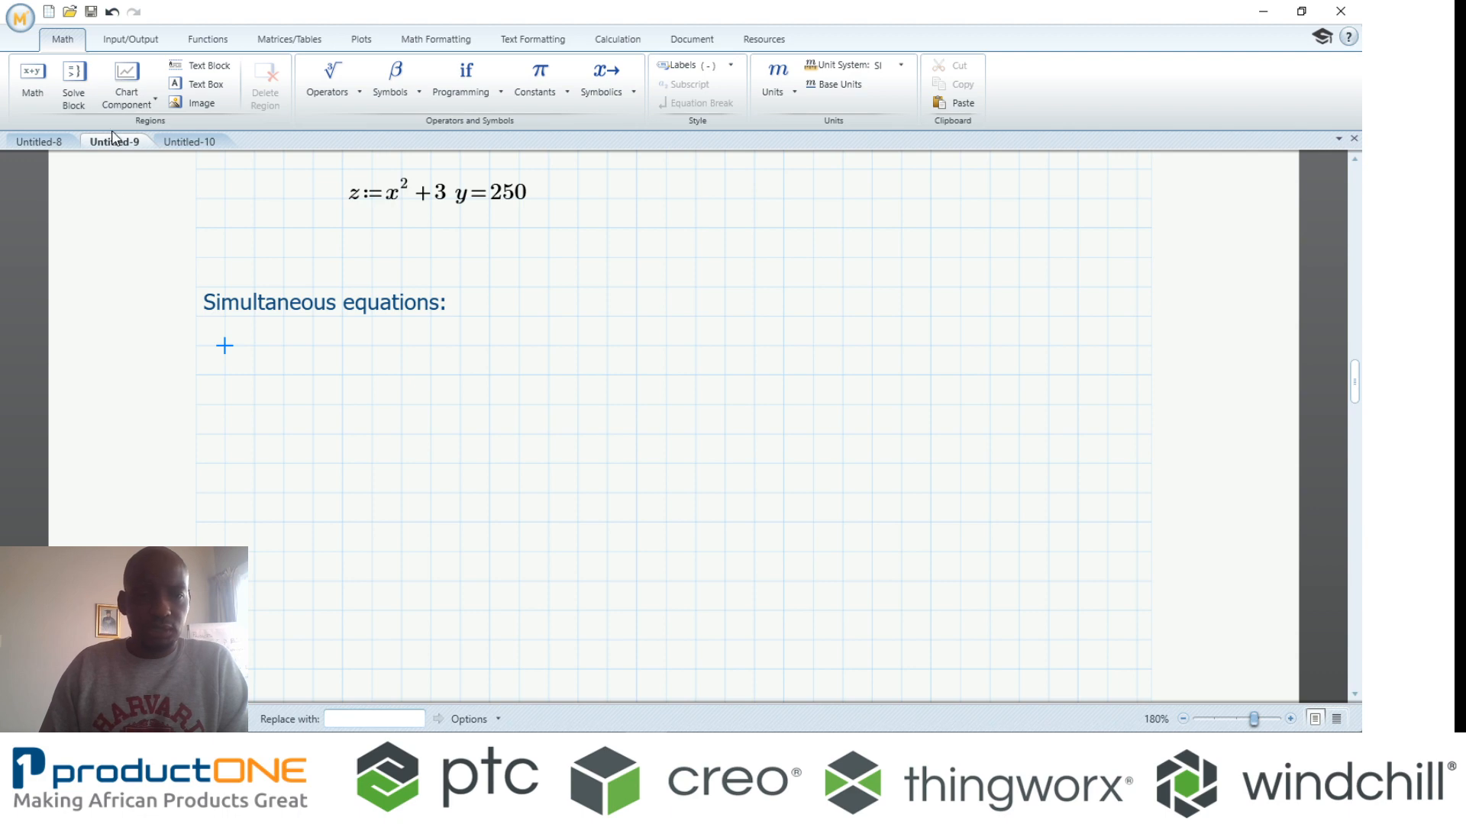
mouse_move(70, 72)
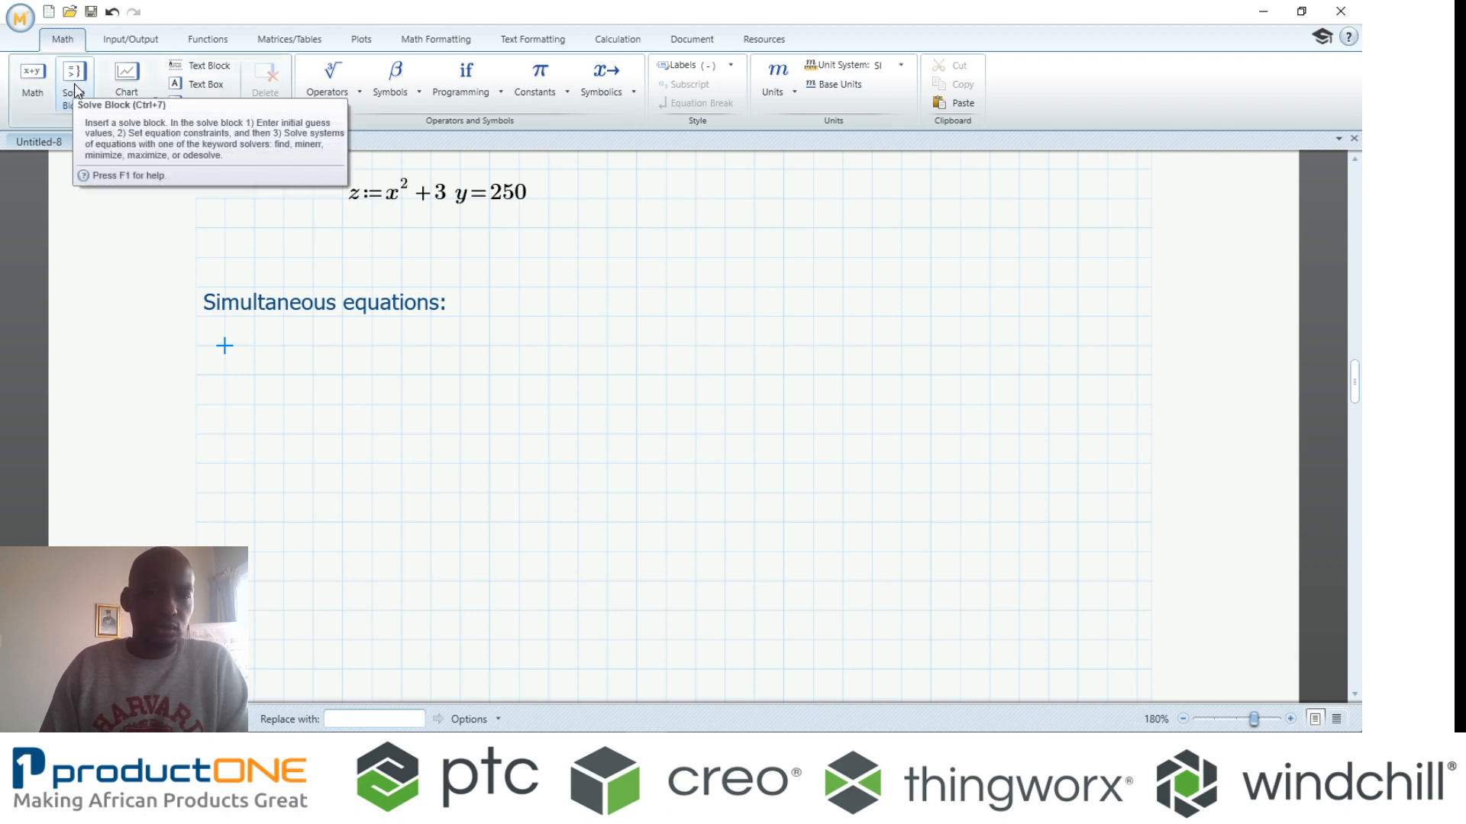
left_click(75, 72)
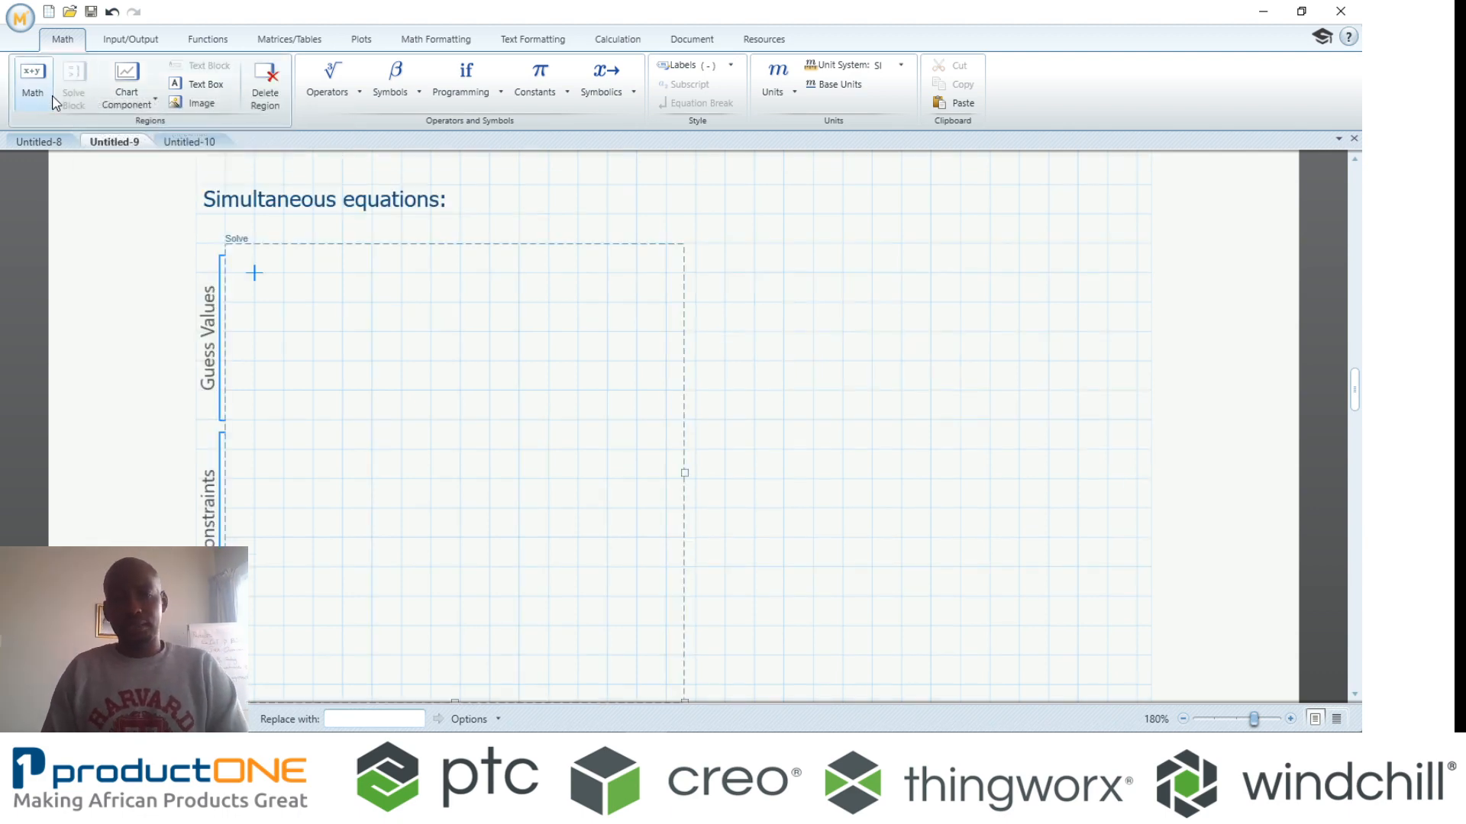
mouse_move(328, 72)
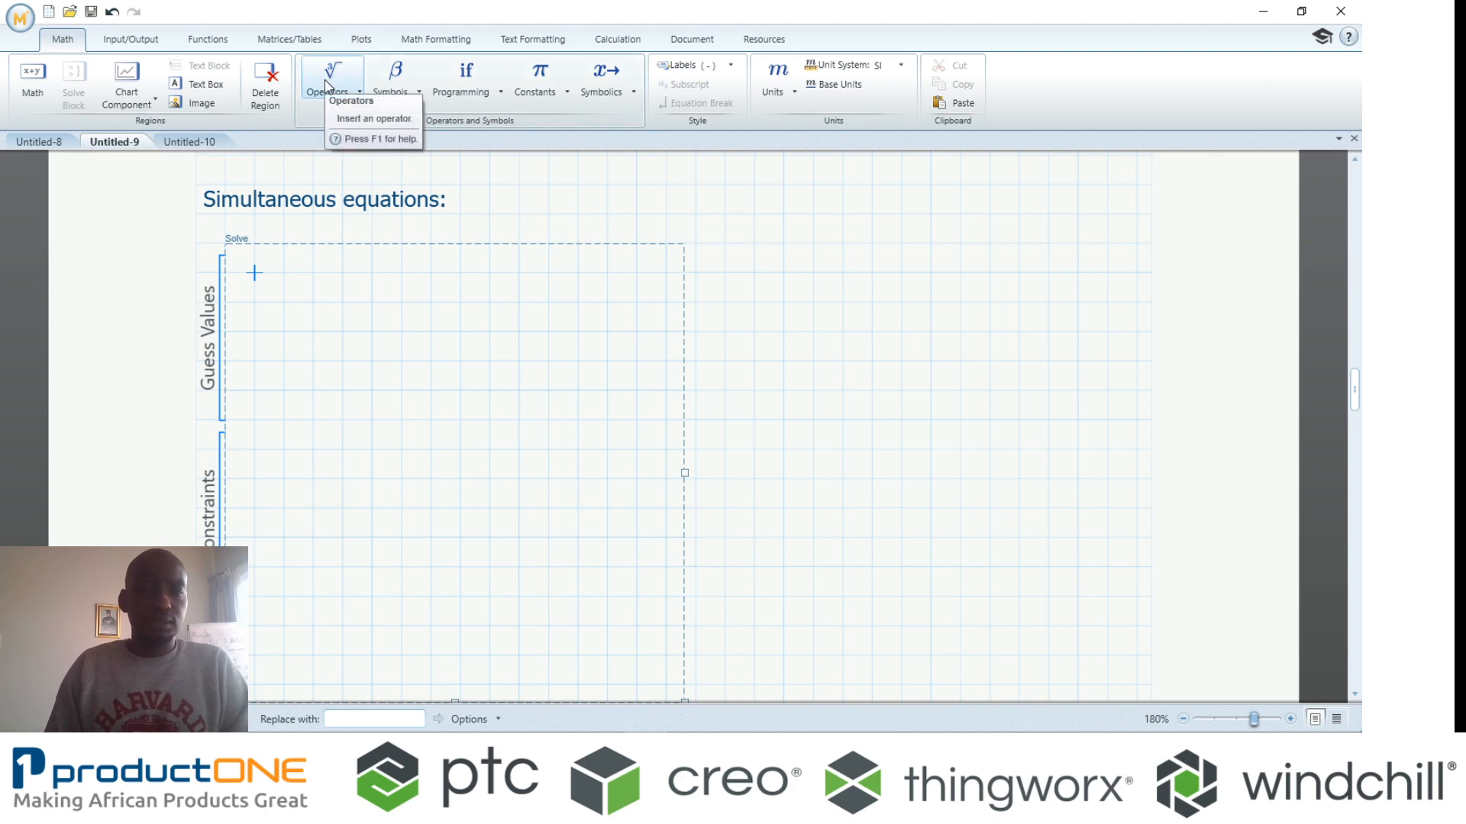
mouse_move(626, 290)
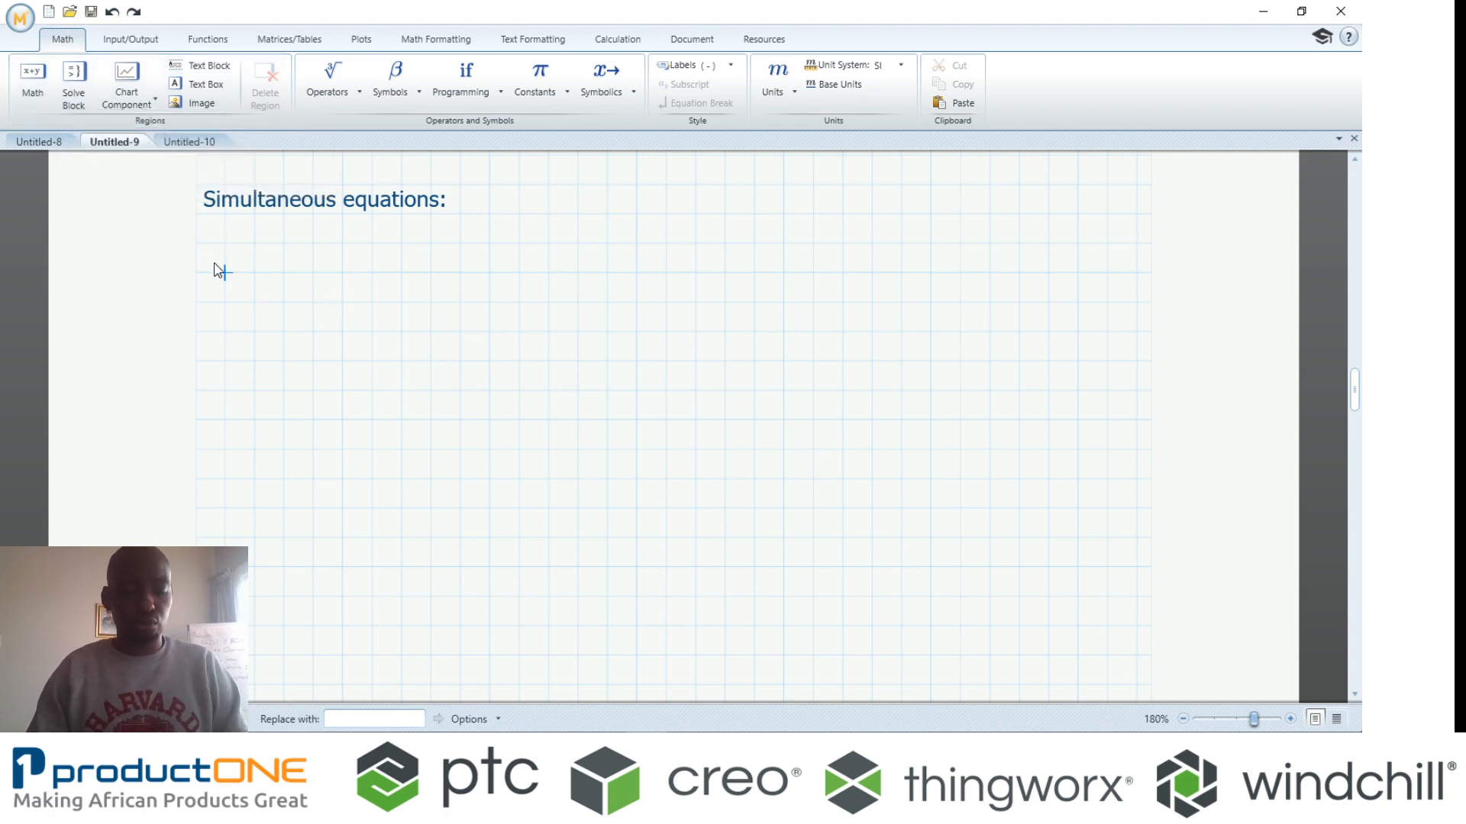
left_click(69, 80)
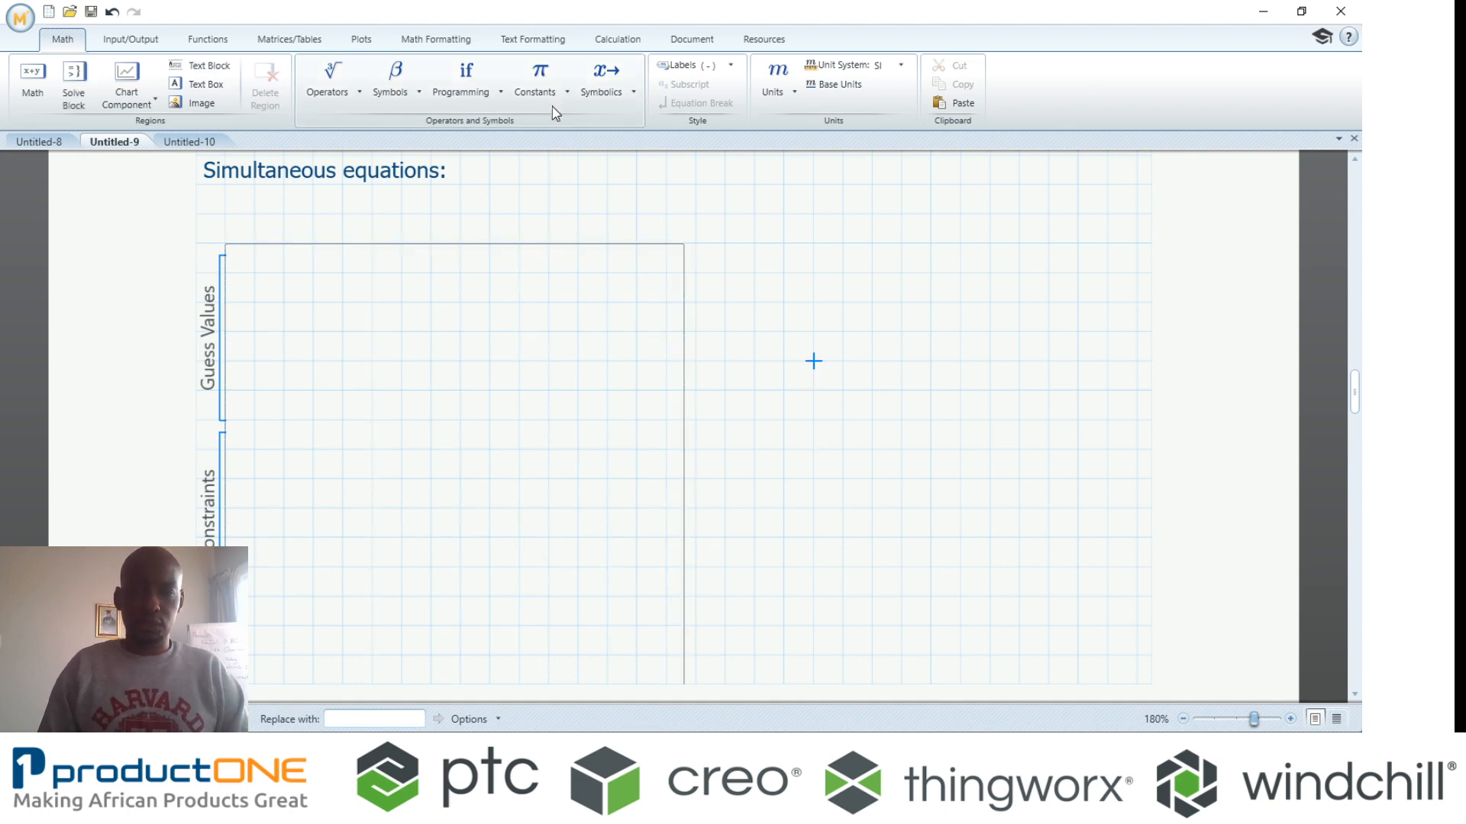
left_click(540, 75)
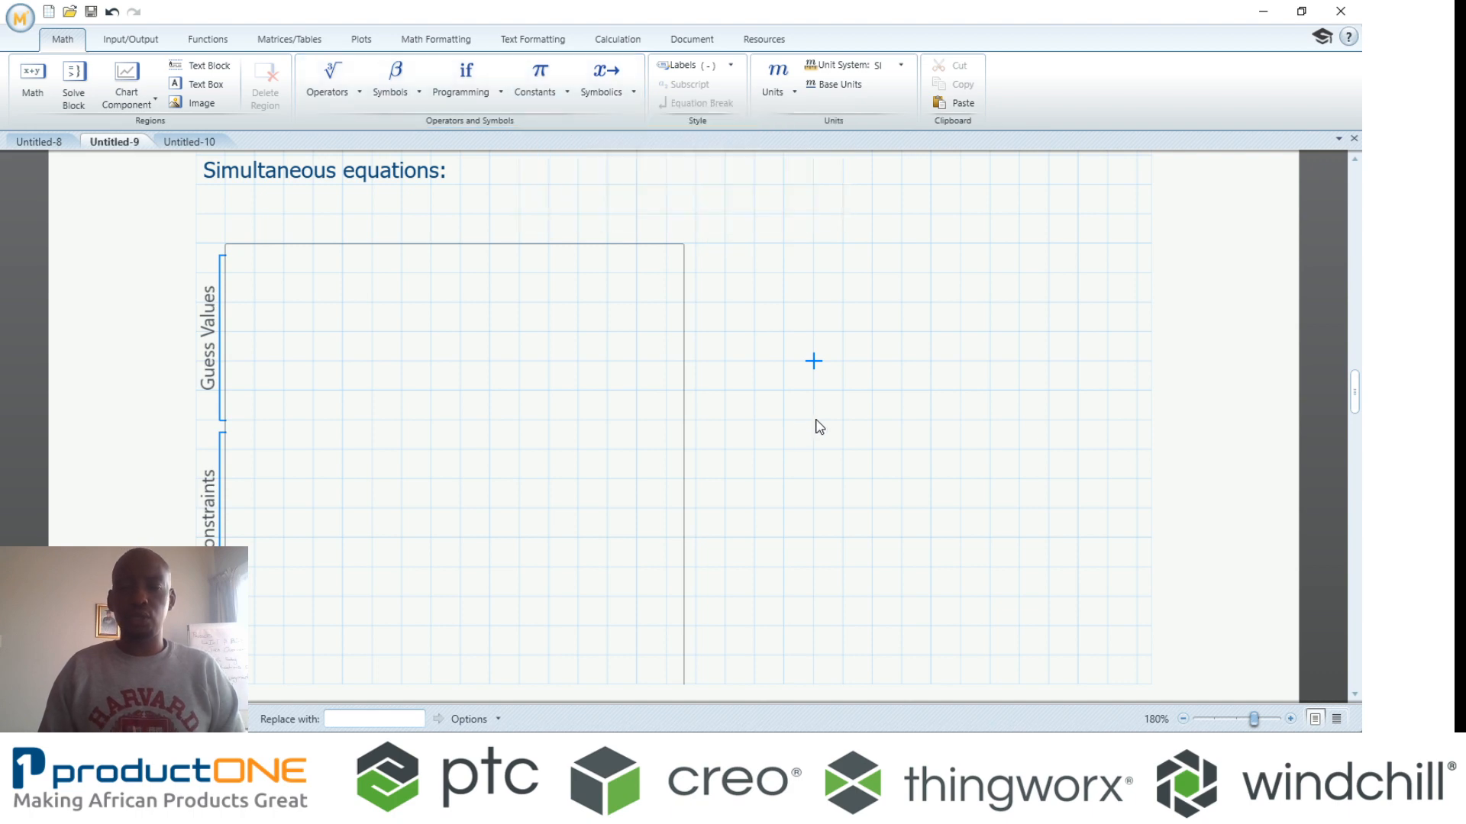
type("p")
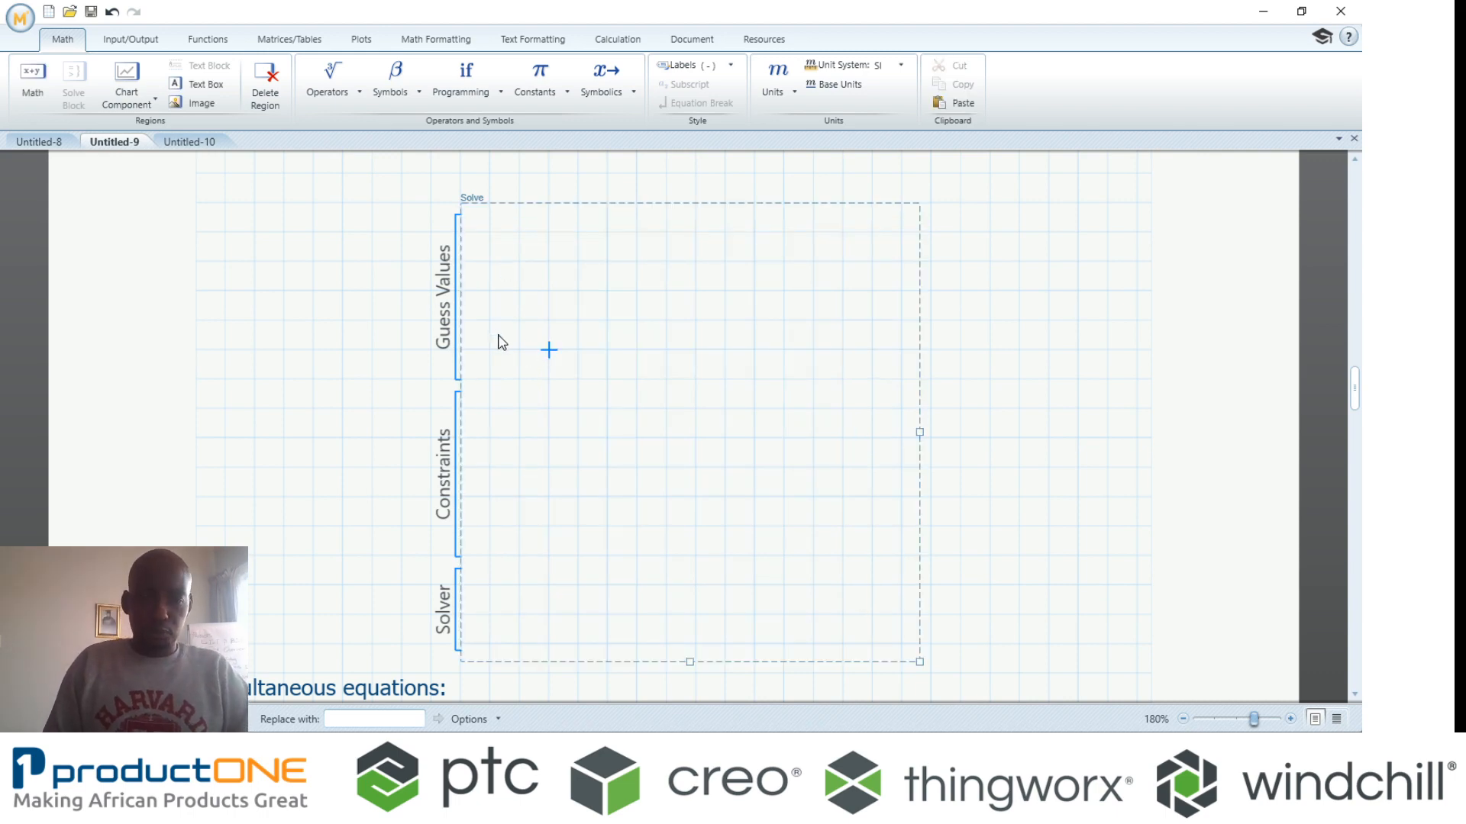
mouse_move(507, 608)
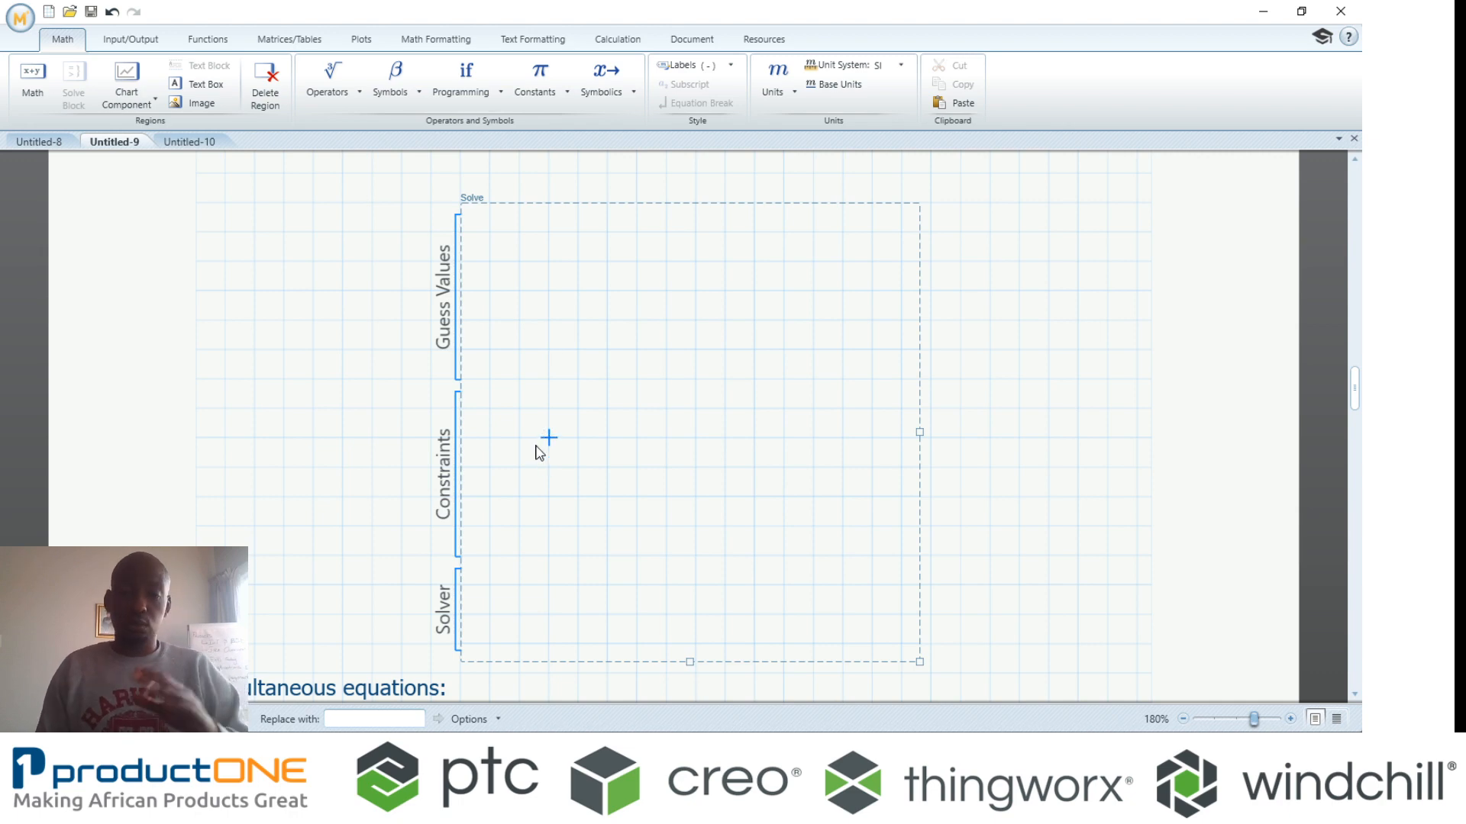
- Enter the first constraint 345 = x² + 2y
type("345")
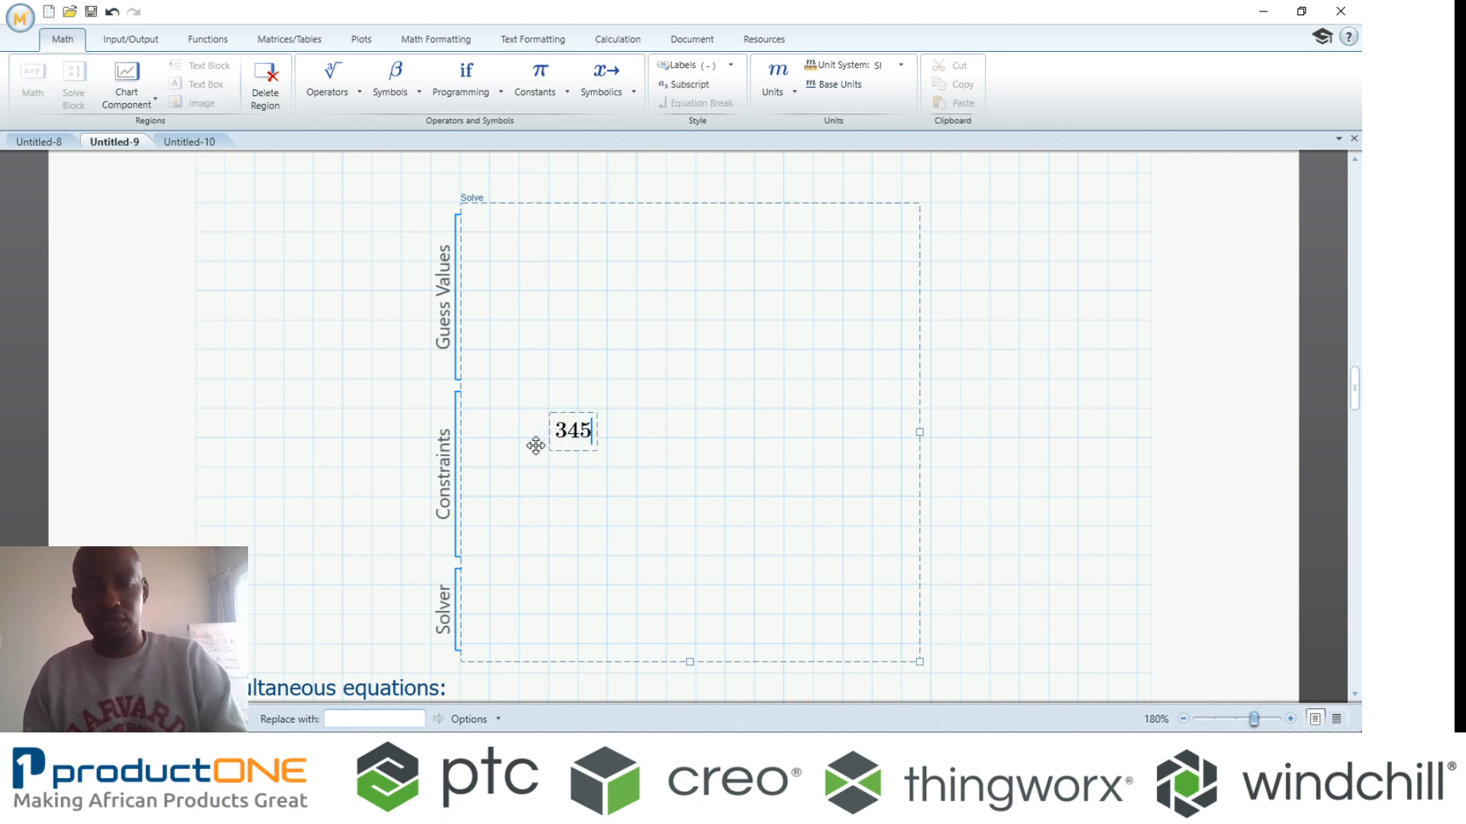
type("=")
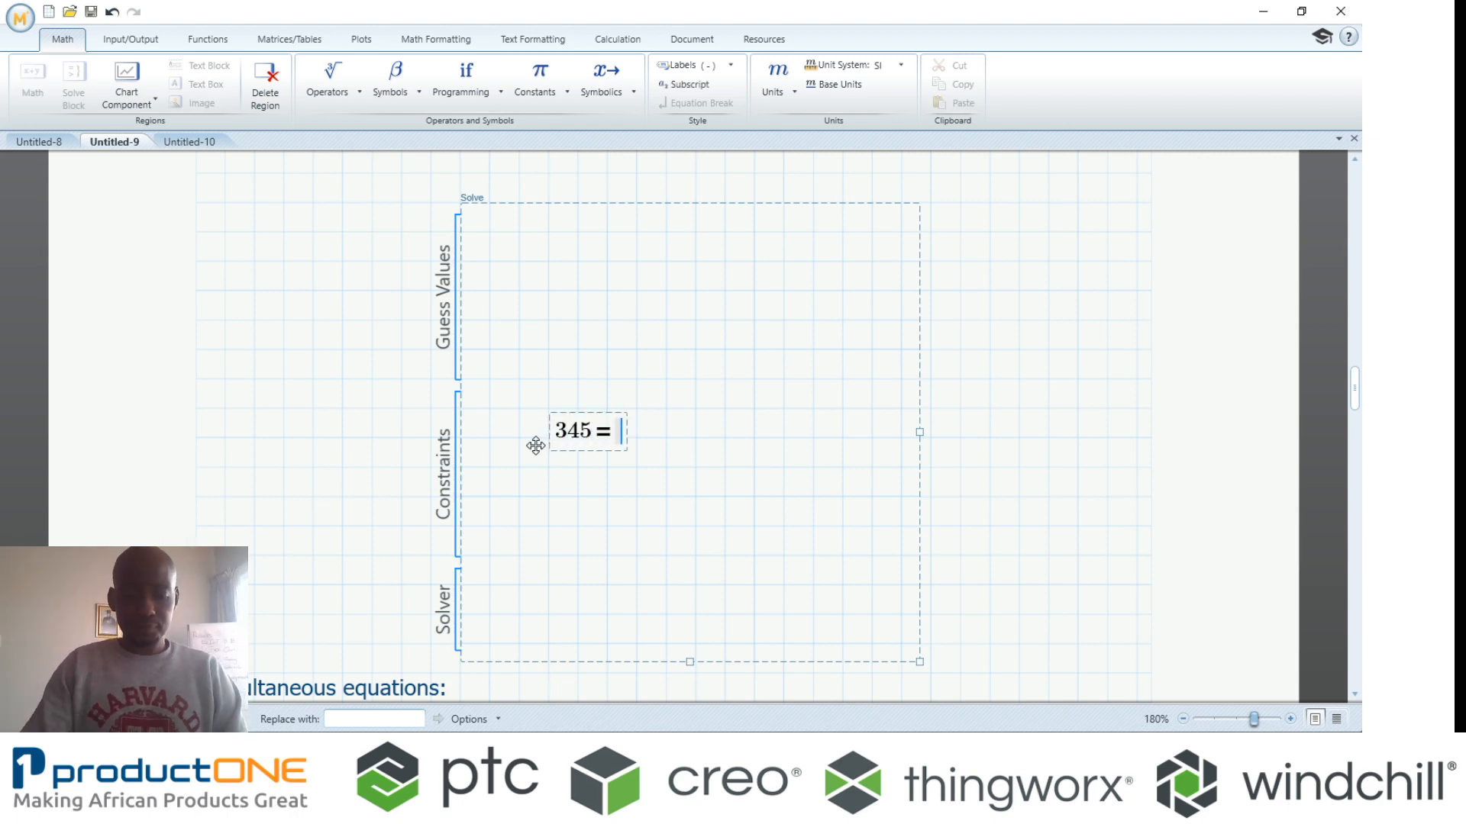
type("x^2")
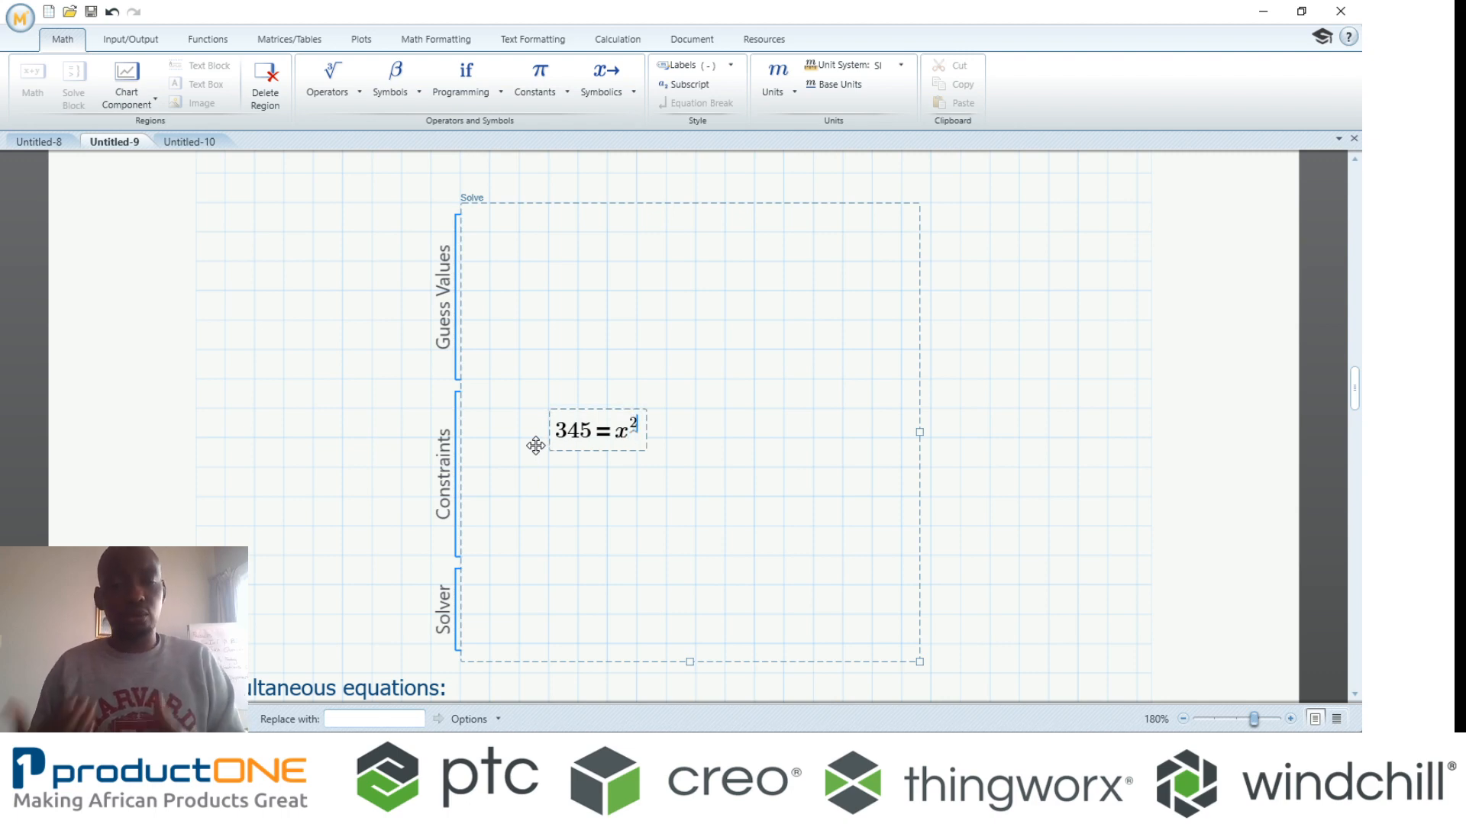
type("+")
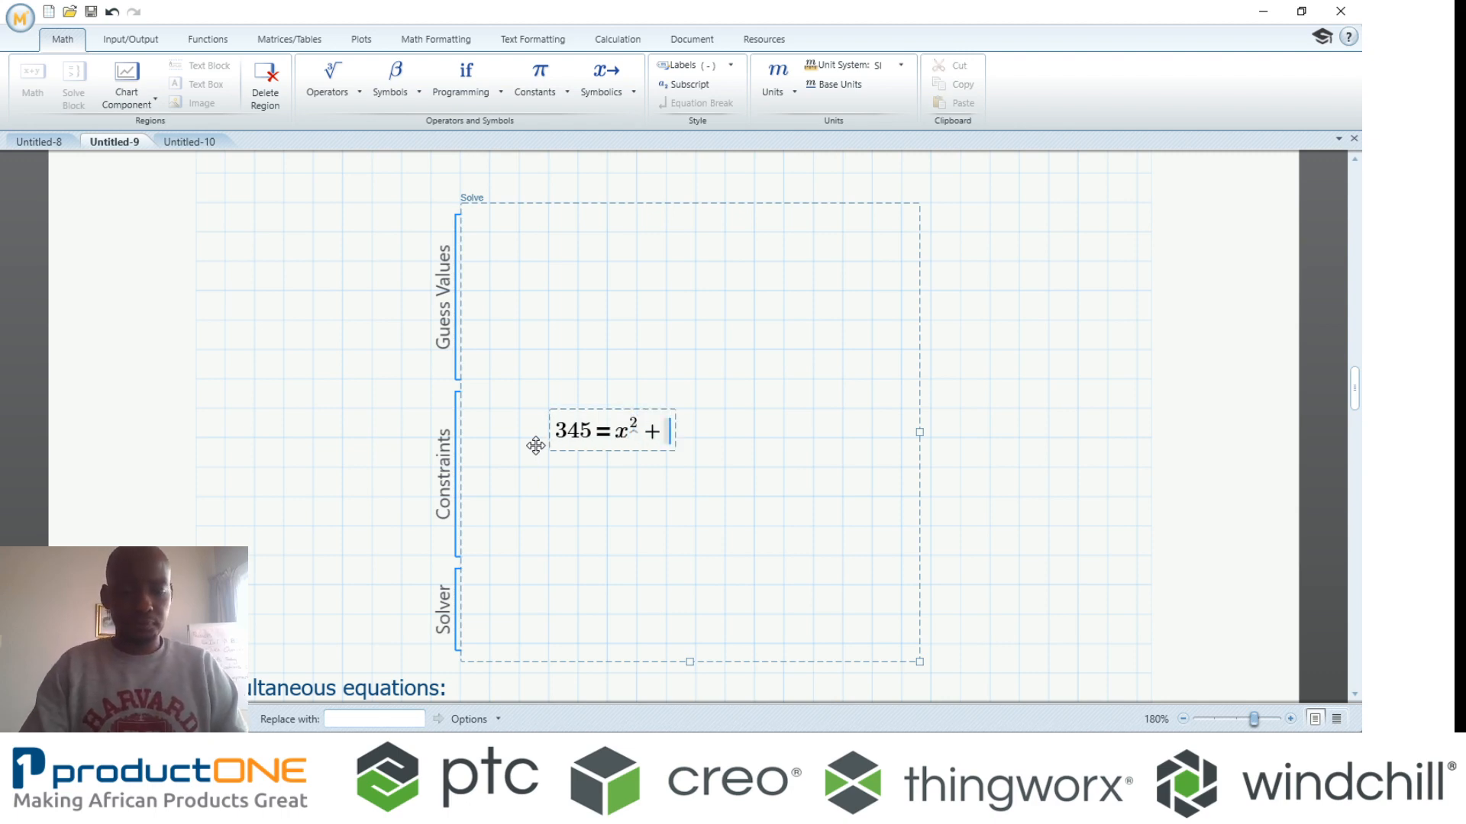
type("2*y")
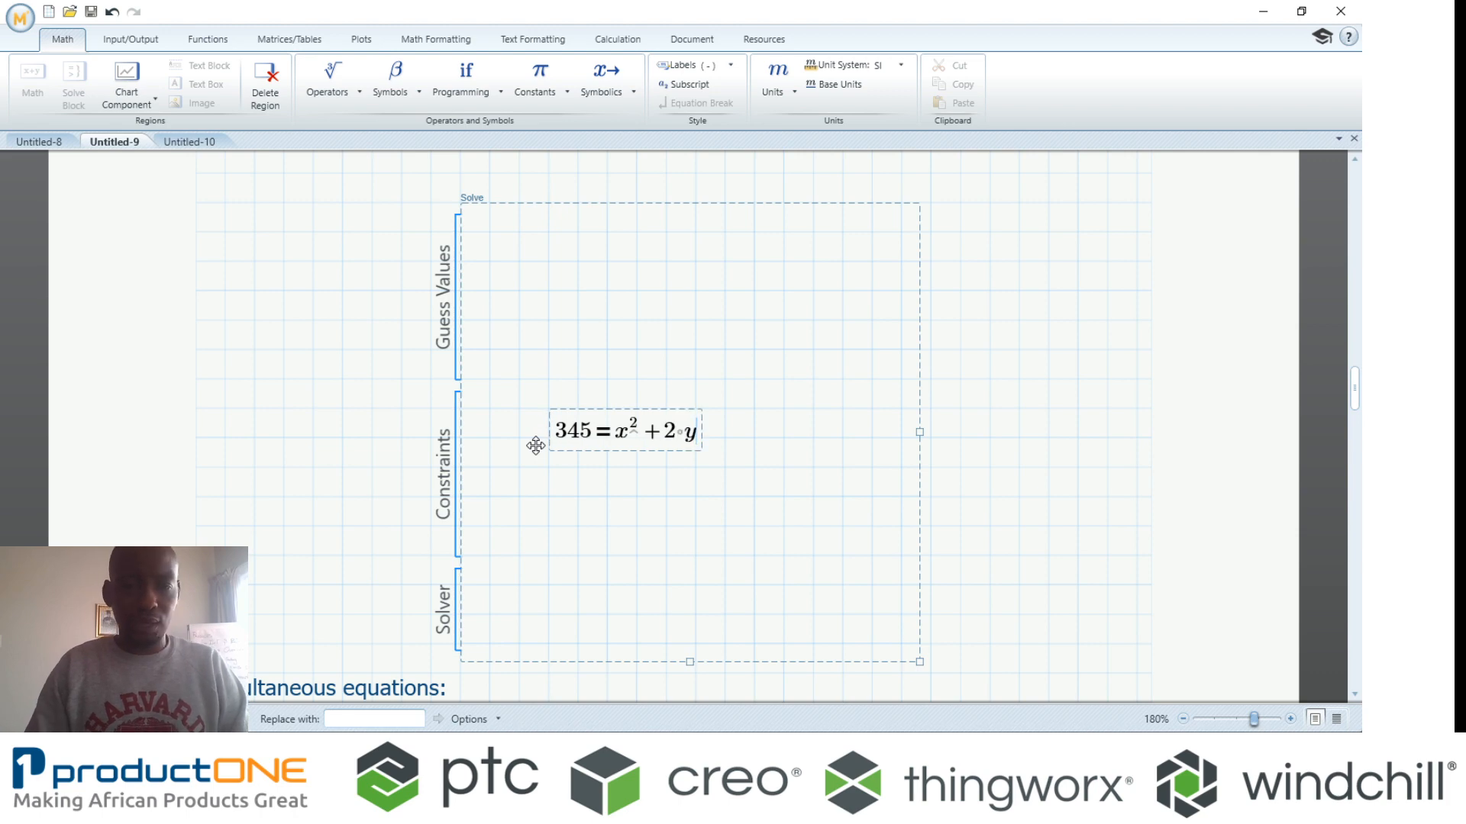
- Add constraint √27 = 3x + y and evaluate find(x,y), giving 21.537 and −59.414
left_click(544, 525)
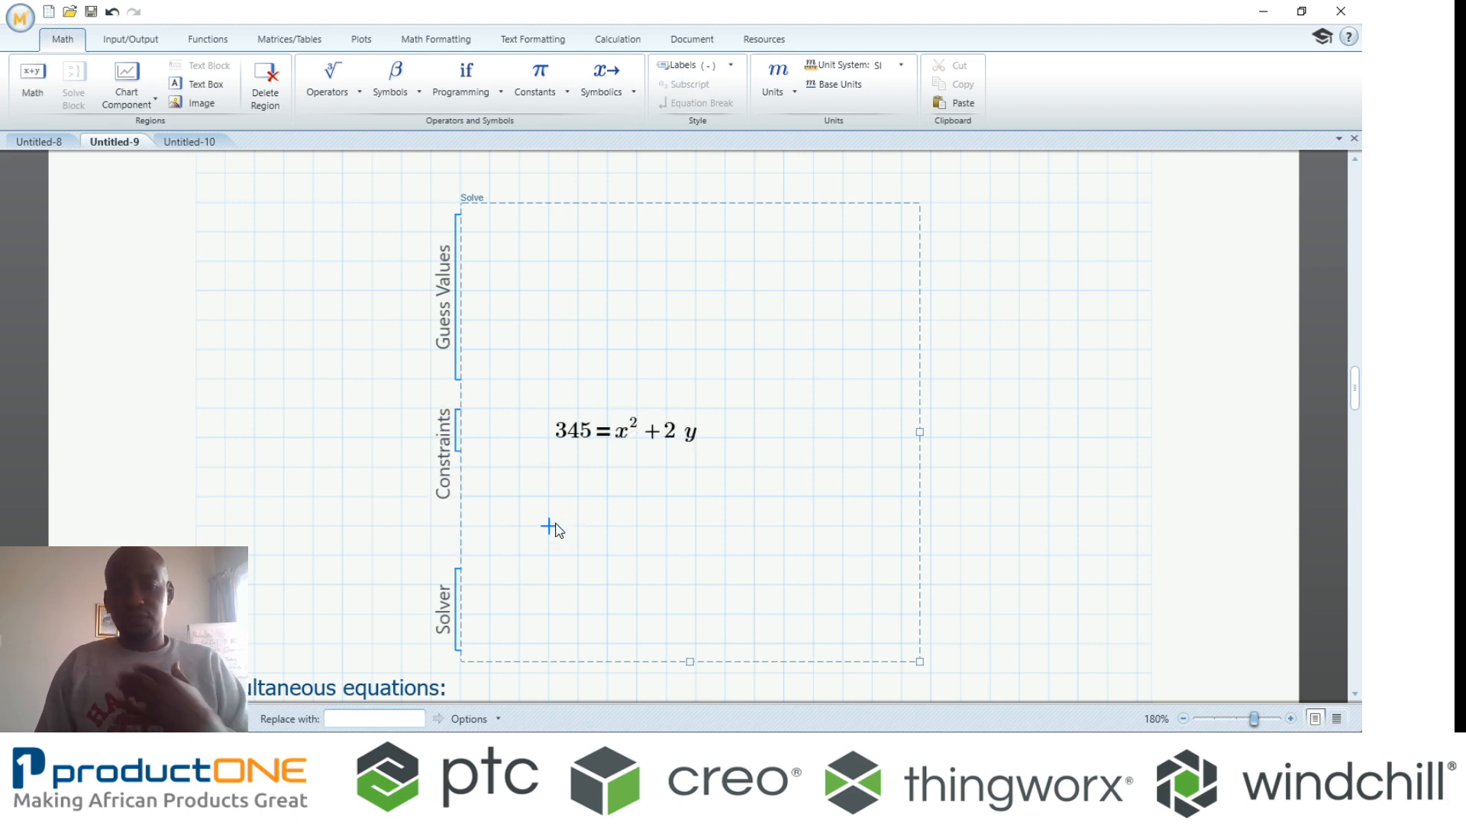
mouse_move(548, 497)
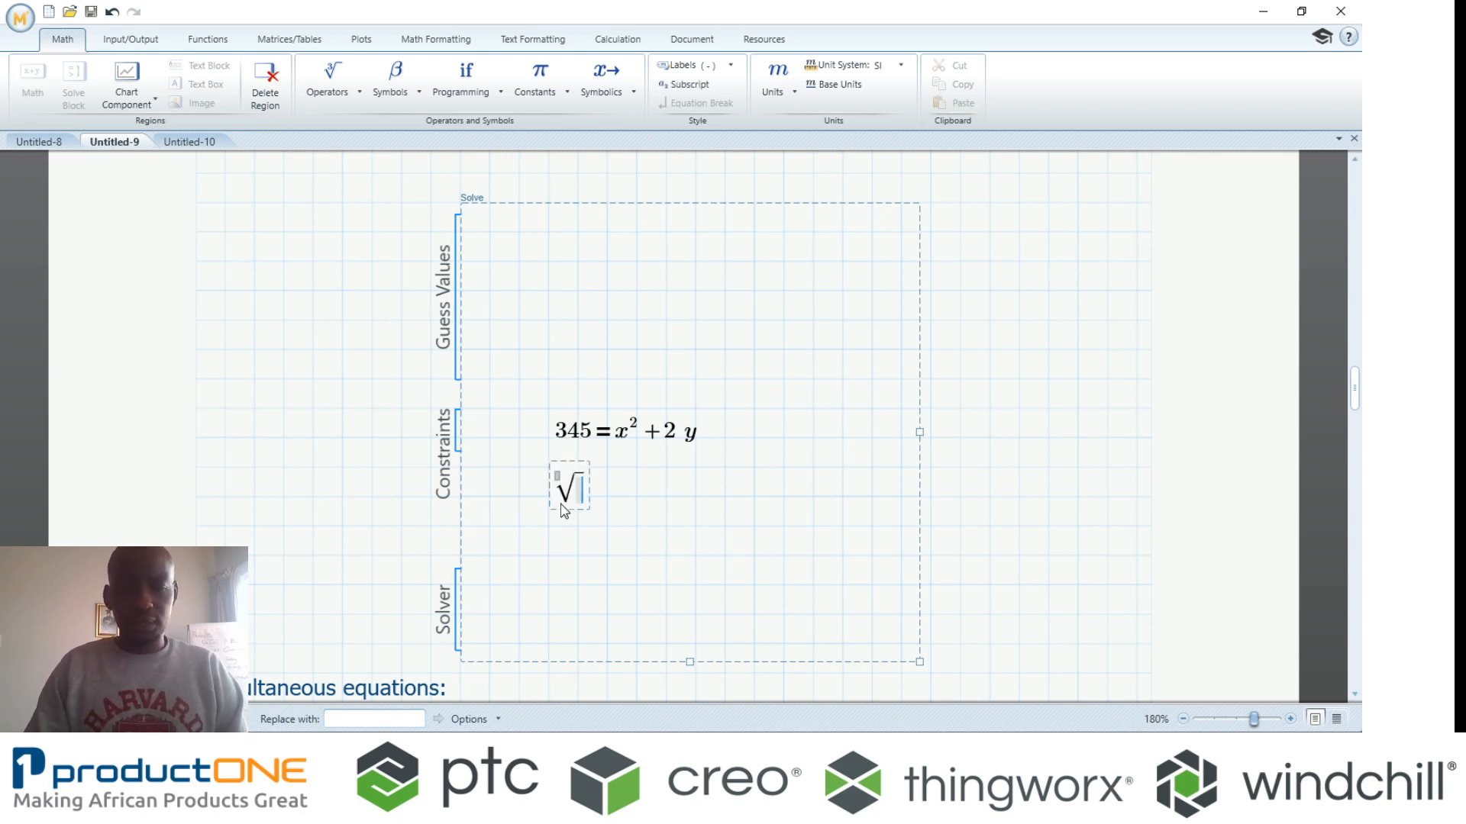
type("27 =")
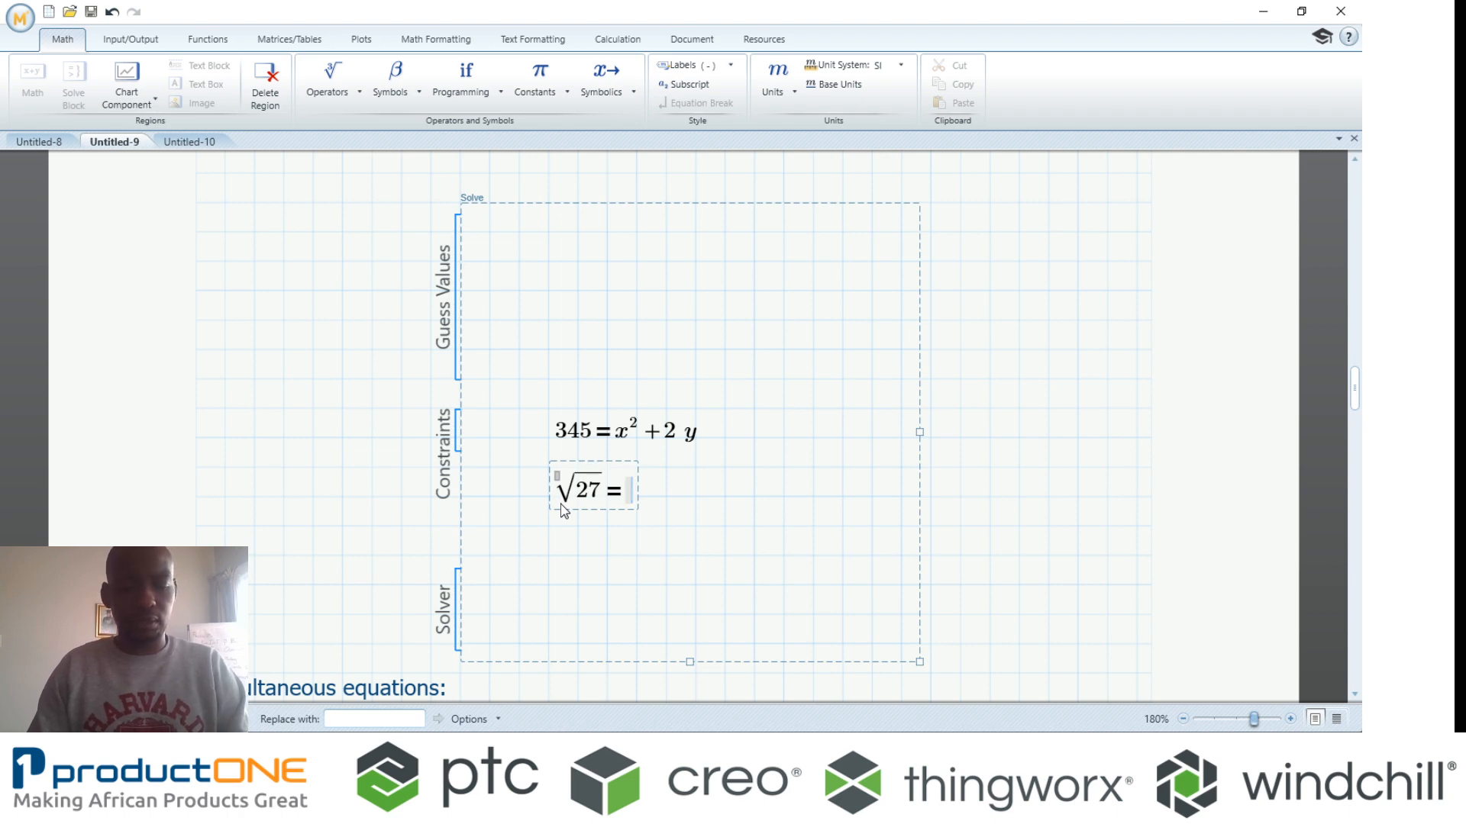
type("3*x")
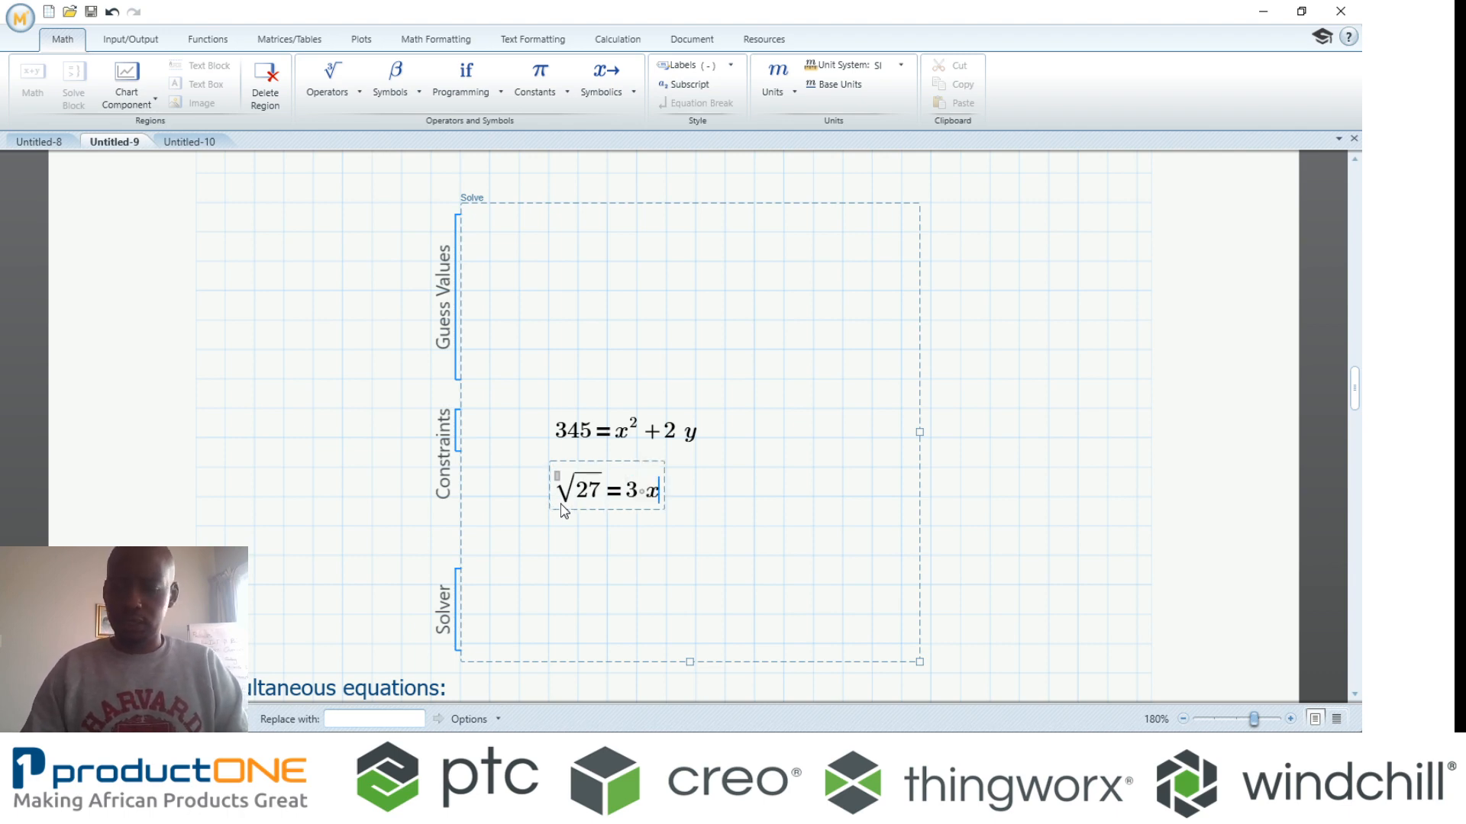
type("+y")
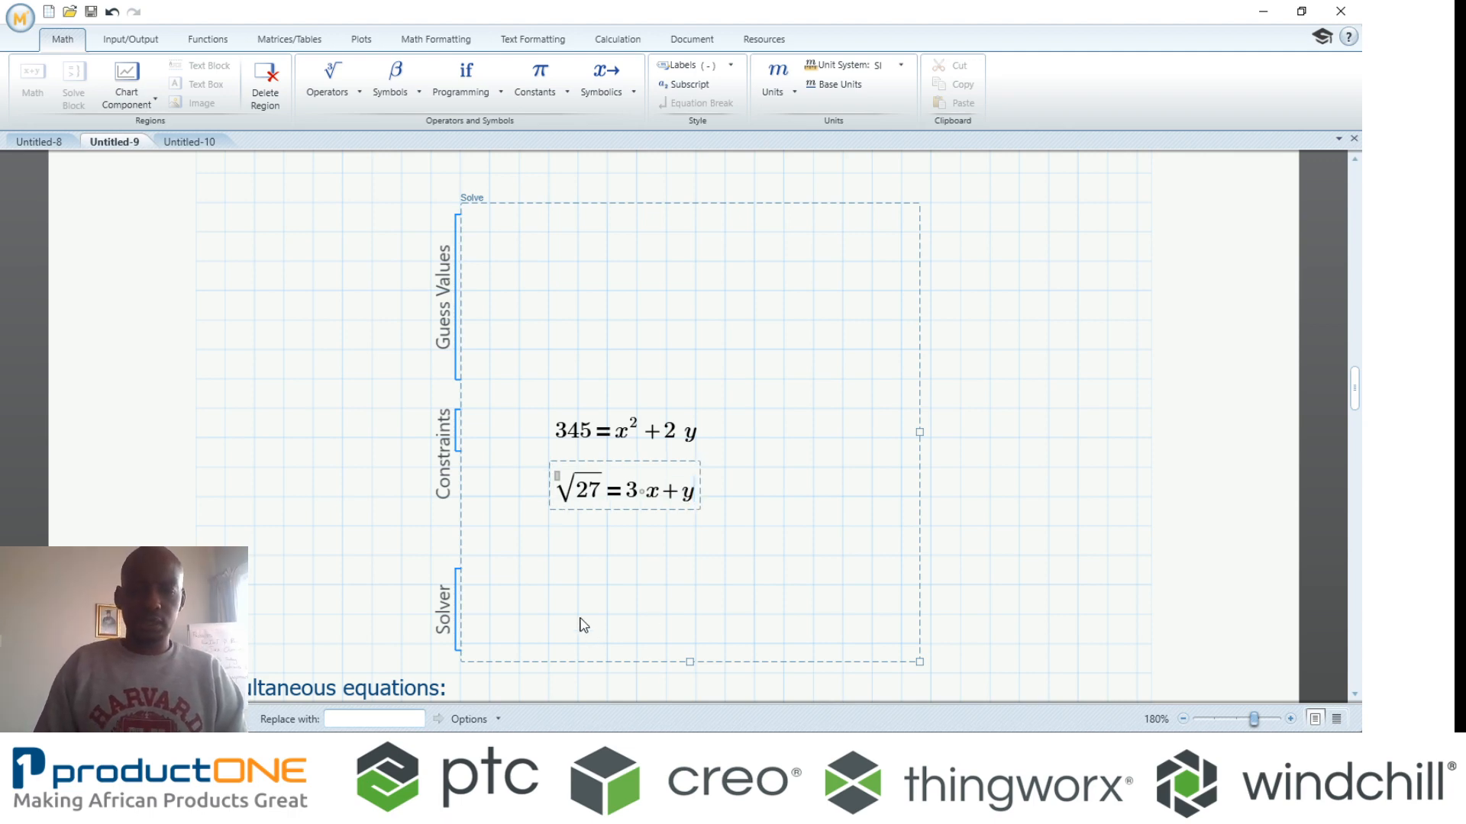
type("find(")
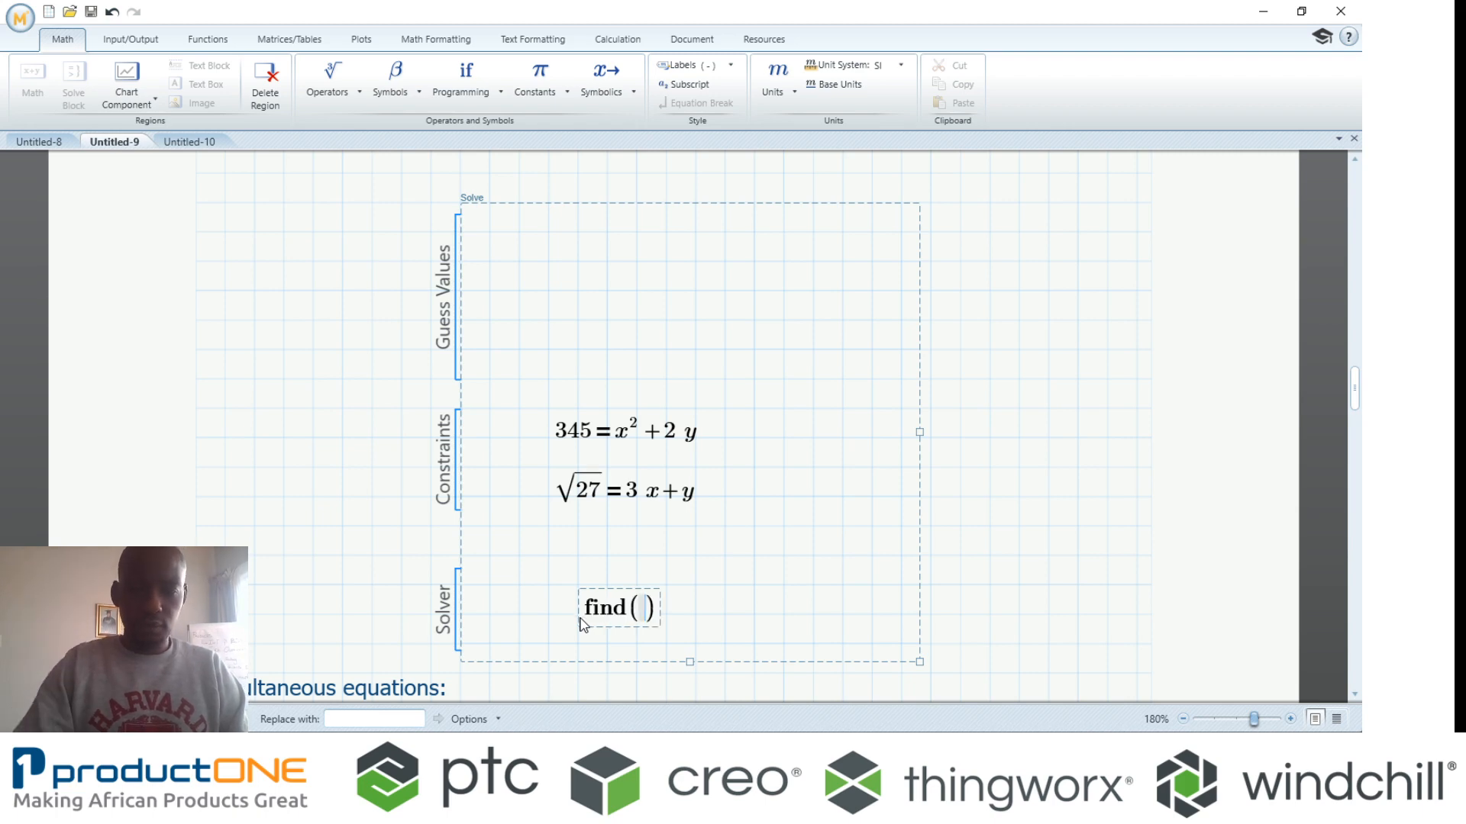
type("x,y")
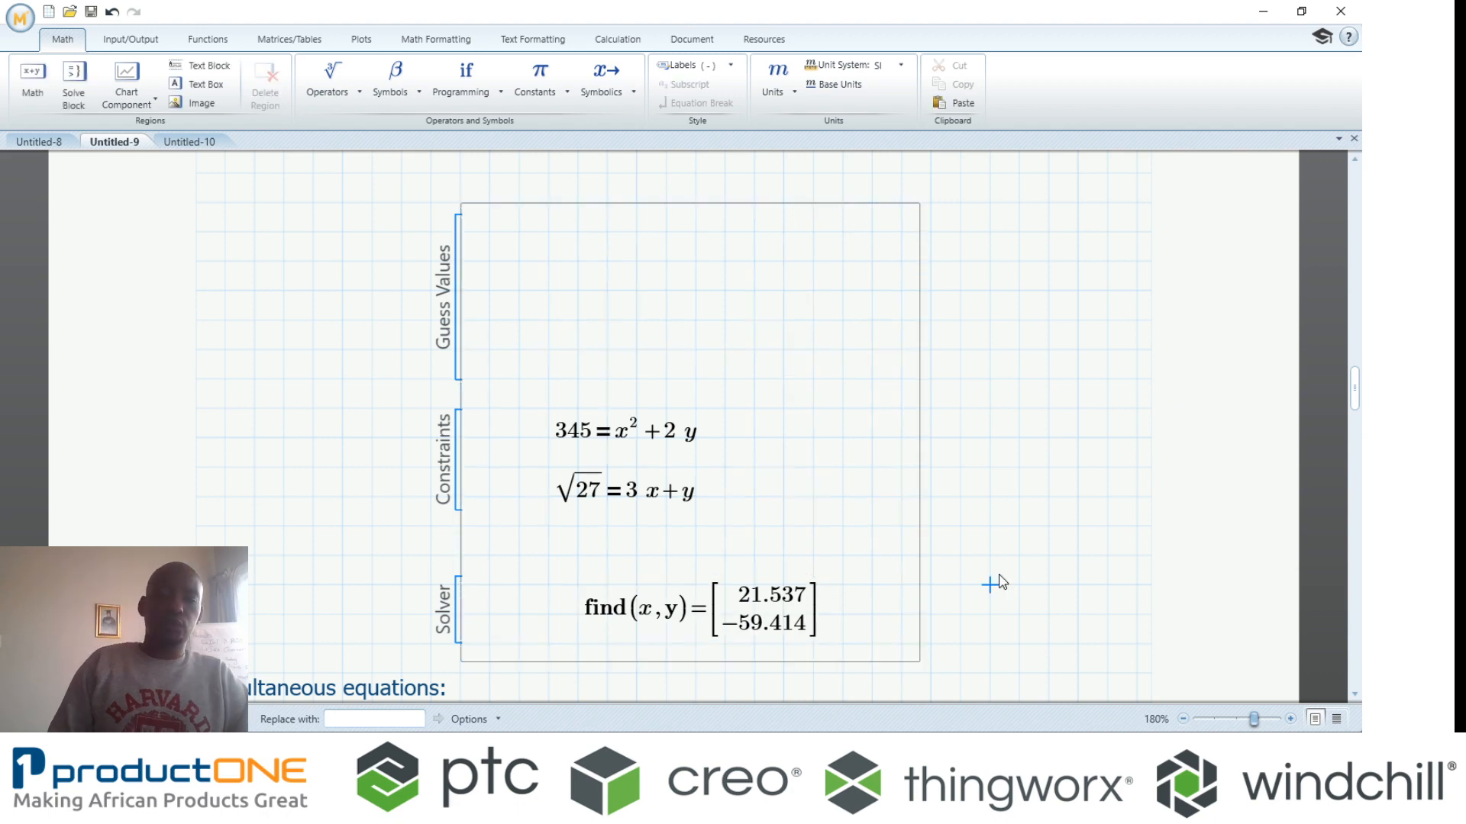
mouse_move(985, 565)
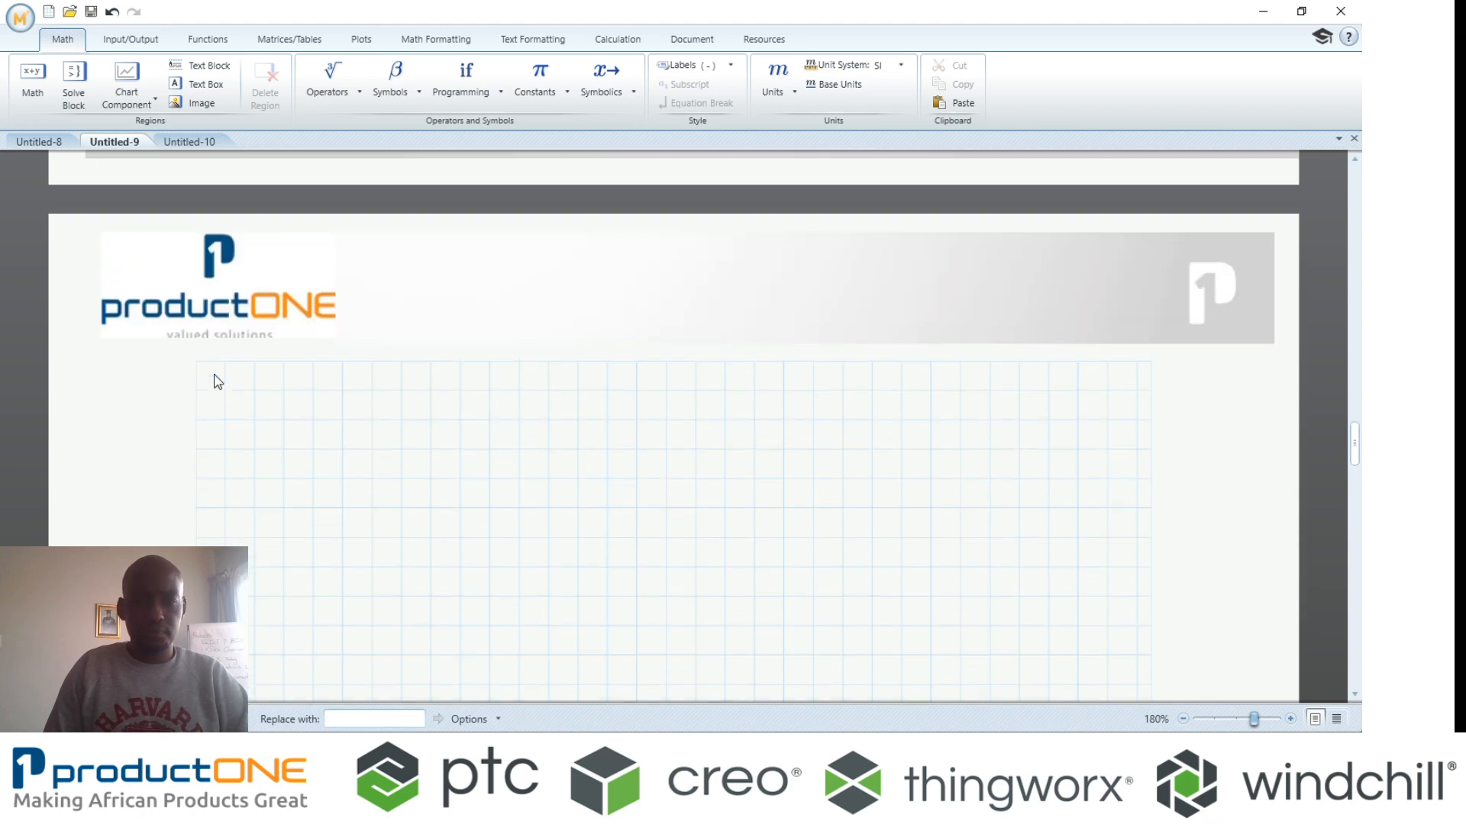
- Add the indefinite integral of sin(t) dt, evaluating symbolically to −cos(t)
scroll("down", 3)
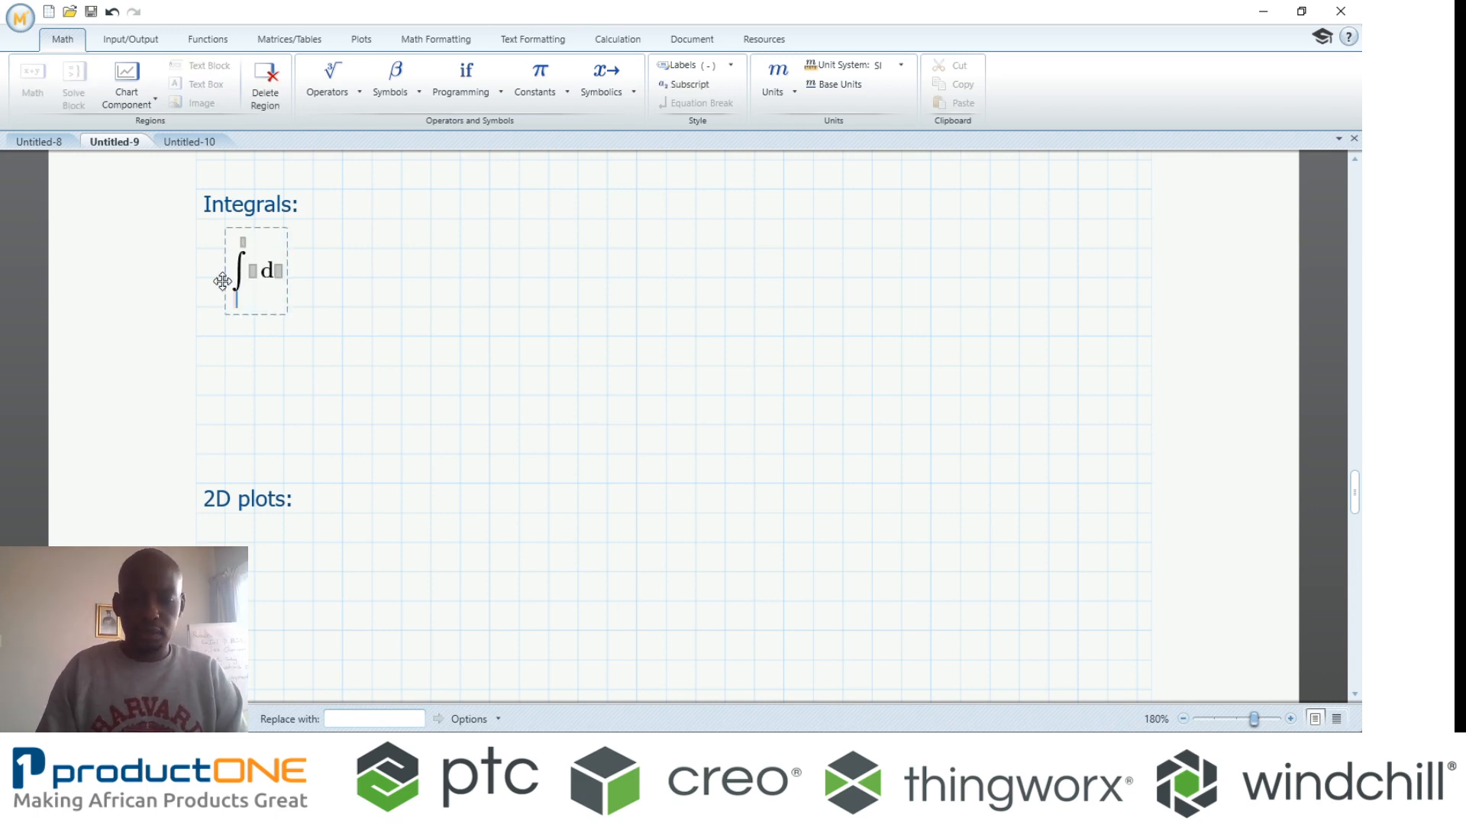
type("sin(")
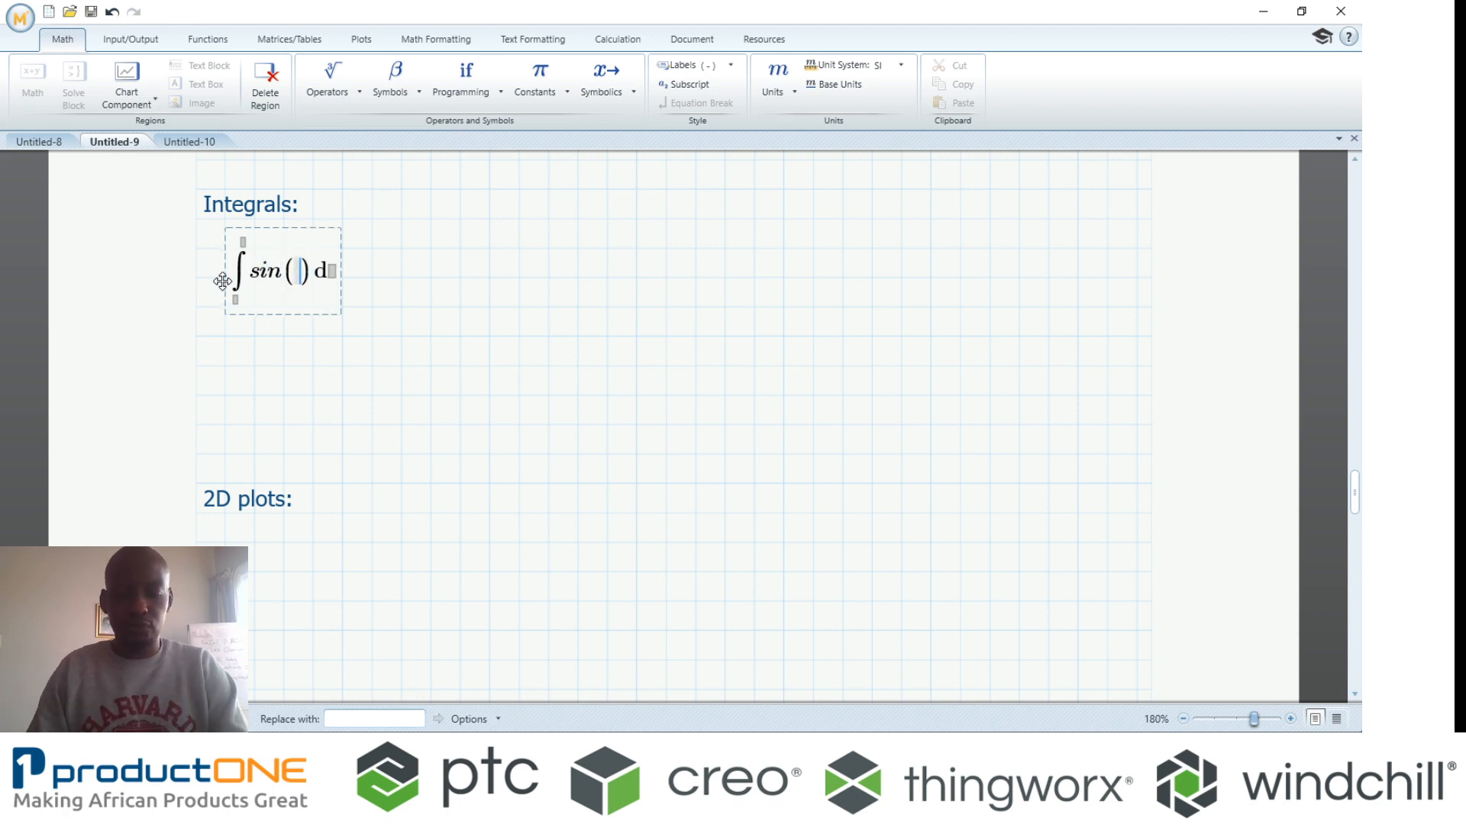
type("t")
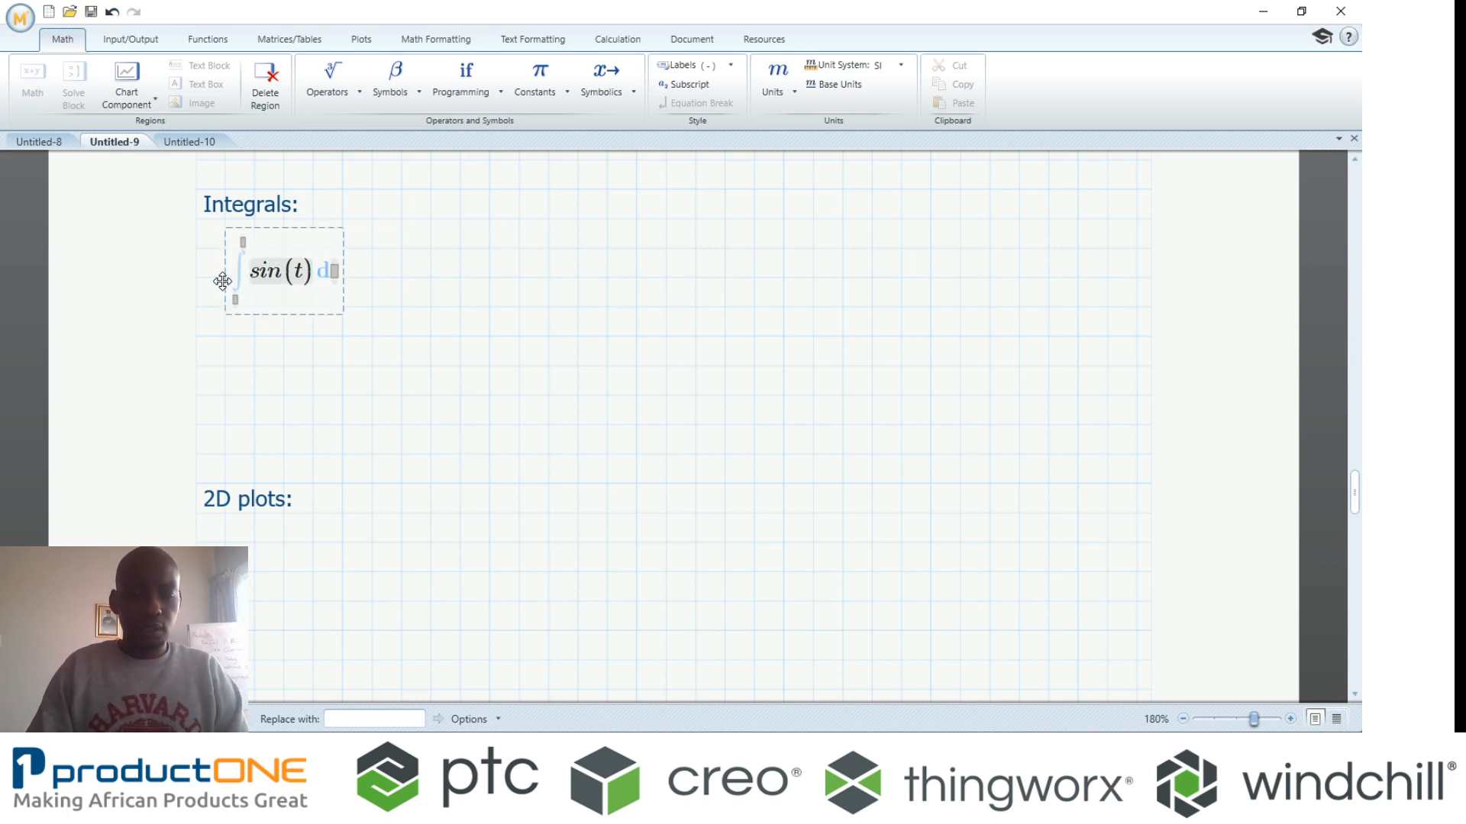
type("t → −cos(t")
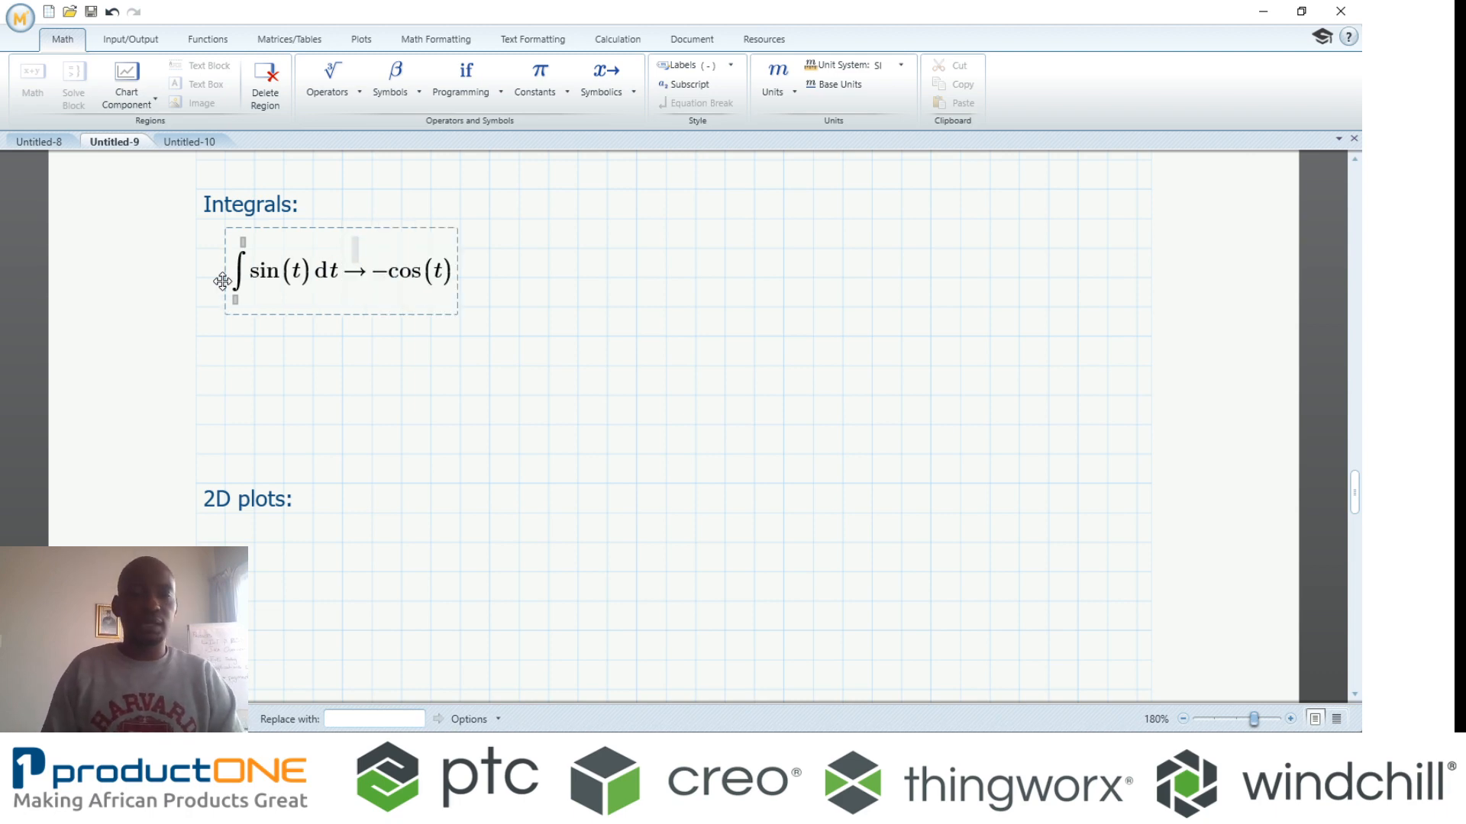
- Add the definite integral of sin(t²) dt from π to −3, giving −1.546
left_click(219, 389)
type("π")
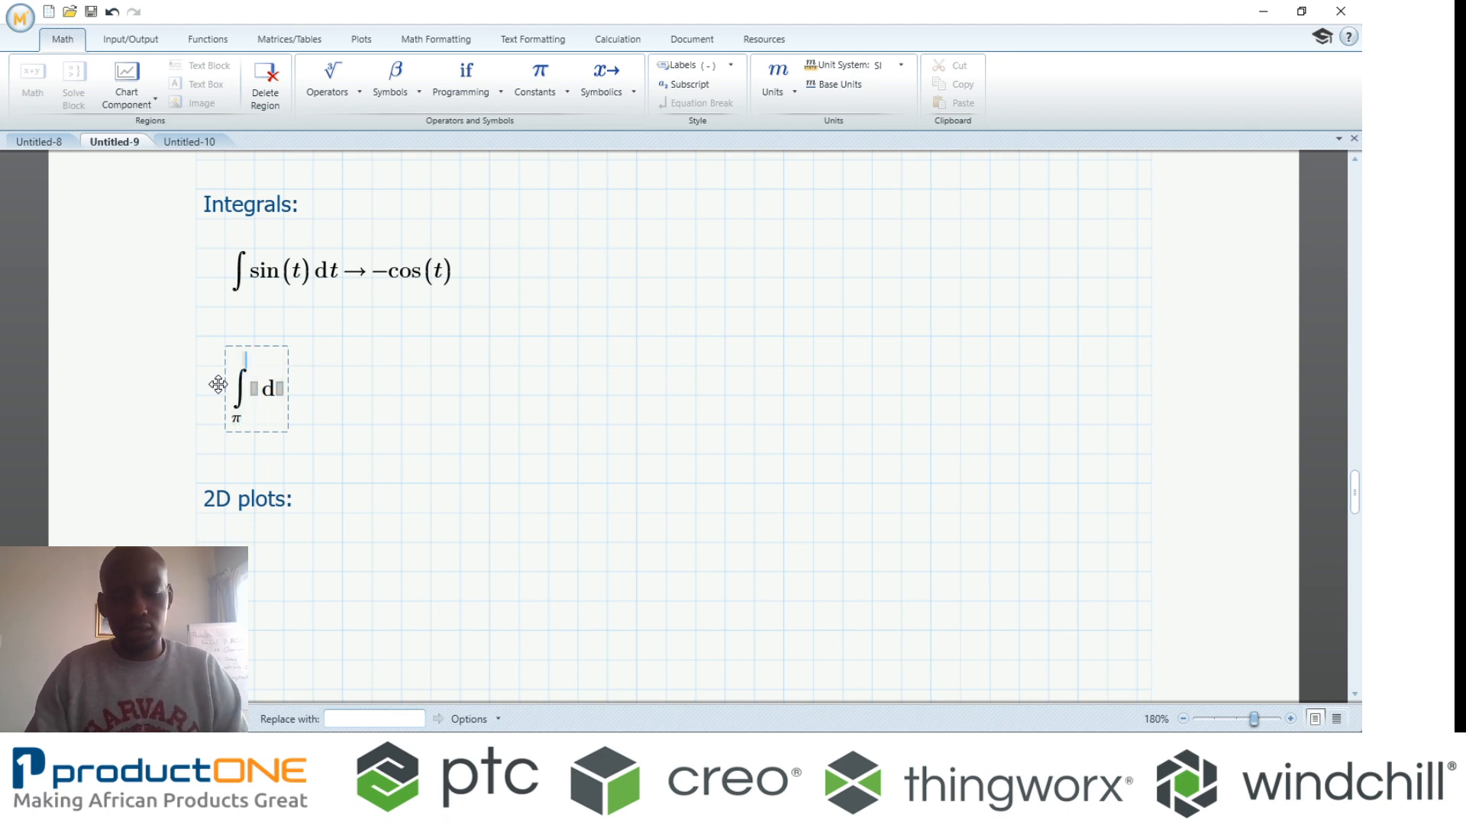
type("-3")
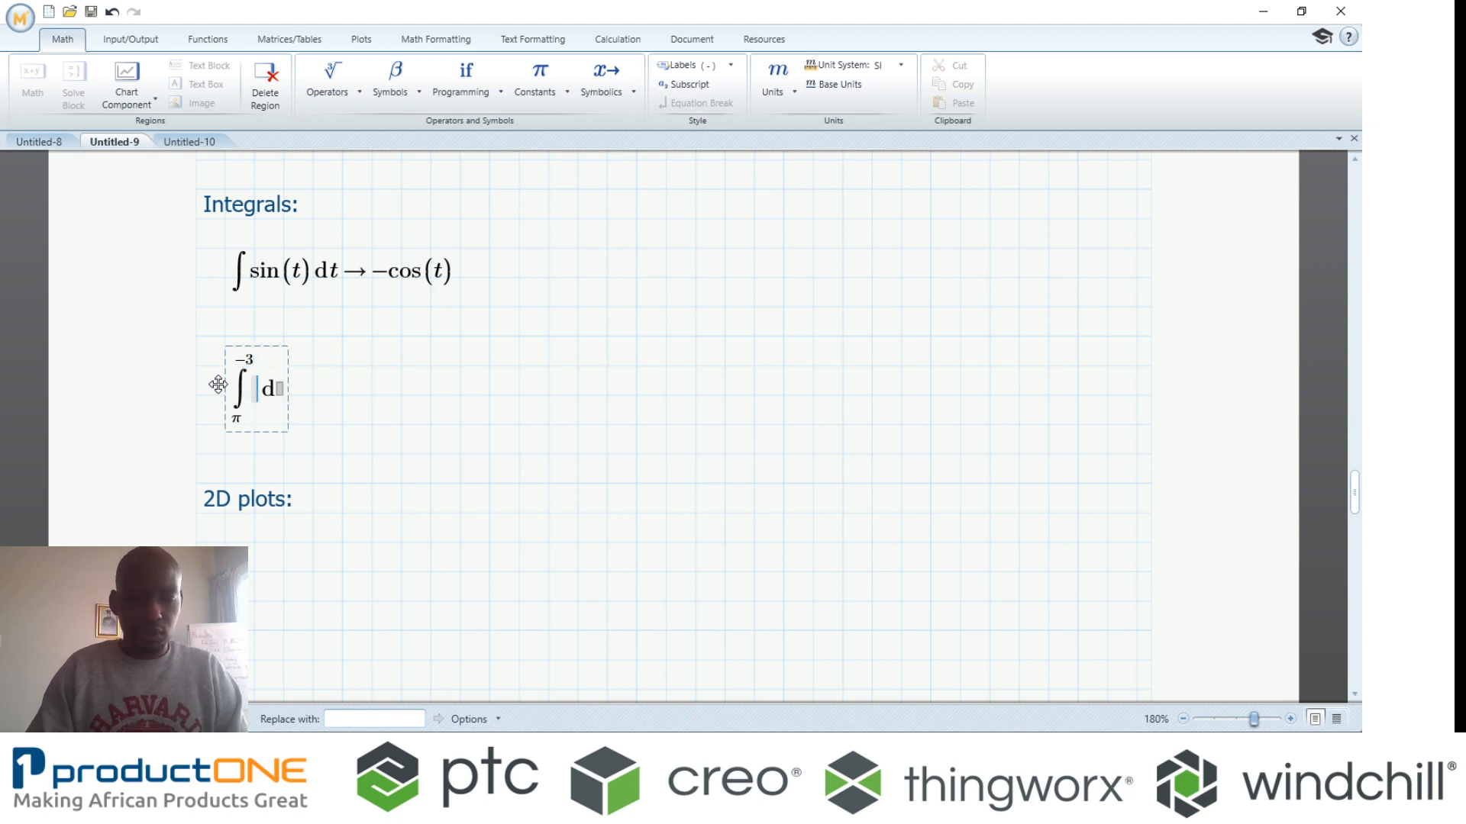
type("sin(")
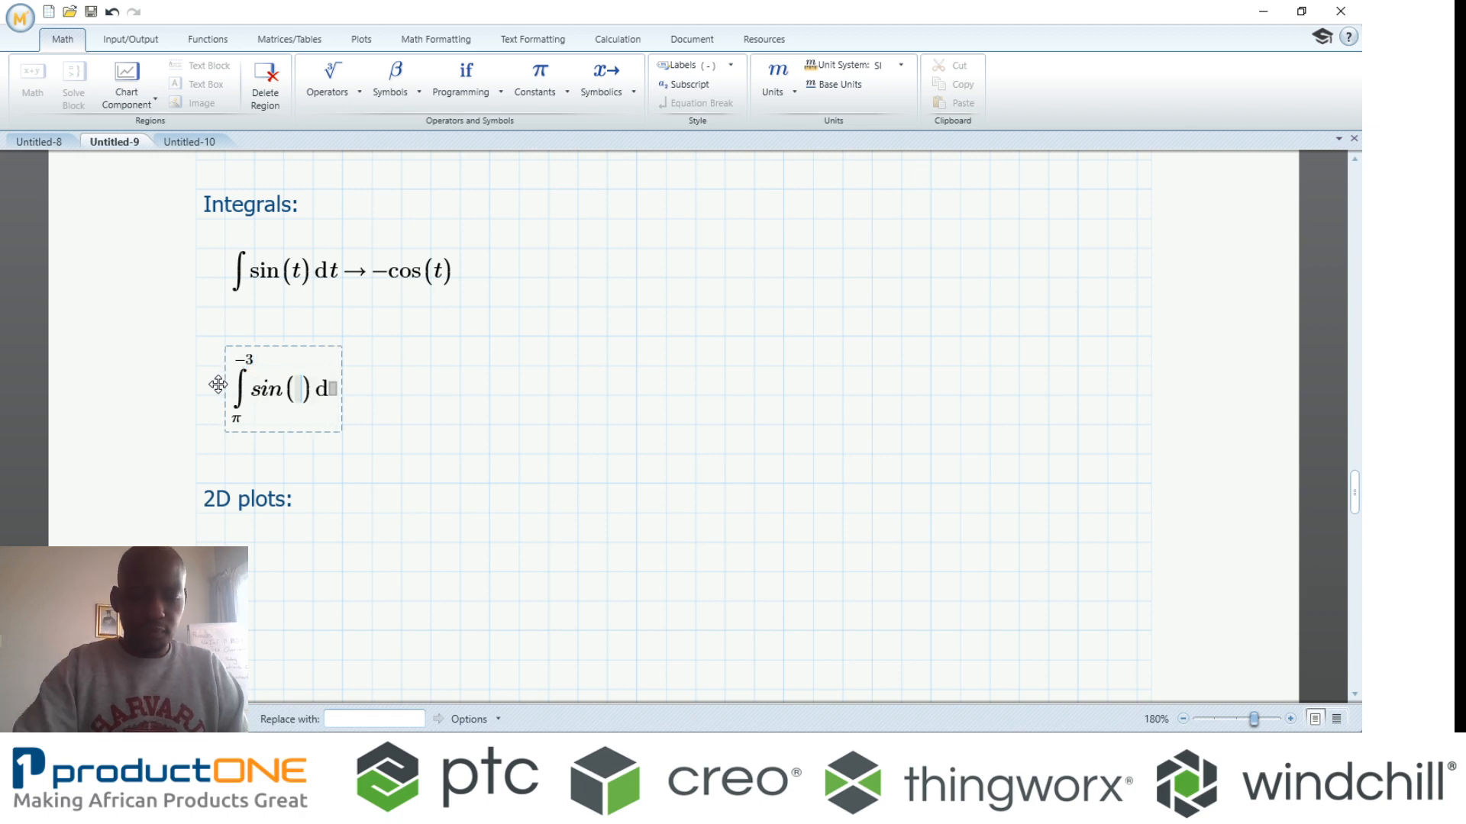
type("t^2")
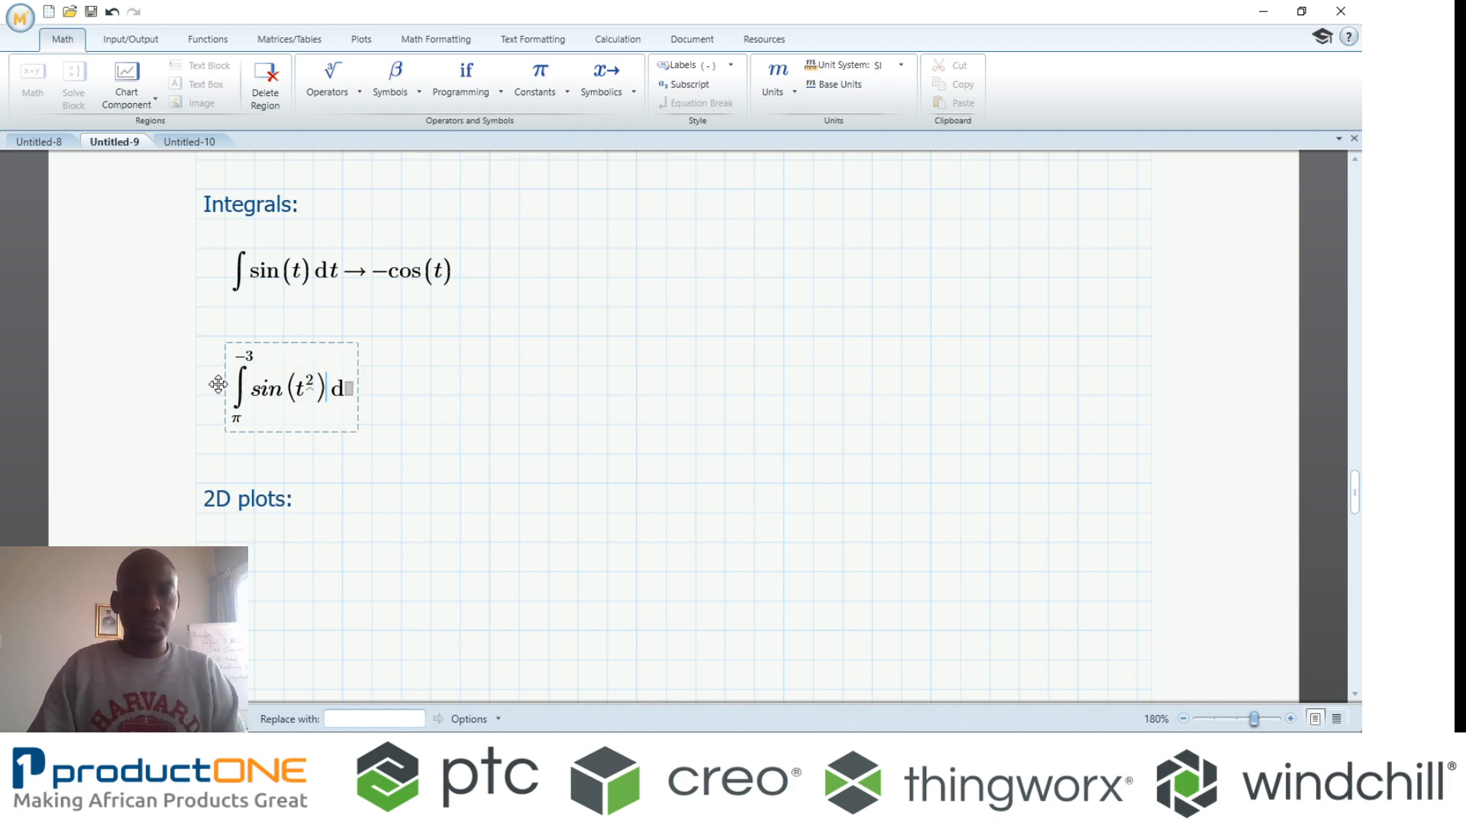
type("t=-1.546")
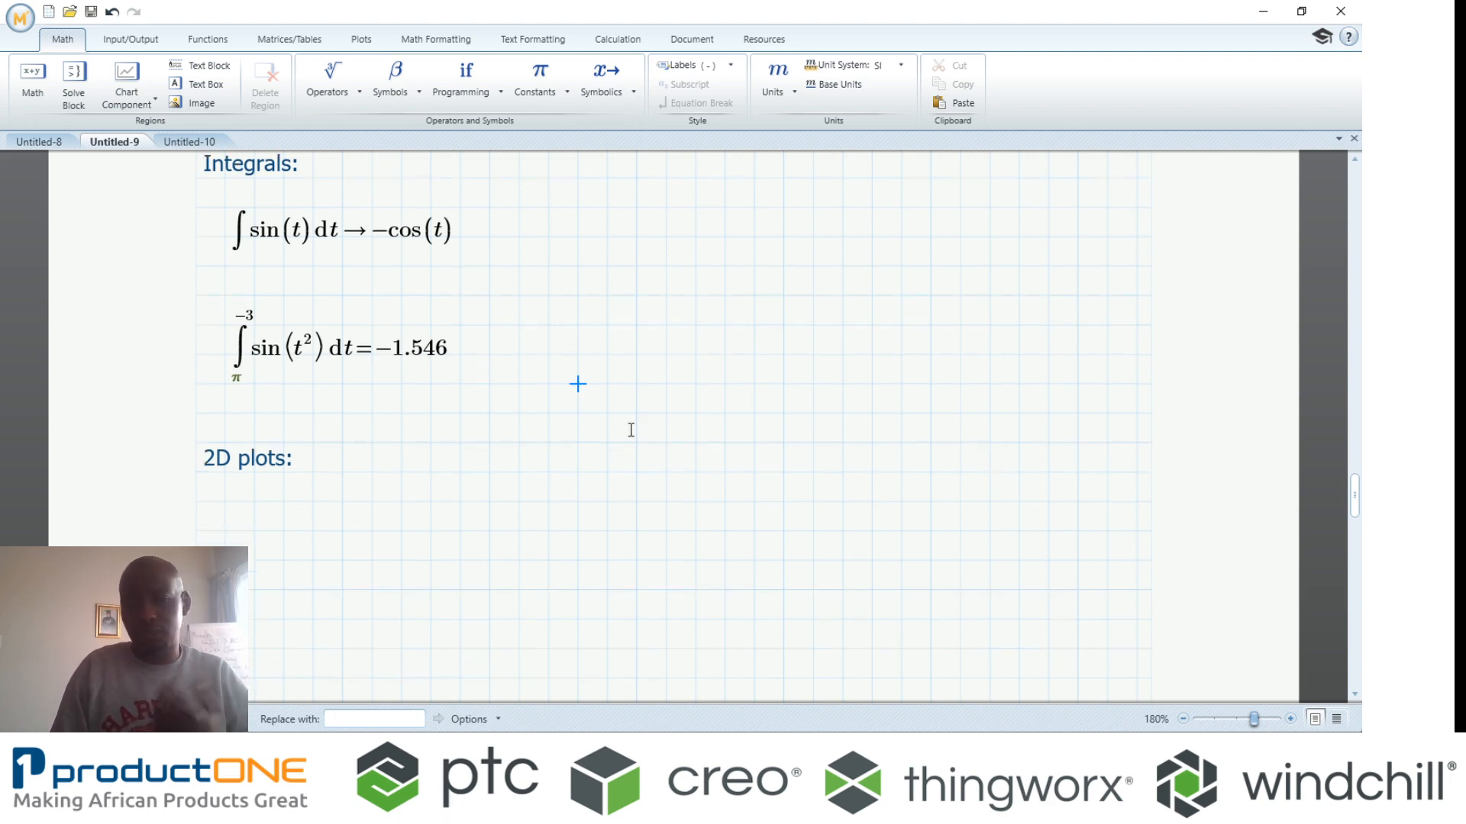
scroll("down", 3)
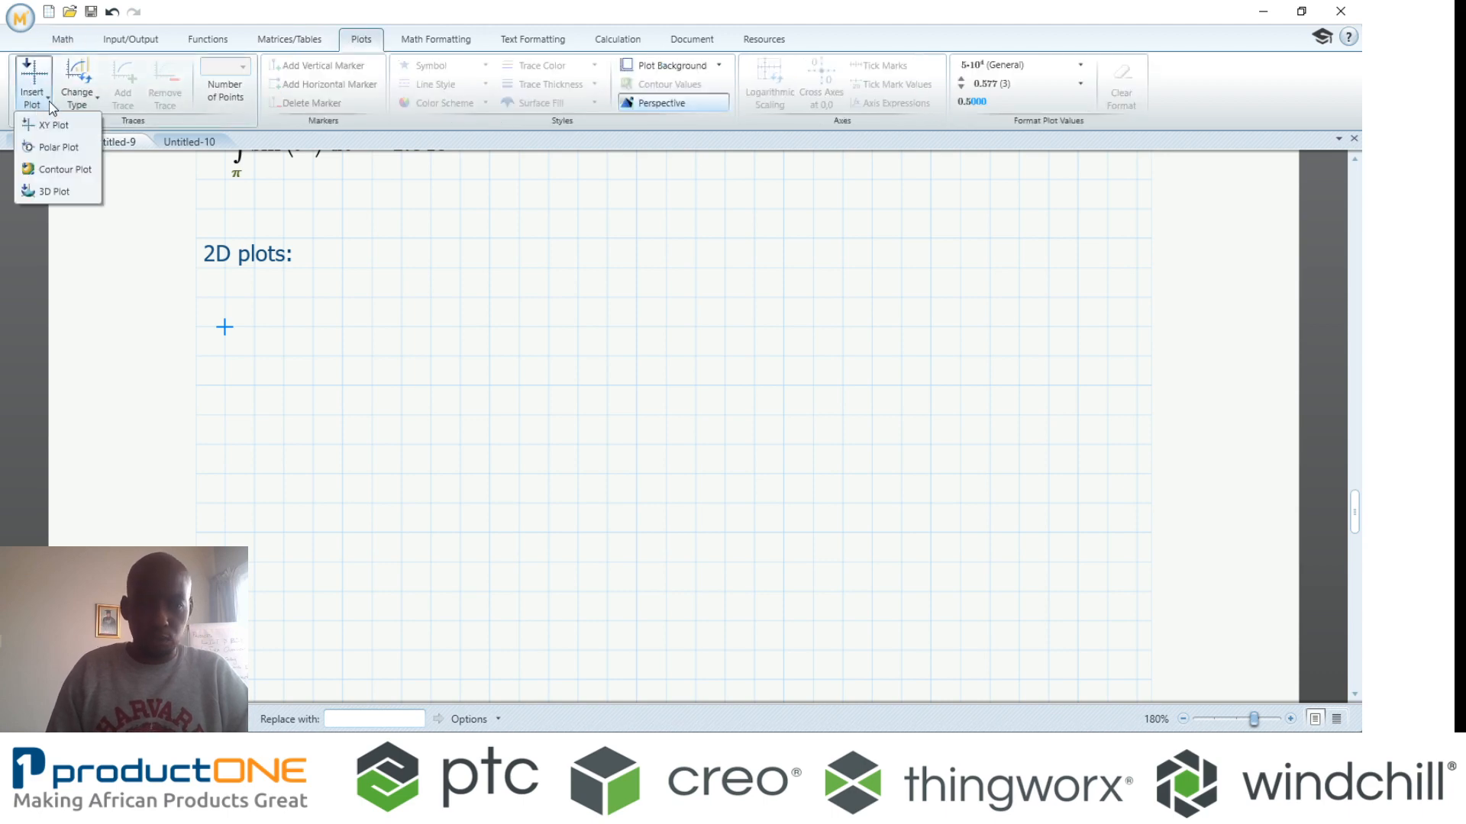
mouse_move(70, 197)
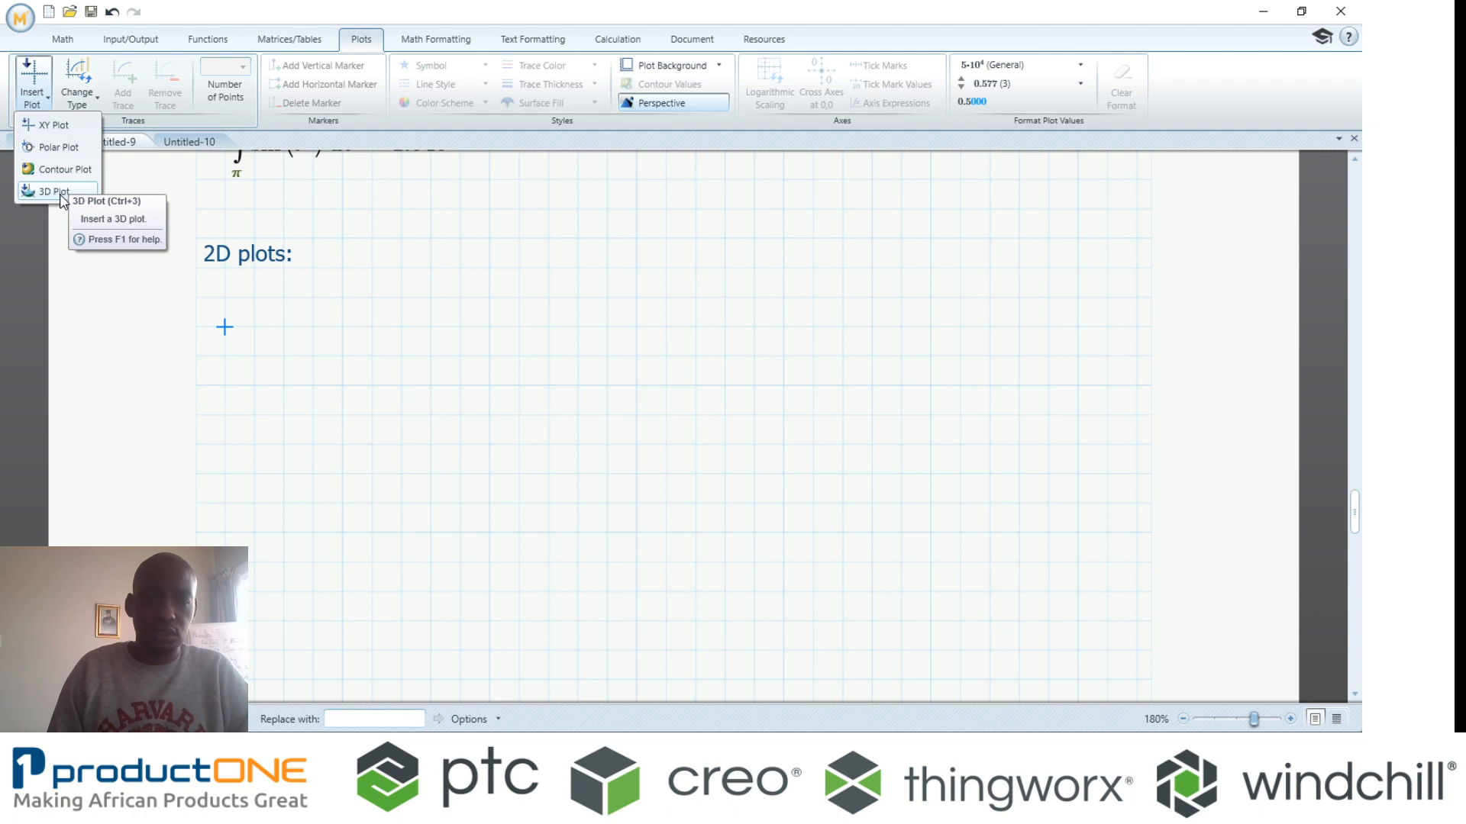
- Insert an XY plot of sin(t²) on the y-axis against t on the x-axis
left_click(48, 124)
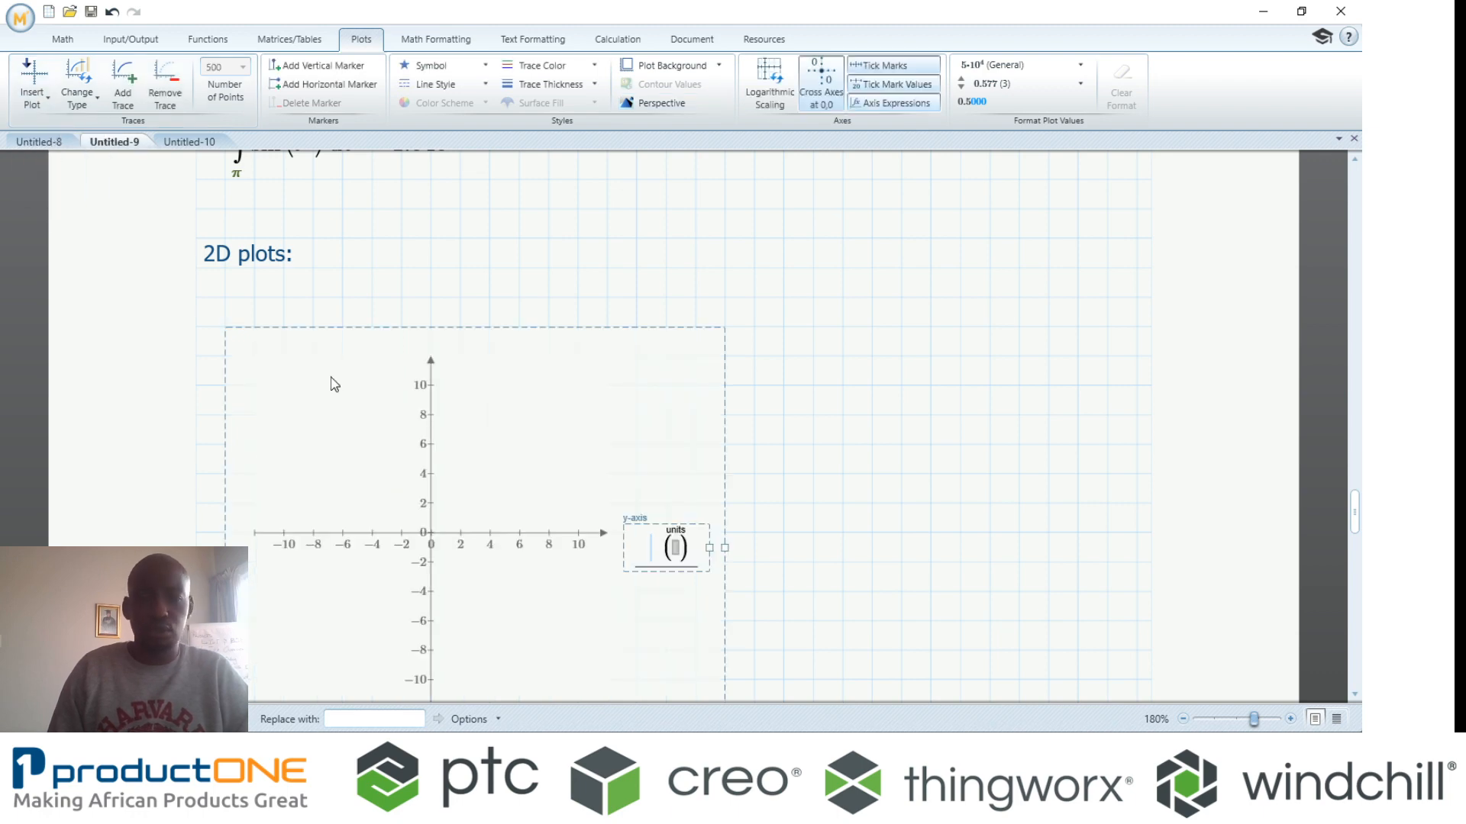
type("sin")
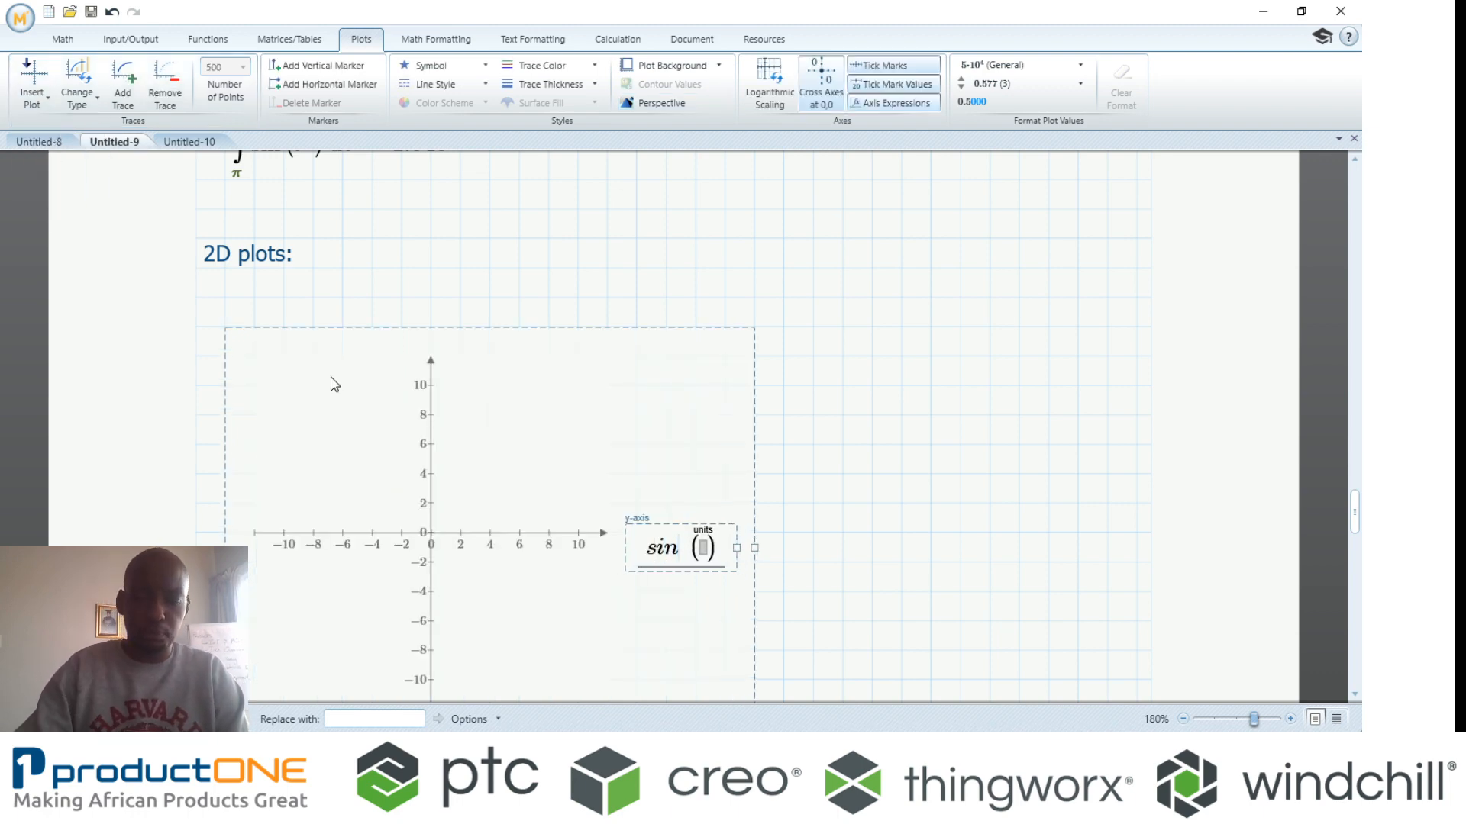
type("t²")
type("t")
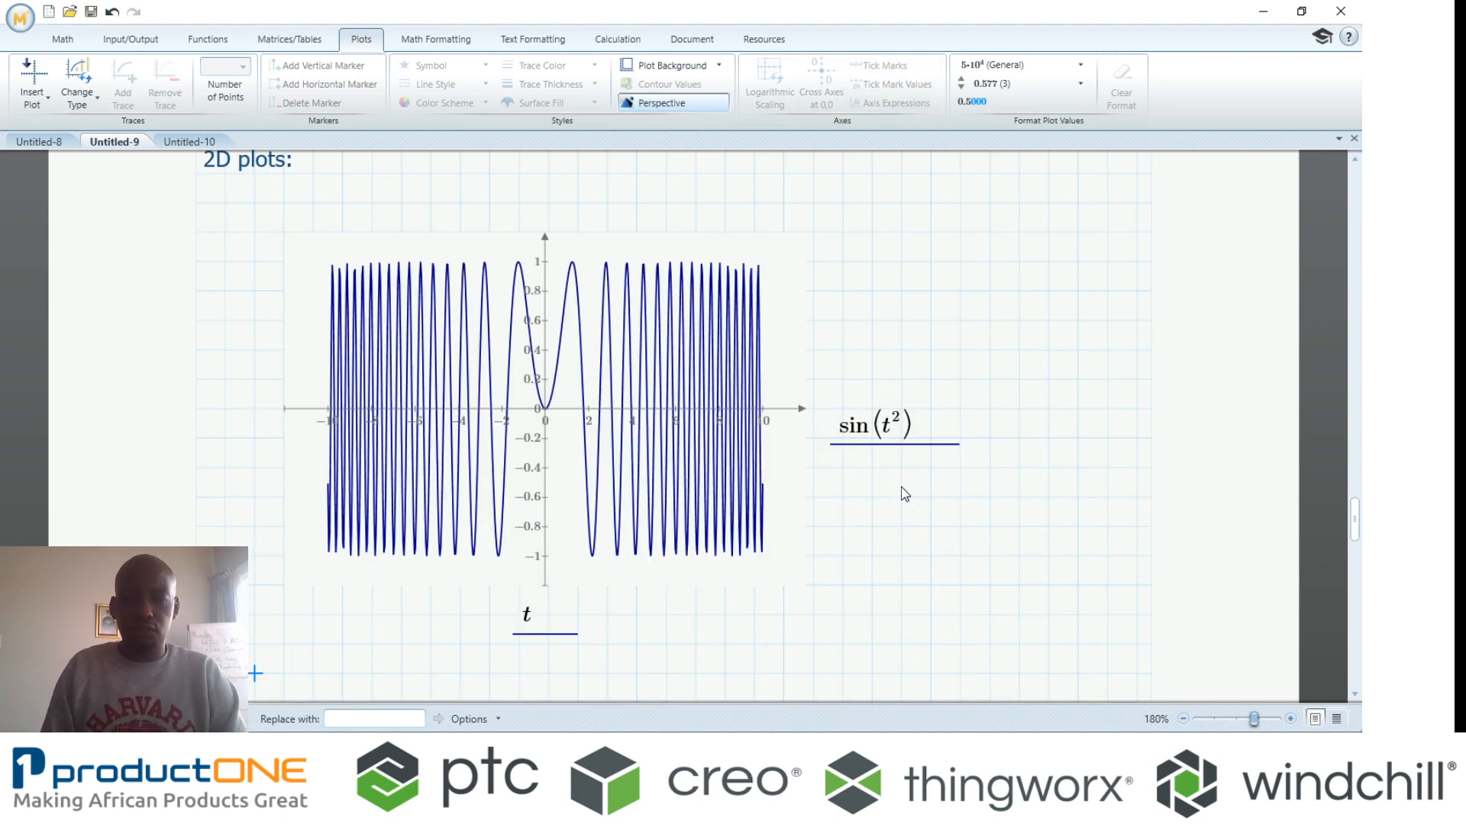
mouse_move(791, 529)
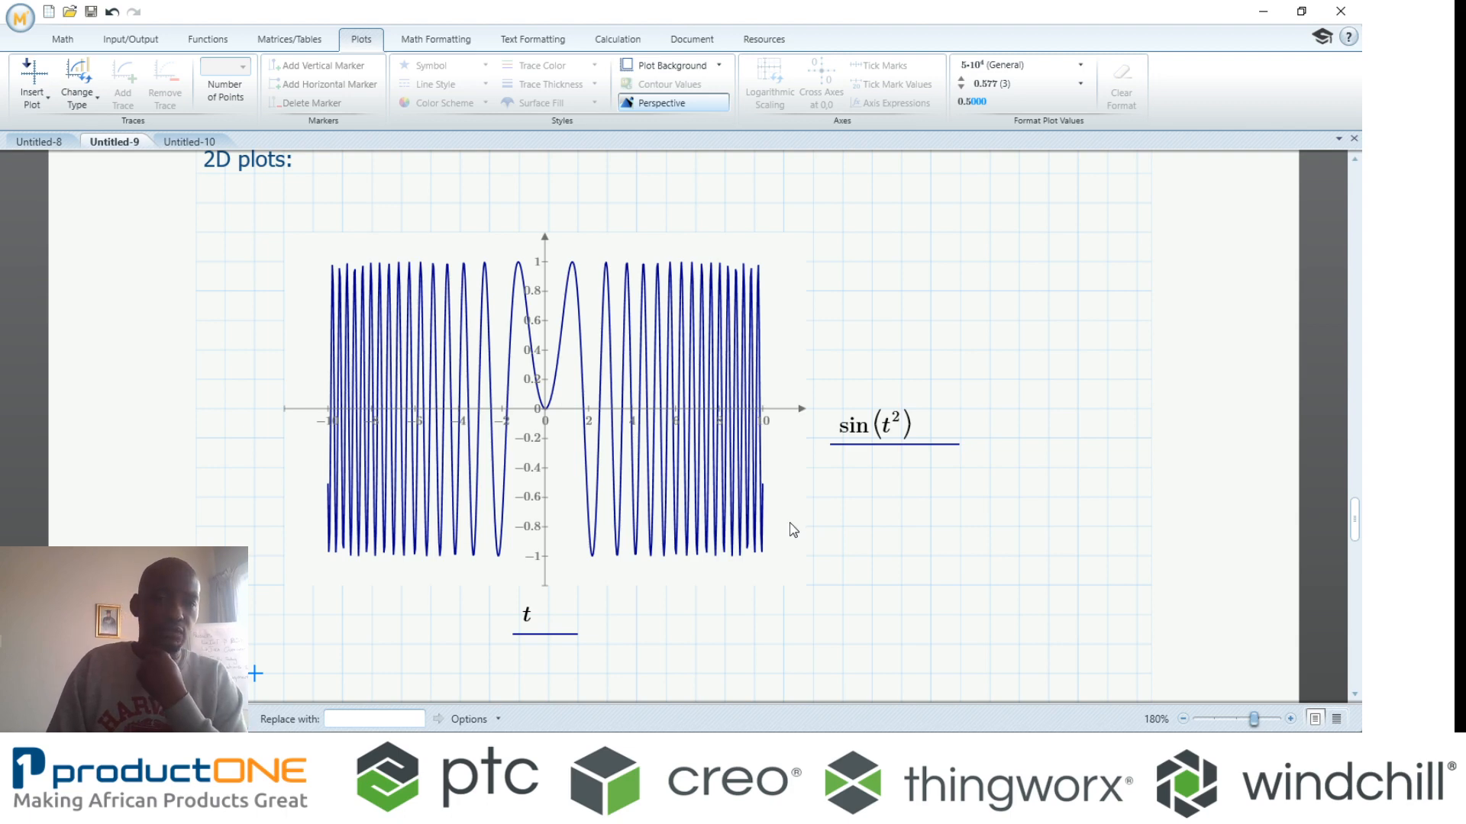
left_click(189, 140)
type("f1")
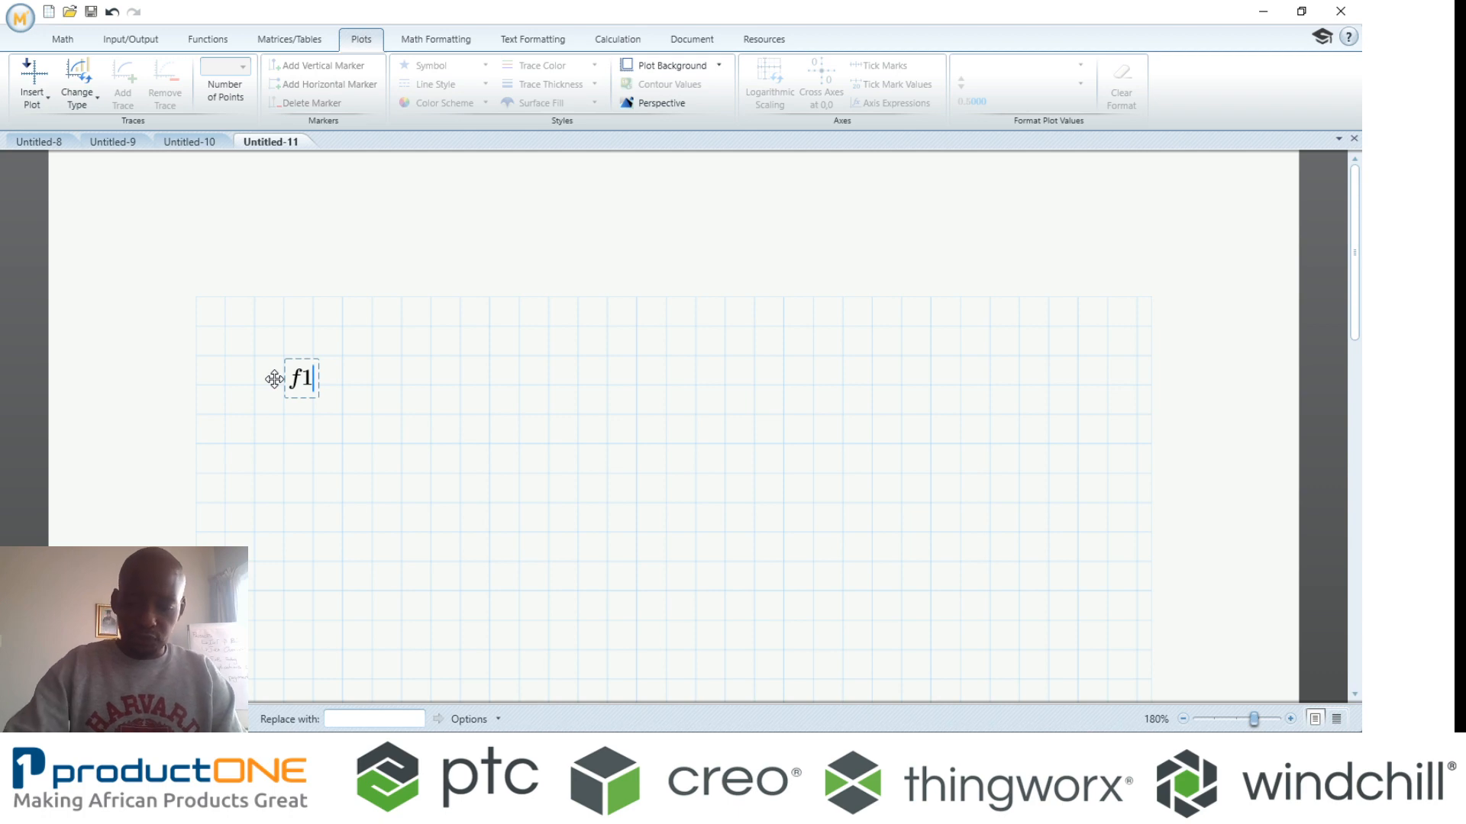
- Define f1(x) := 2x + 5 and f2(x) := 3x − 2 in separate math regions
type("(x)")
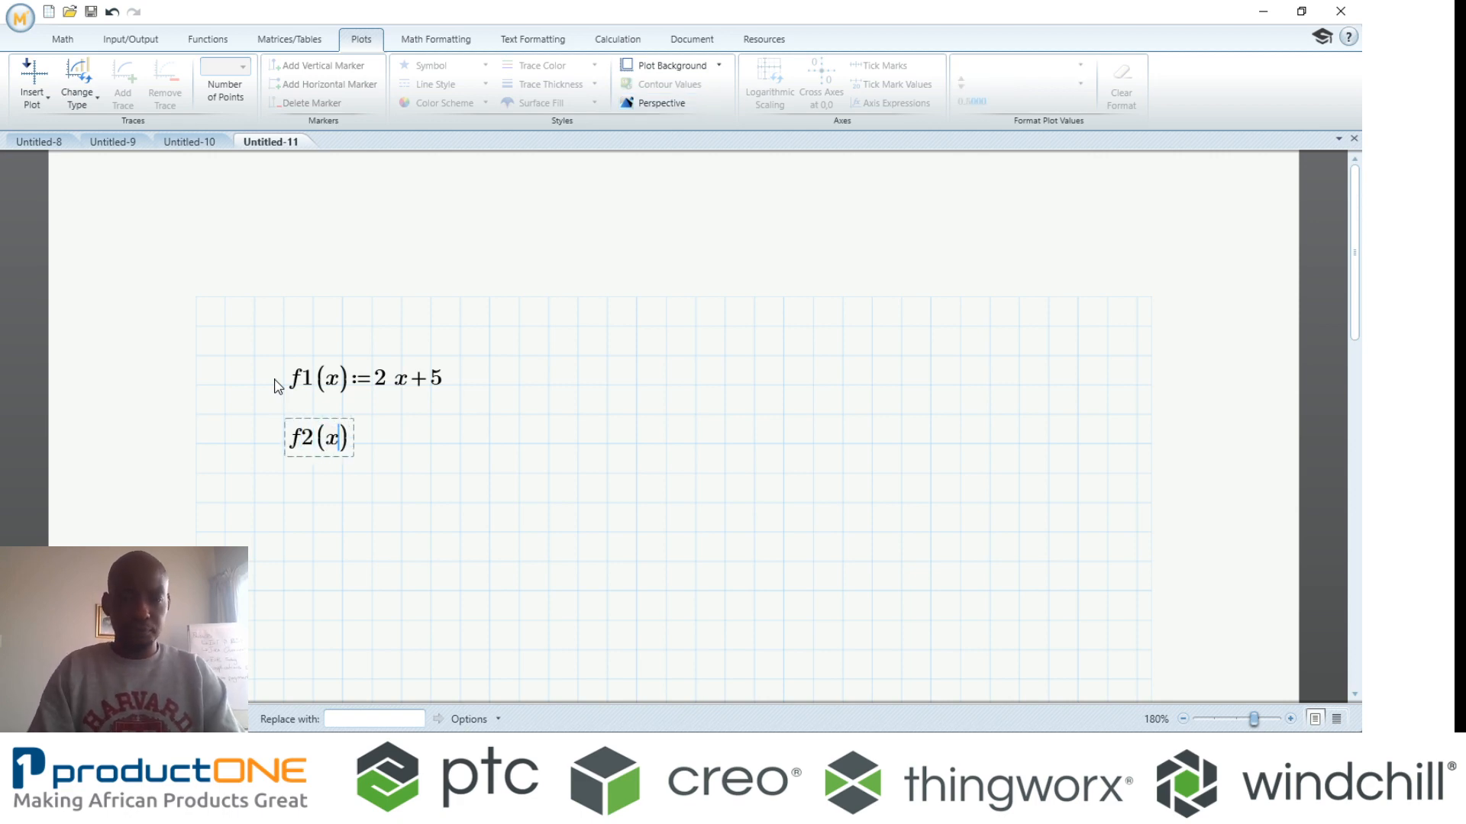
type(":=")
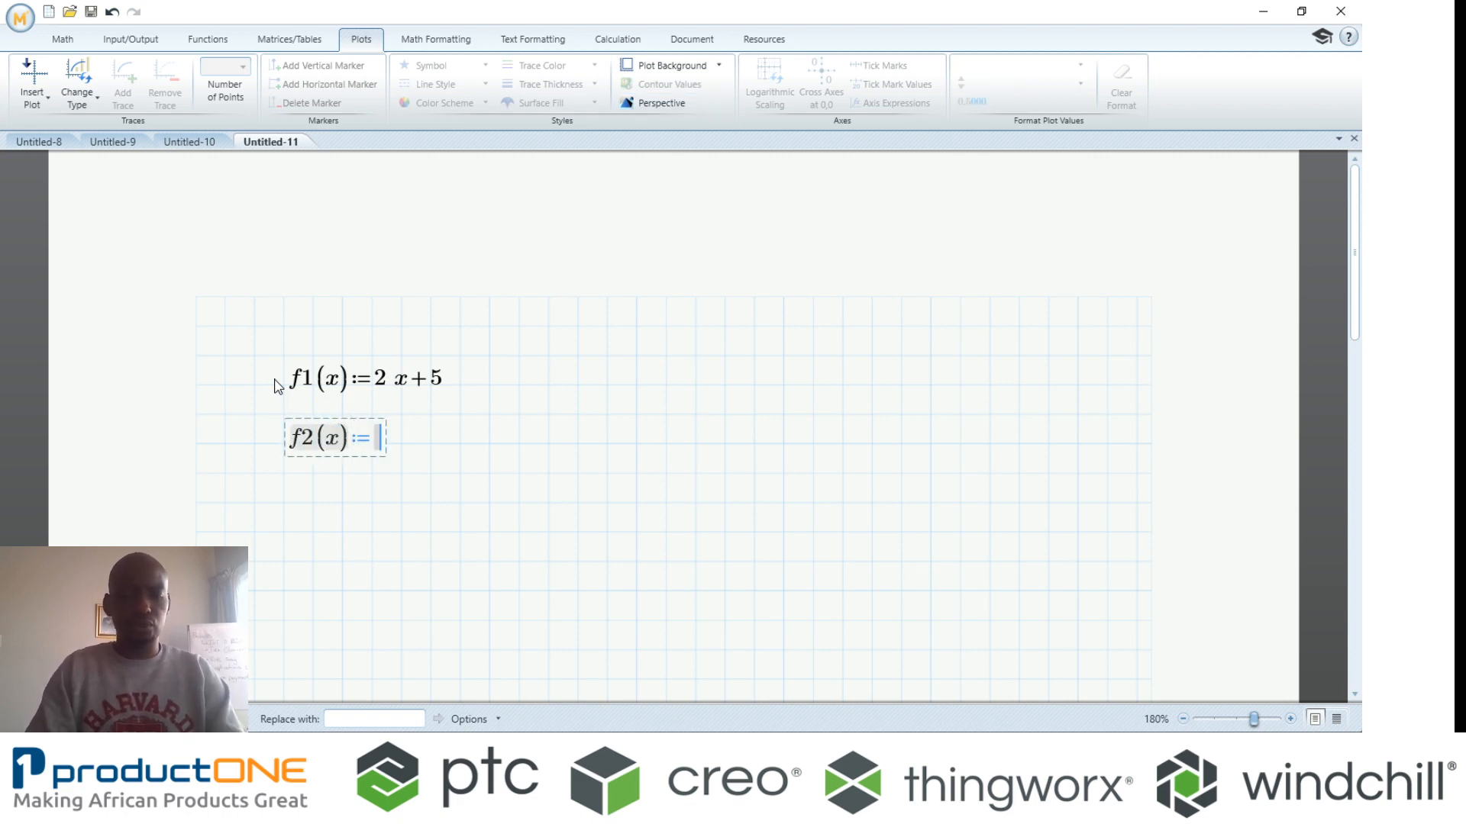
type("3*x-2")
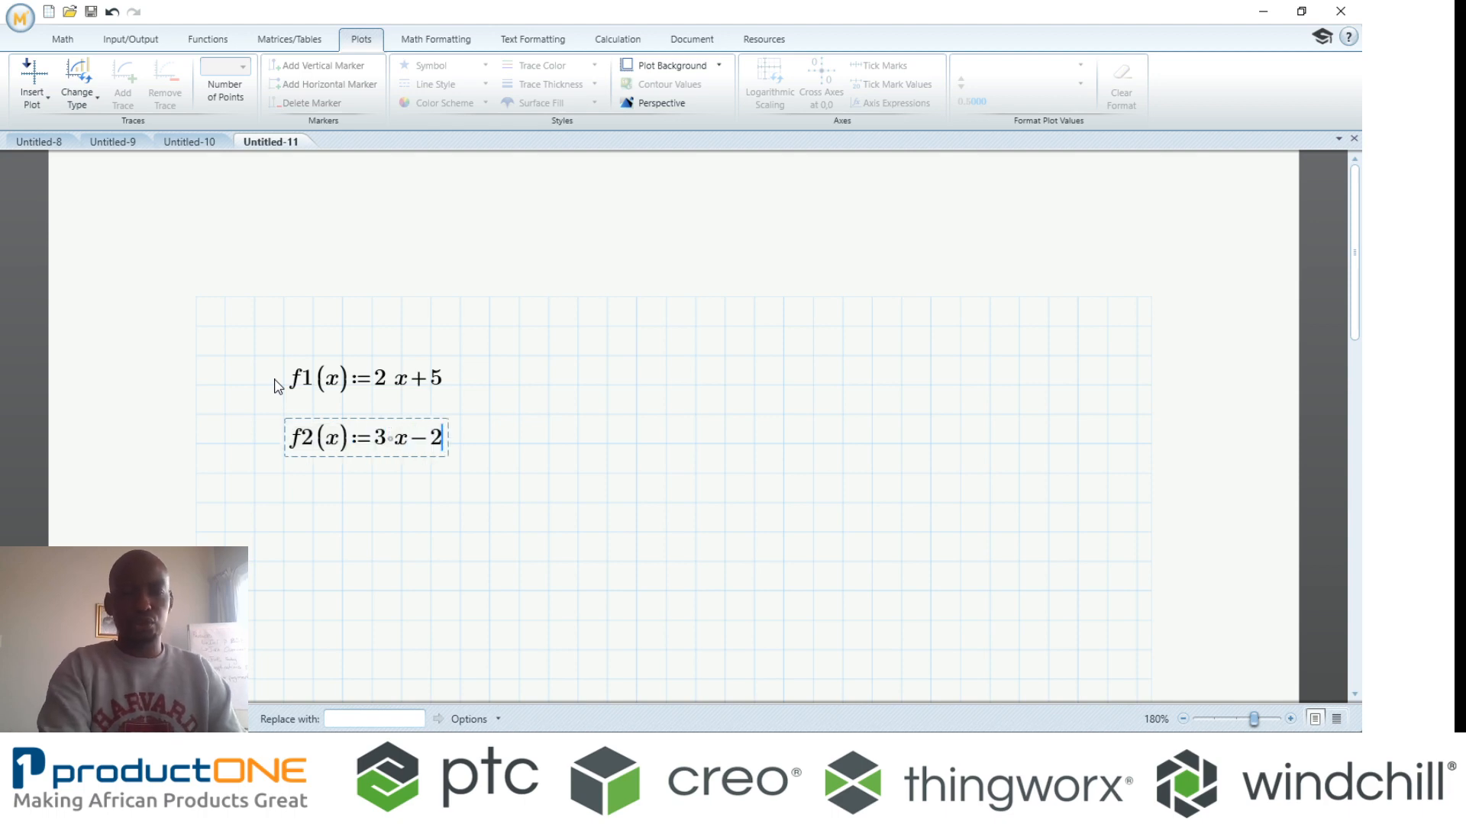
left_click(518, 432)
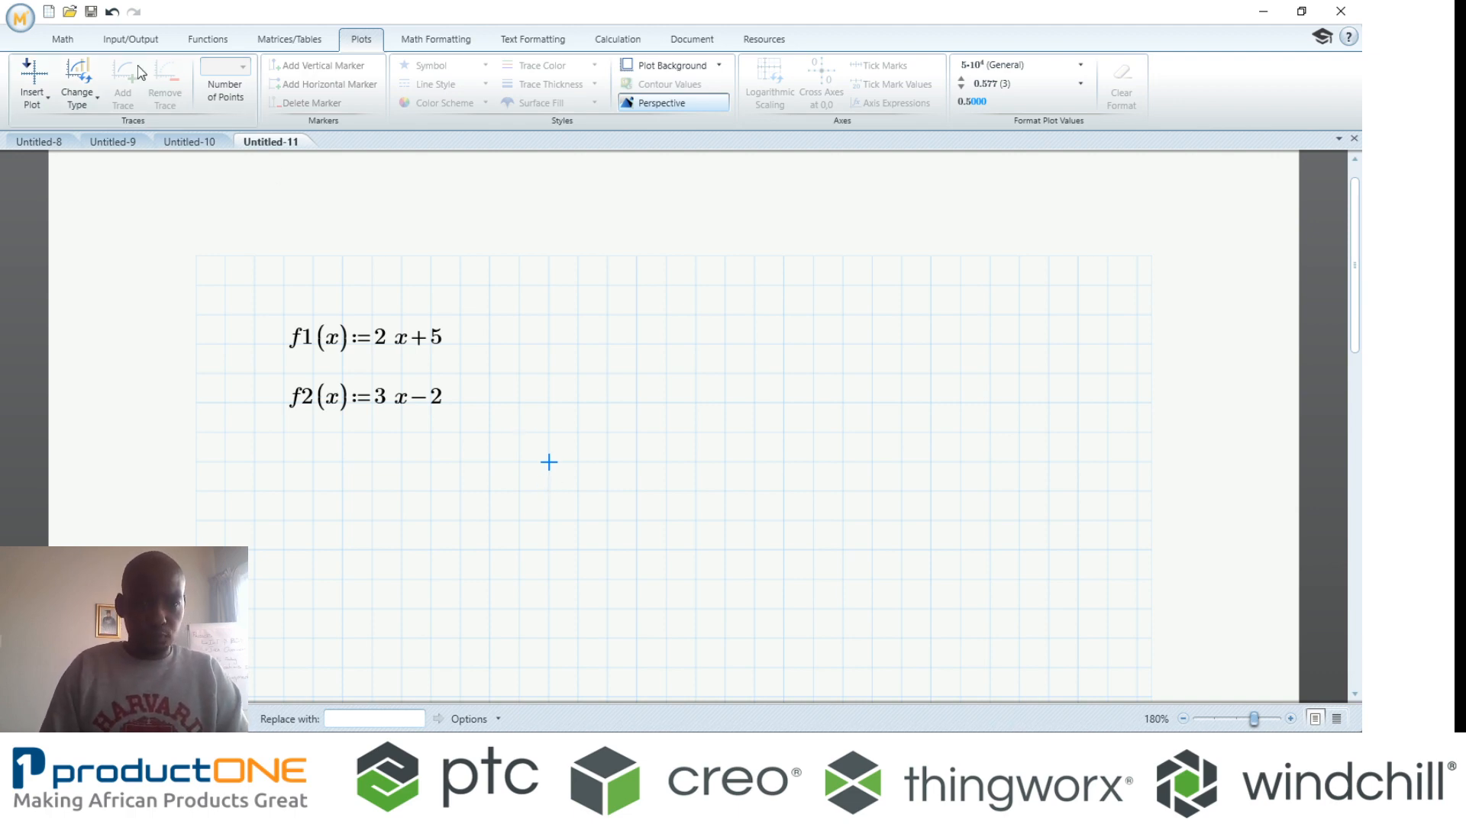
- Insert an XY plot with traces f1(x) and f2(x) against x
left_click(548, 463)
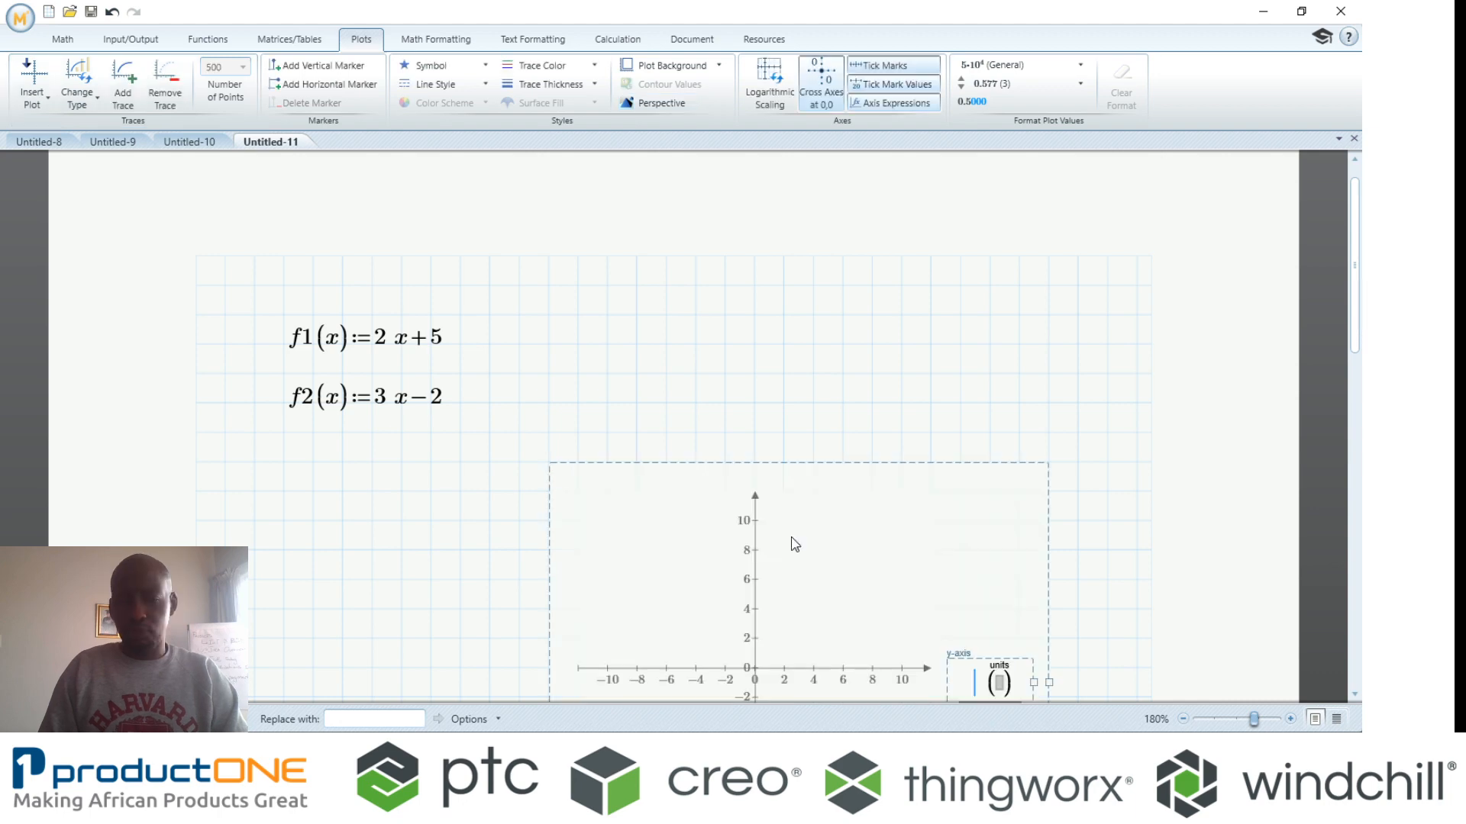
scroll("down", 3)
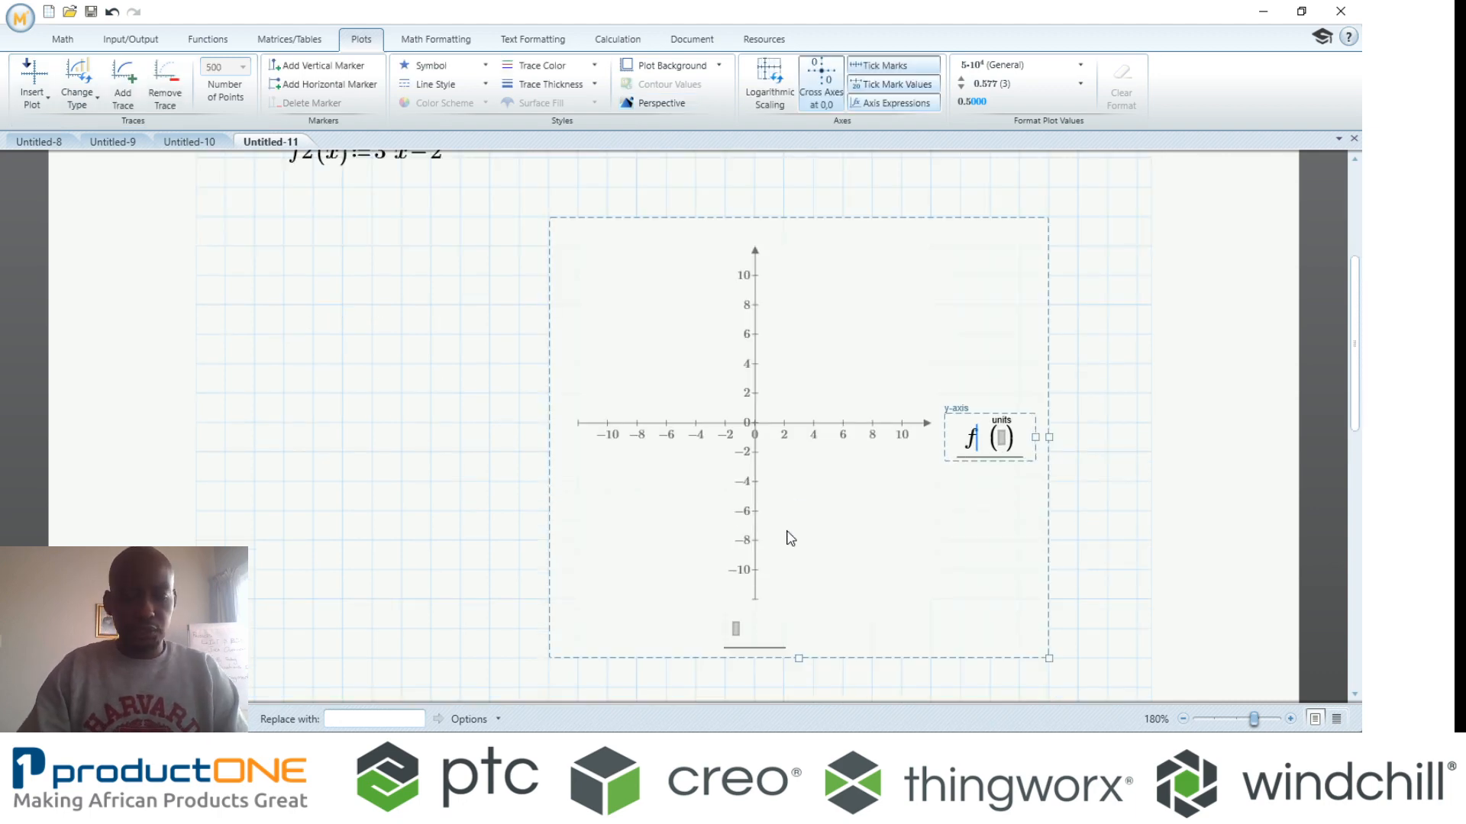
type("f1")
type("f2(x)")
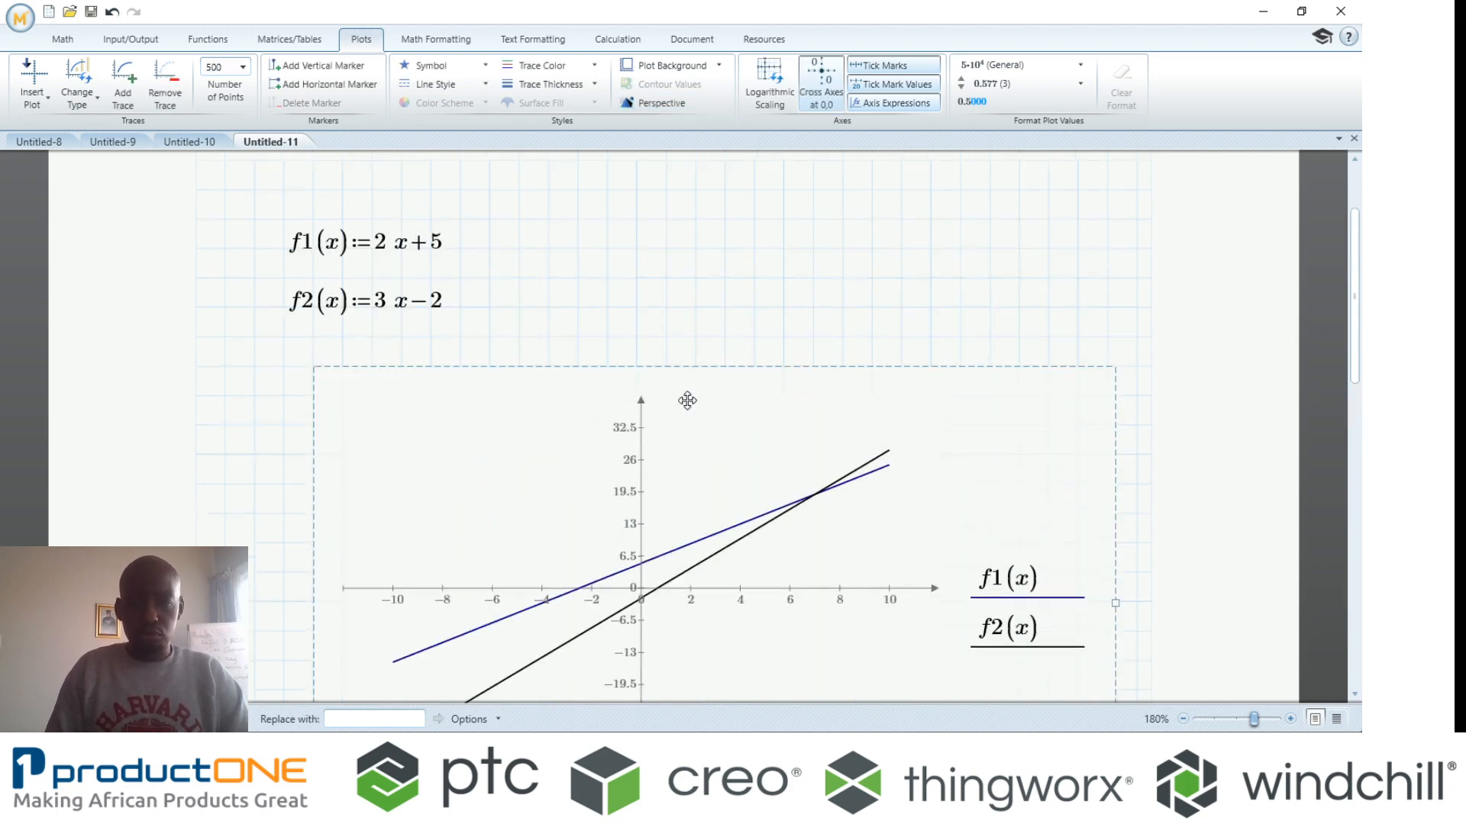
scroll("down", 3)
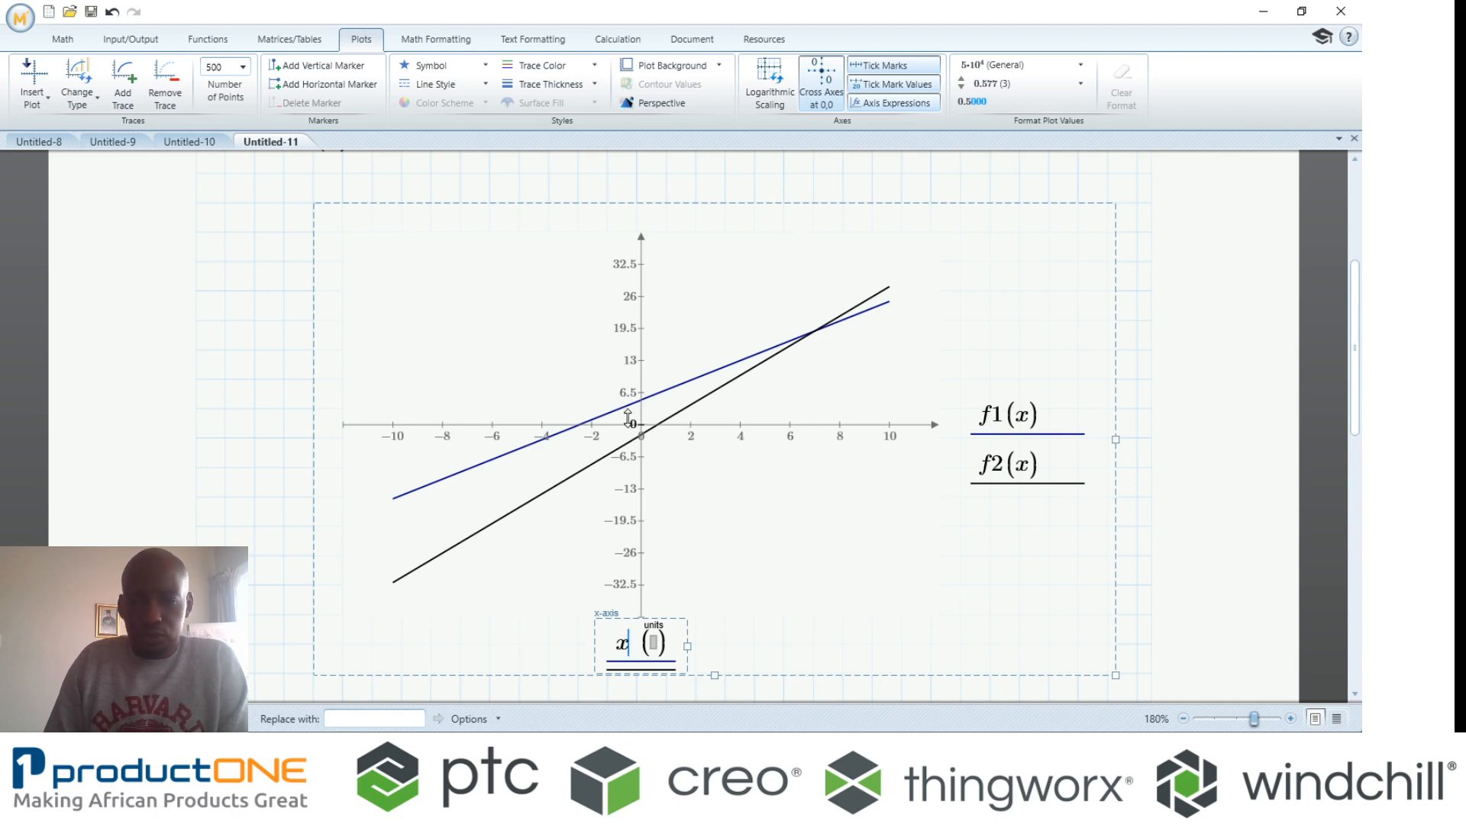
mouse_move(813, 307)
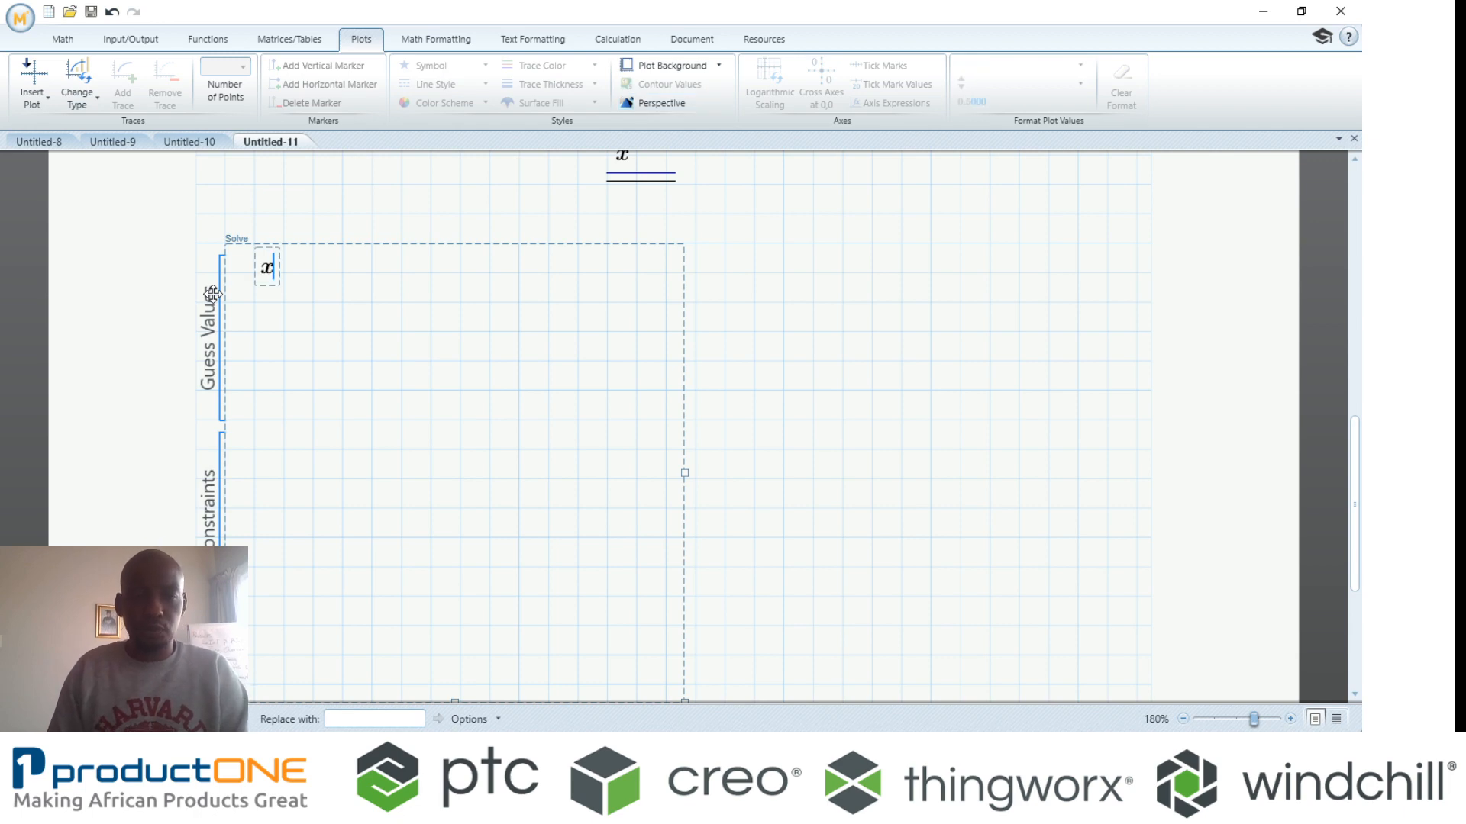
- Enter guesses x := 1, y := 1 and constraints y = 2x+5, y = 3x−2 in the solve block
type(":=")
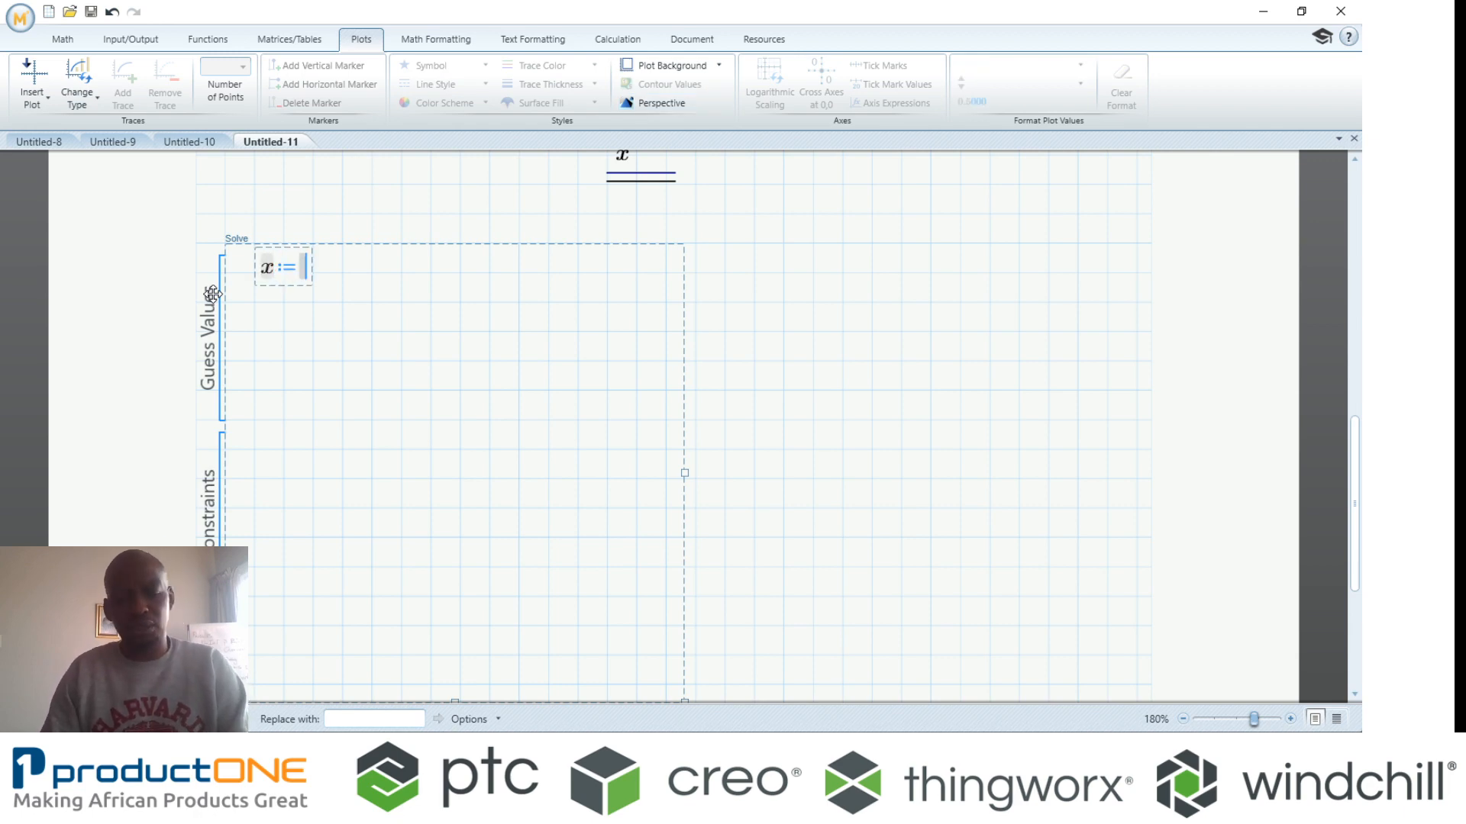
type("1")
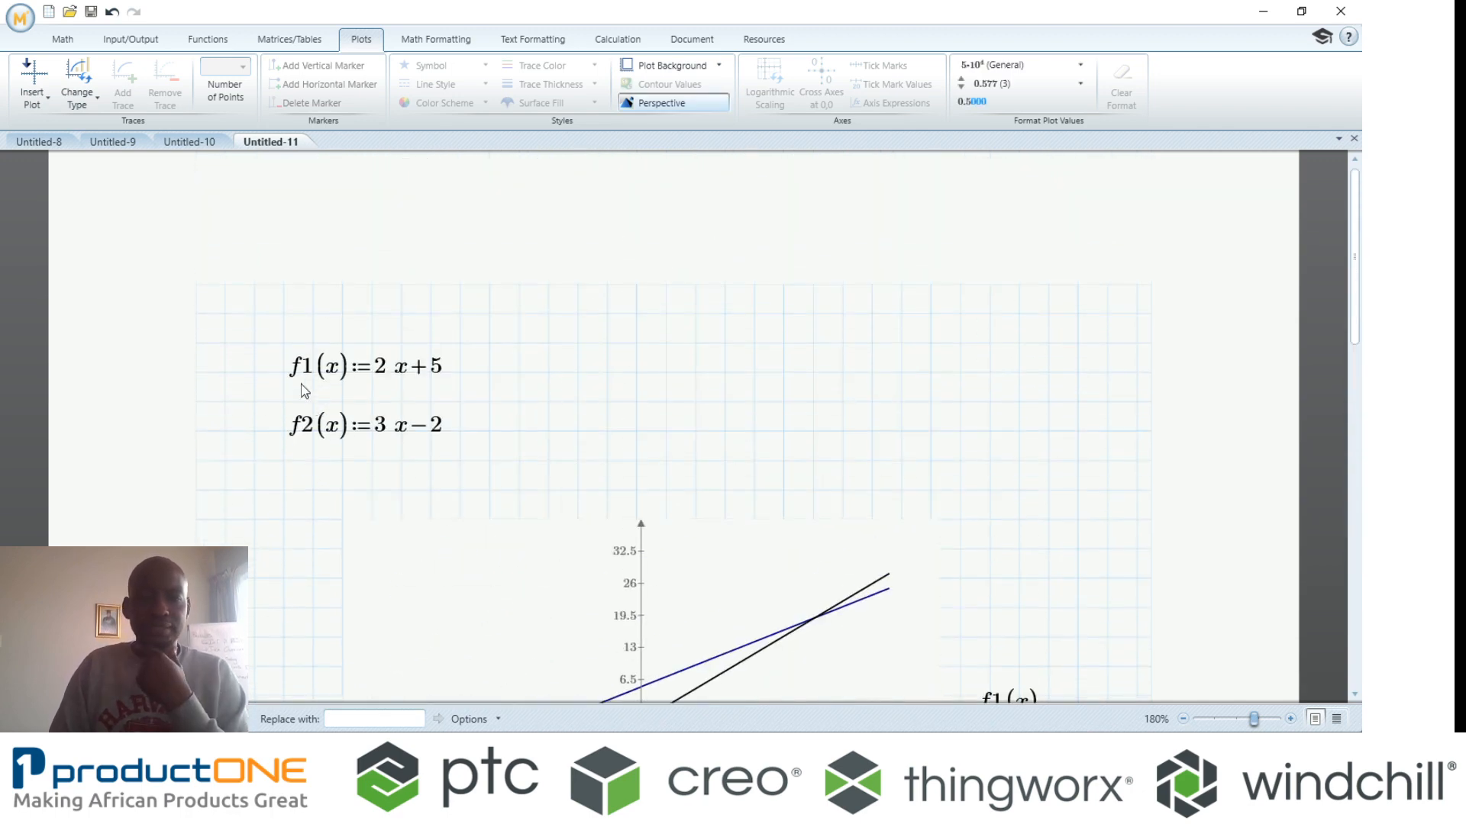
mouse_move(328, 394)
type("y =")
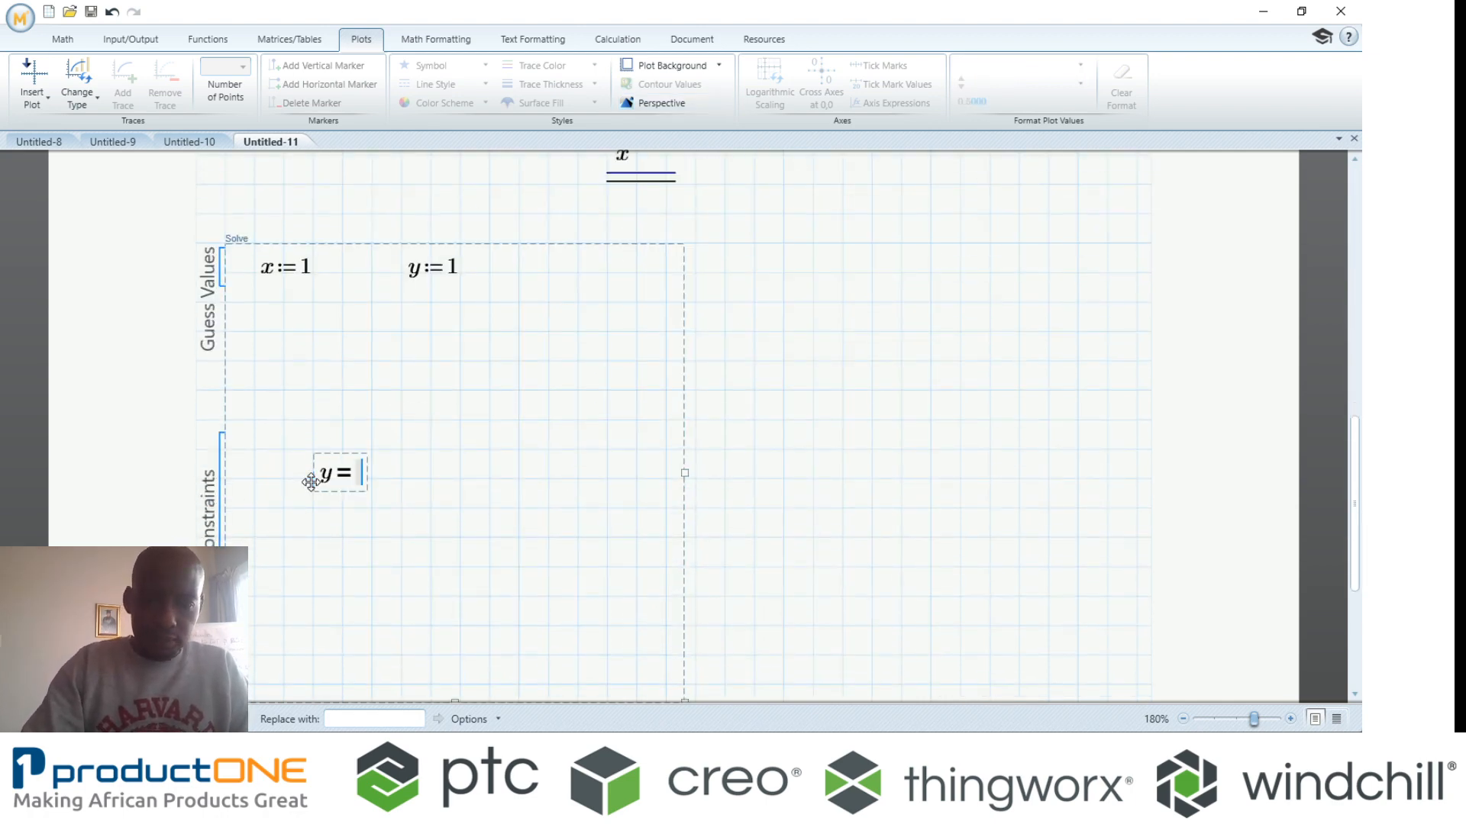
type("2*x+")
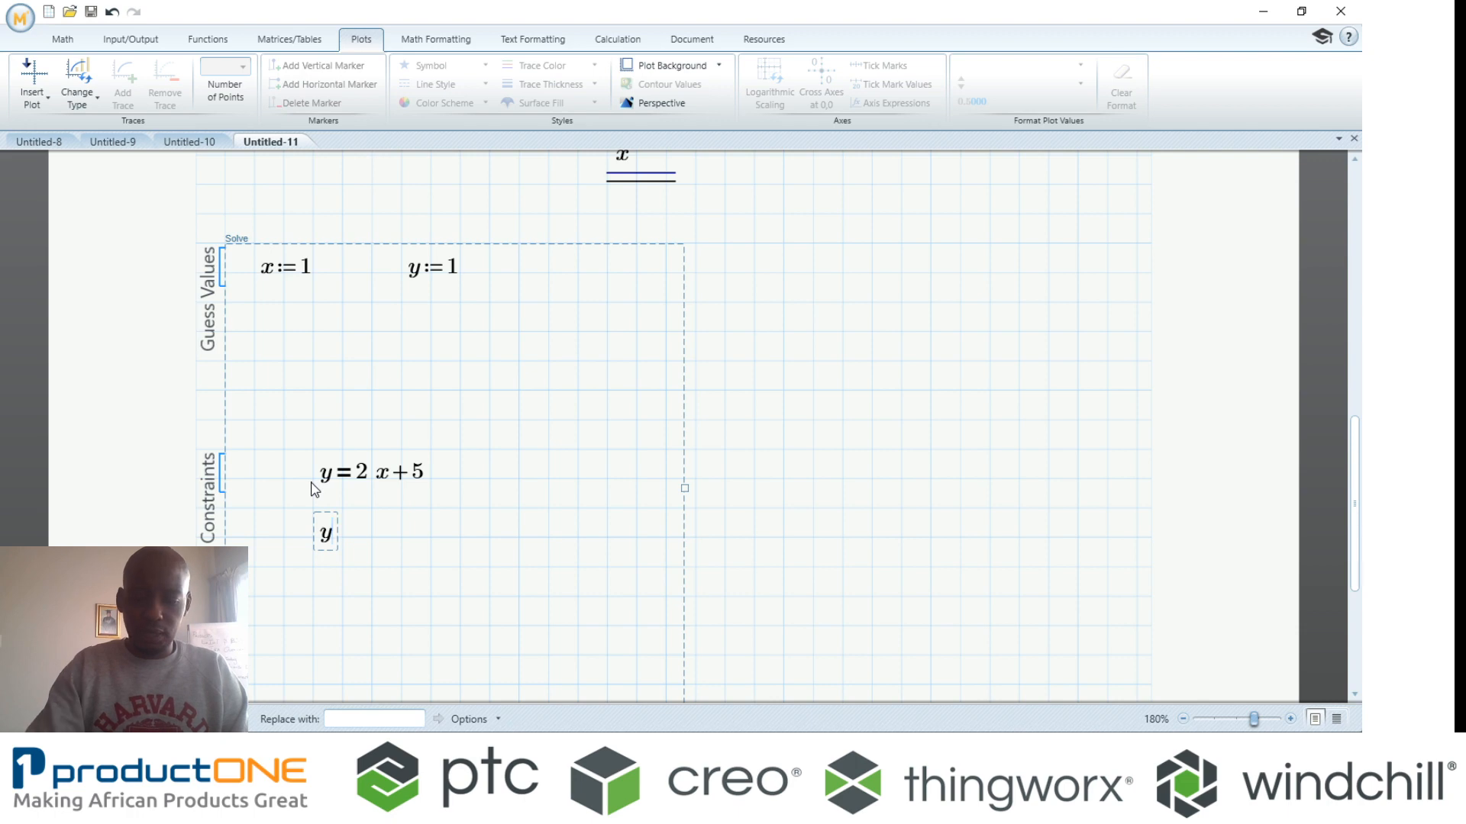
type("=3*x")
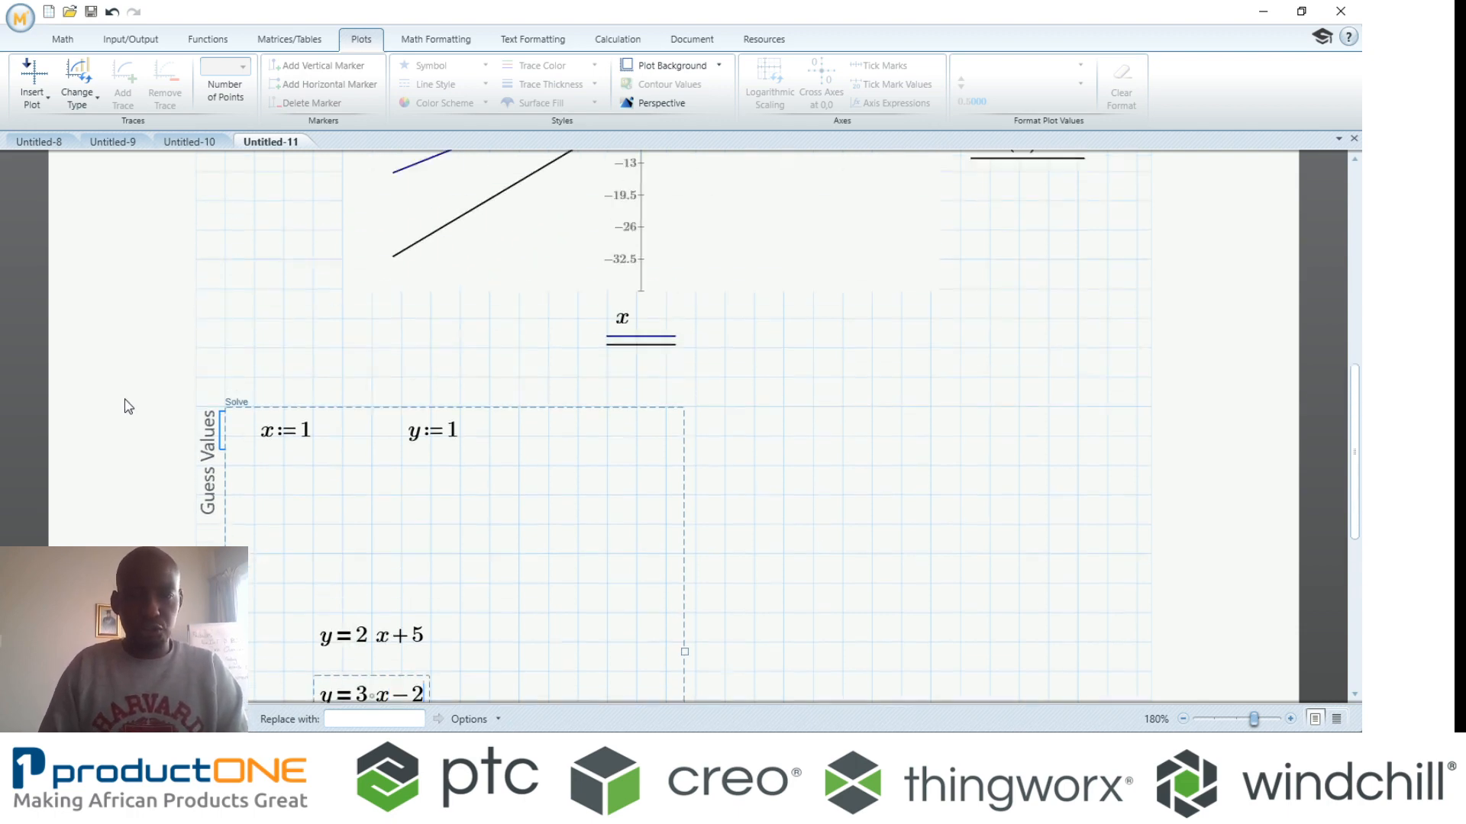
scroll("down", 3)
type("find(x, ")
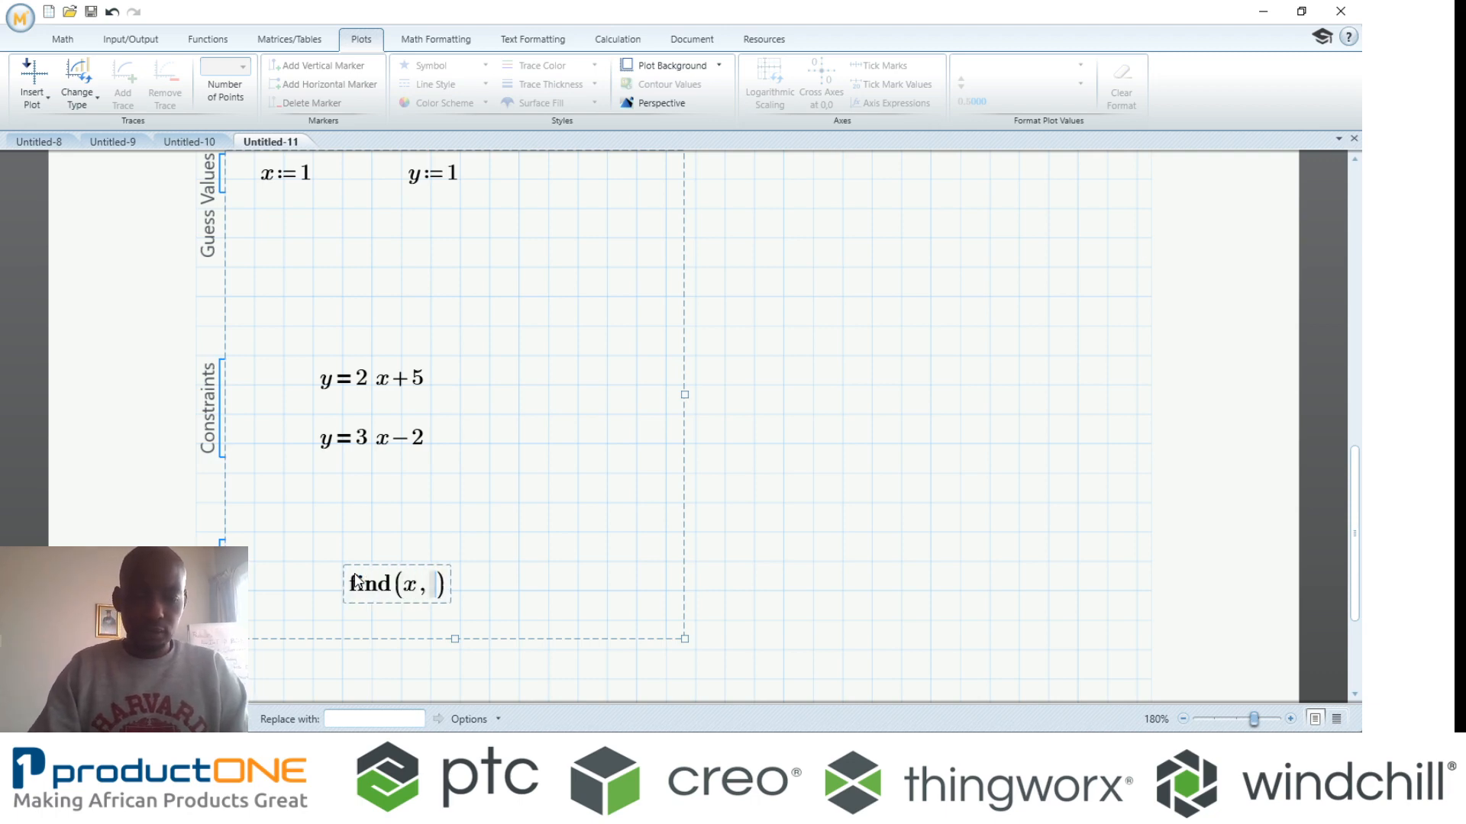
- Solve with [Solx; Soly] := find(x, y), giving Solx = 7 and Soly = 19
type("y")
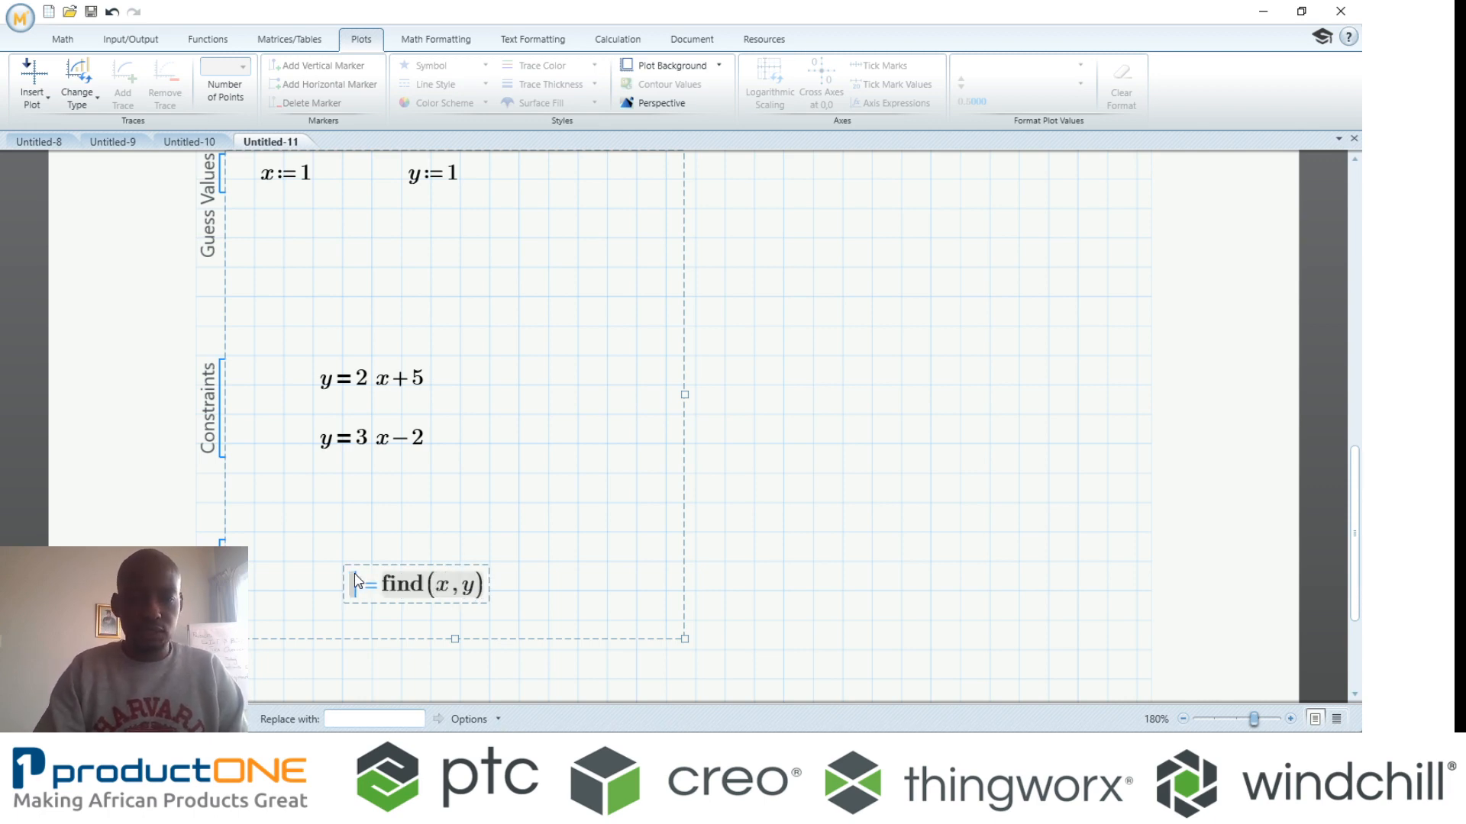
type("S]")
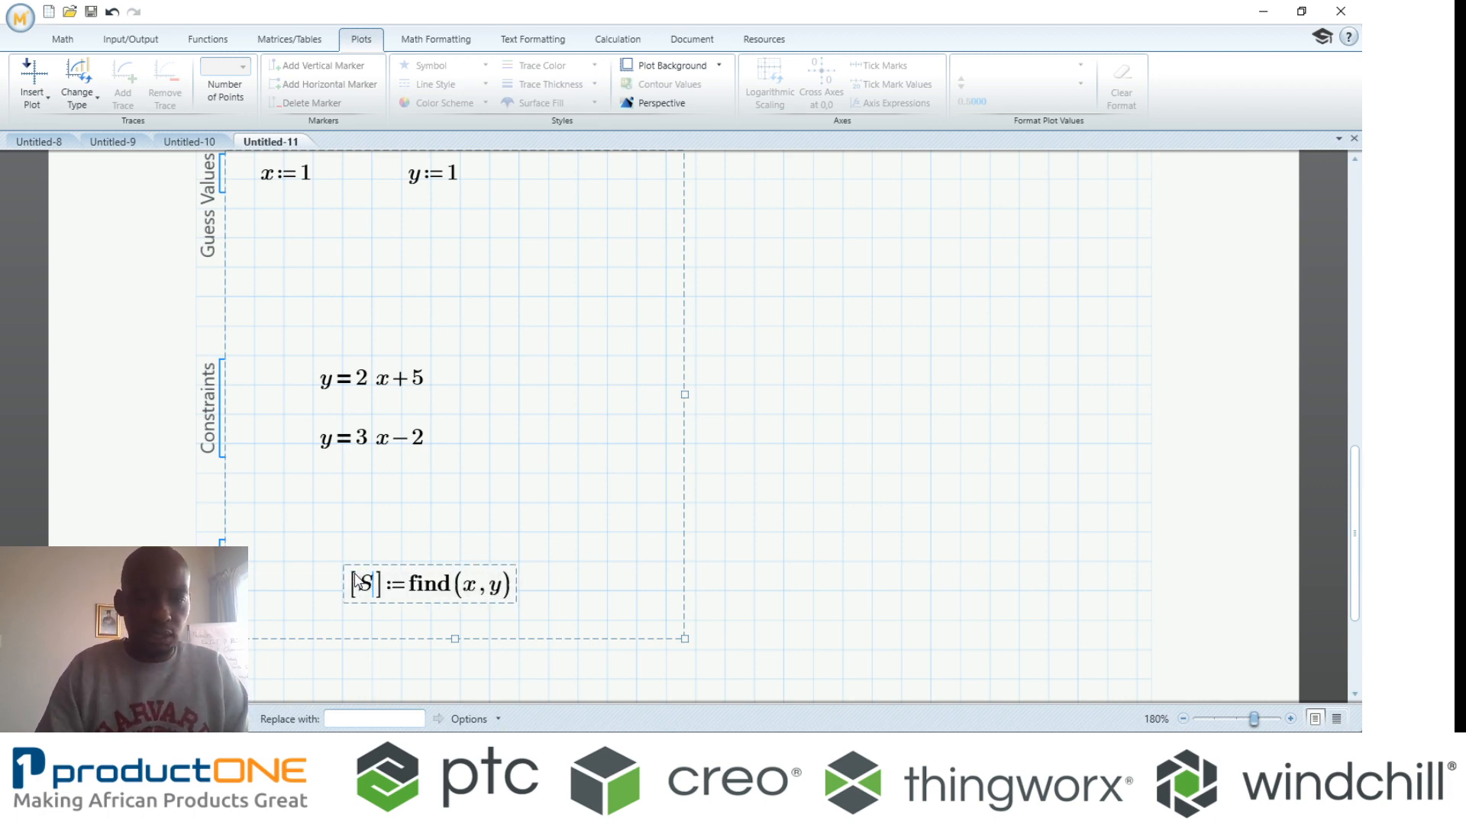
type("olx")
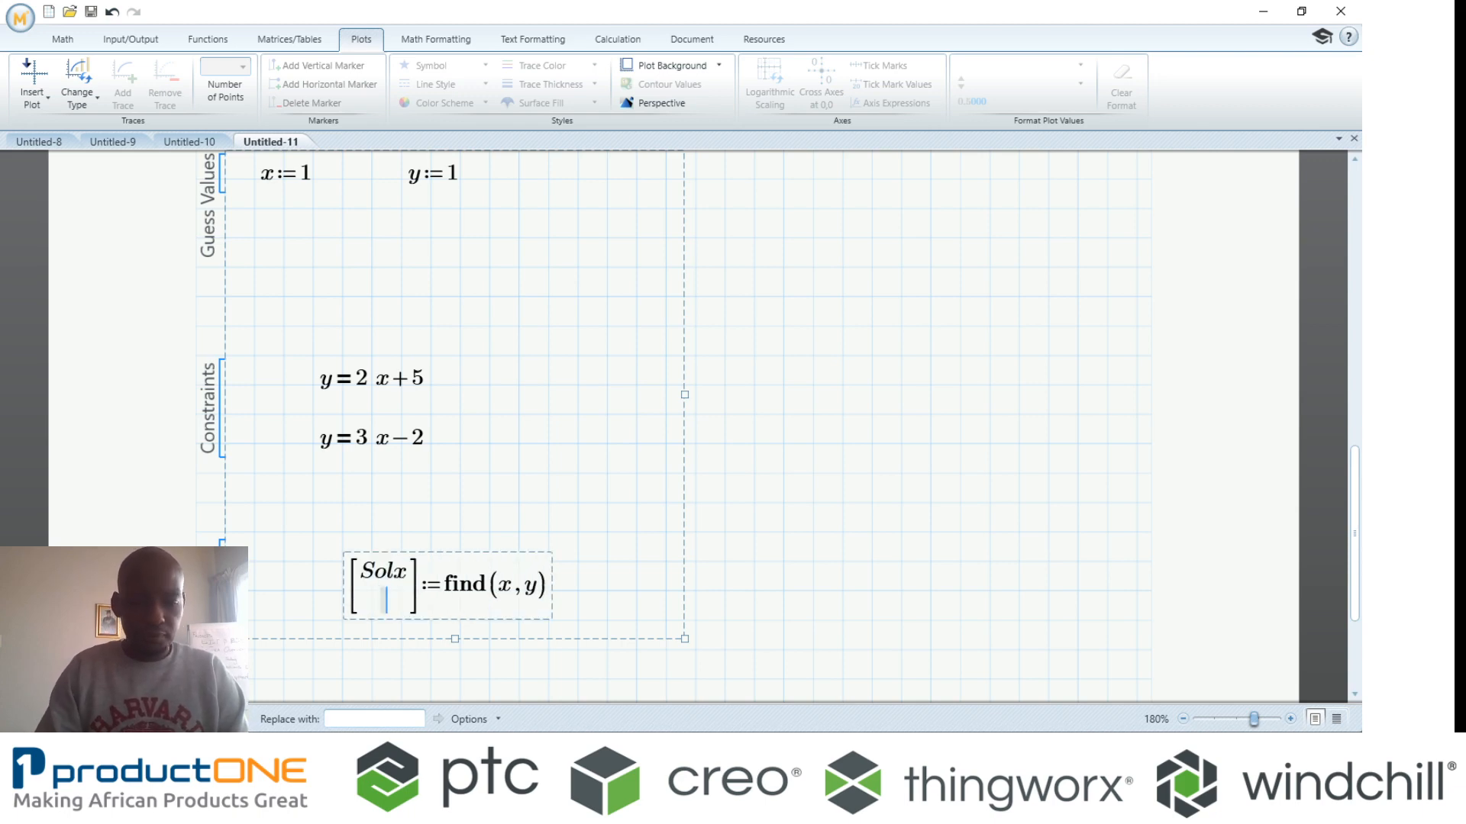
type("Soly")
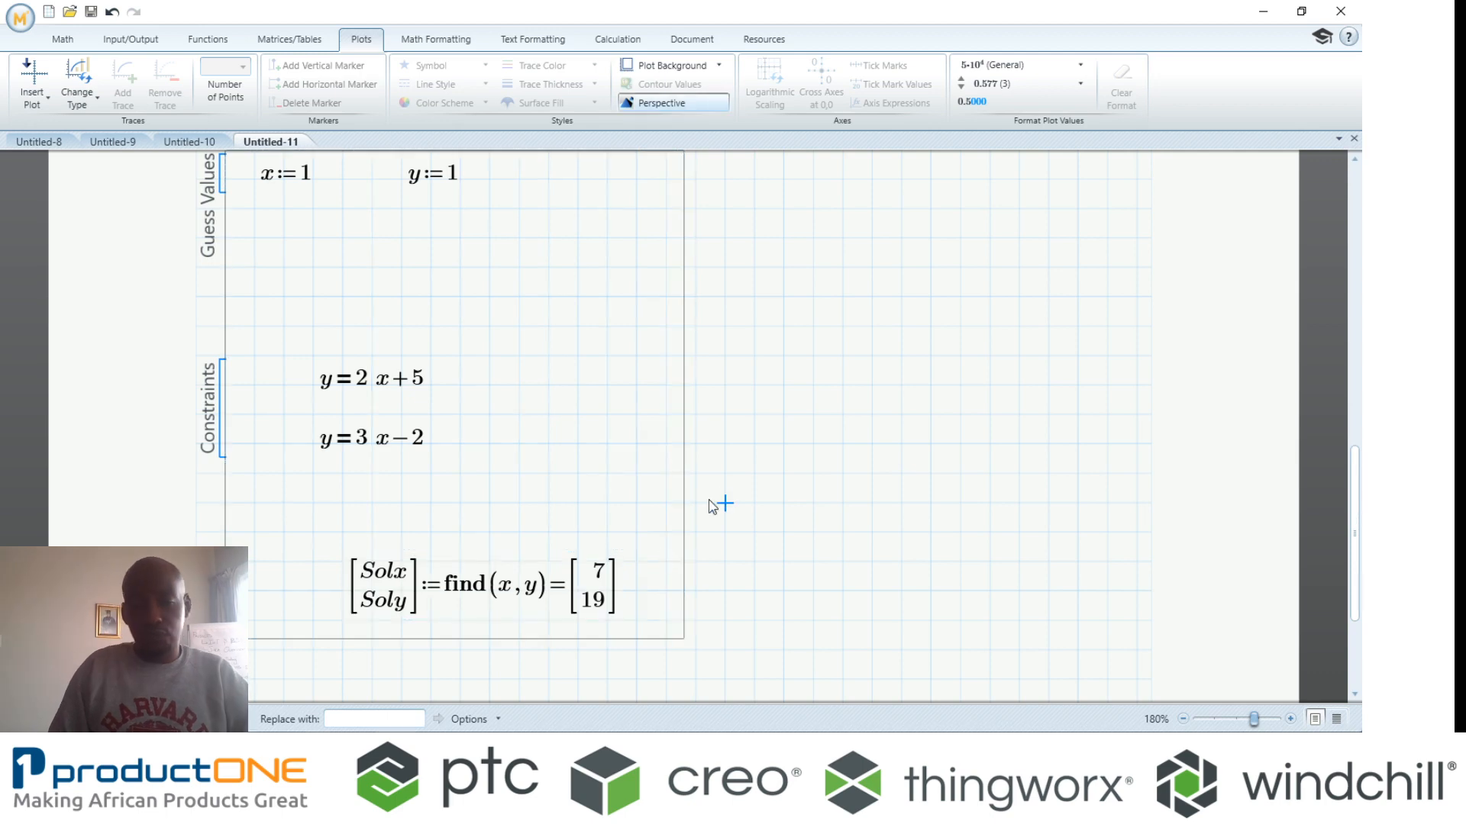
mouse_move(593, 578)
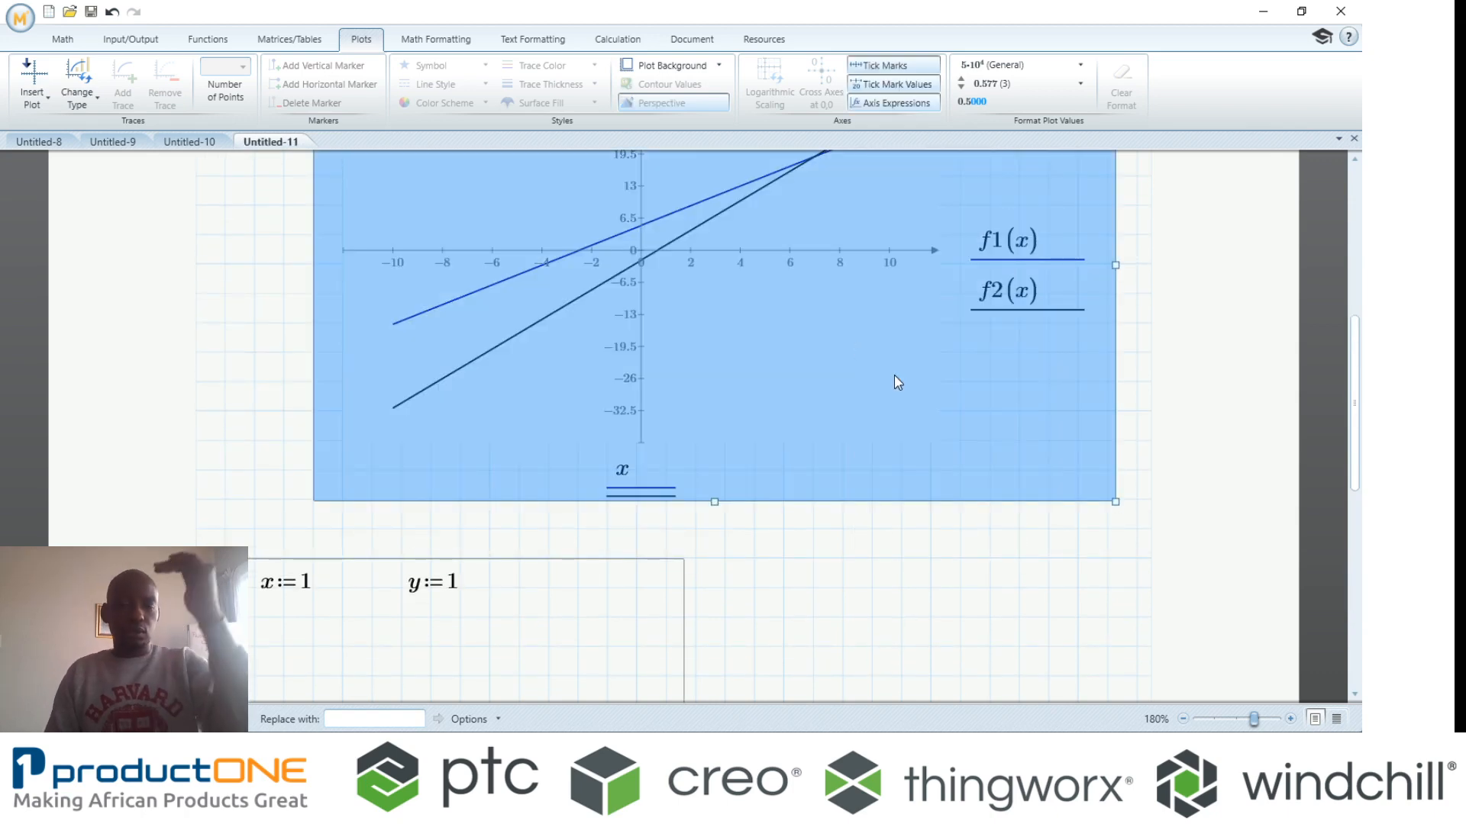
- Add vertical and horizontal markers at x = 7, y = 19 on the plot, then switch to Untitled-9
scroll("down", 3)
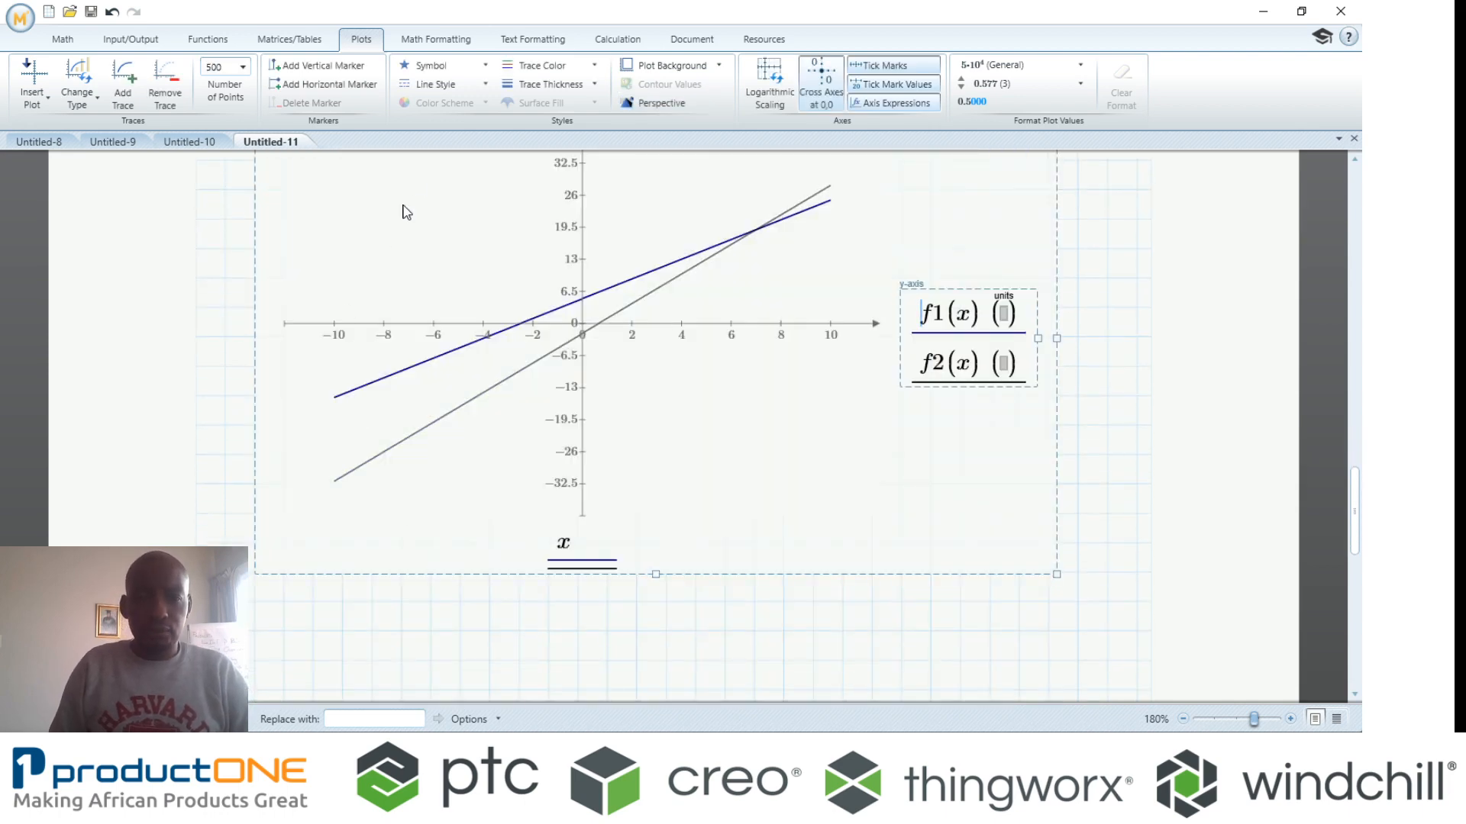
left_click(324, 84)
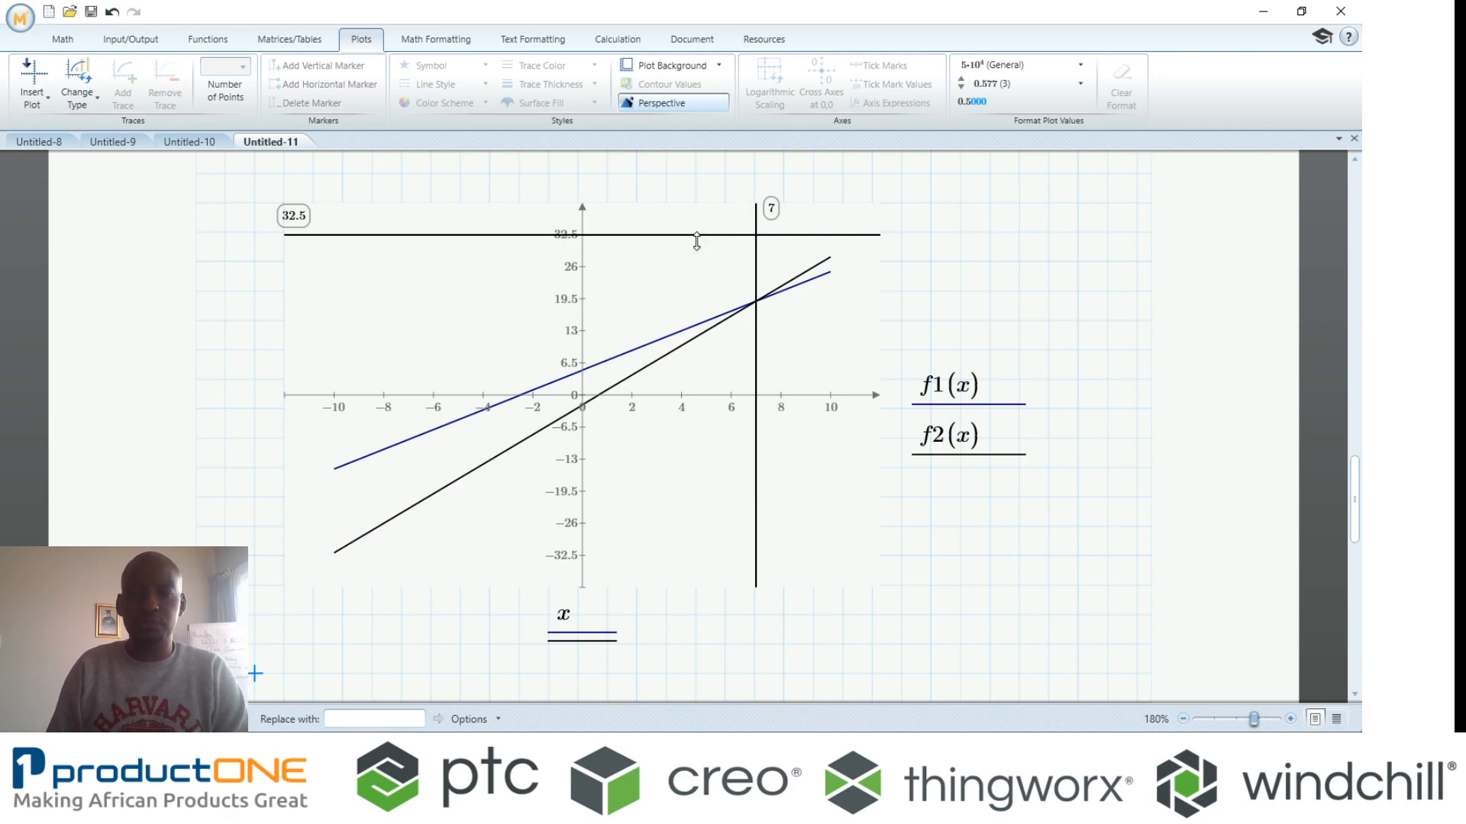
scroll("down", 3)
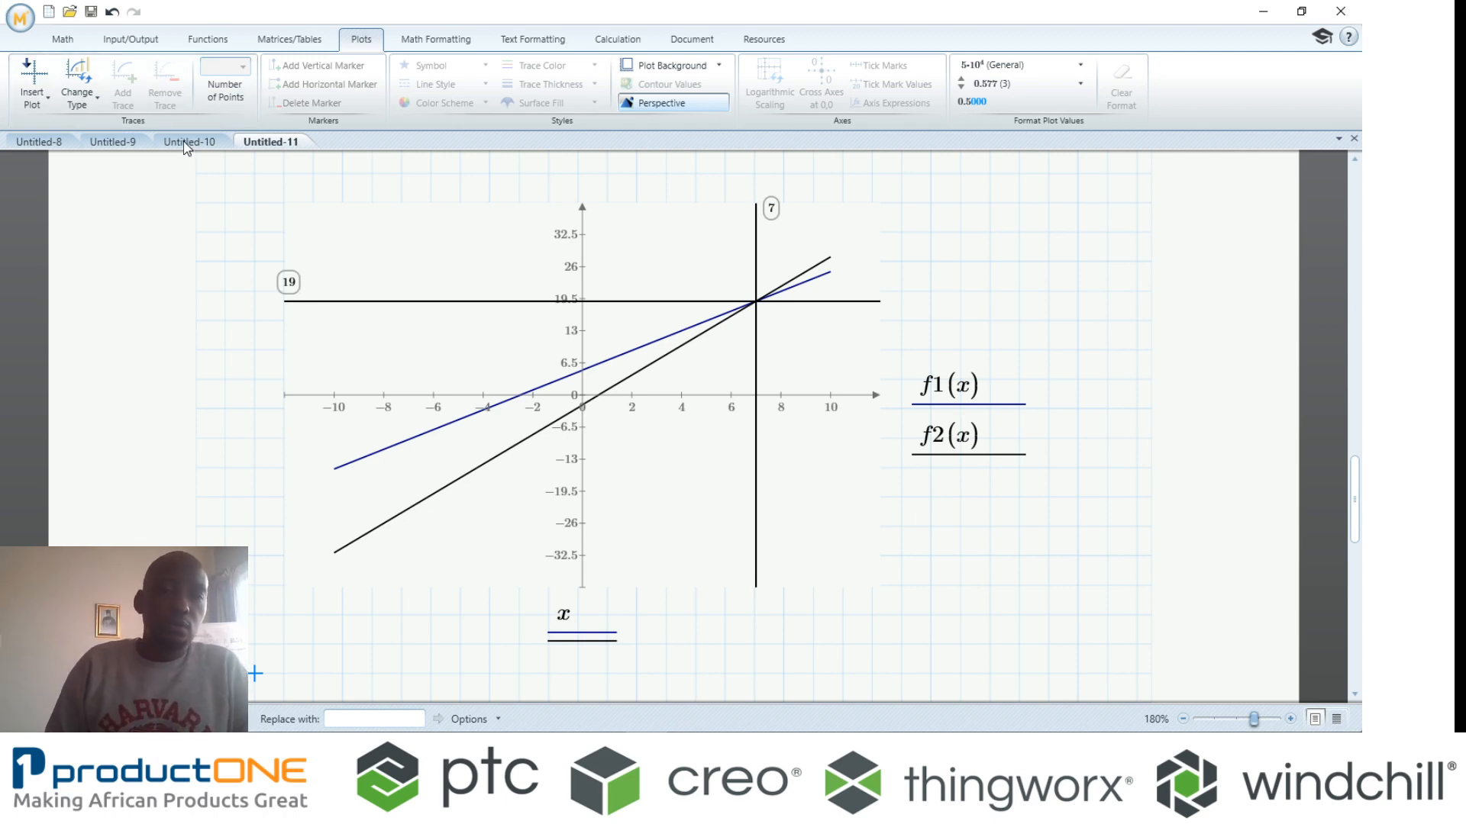
left_click(113, 140)
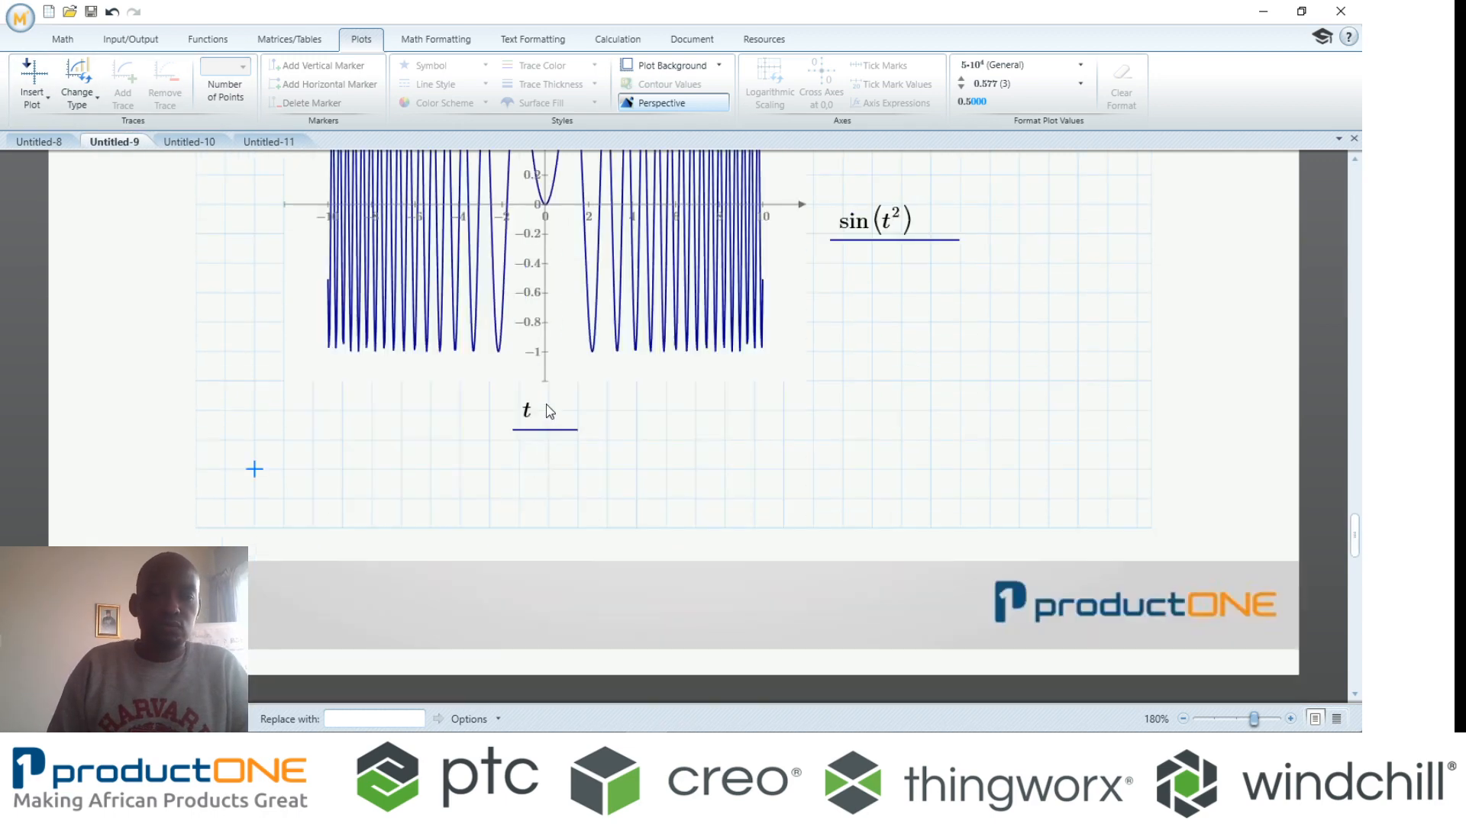
scroll("down", 3)
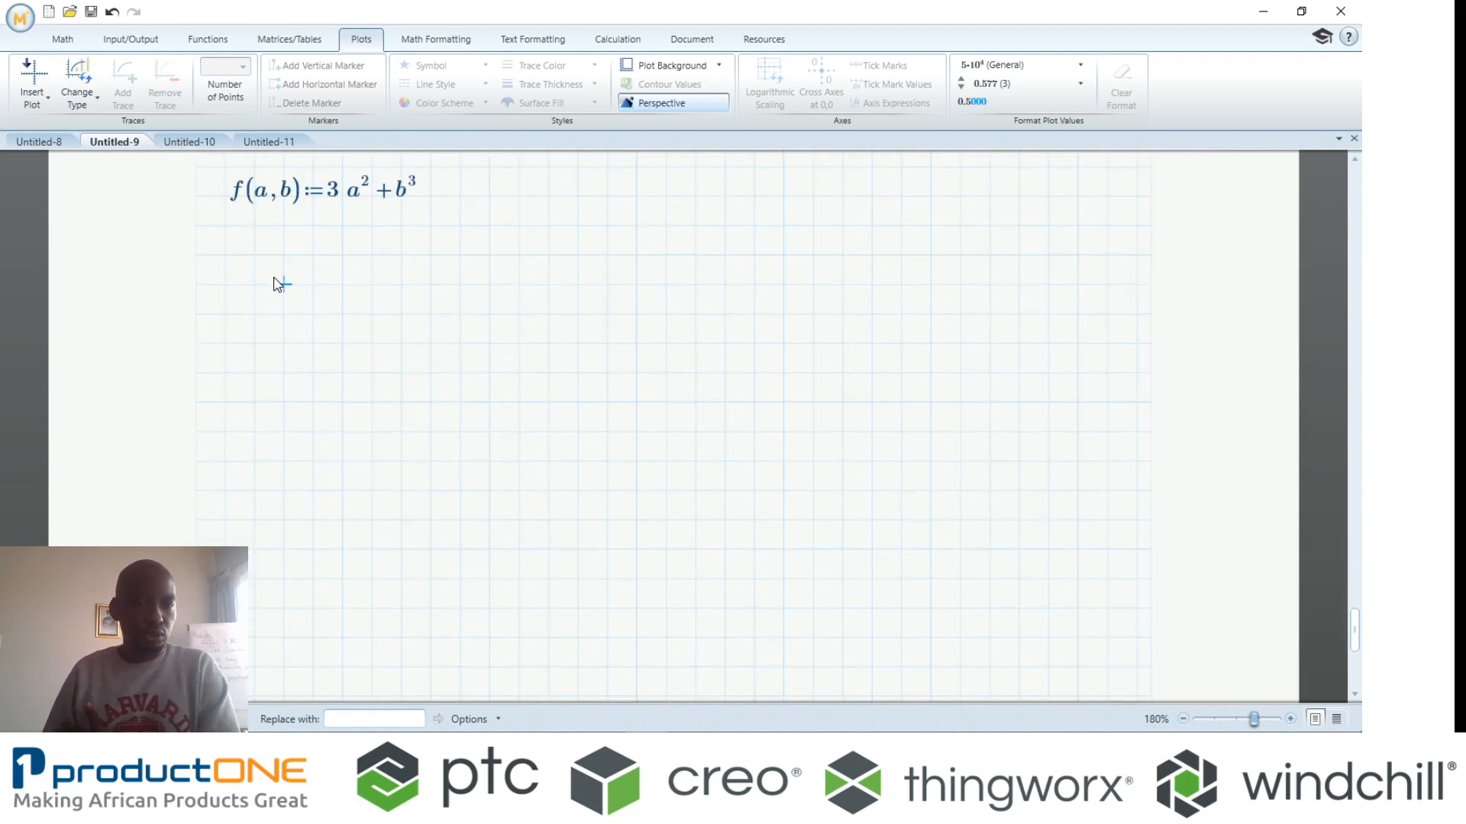
- Insert a 3D plot below f(a,b) with f as the z-axis function, showing the 3a²+b³ surface
left_click(28, 77)
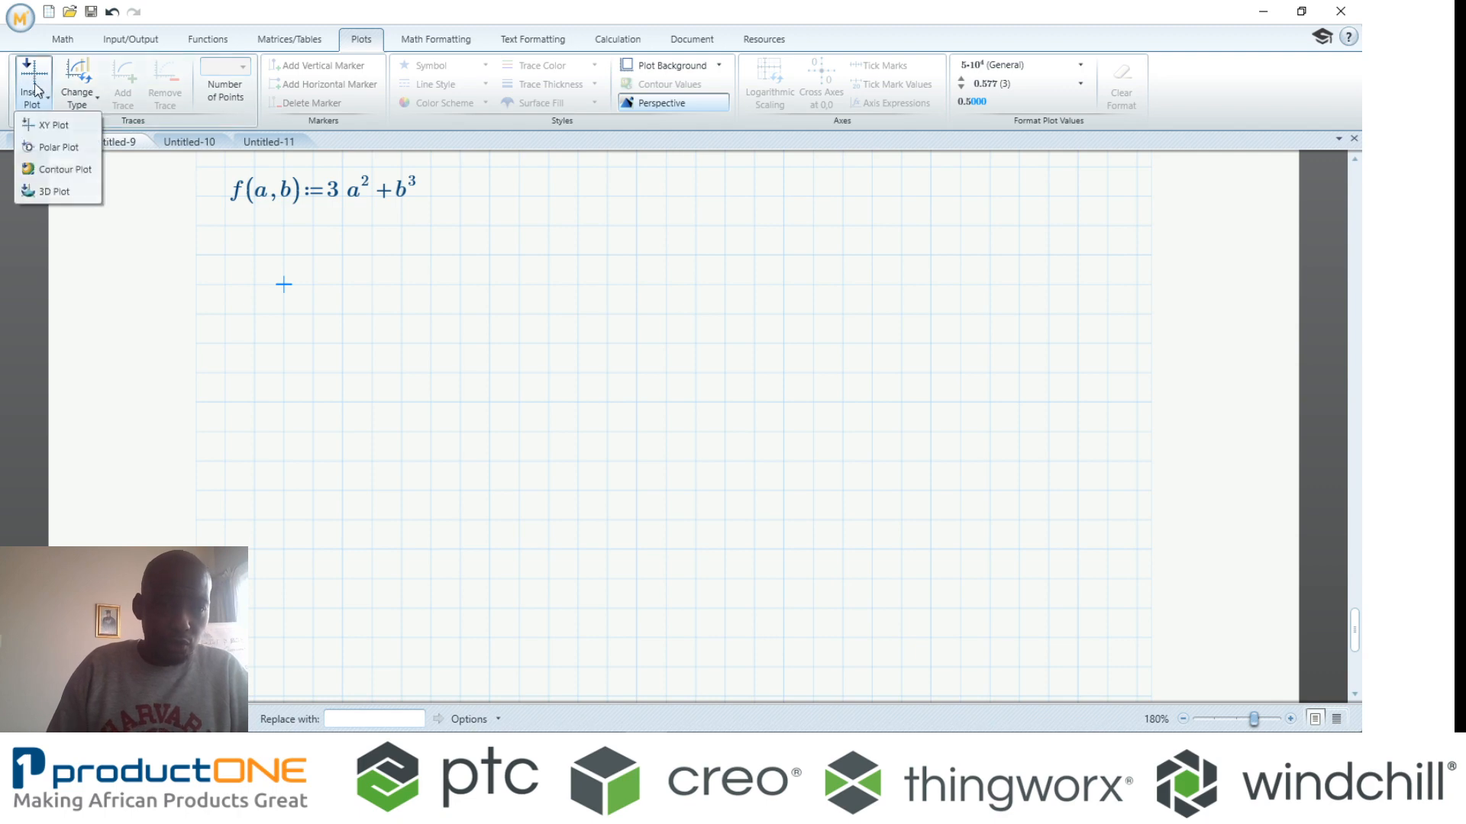
left_click(62, 191)
type("f")
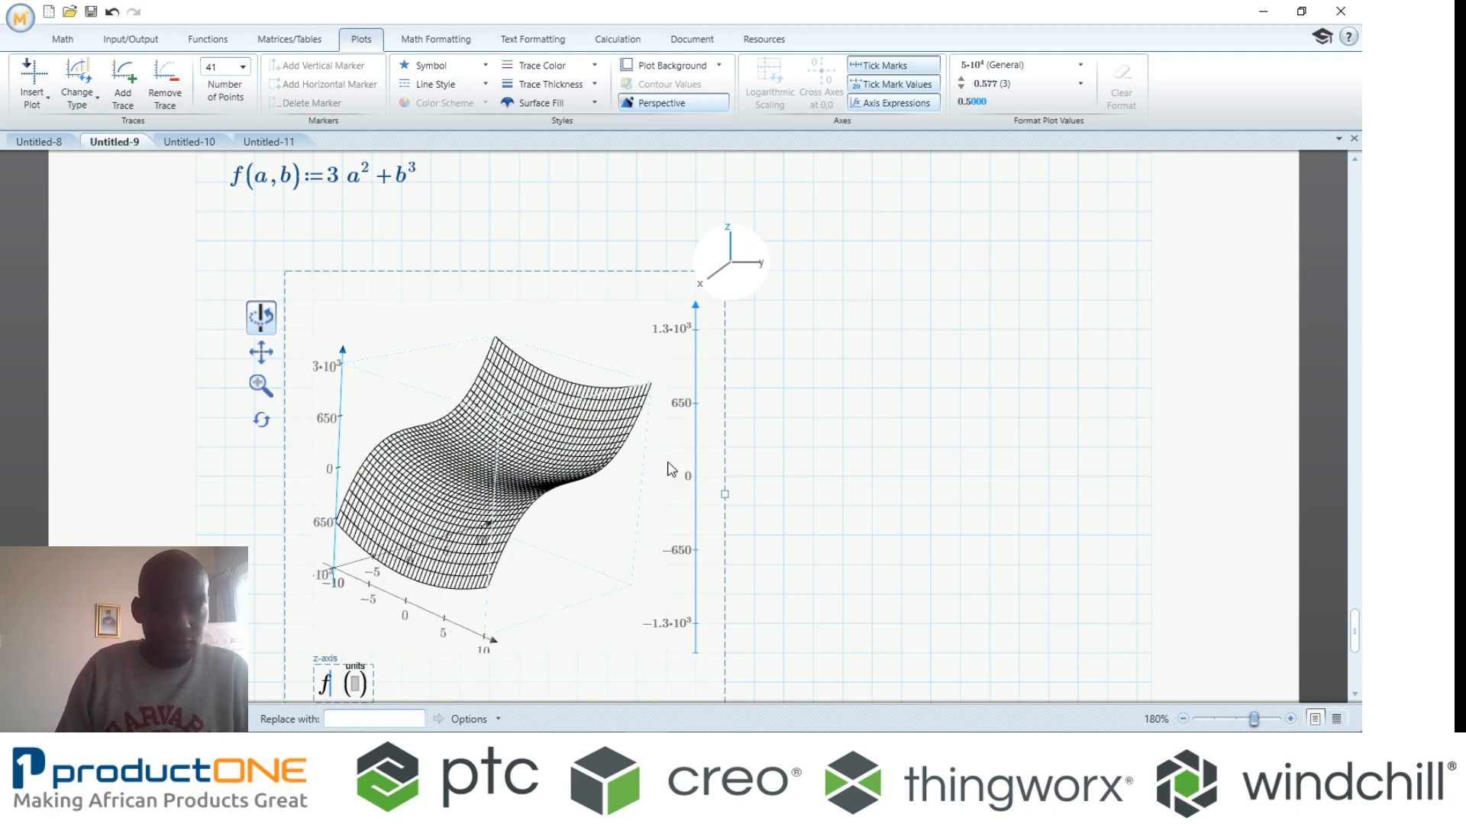
mouse_move(661, 461)
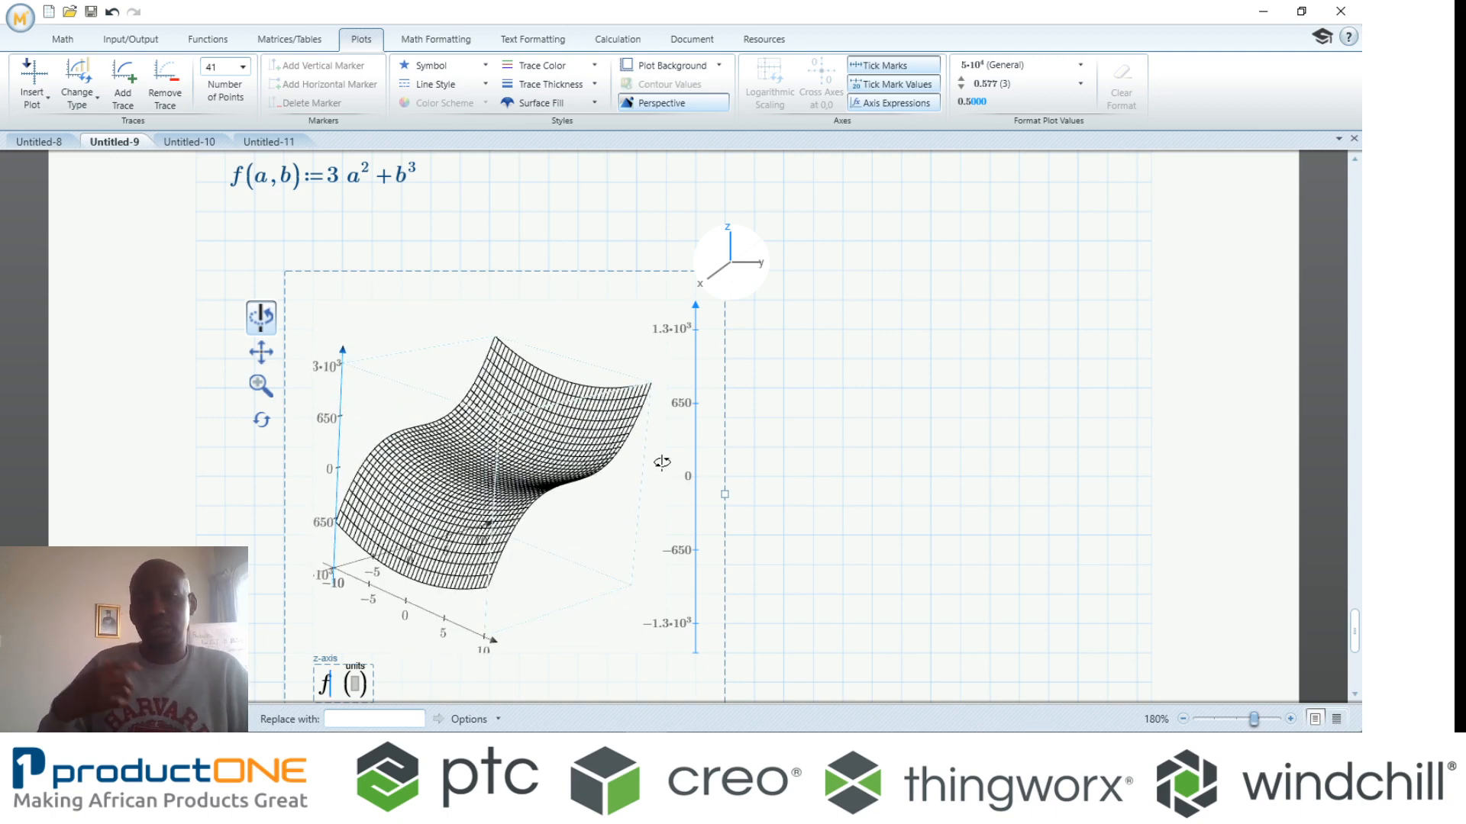
scroll("down", 3)
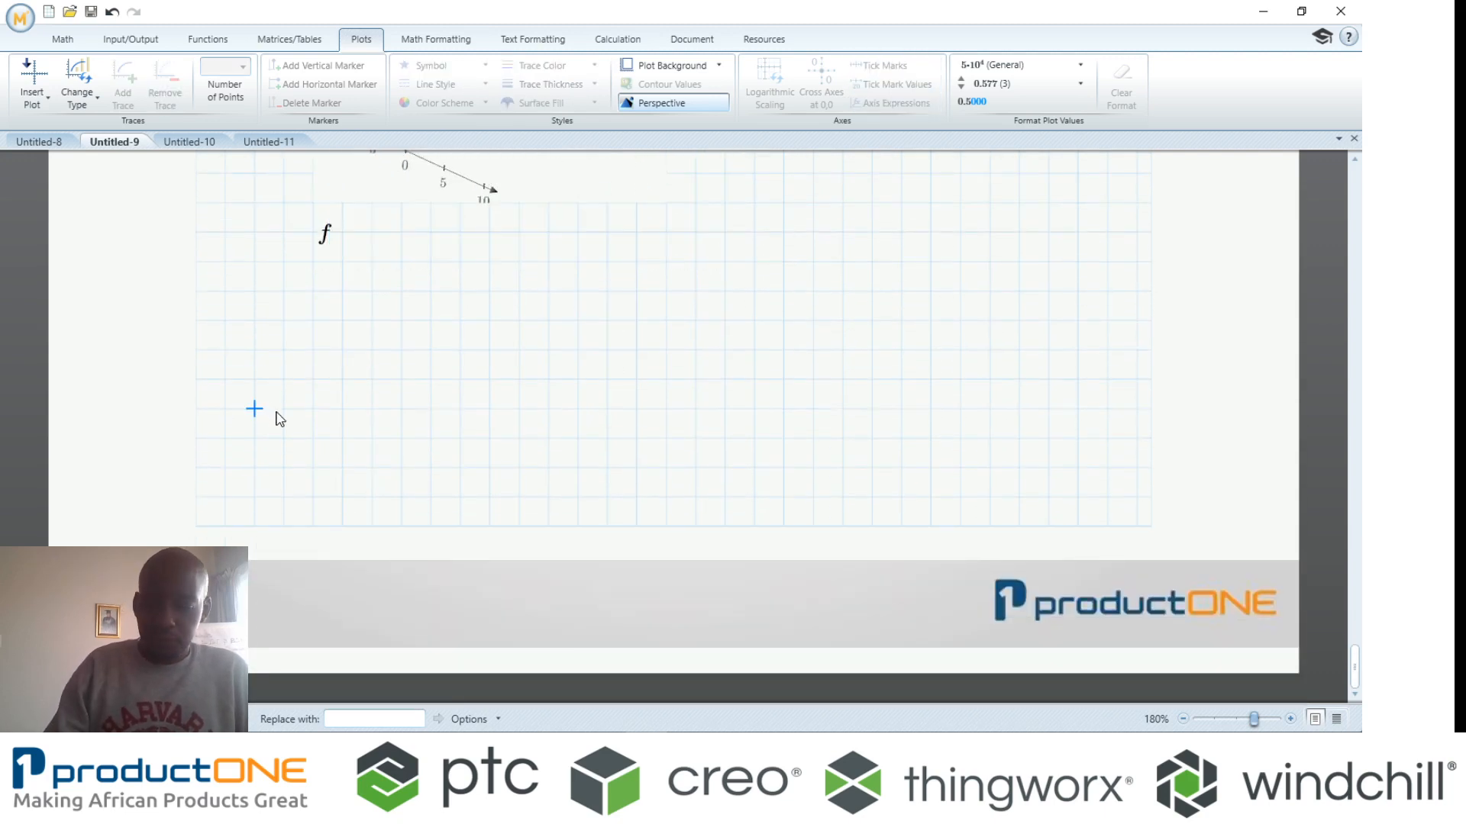
- Define the 3×3 matrix K := [12 97 5435; 345 634 343; 98 211 5]
scroll("down", 3)
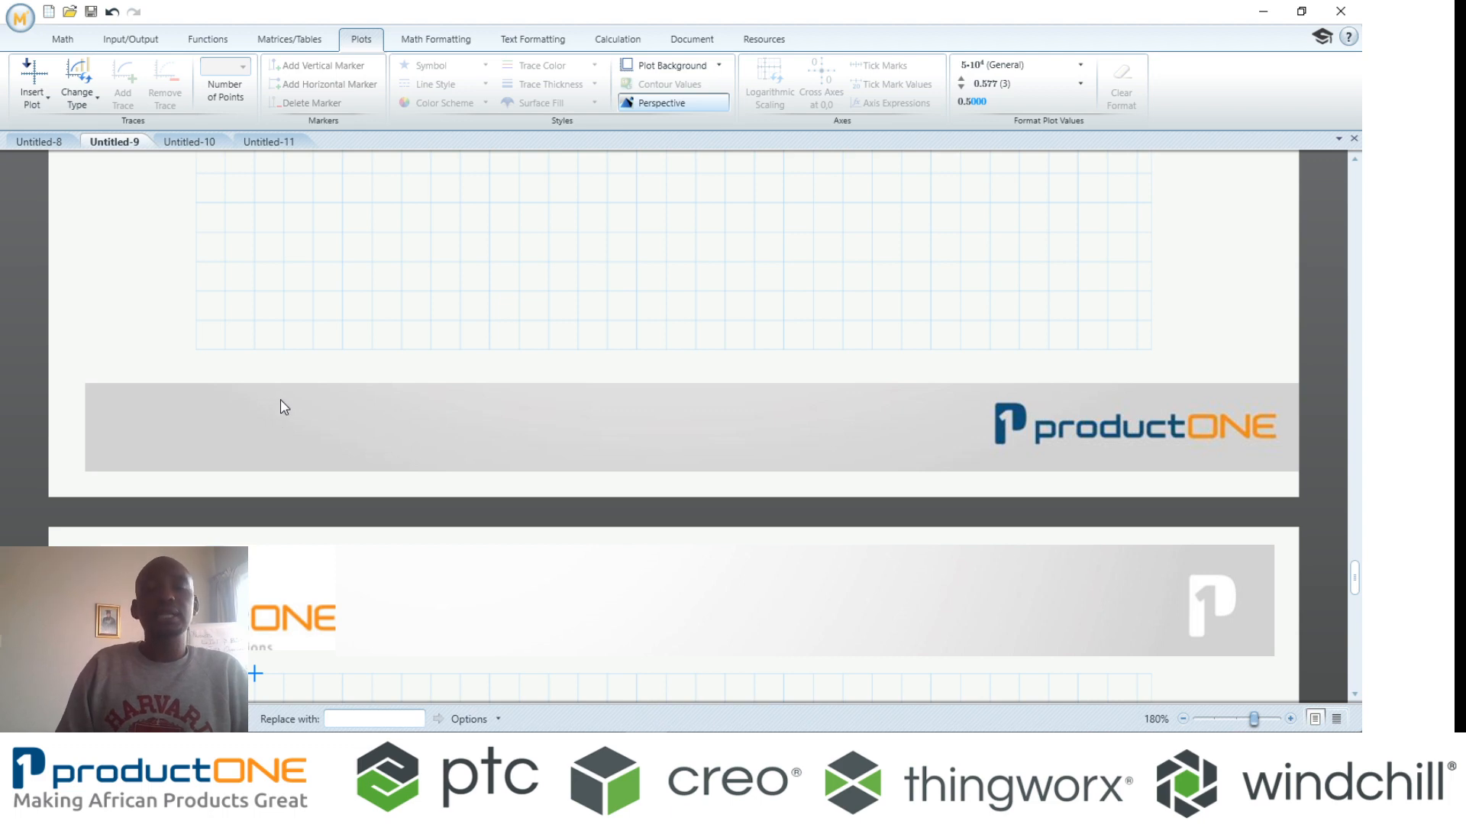
scroll("down", 3)
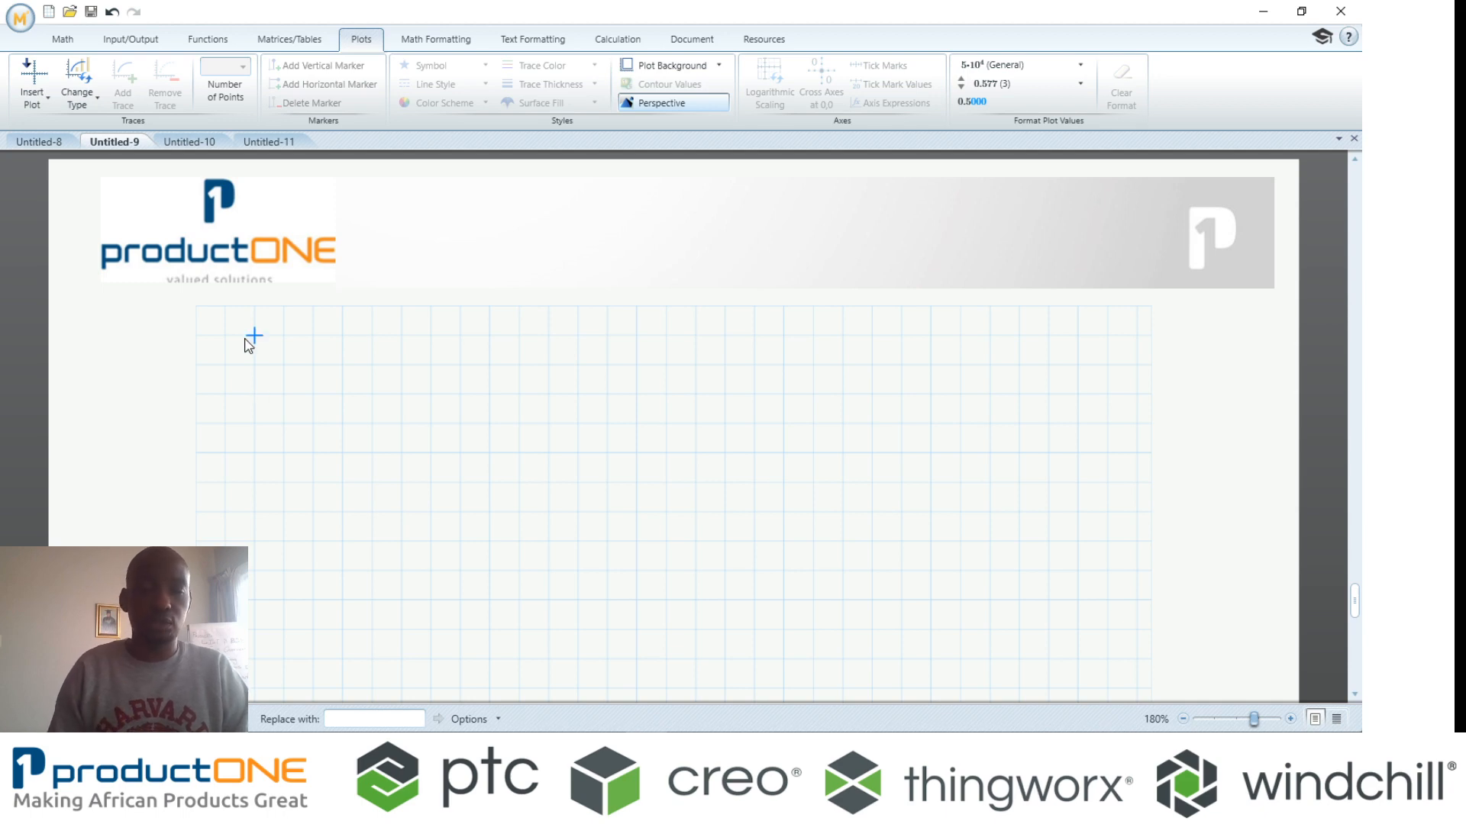
type("K")
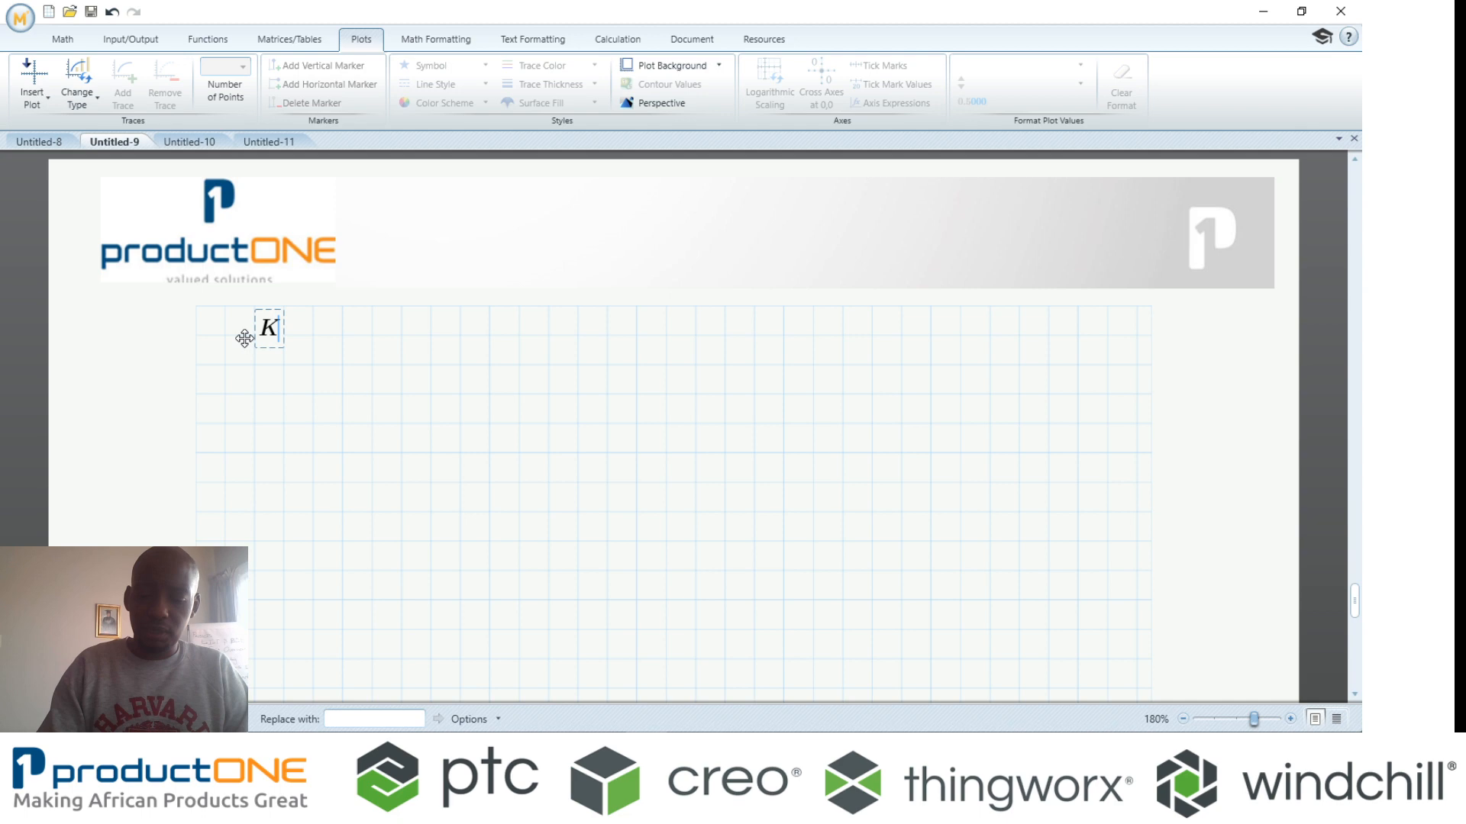
type(":=")
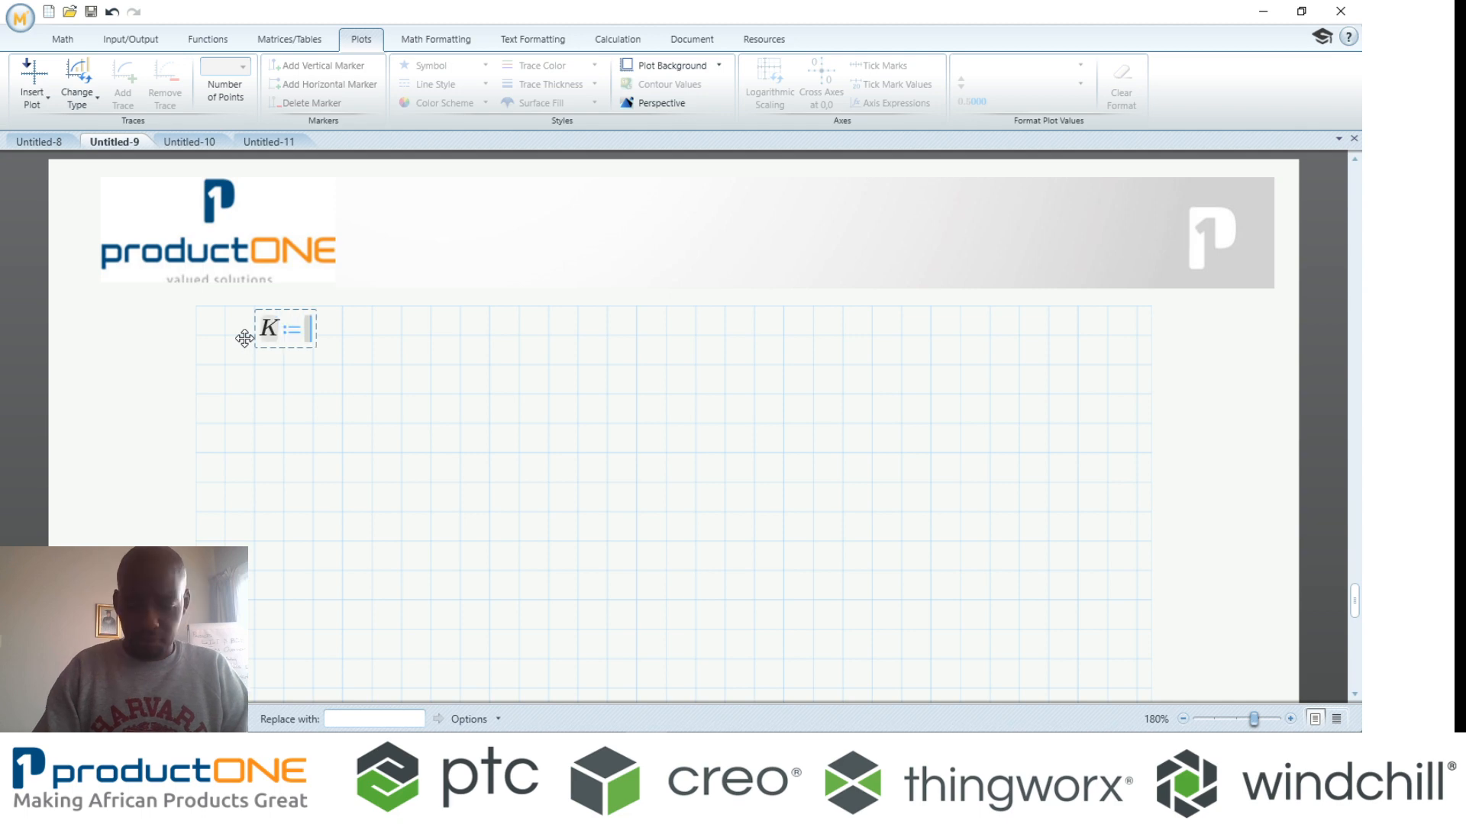
type("12]")
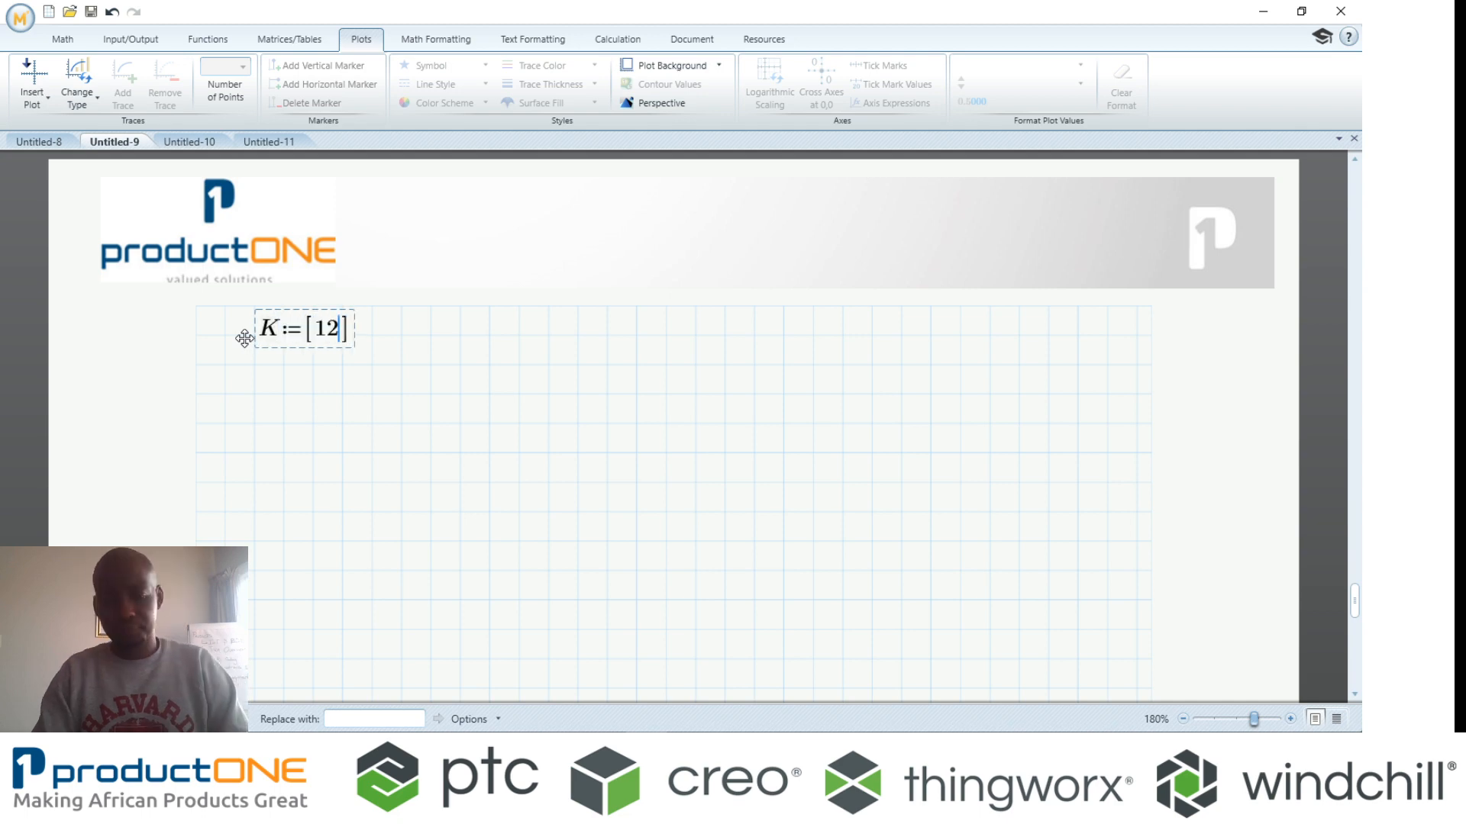
type("97 5435")
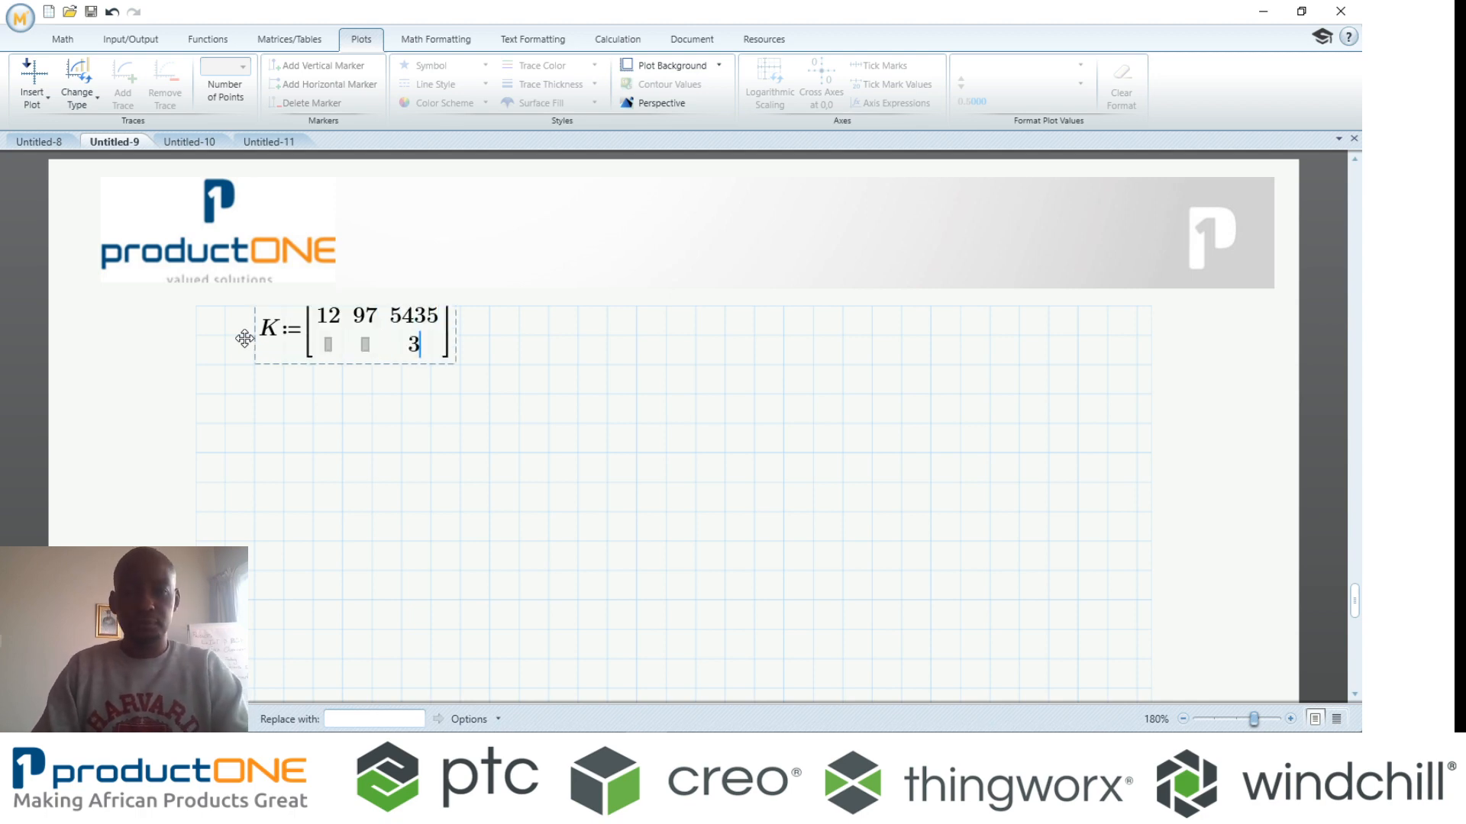
type("34")
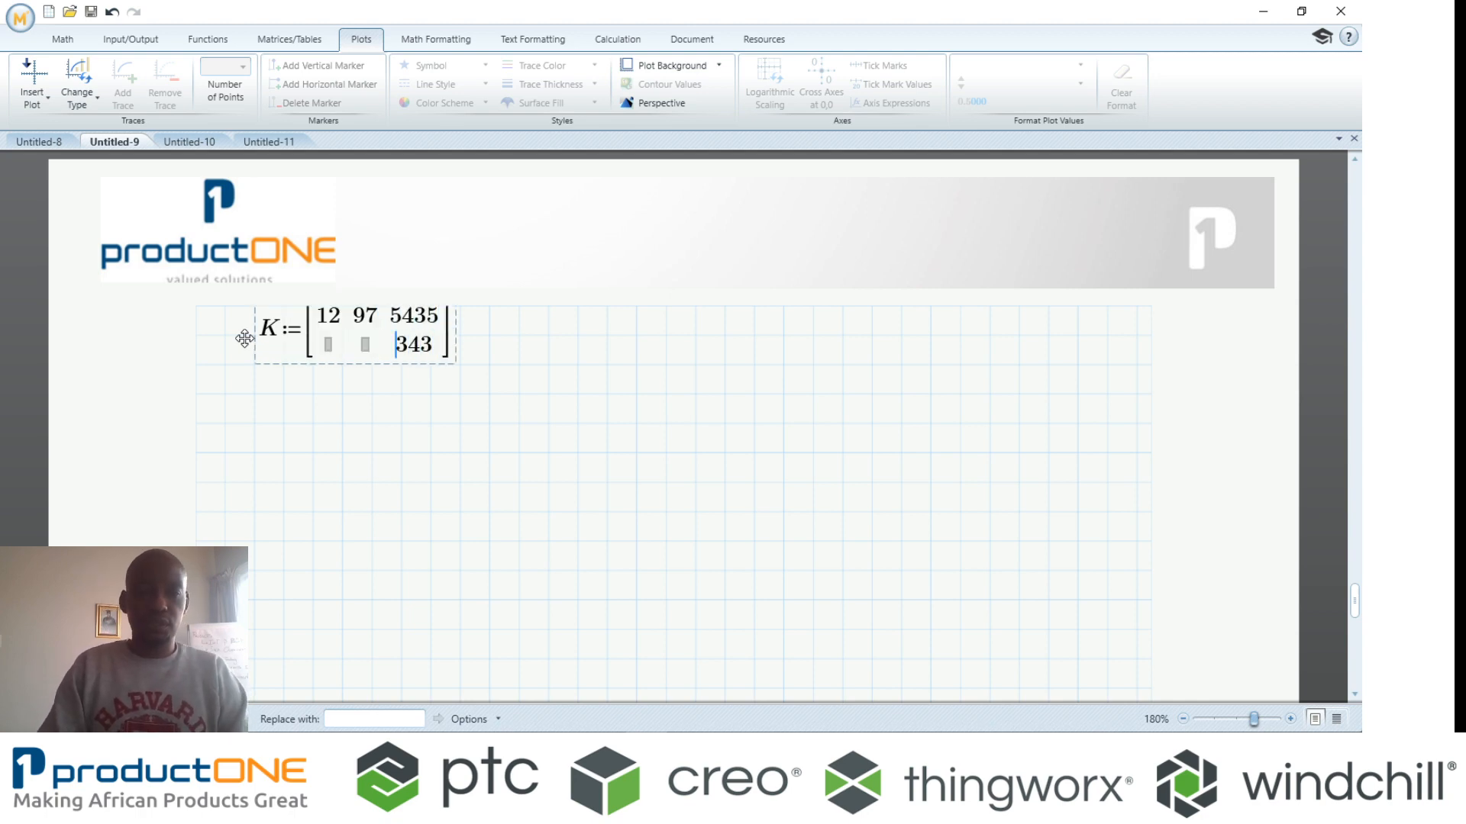
type("345")
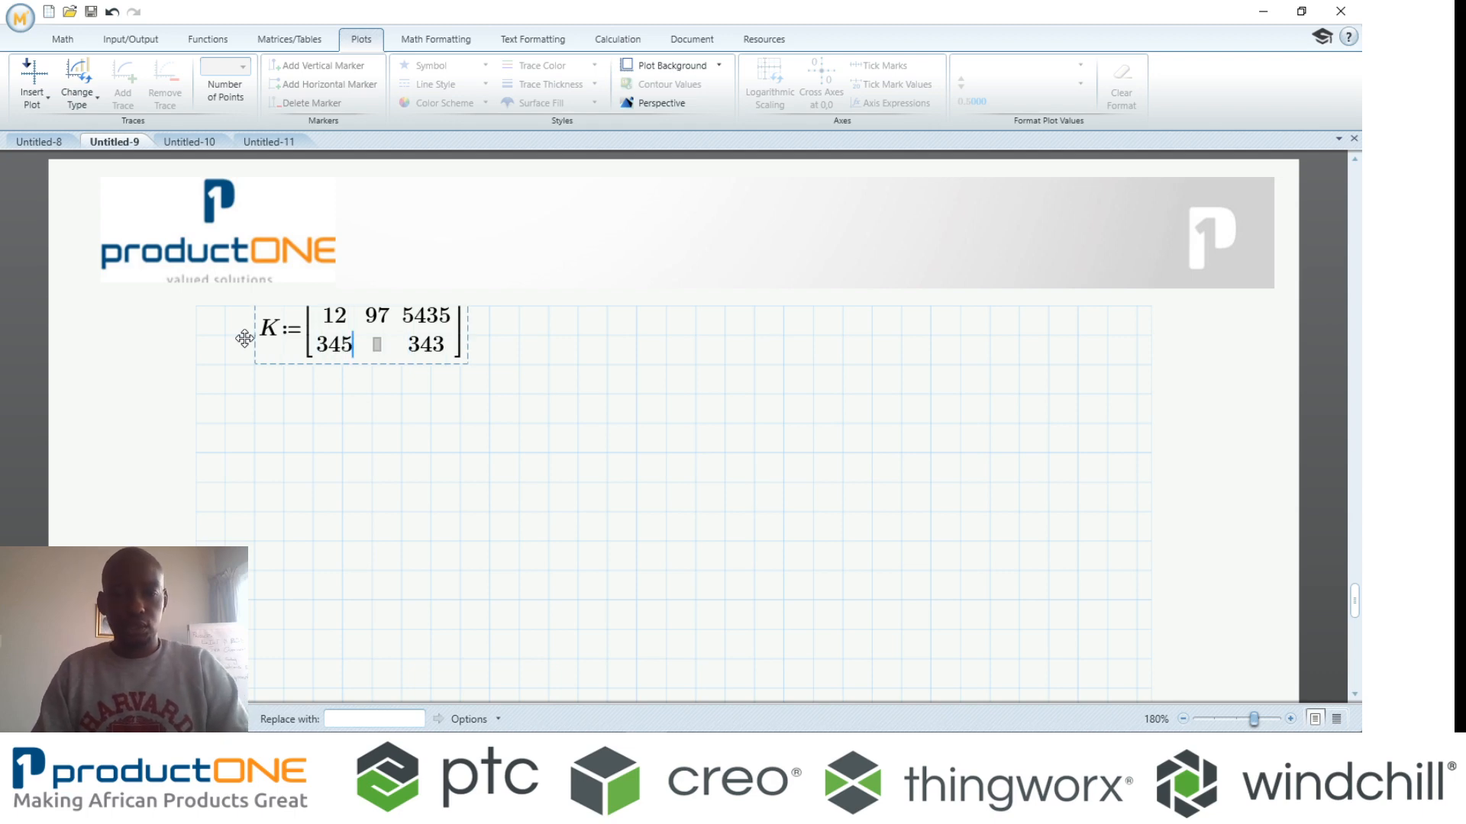
type("634")
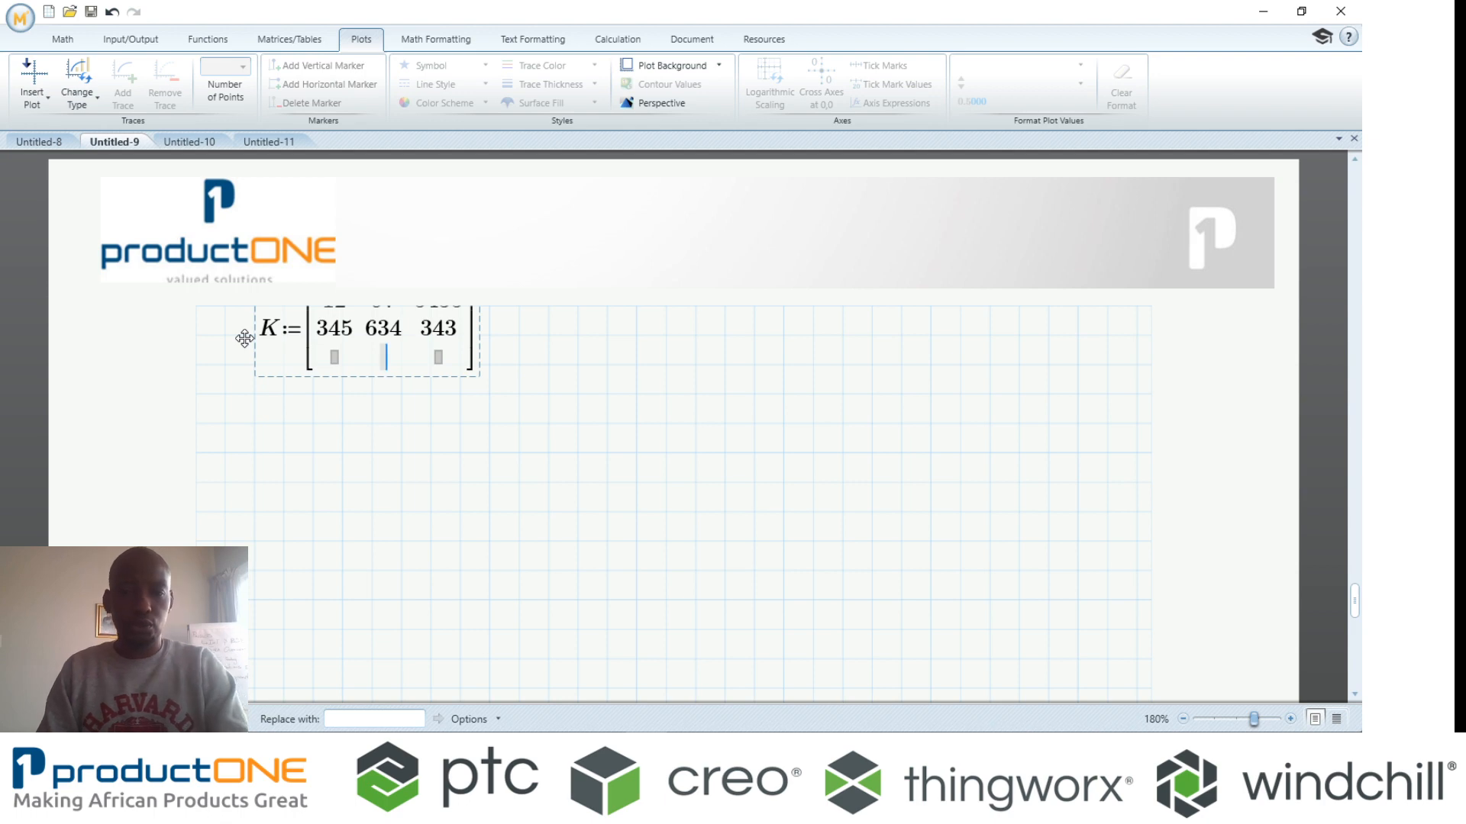
type("2")
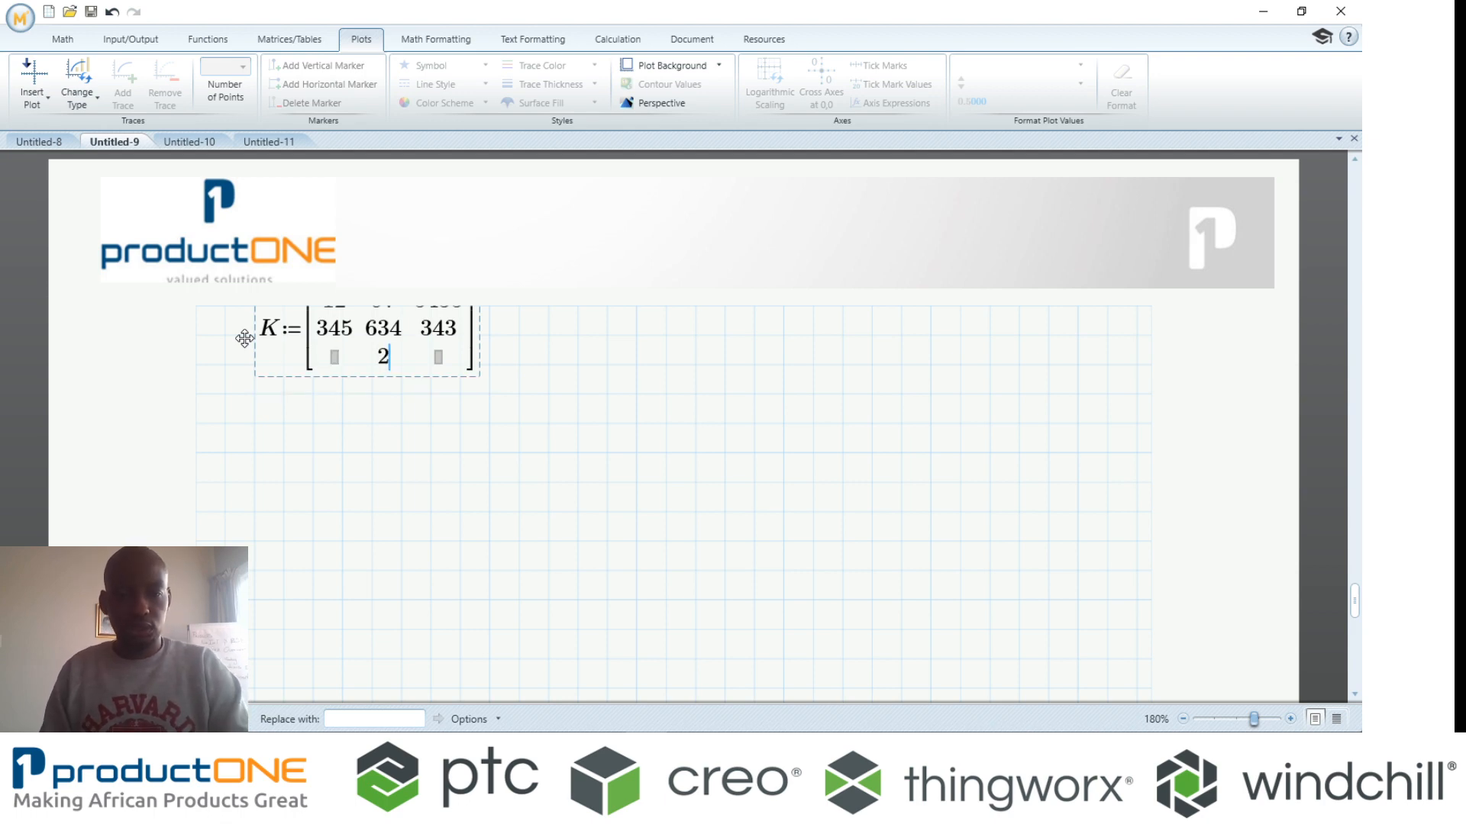
type("11")
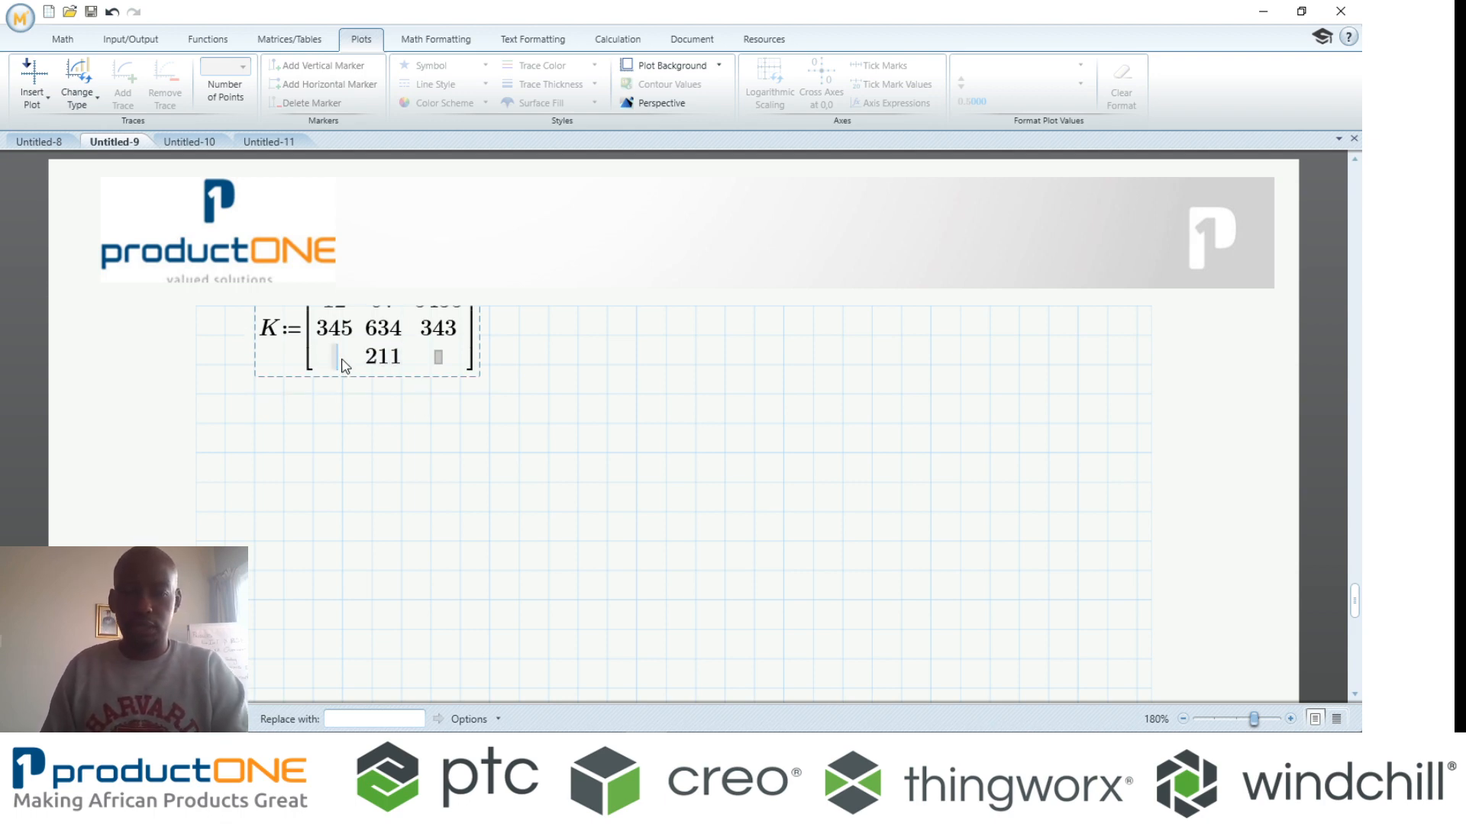
type("98")
left_click(438, 355)
type("5")
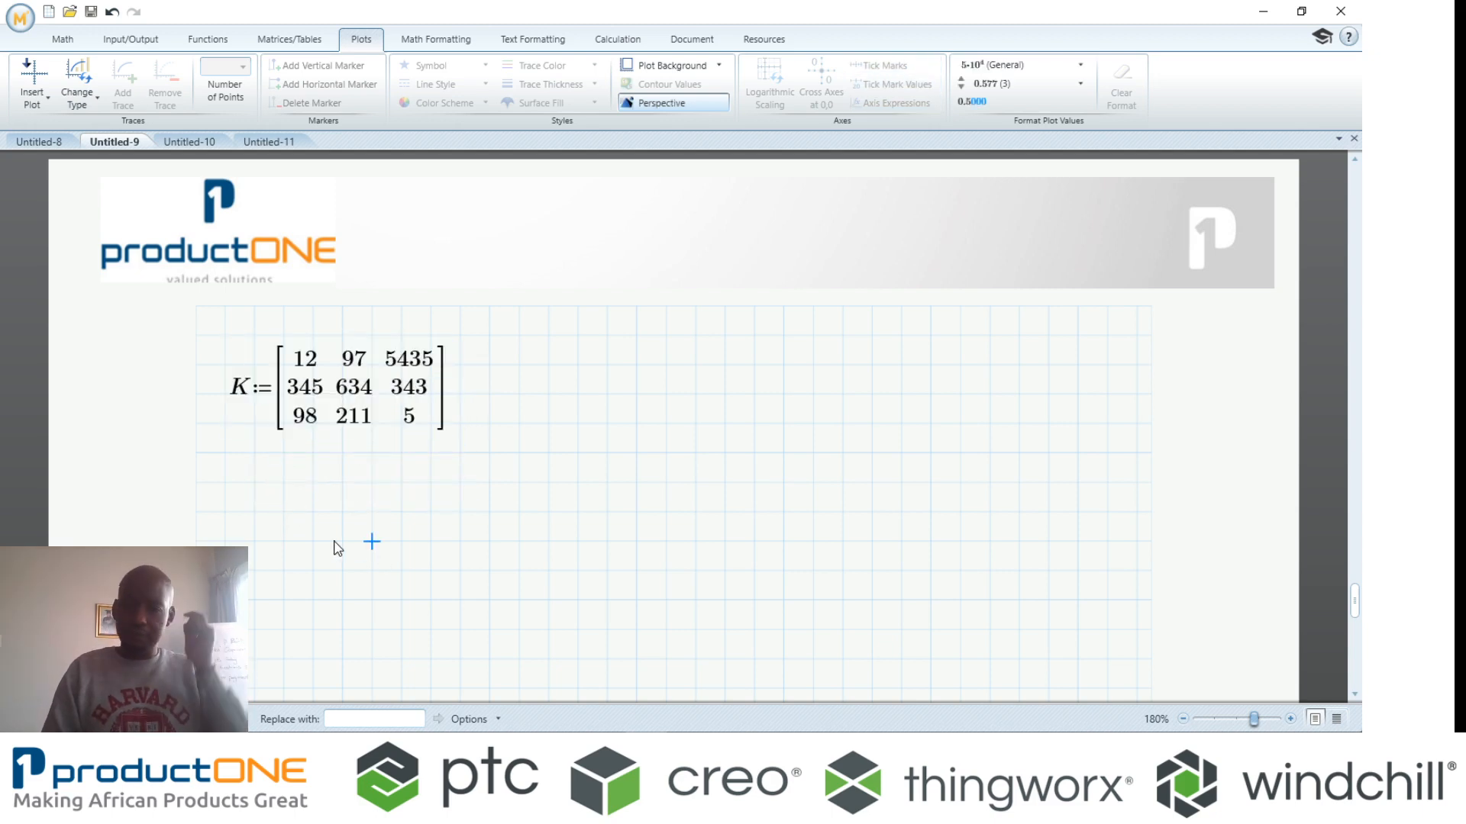
- Insert an Excel component below K and widen it to show more columns
scroll("down", 3)
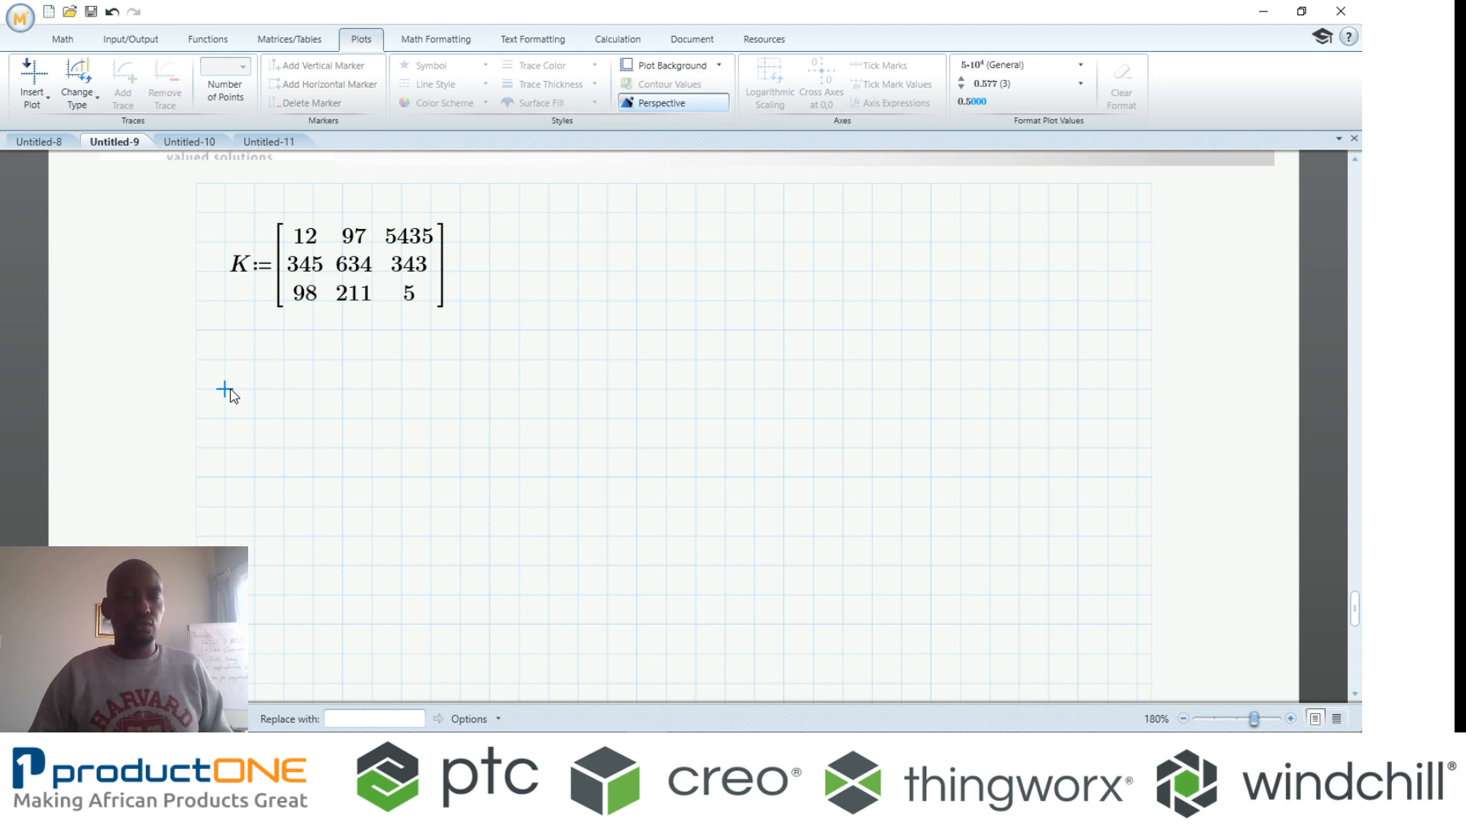
left_click(222, 390)
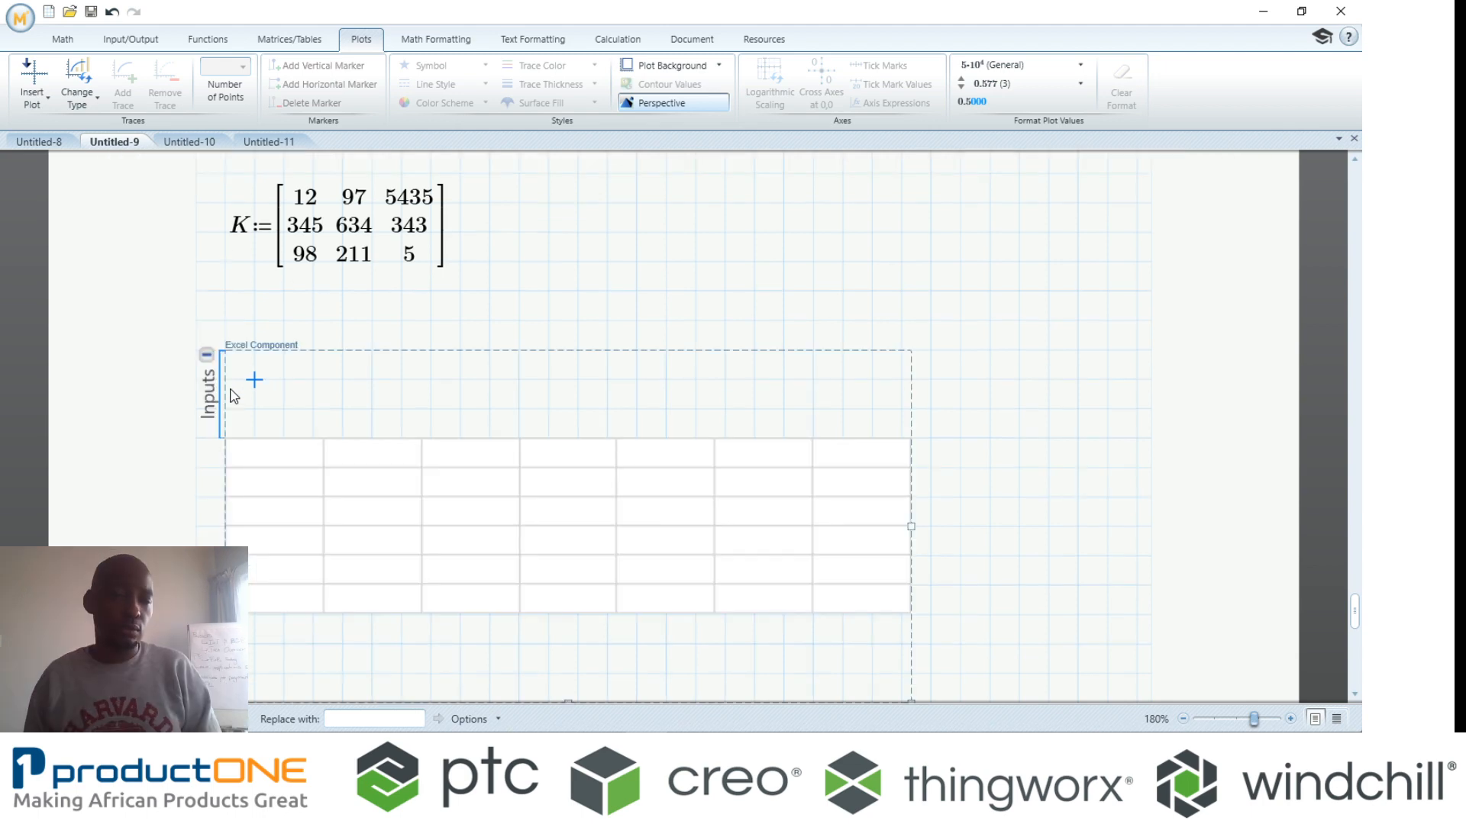
scroll("down", 3)
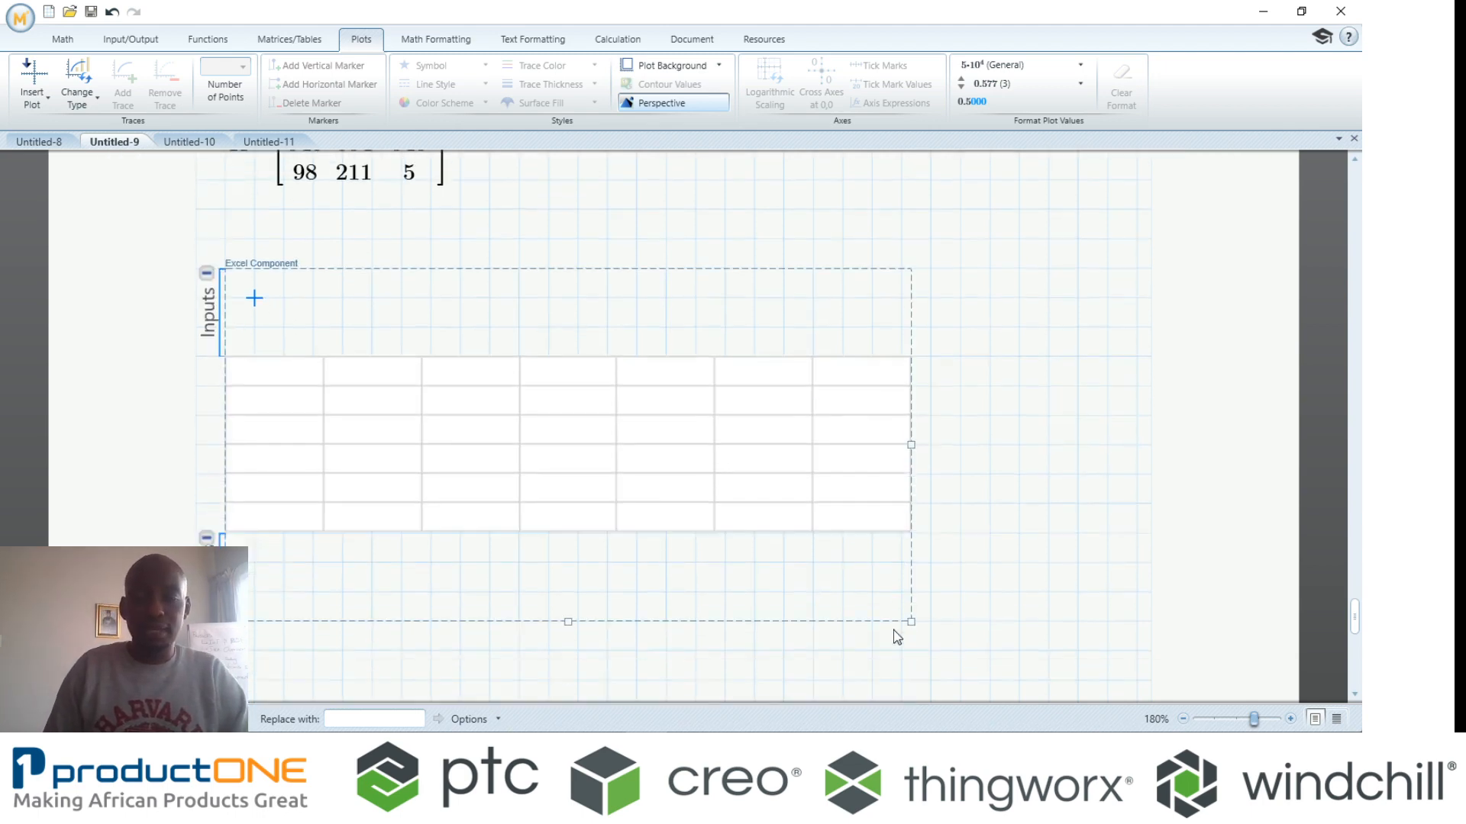
left_click_drag(910, 621, 1070, 617)
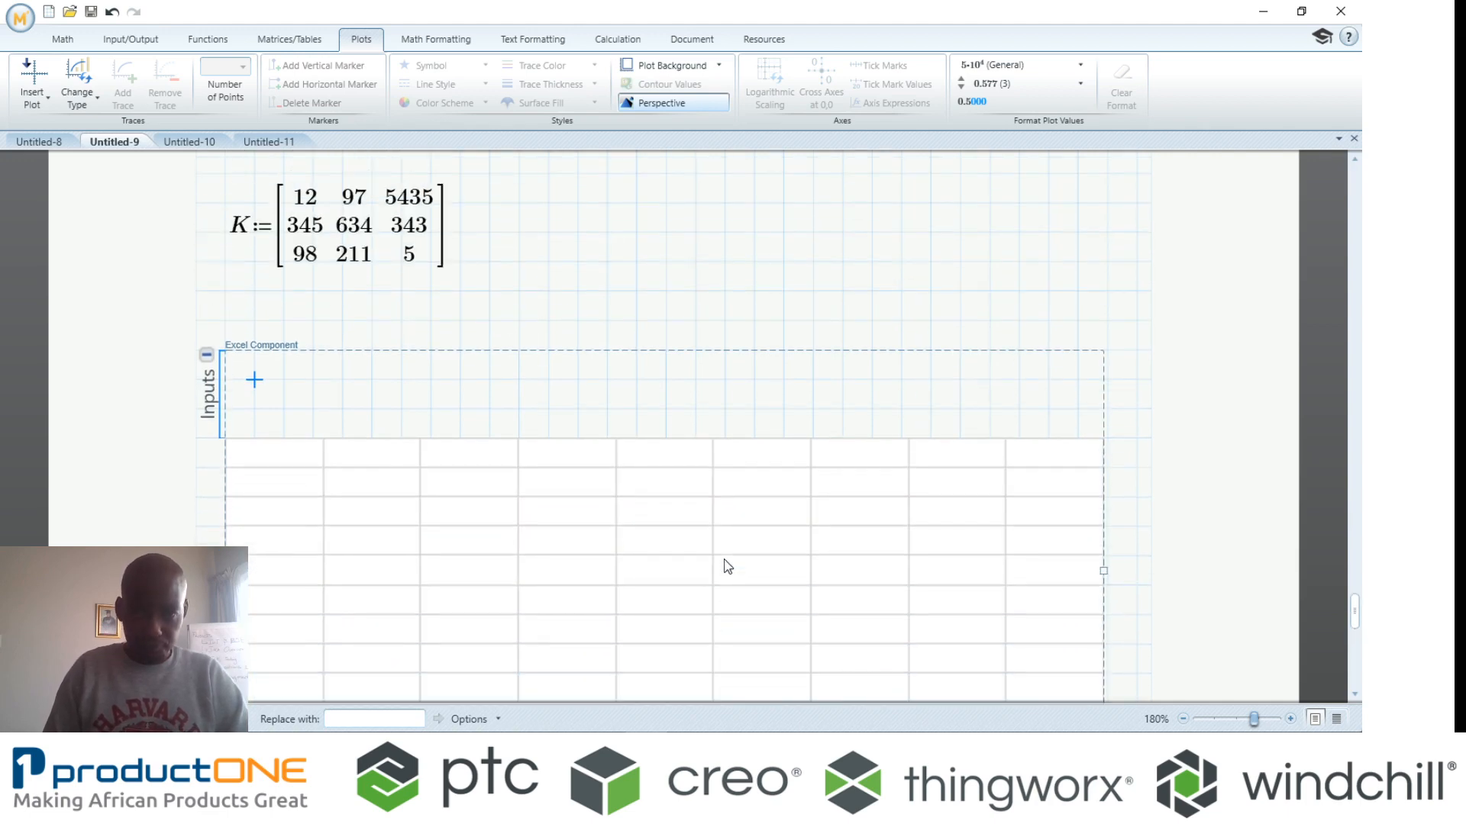
- Set the component's input so cell A1 receives matrix K
left_click(61, 40)
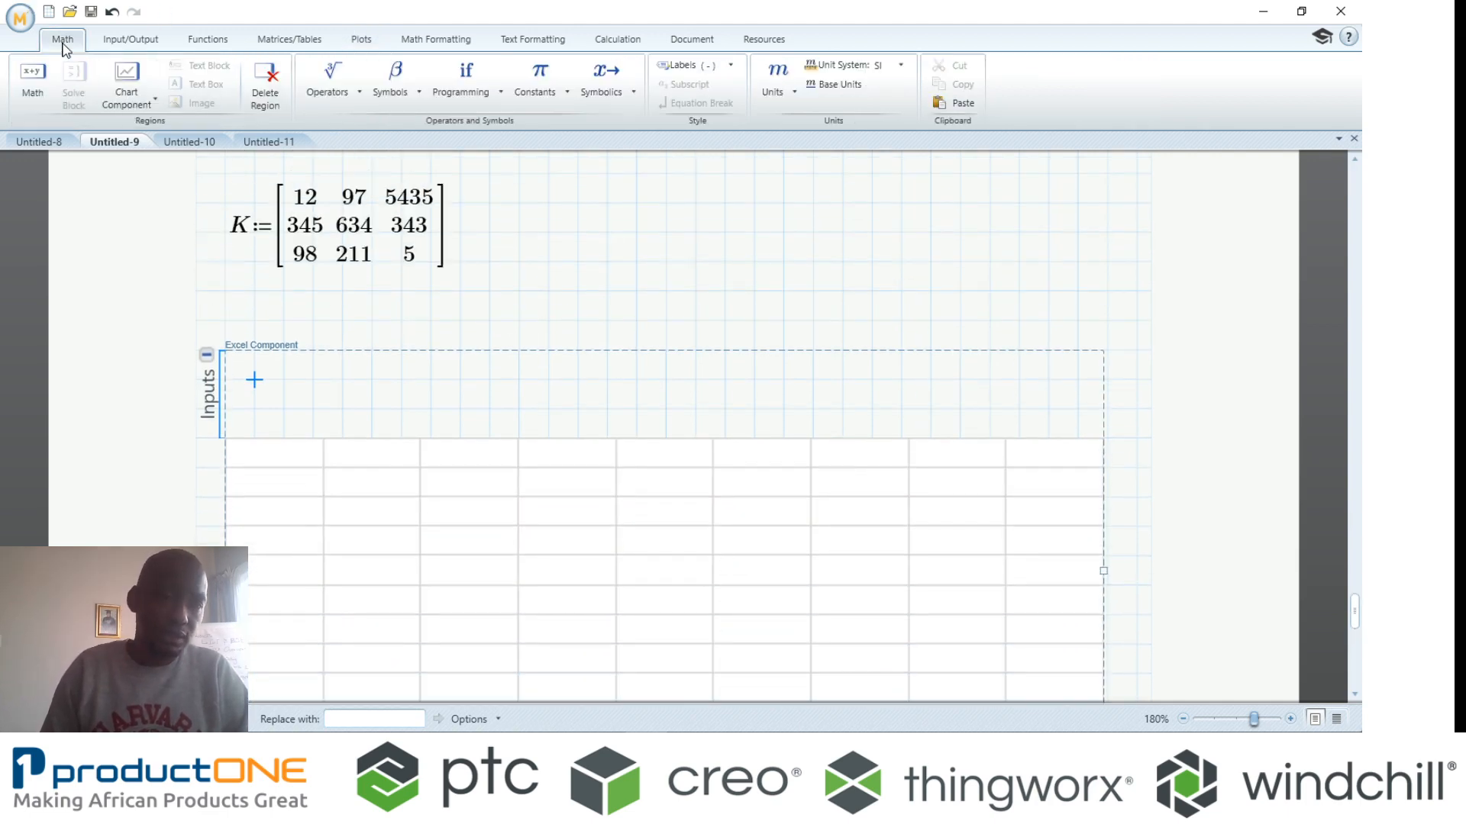
left_click(128, 40)
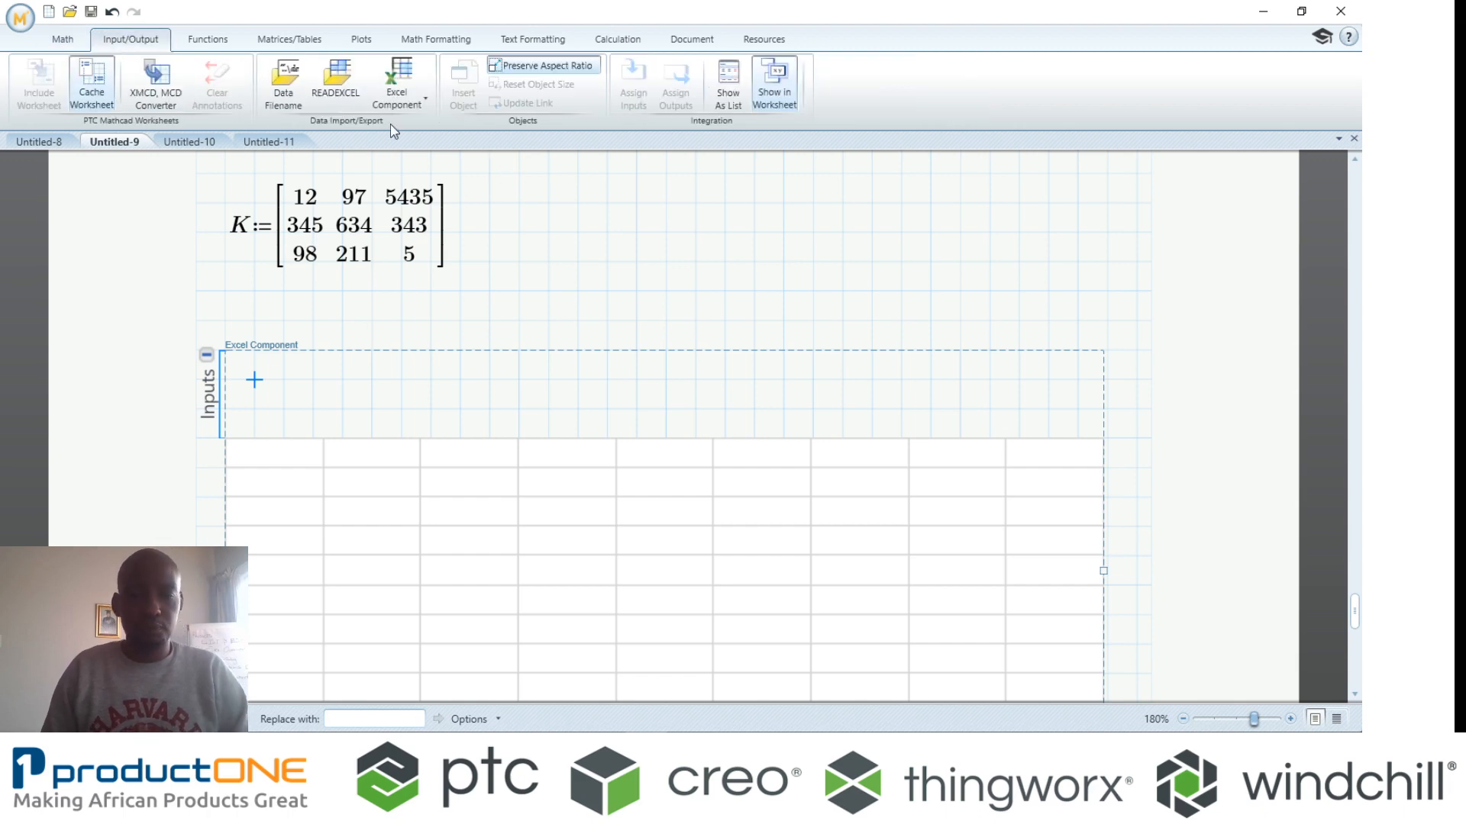
mouse_move(395, 92)
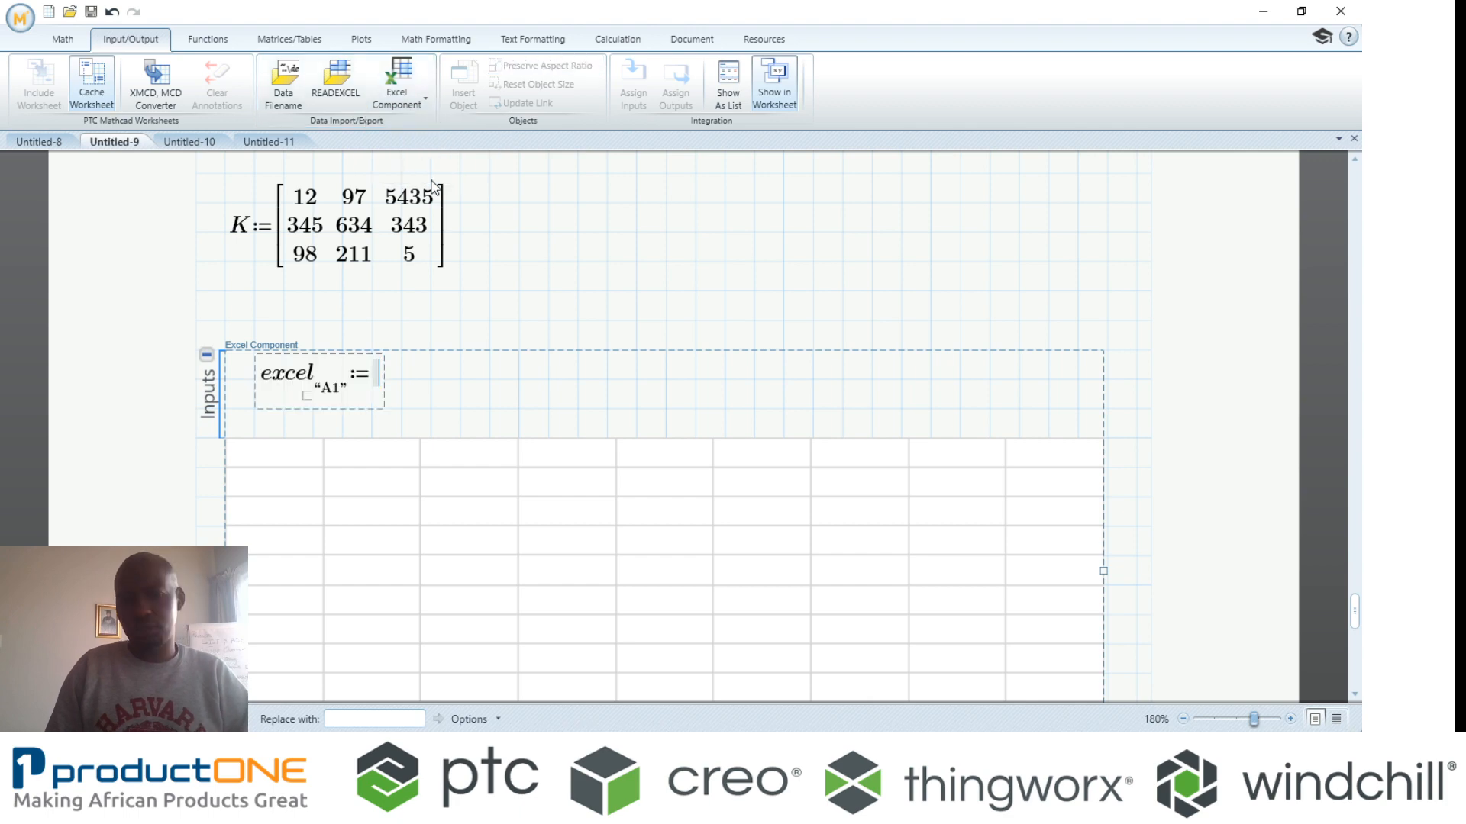
type("K")
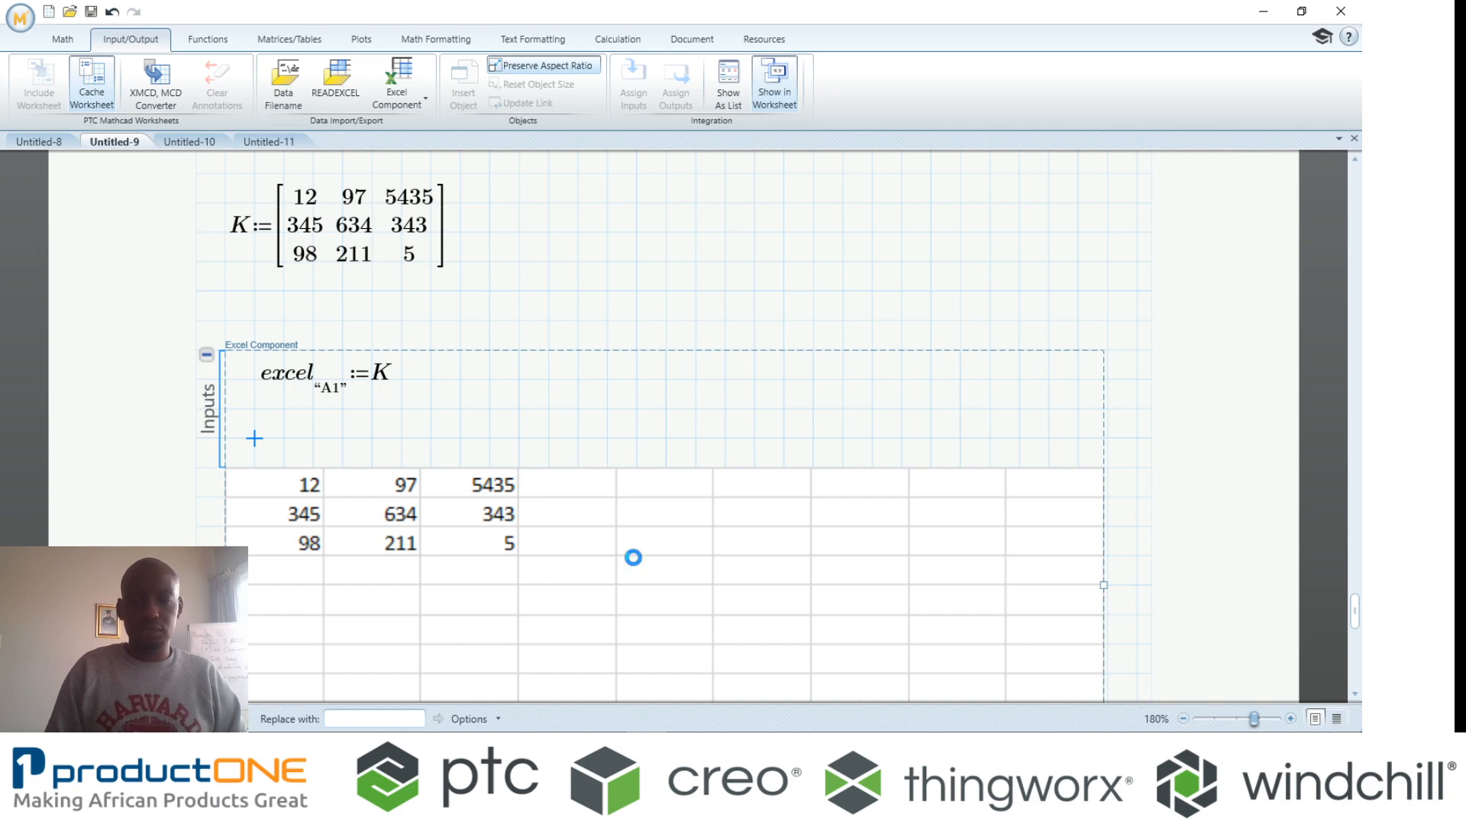
- In the embedded spreadsheet, enter =SUM(A1:C3) in D5, giving 7180 in bold with yellow fill
left_click(632, 558)
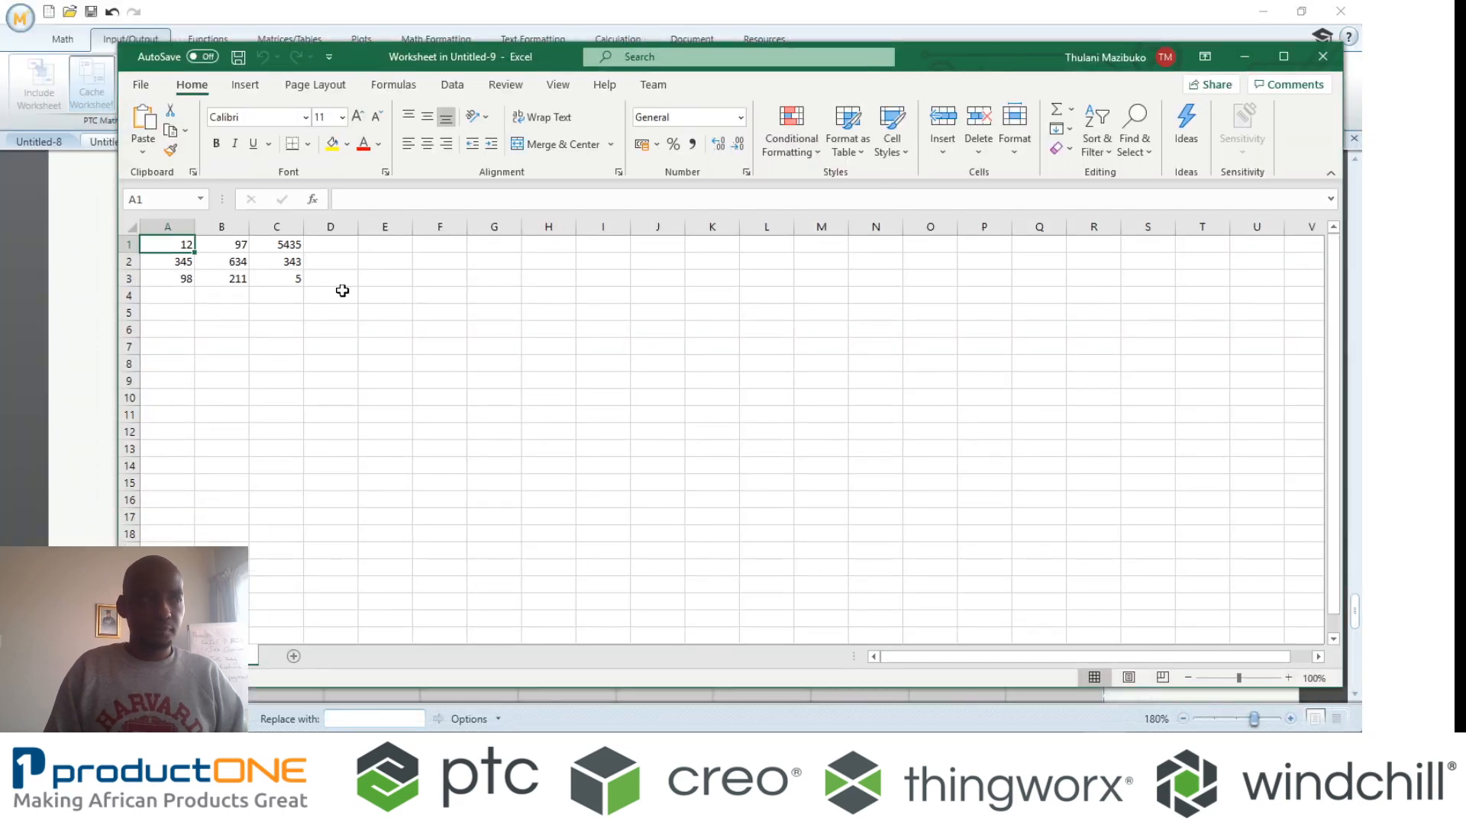
left_click(330, 295)
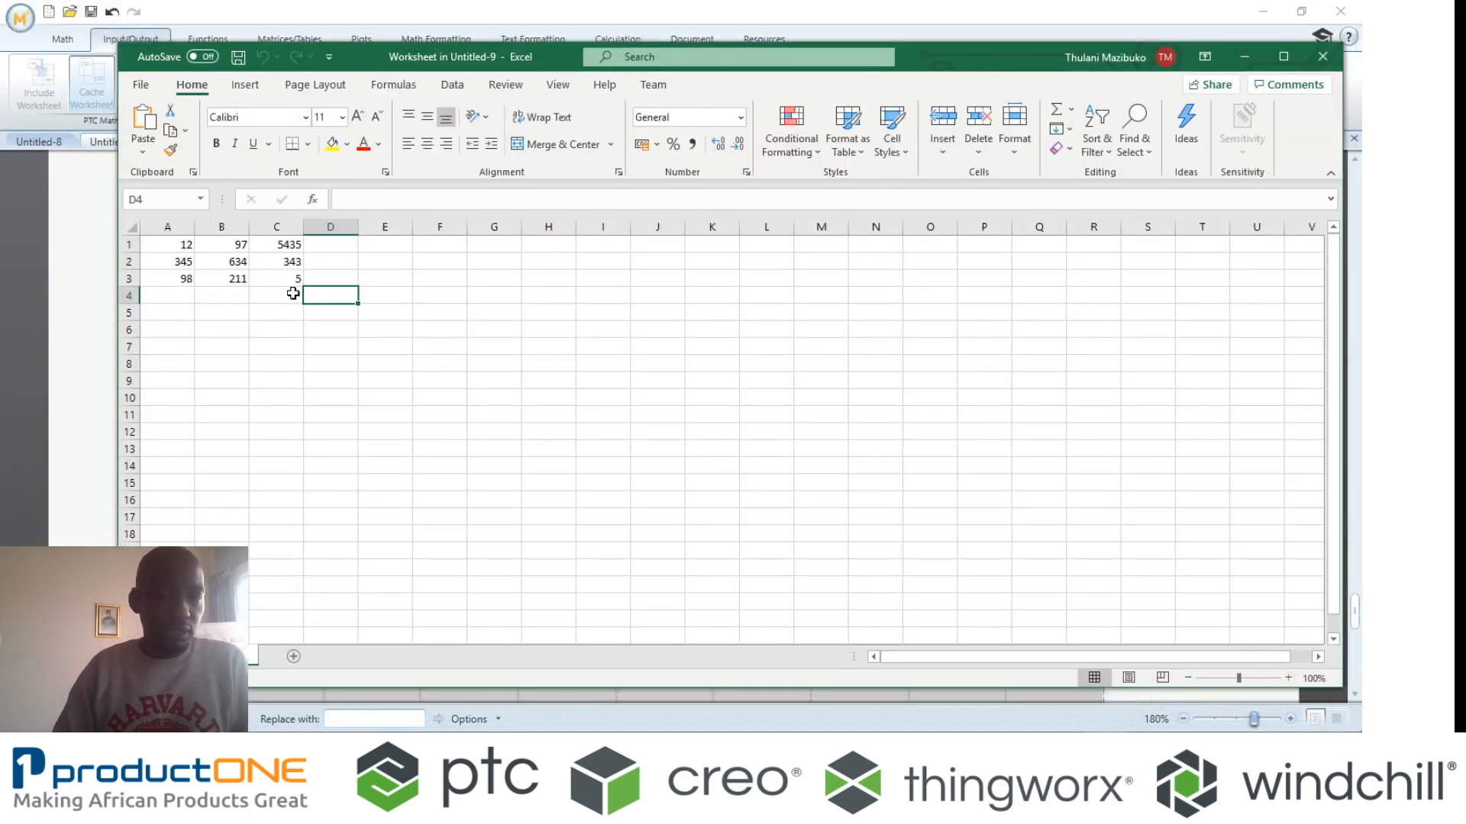
left_click(330, 330)
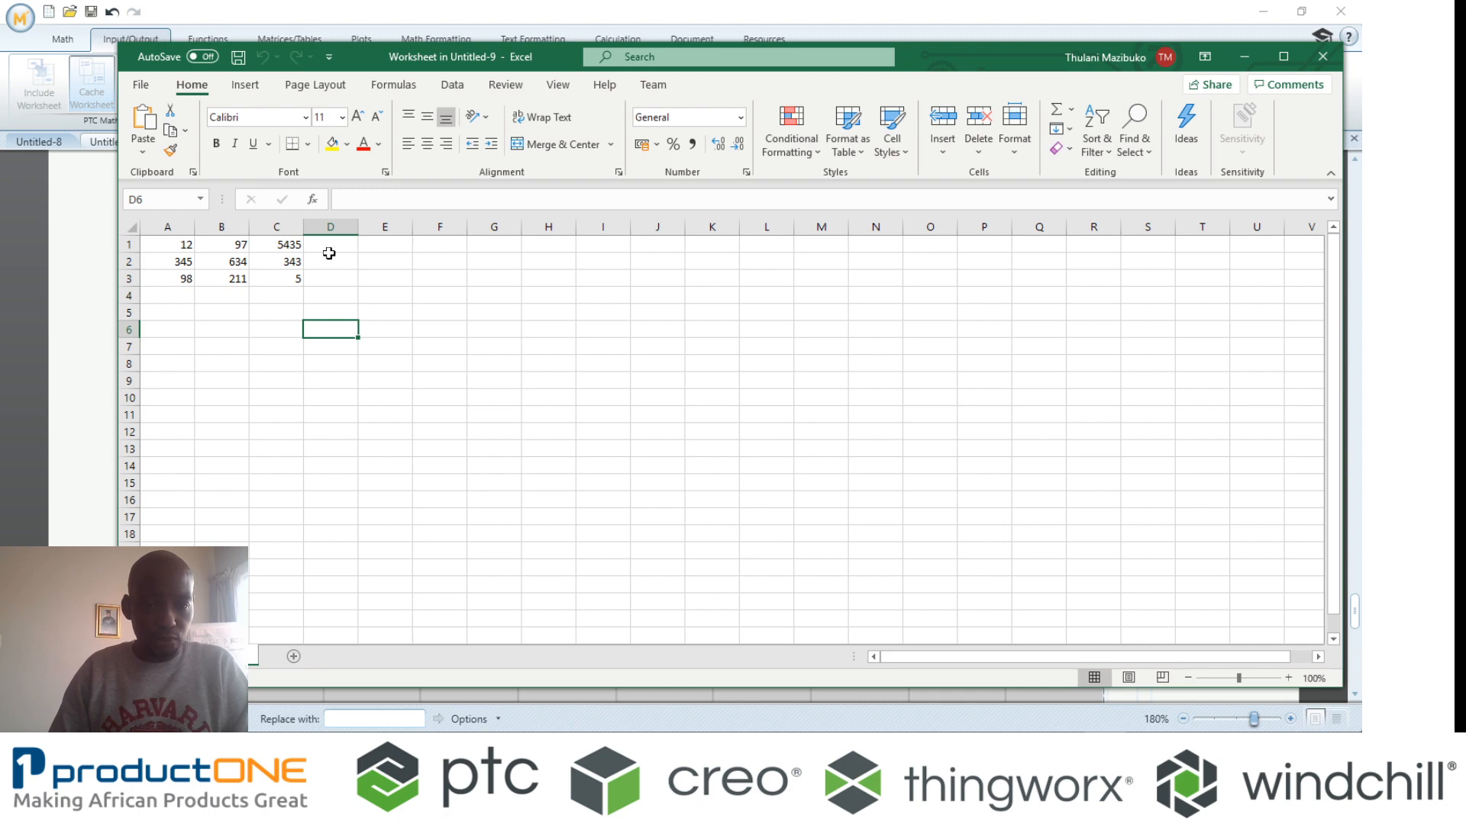
left_click(329, 312)
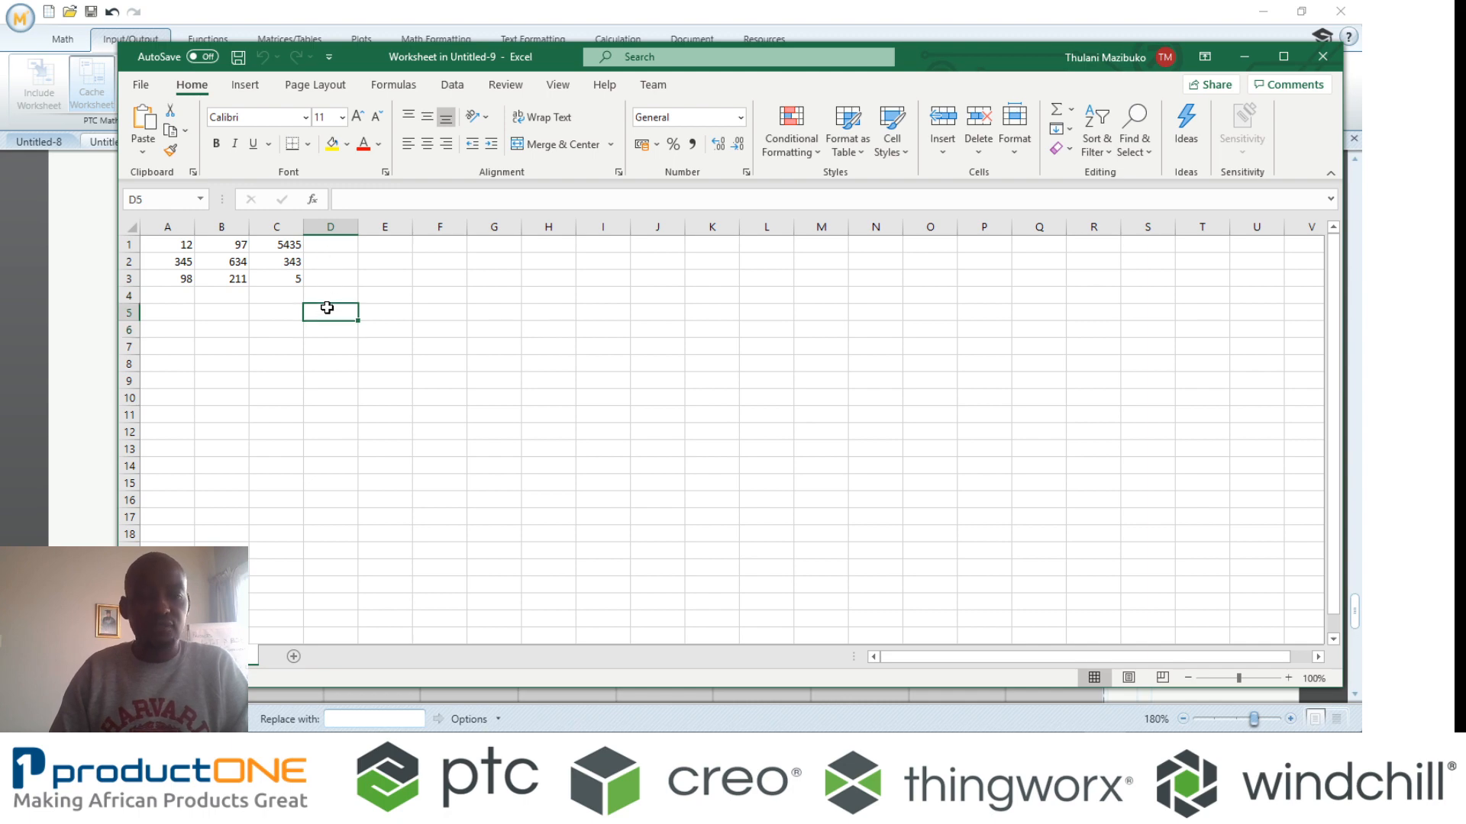
type("=")
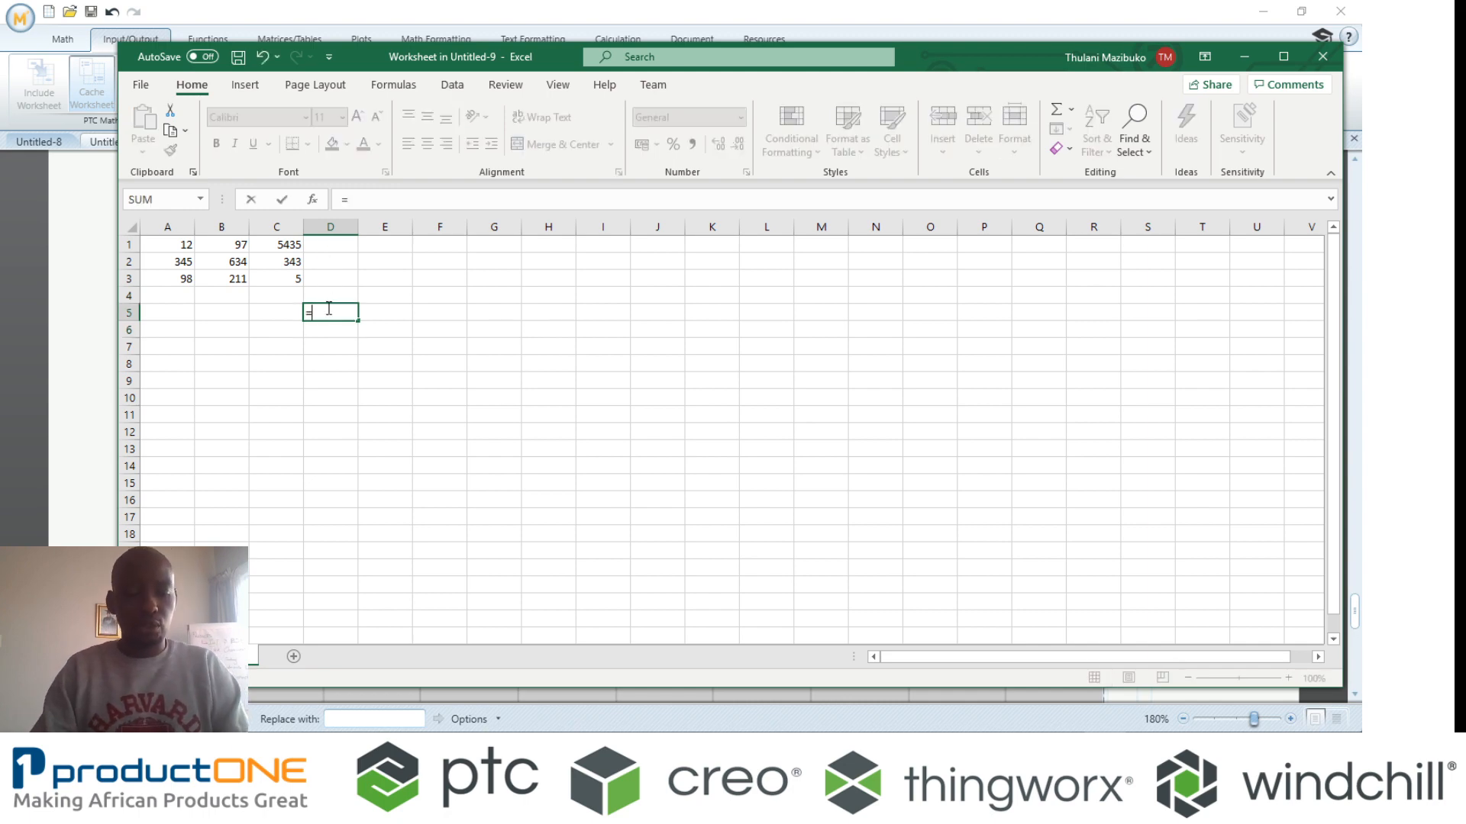
type("sum")
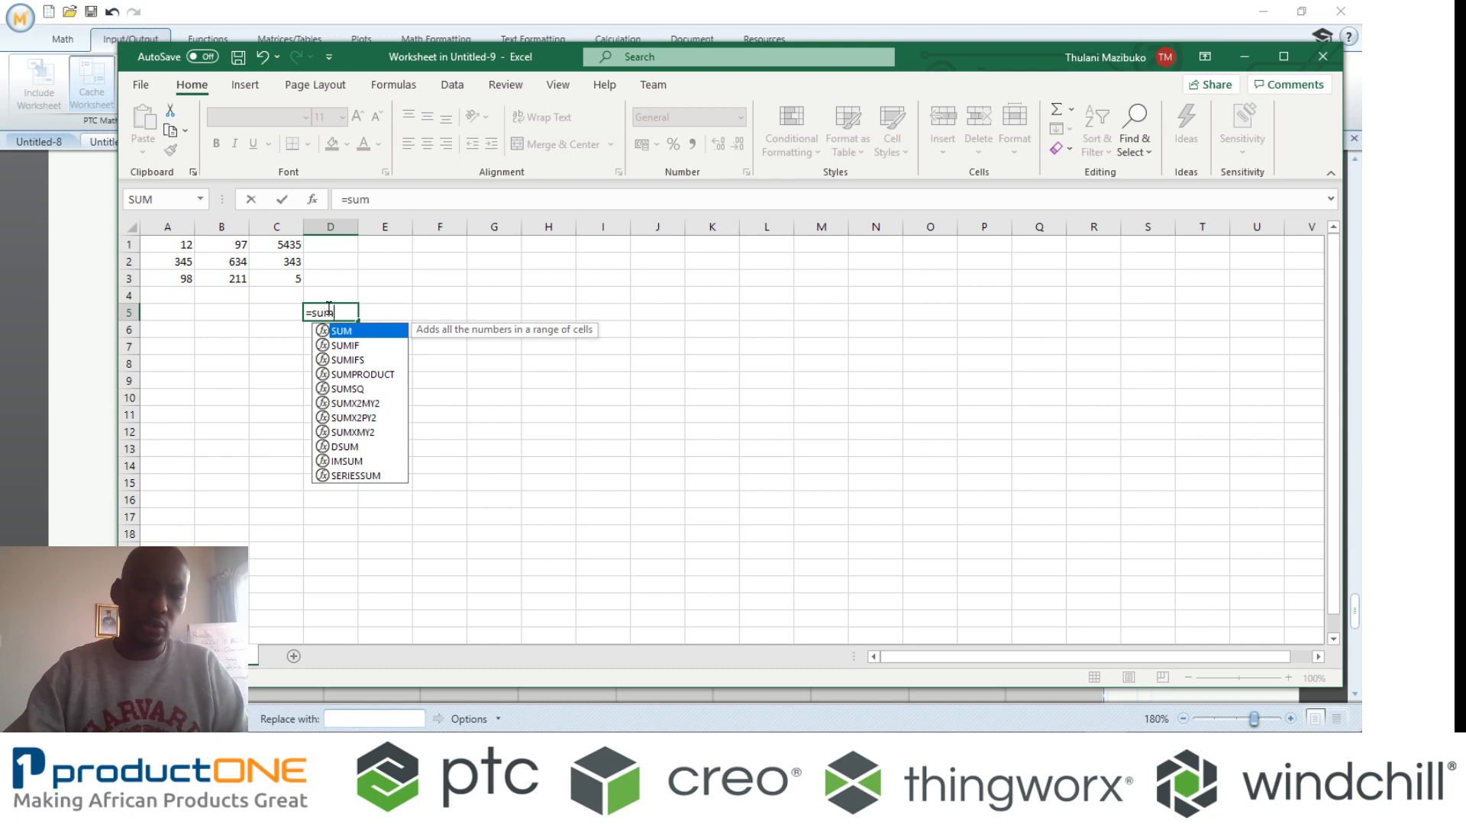
type("(")
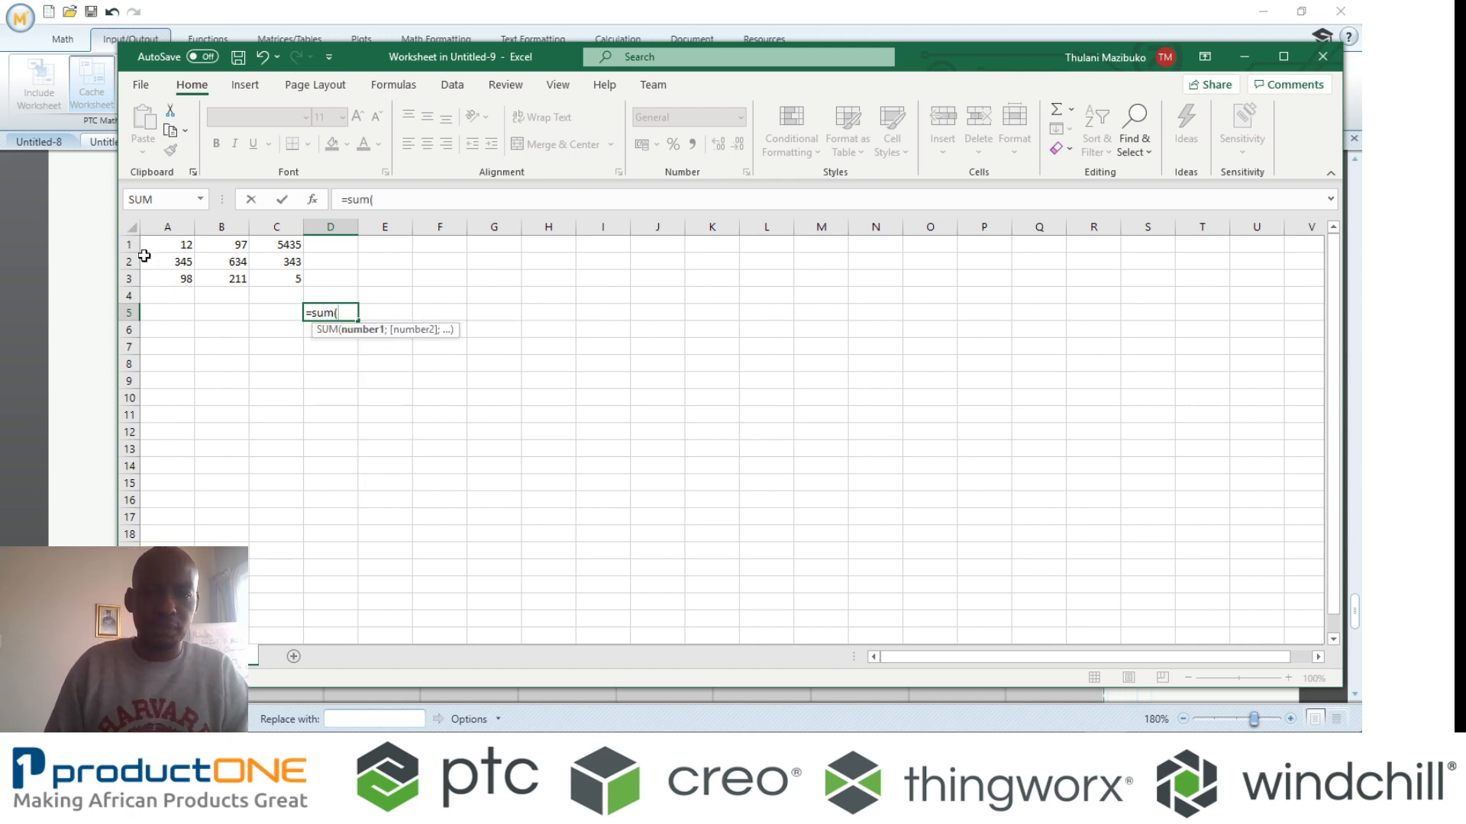
left_click_drag(167, 245, 276, 278)
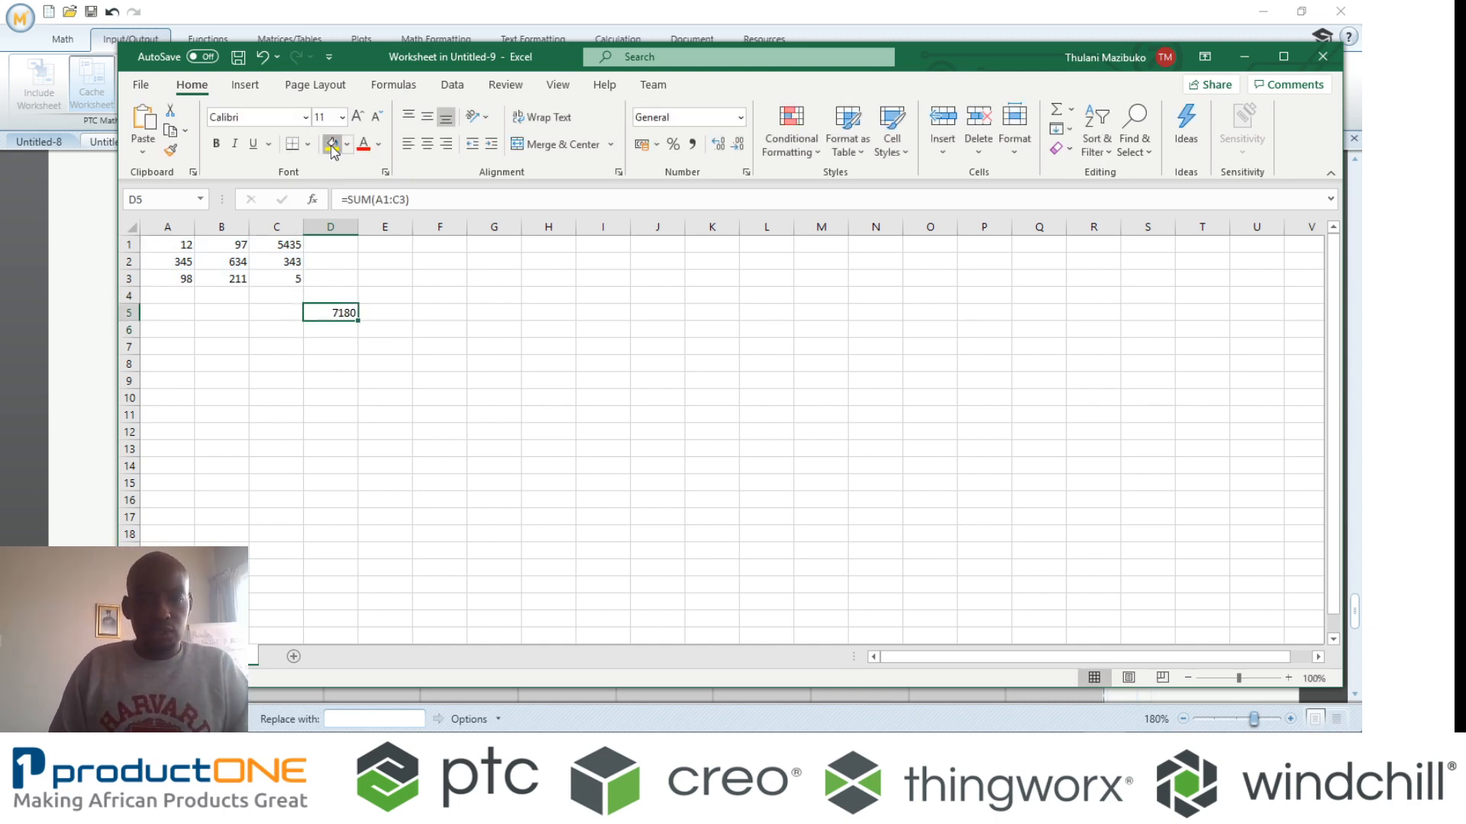
left_click(328, 144)
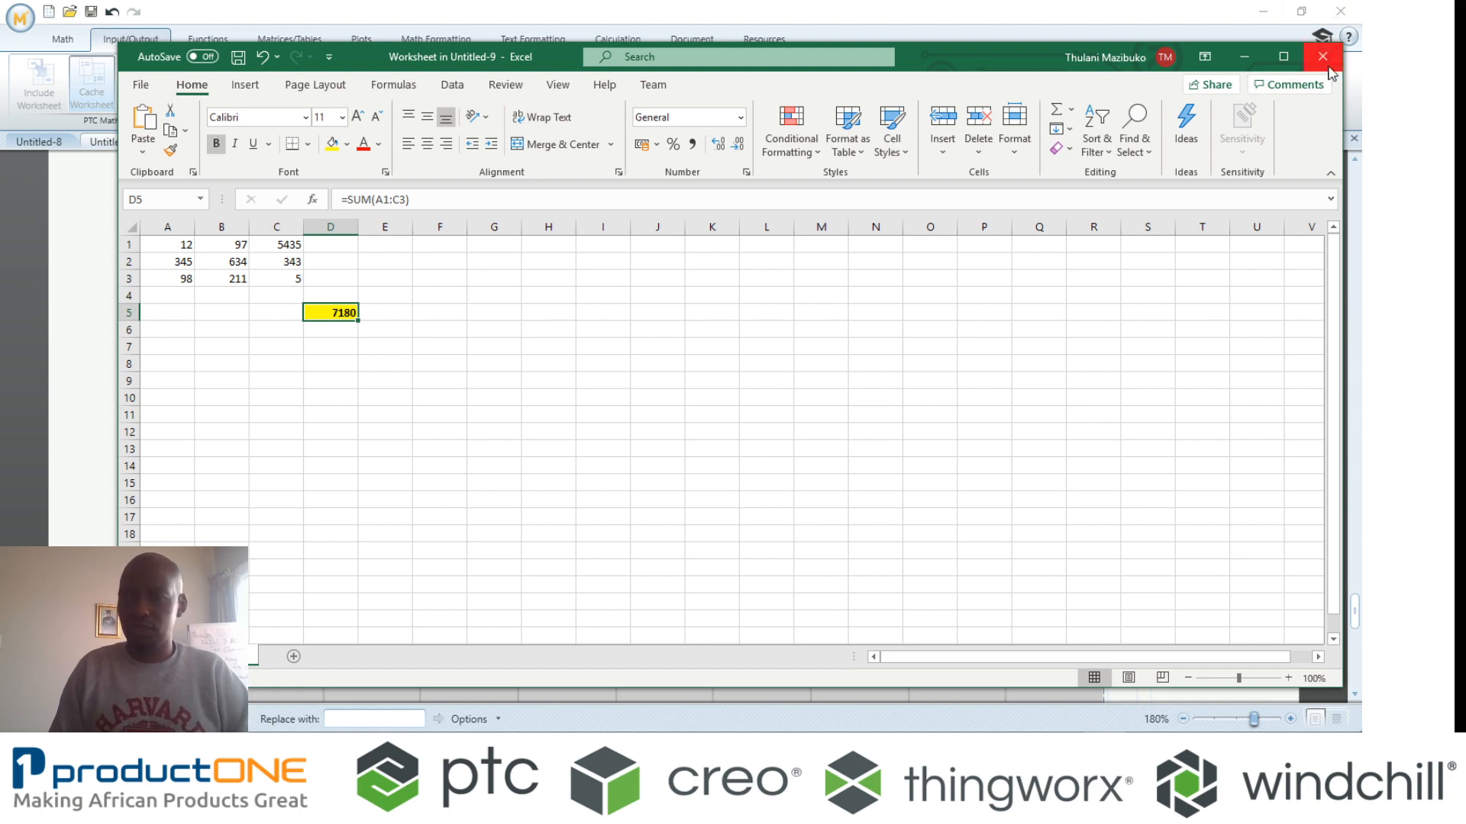
- Define the component output H := excel "D5" so H evaluates to 7.18·10³
left_click(1323, 55)
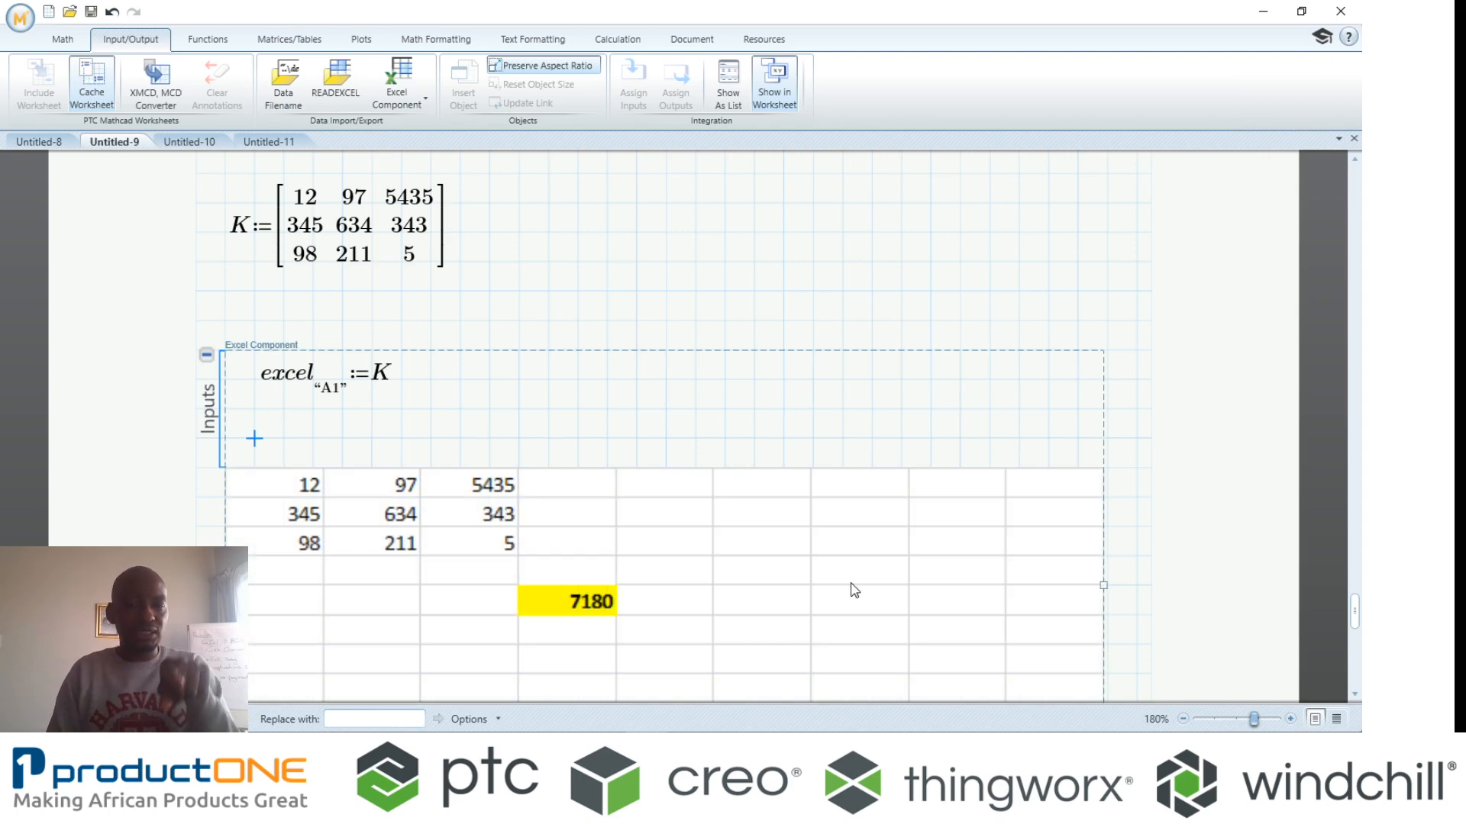
scroll("down", 3)
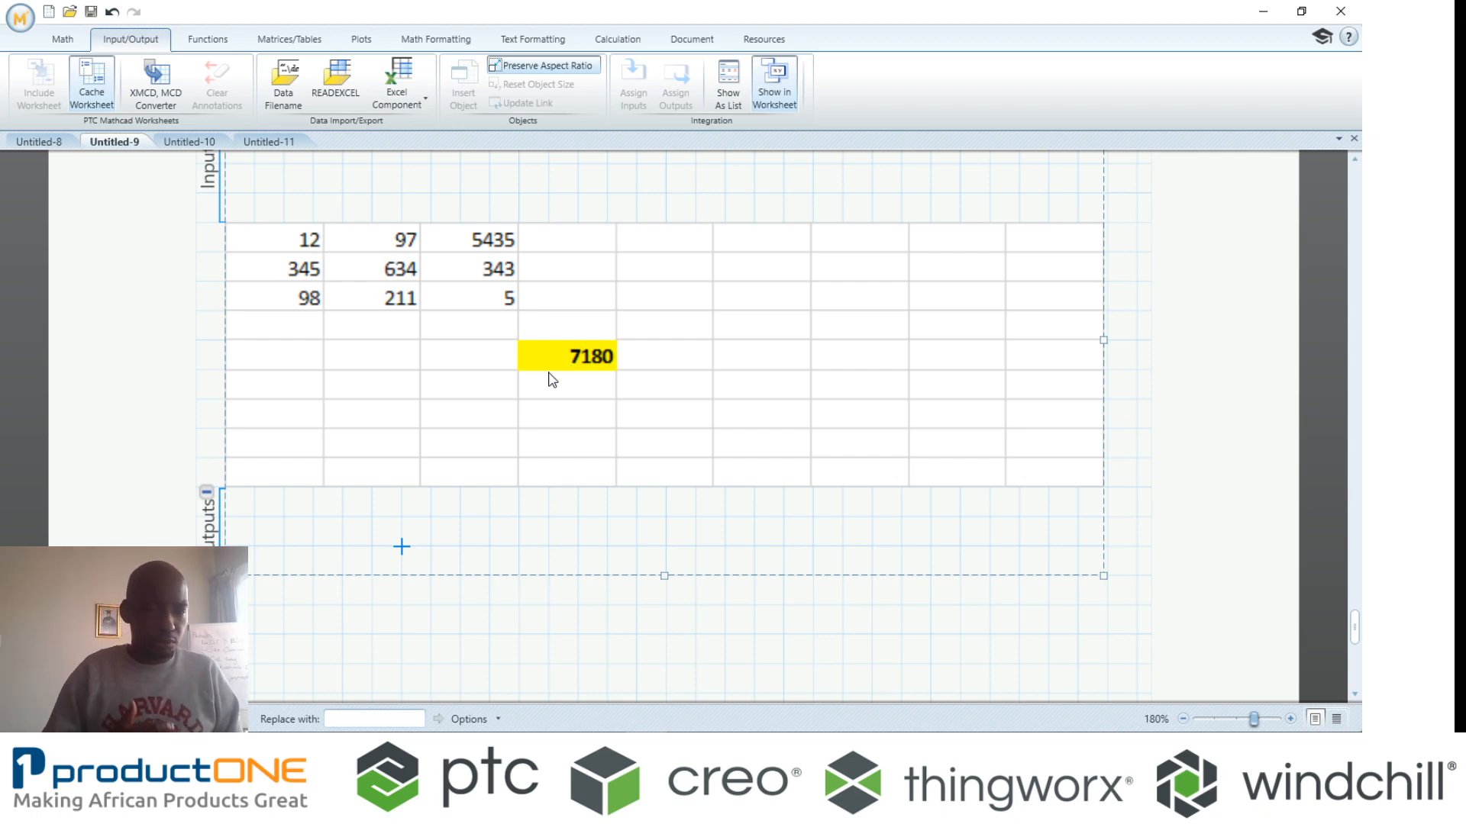
mouse_move(377, 137)
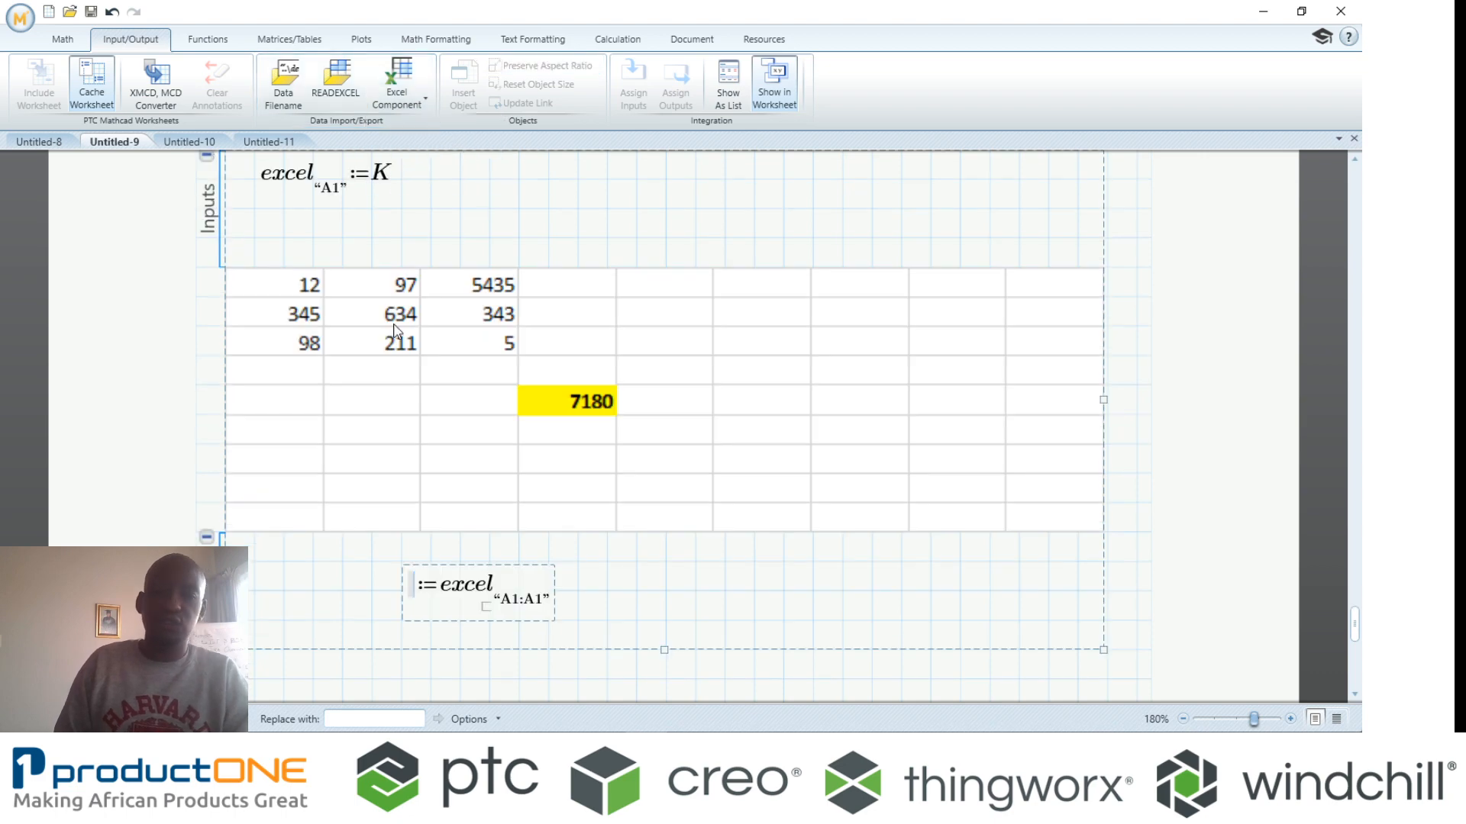
type("H")
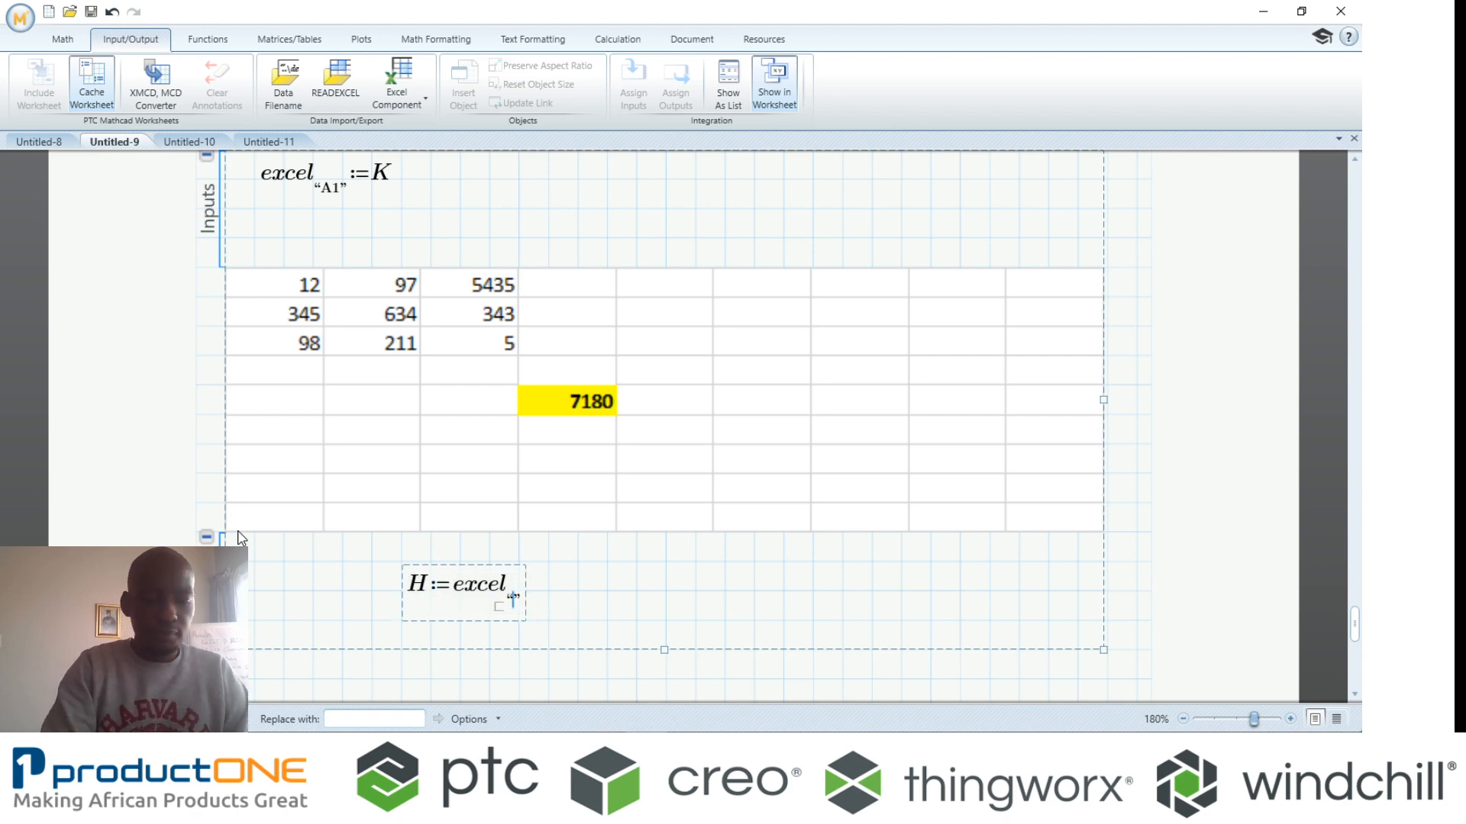
type("D5")
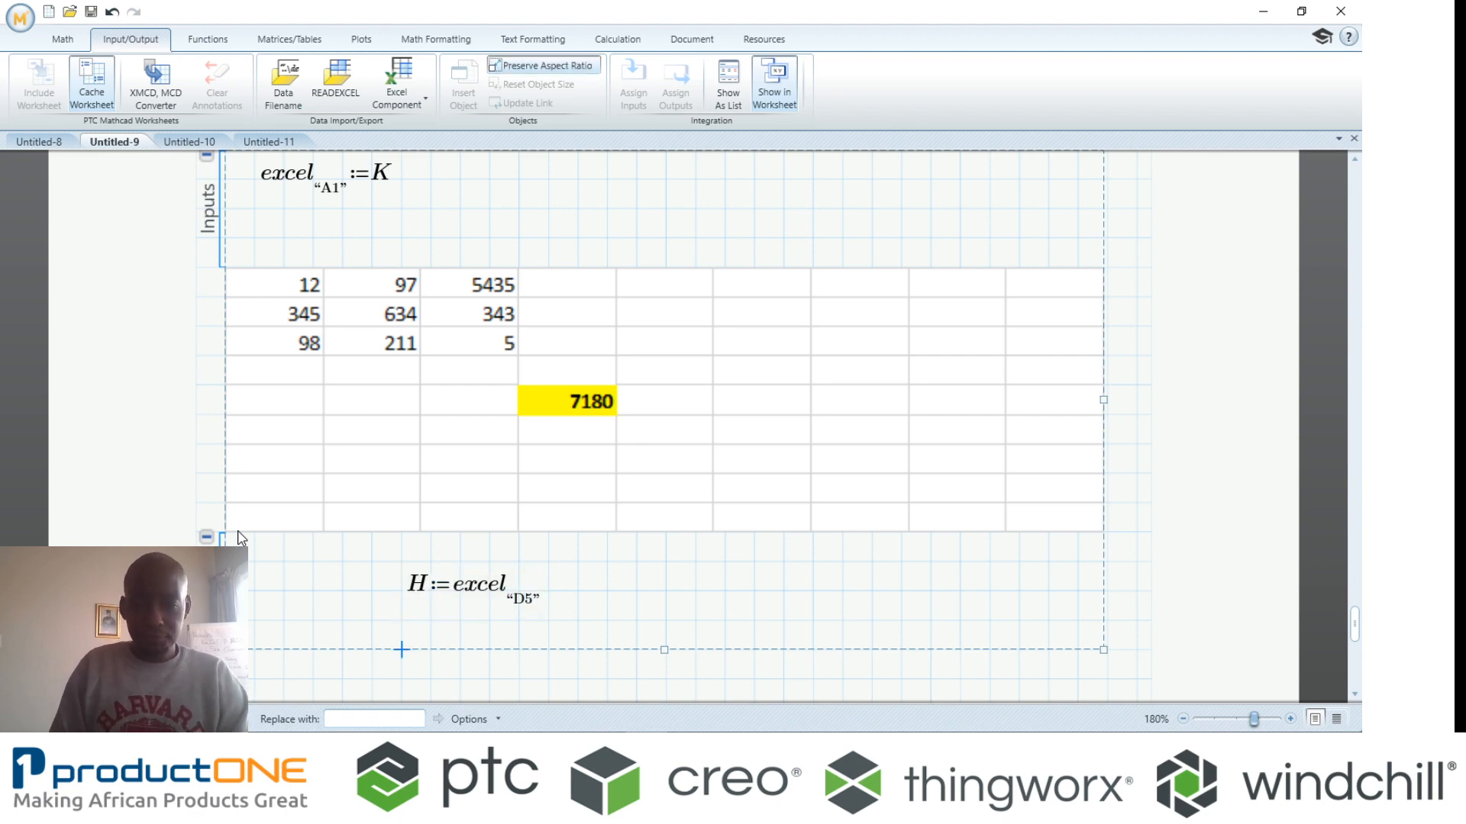
scroll("down", 3)
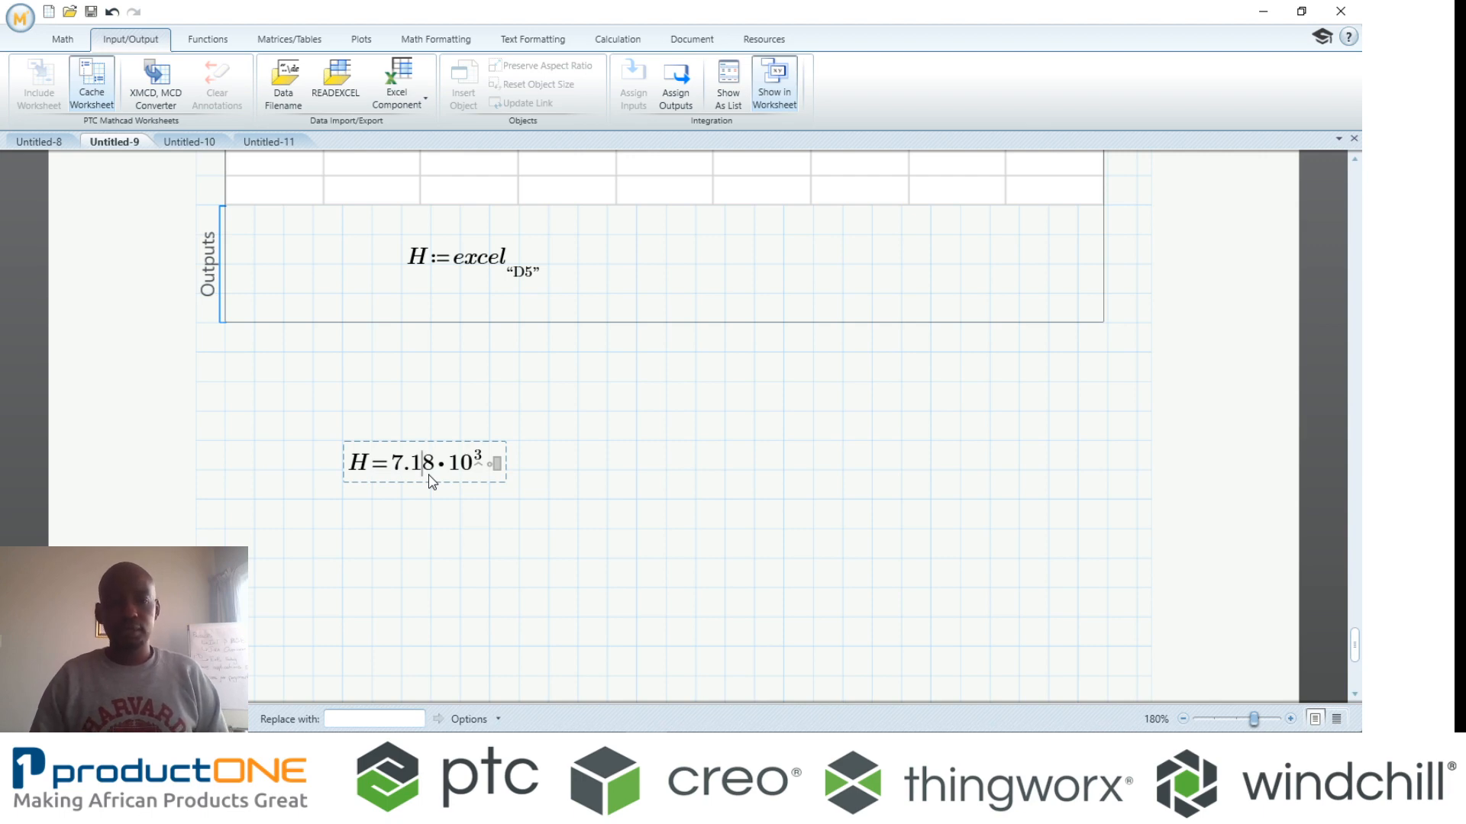
mouse_move(412, 484)
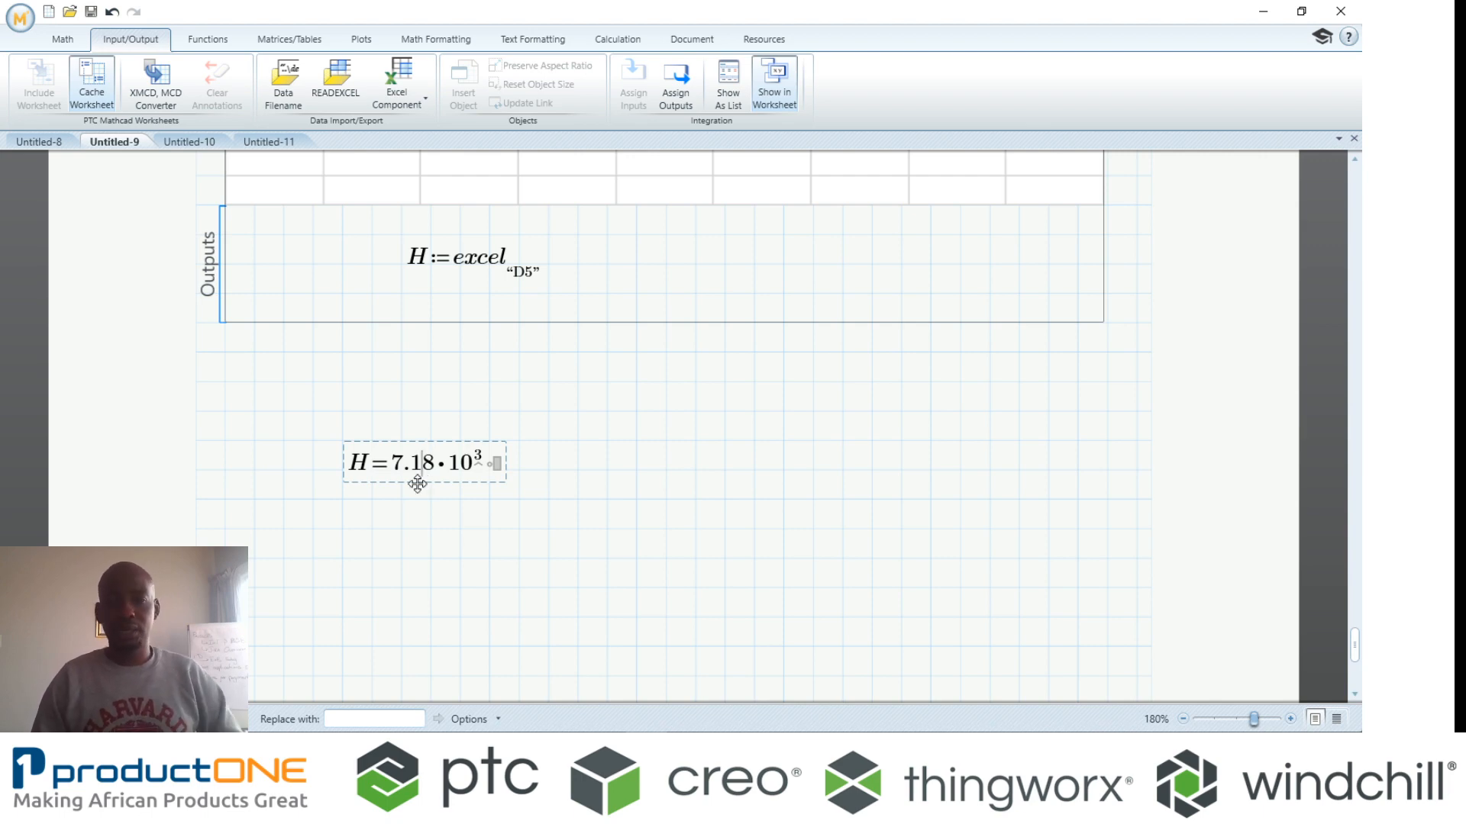